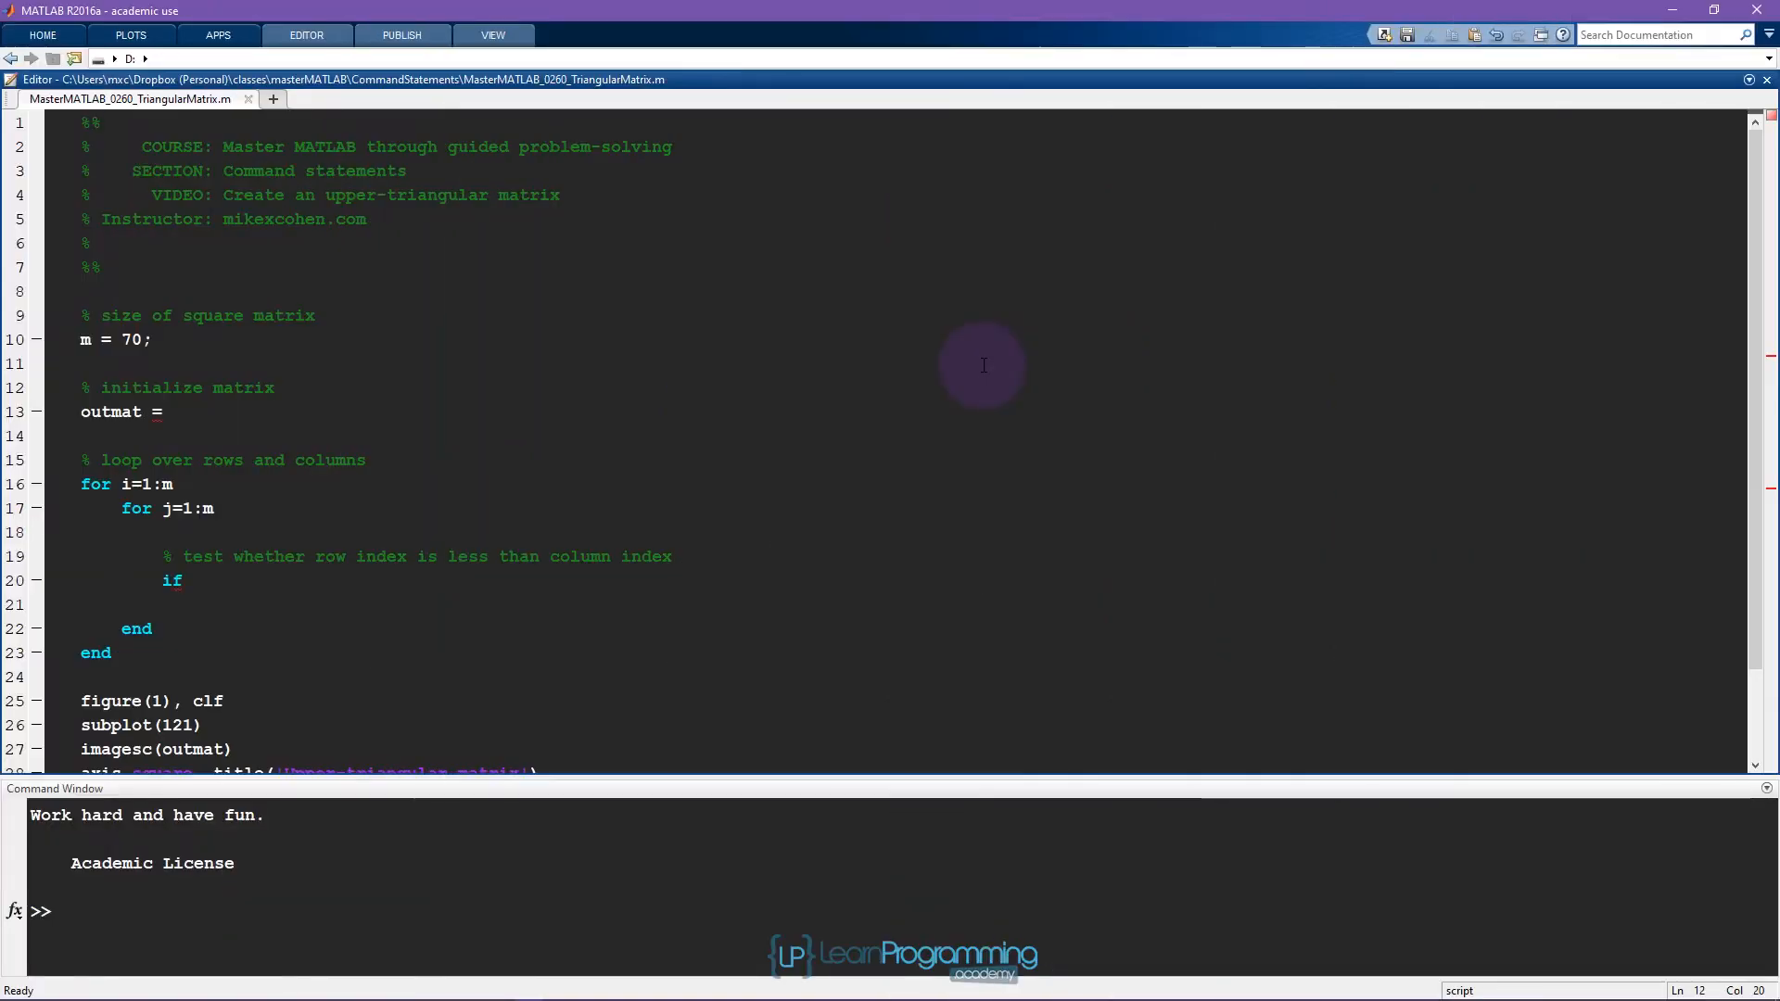
Evaluate the m = 70 line in the Command Window.
double_click(215, 315)
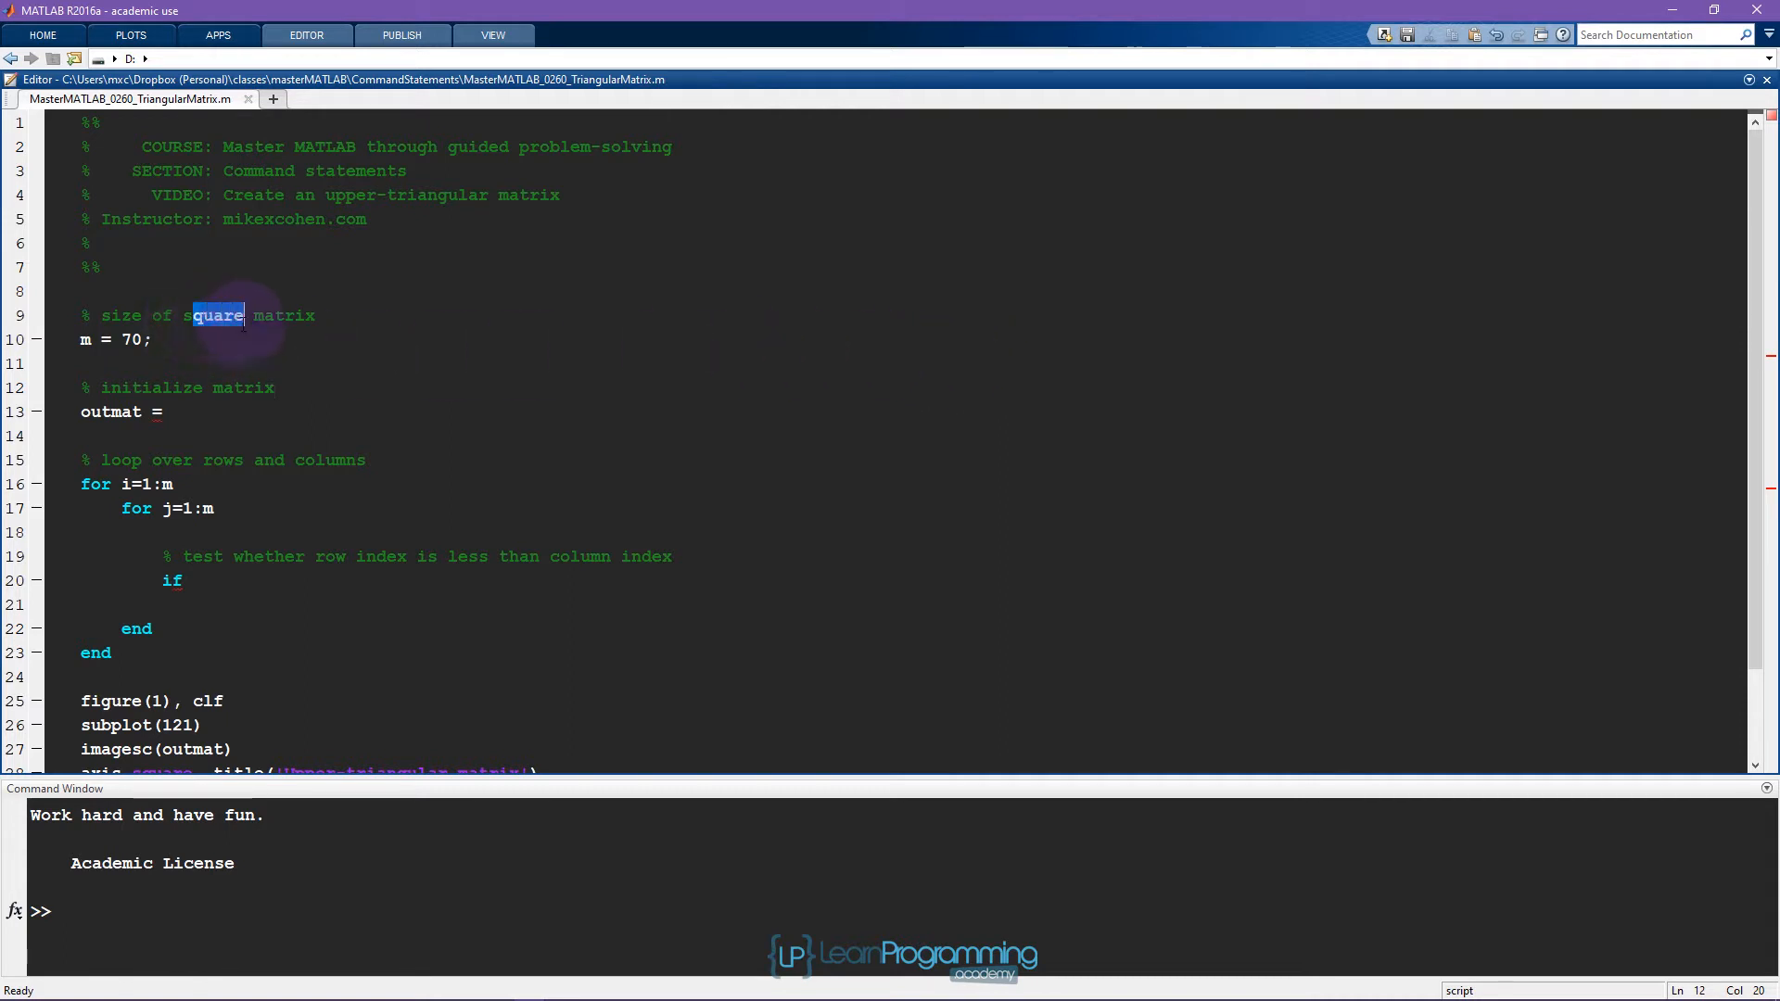
left_click(154, 339)
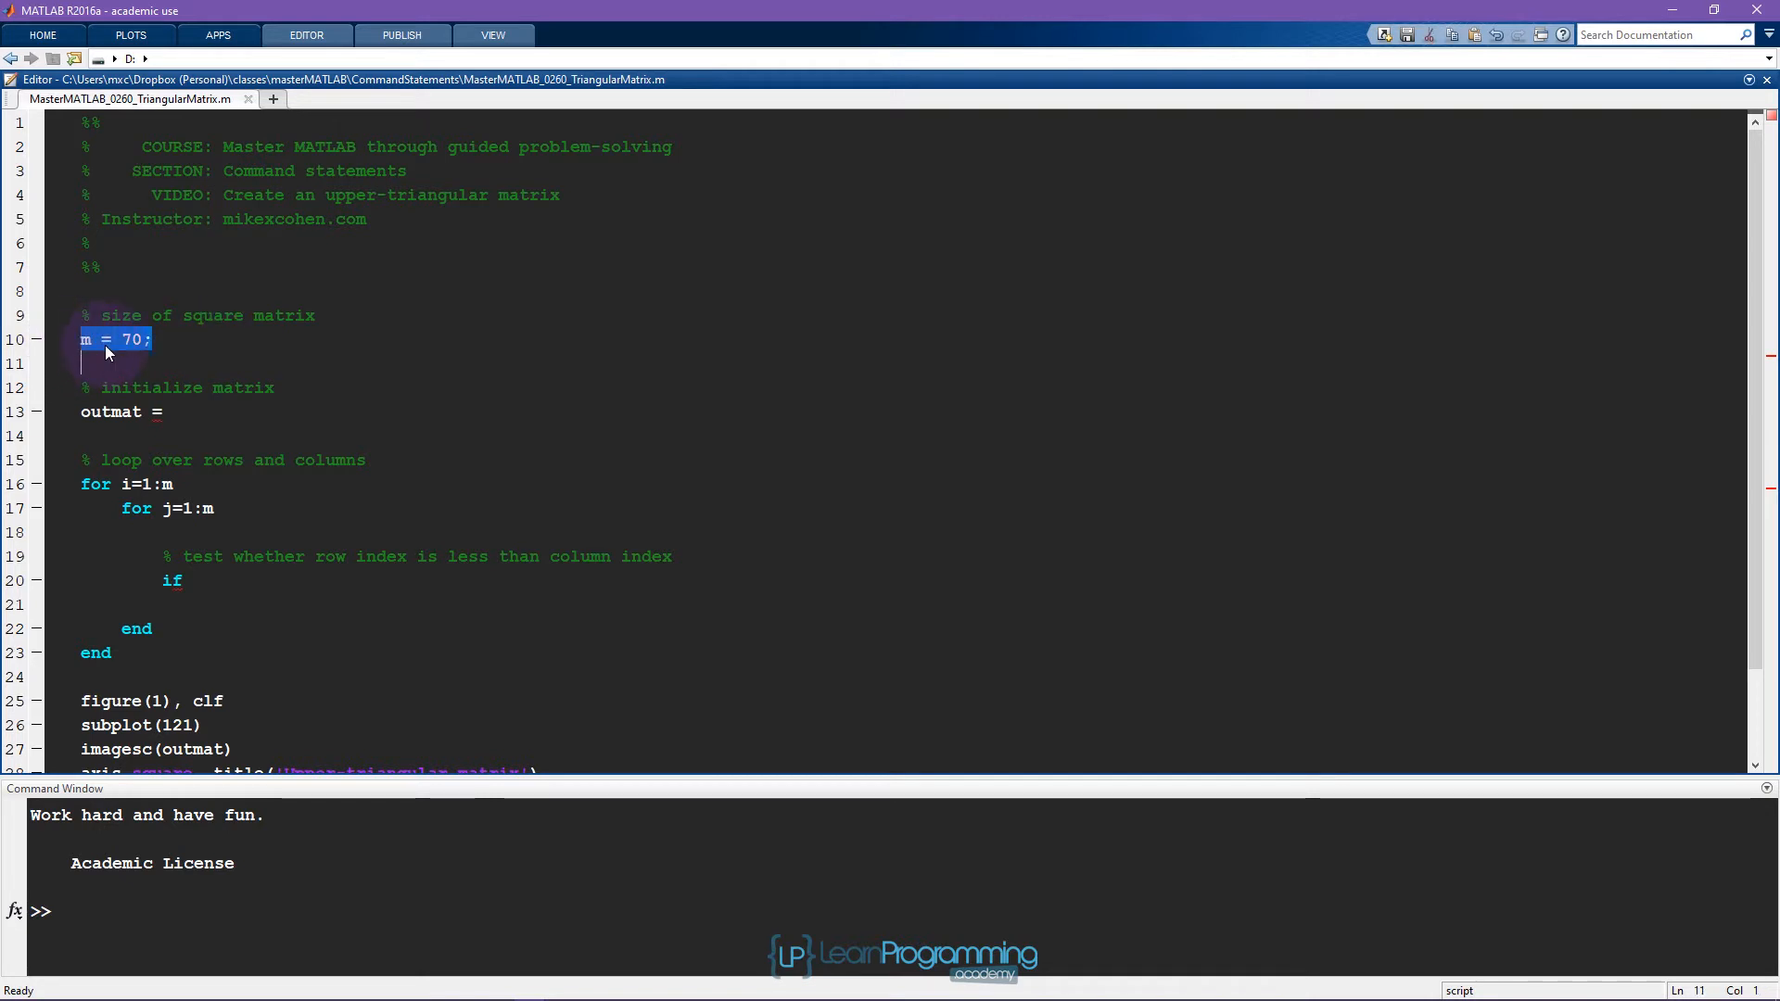
key("F9")
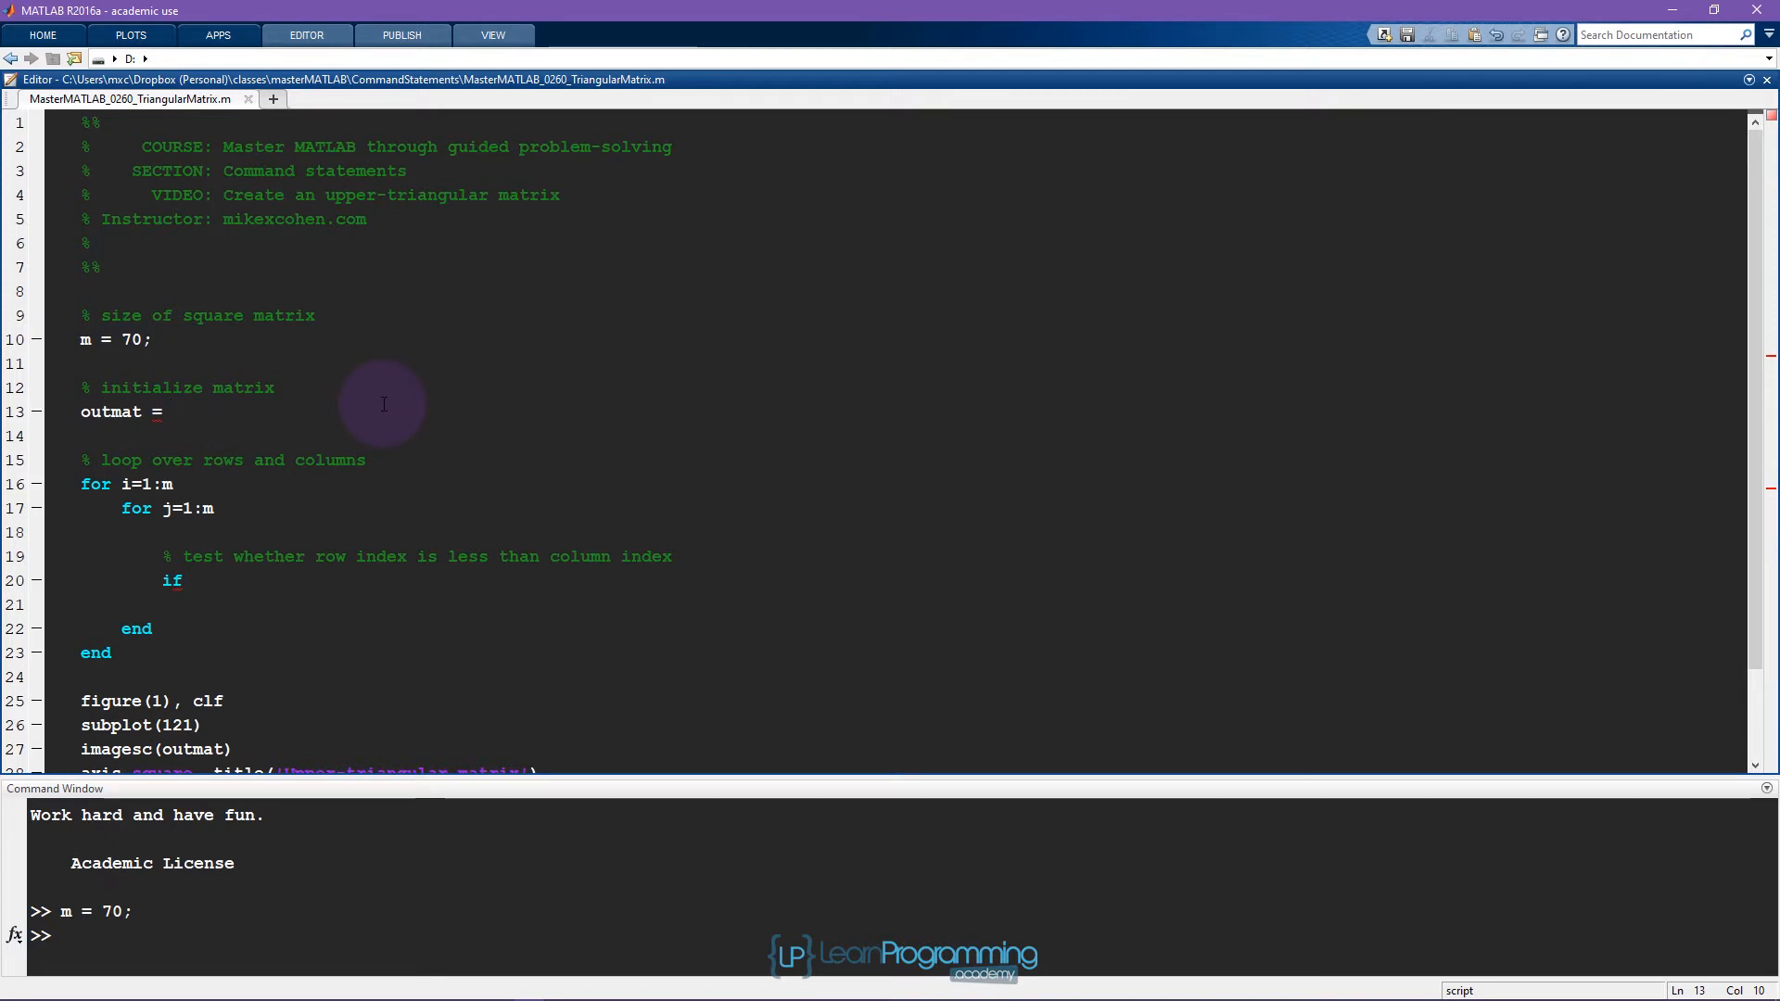
Initialise outmat as zeros(m) in the script.
type("zeros")
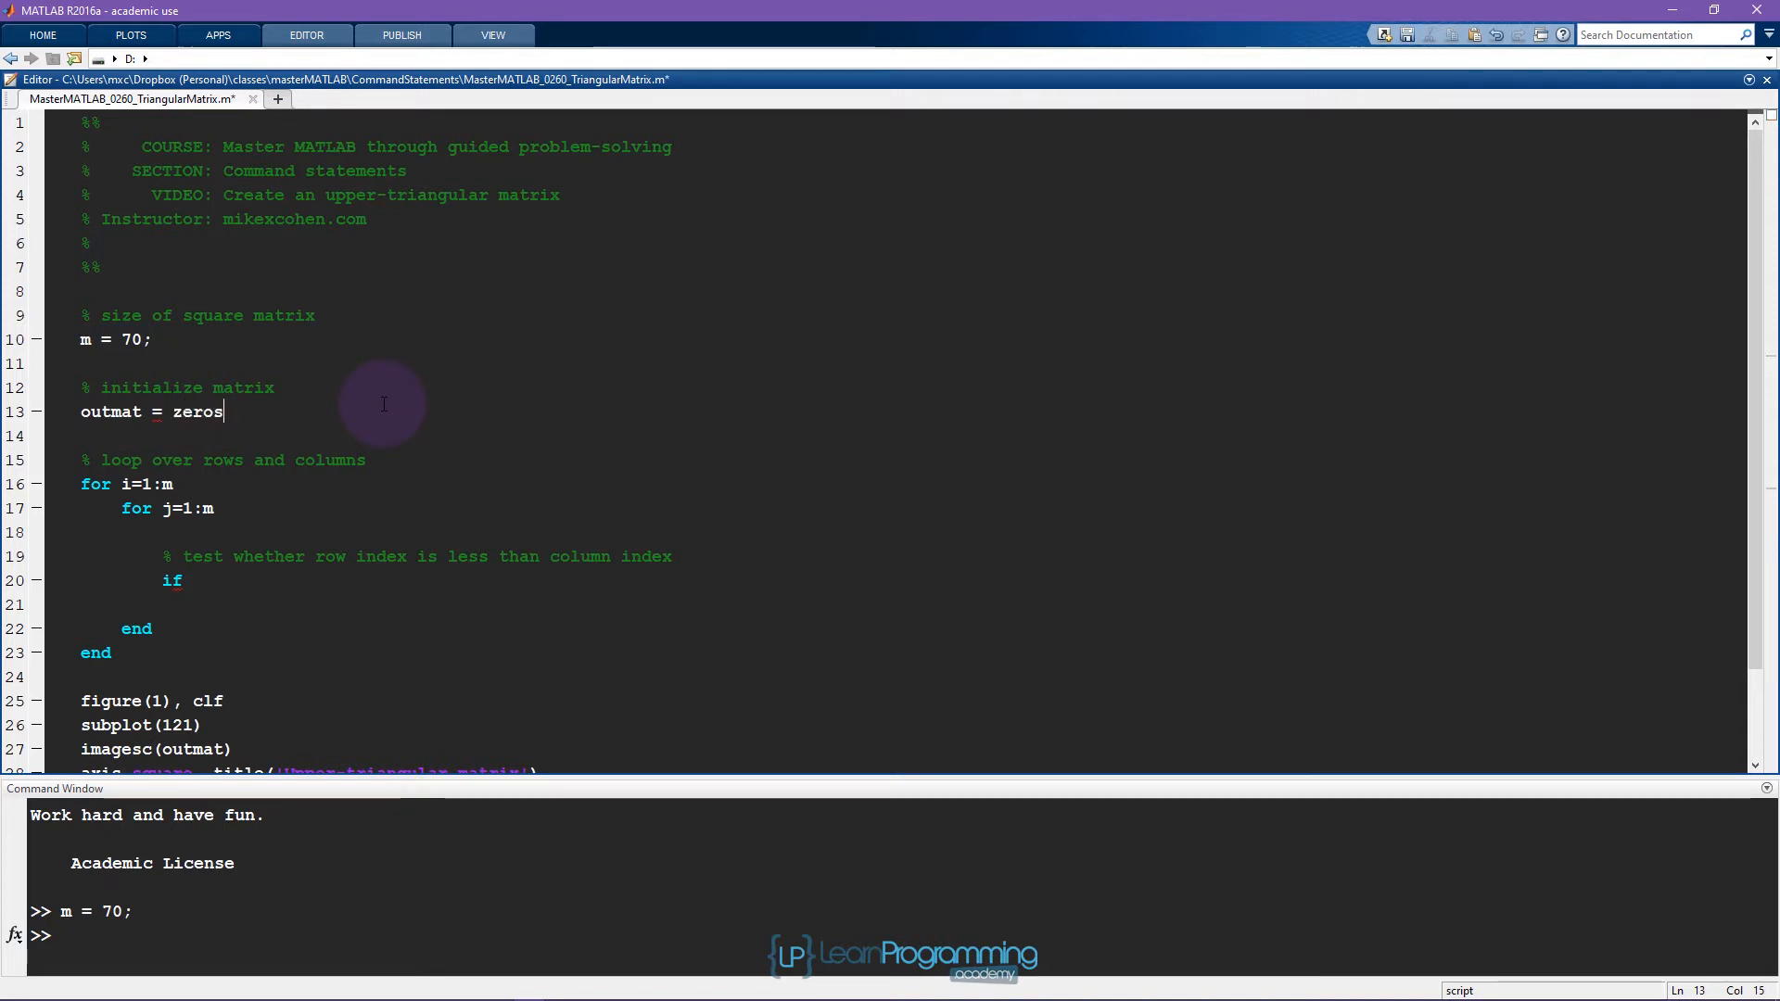
type("(m);")
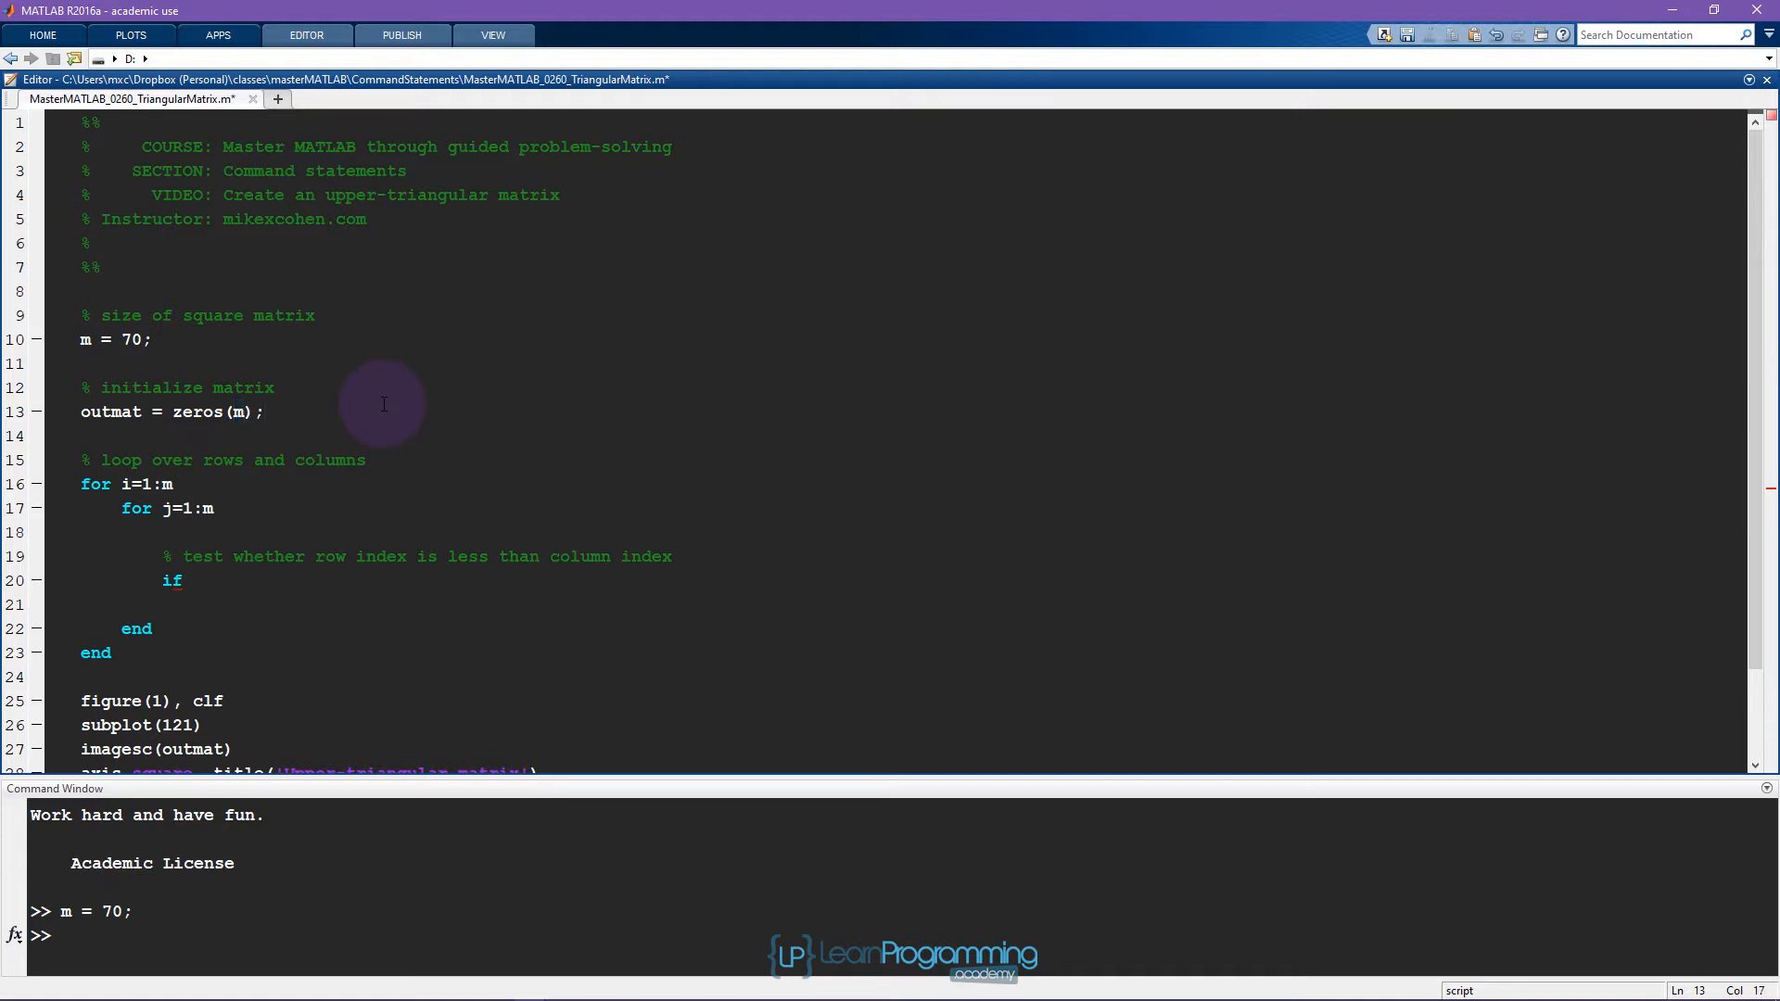
type(",m")
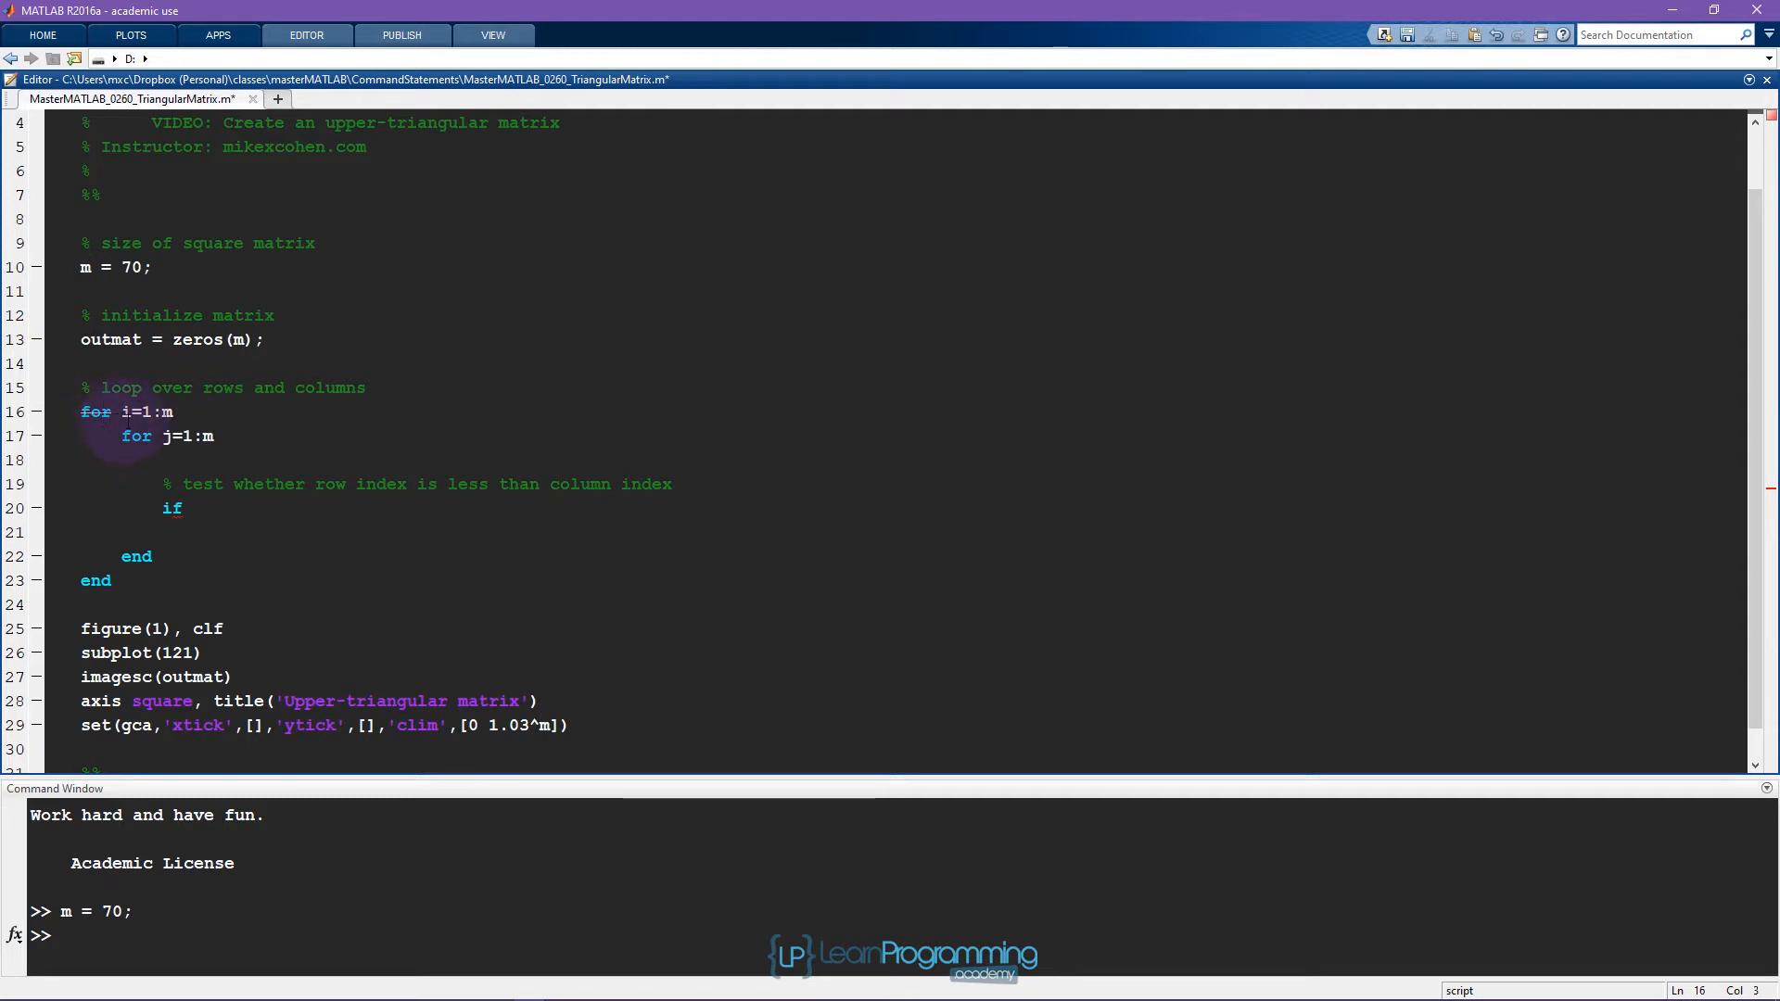
Give the nested loops an if i<j test closed with its own end.
double_click(126, 411)
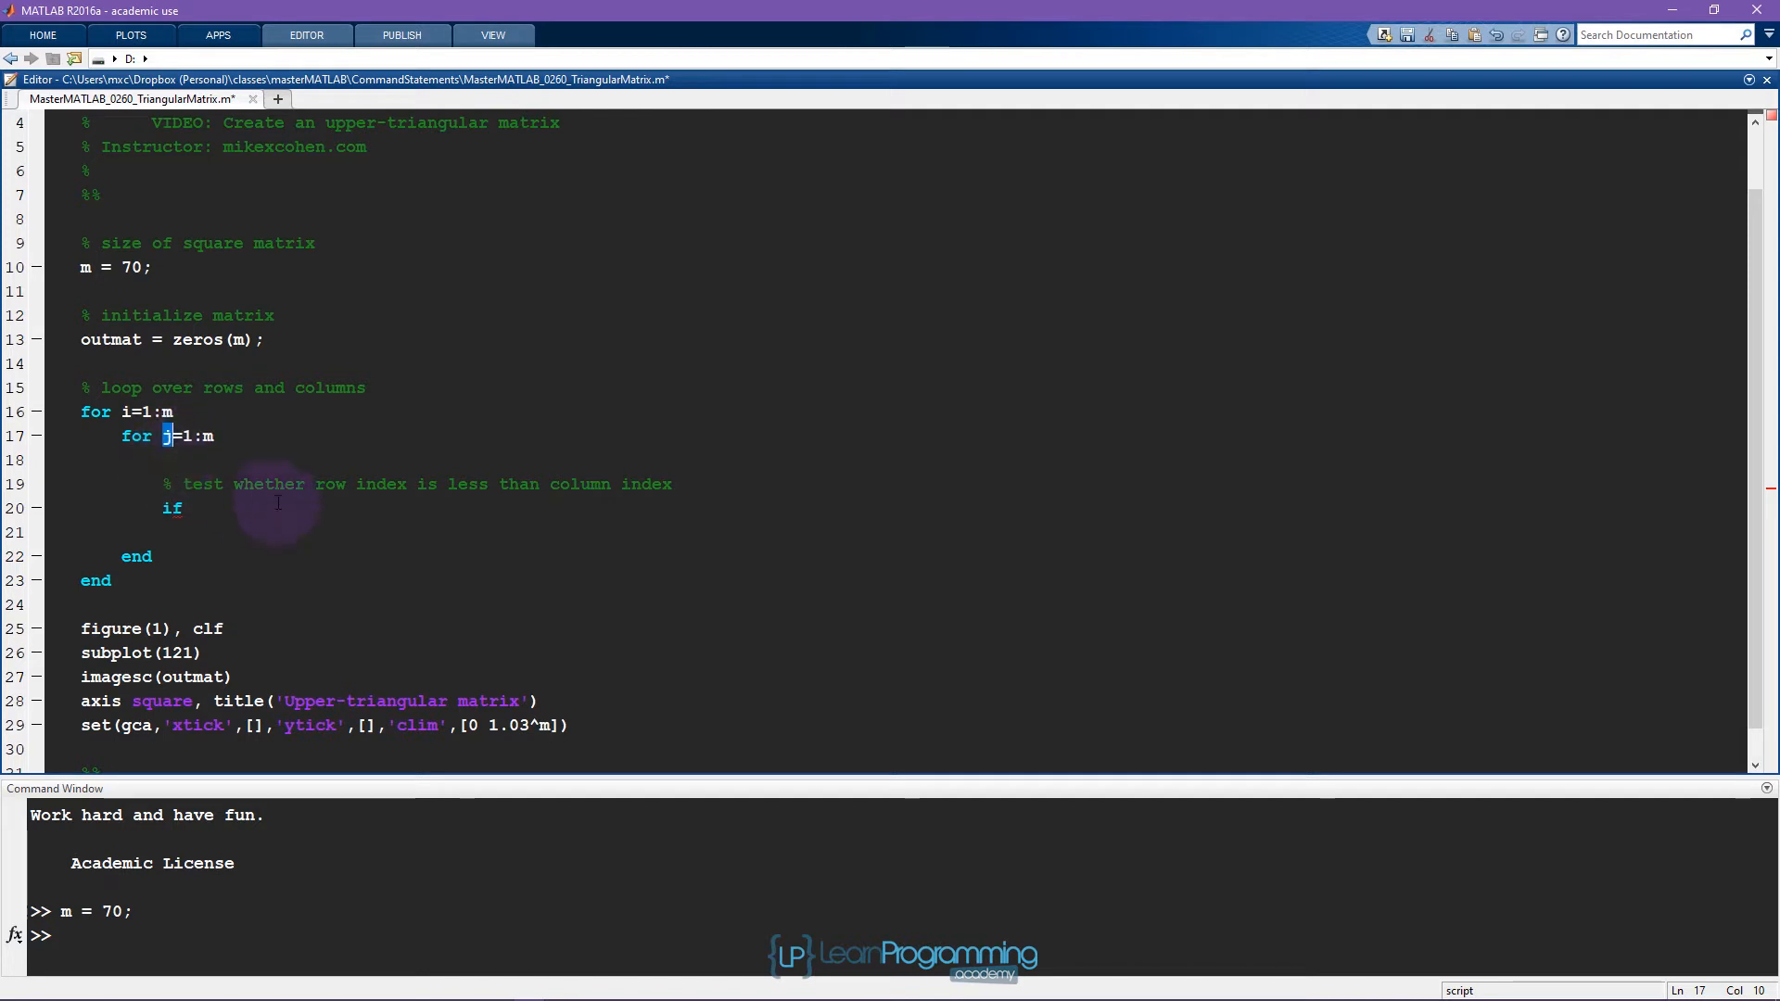
mouse_move(347, 505)
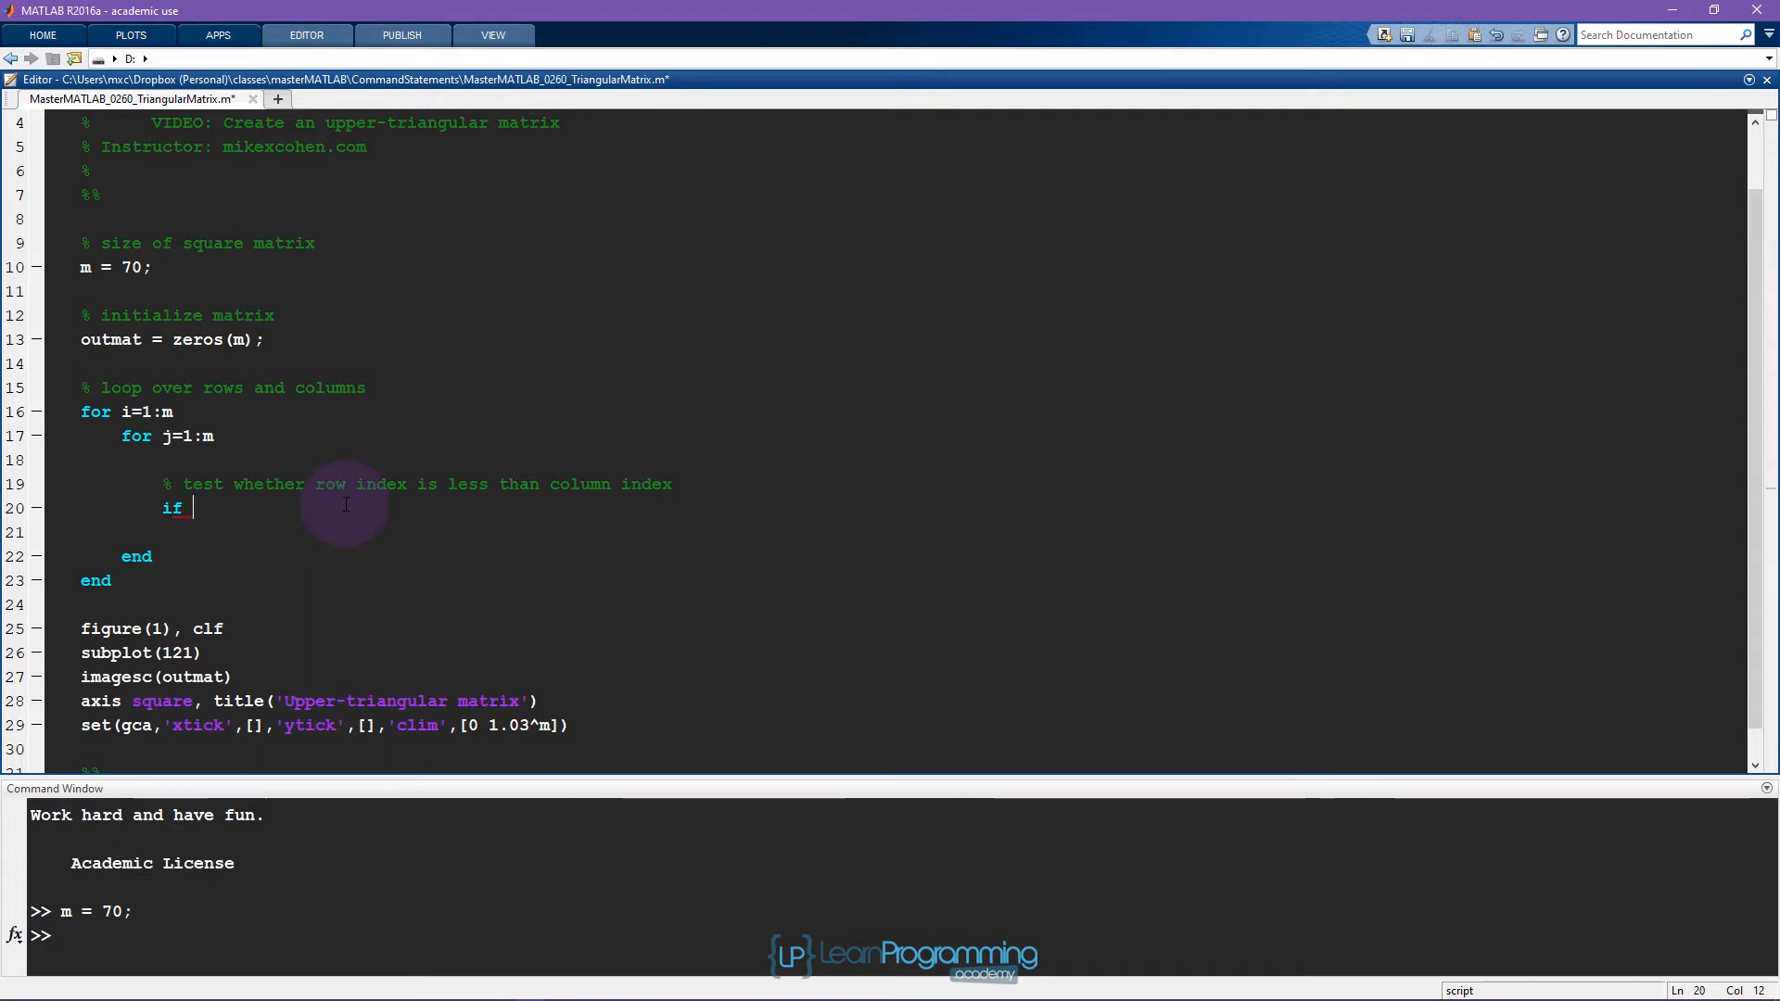
type("i<j")
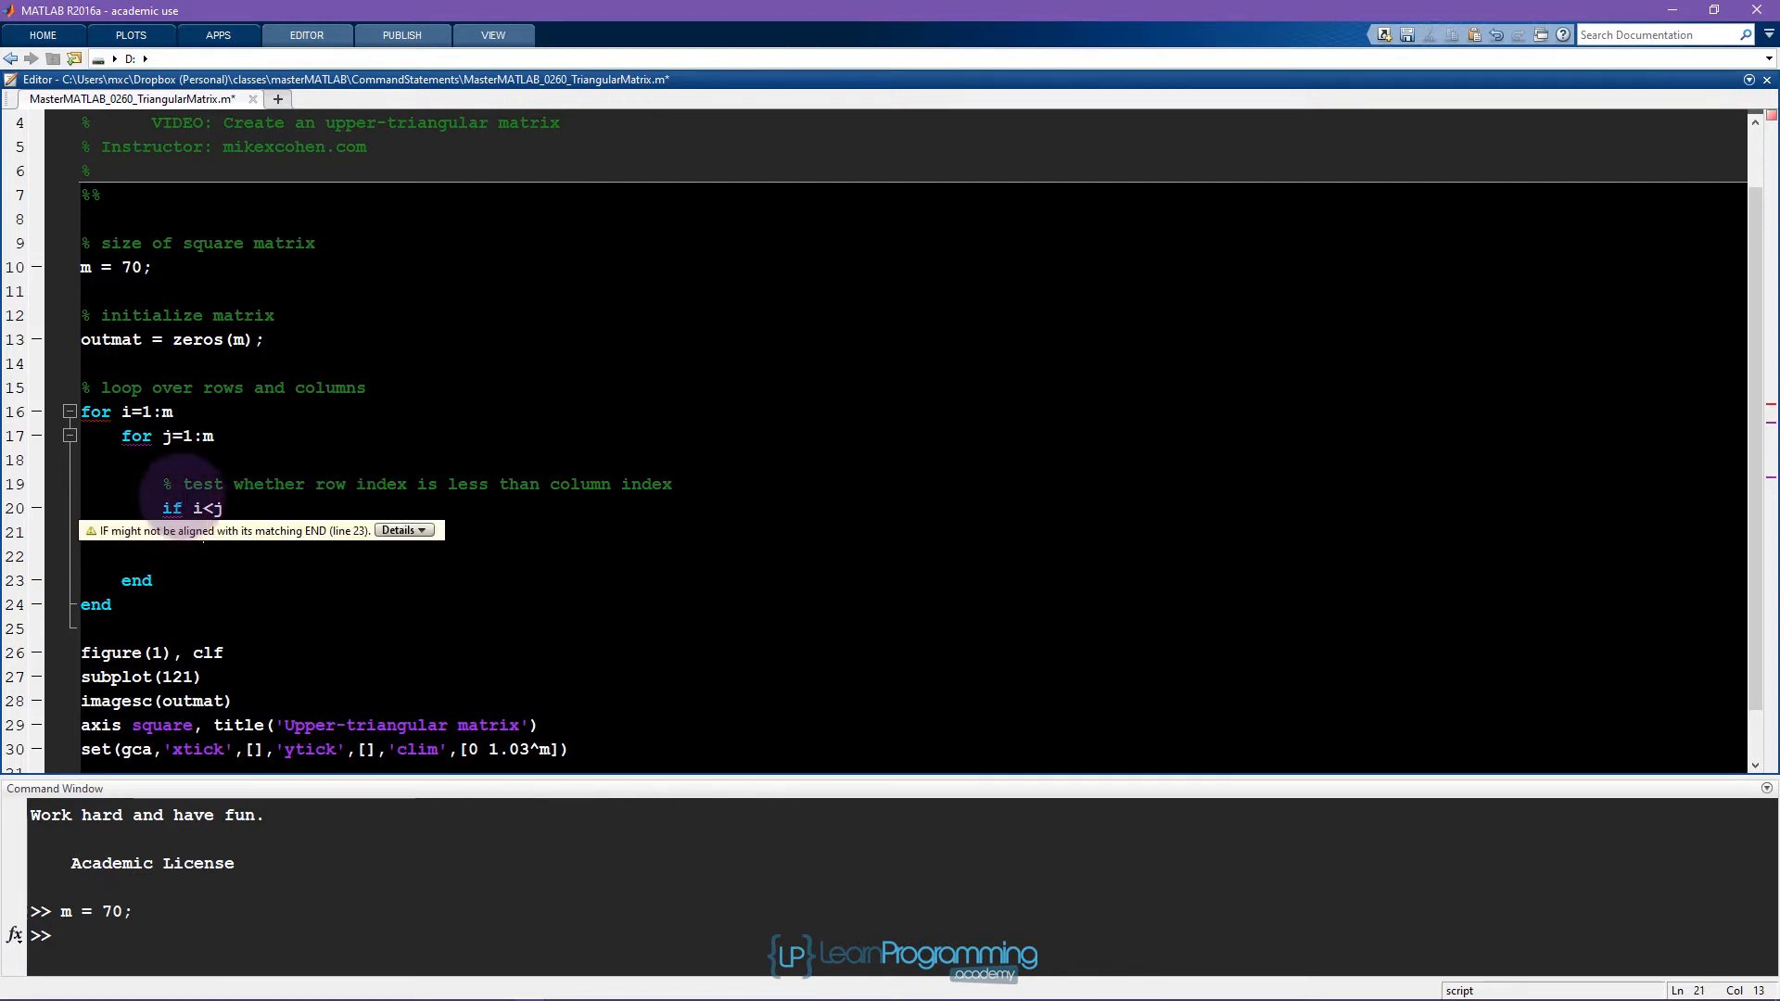
mouse_move(243, 538)
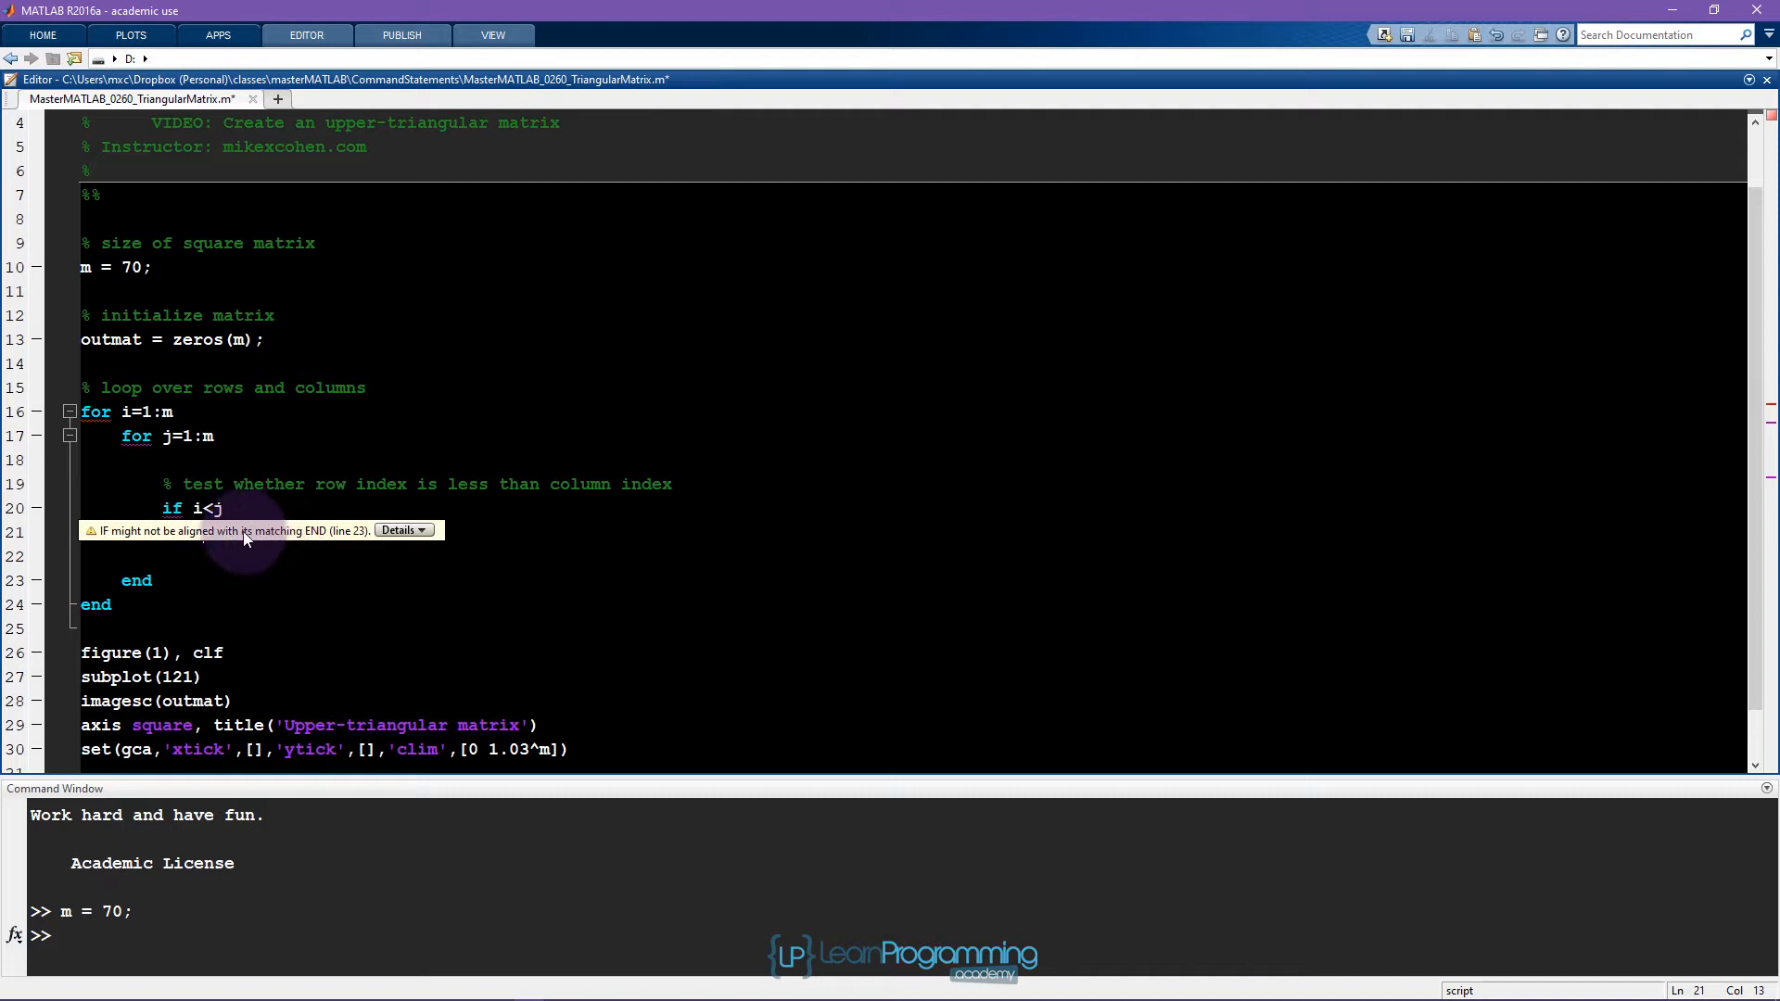
left_click(204, 532)
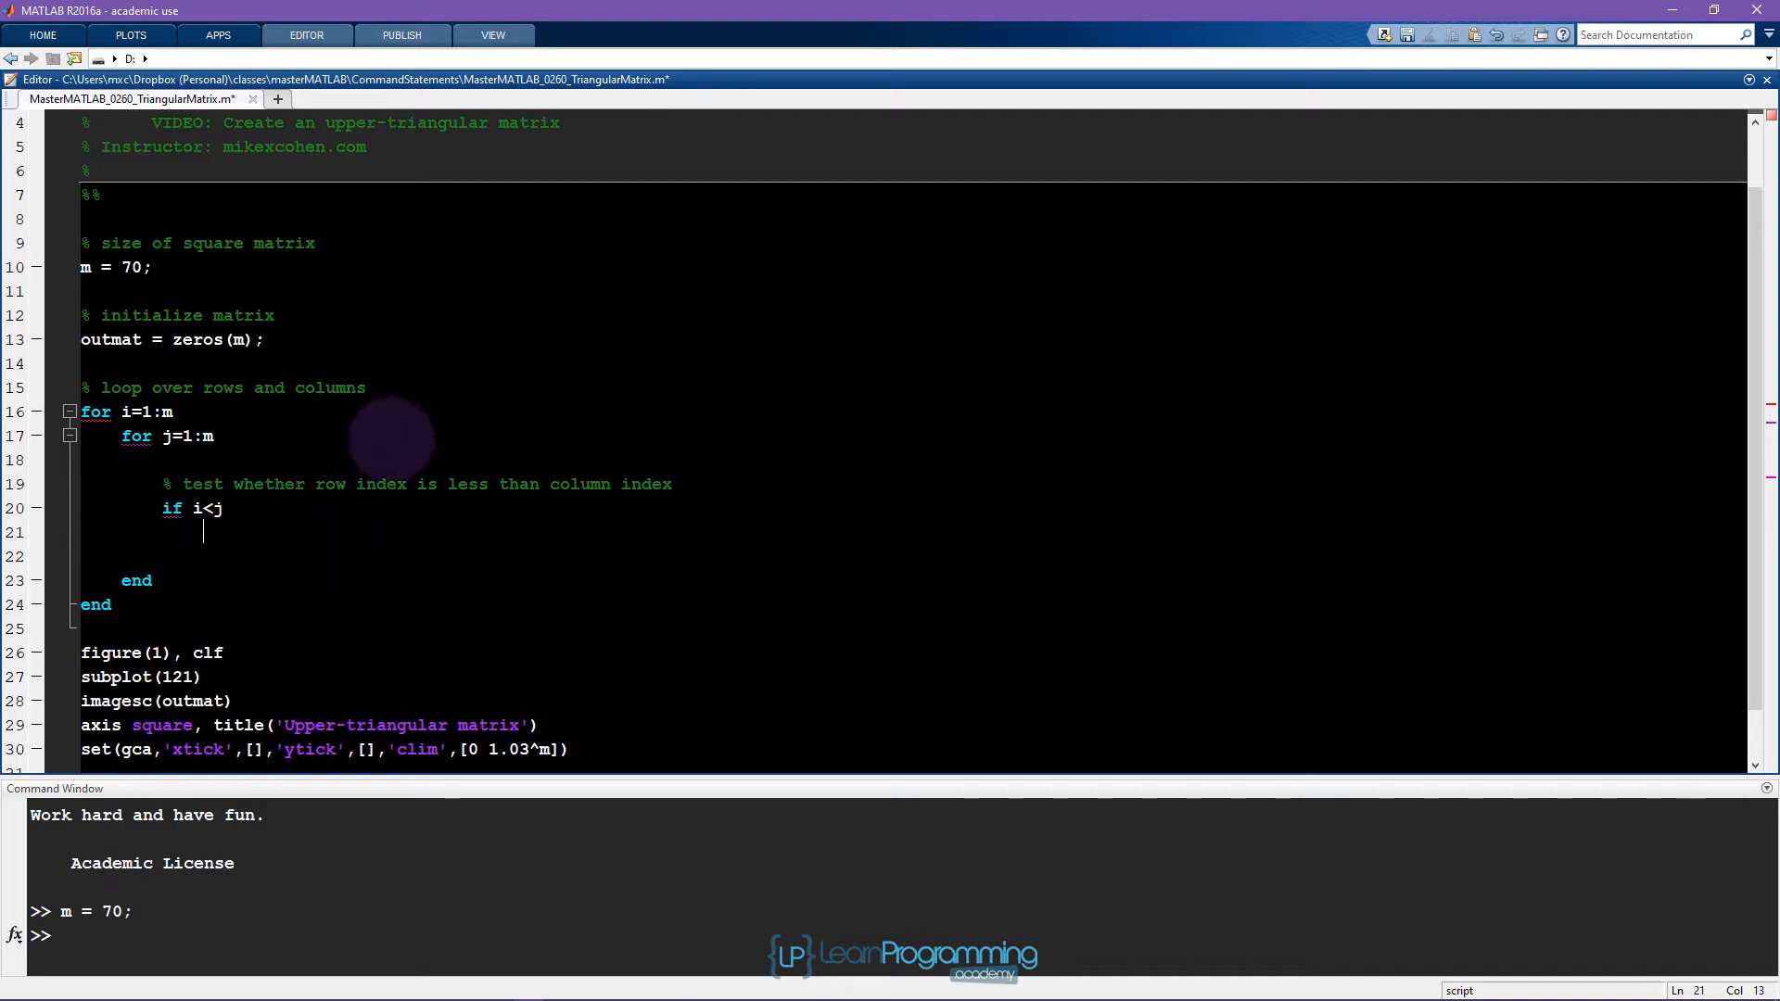
type("end")
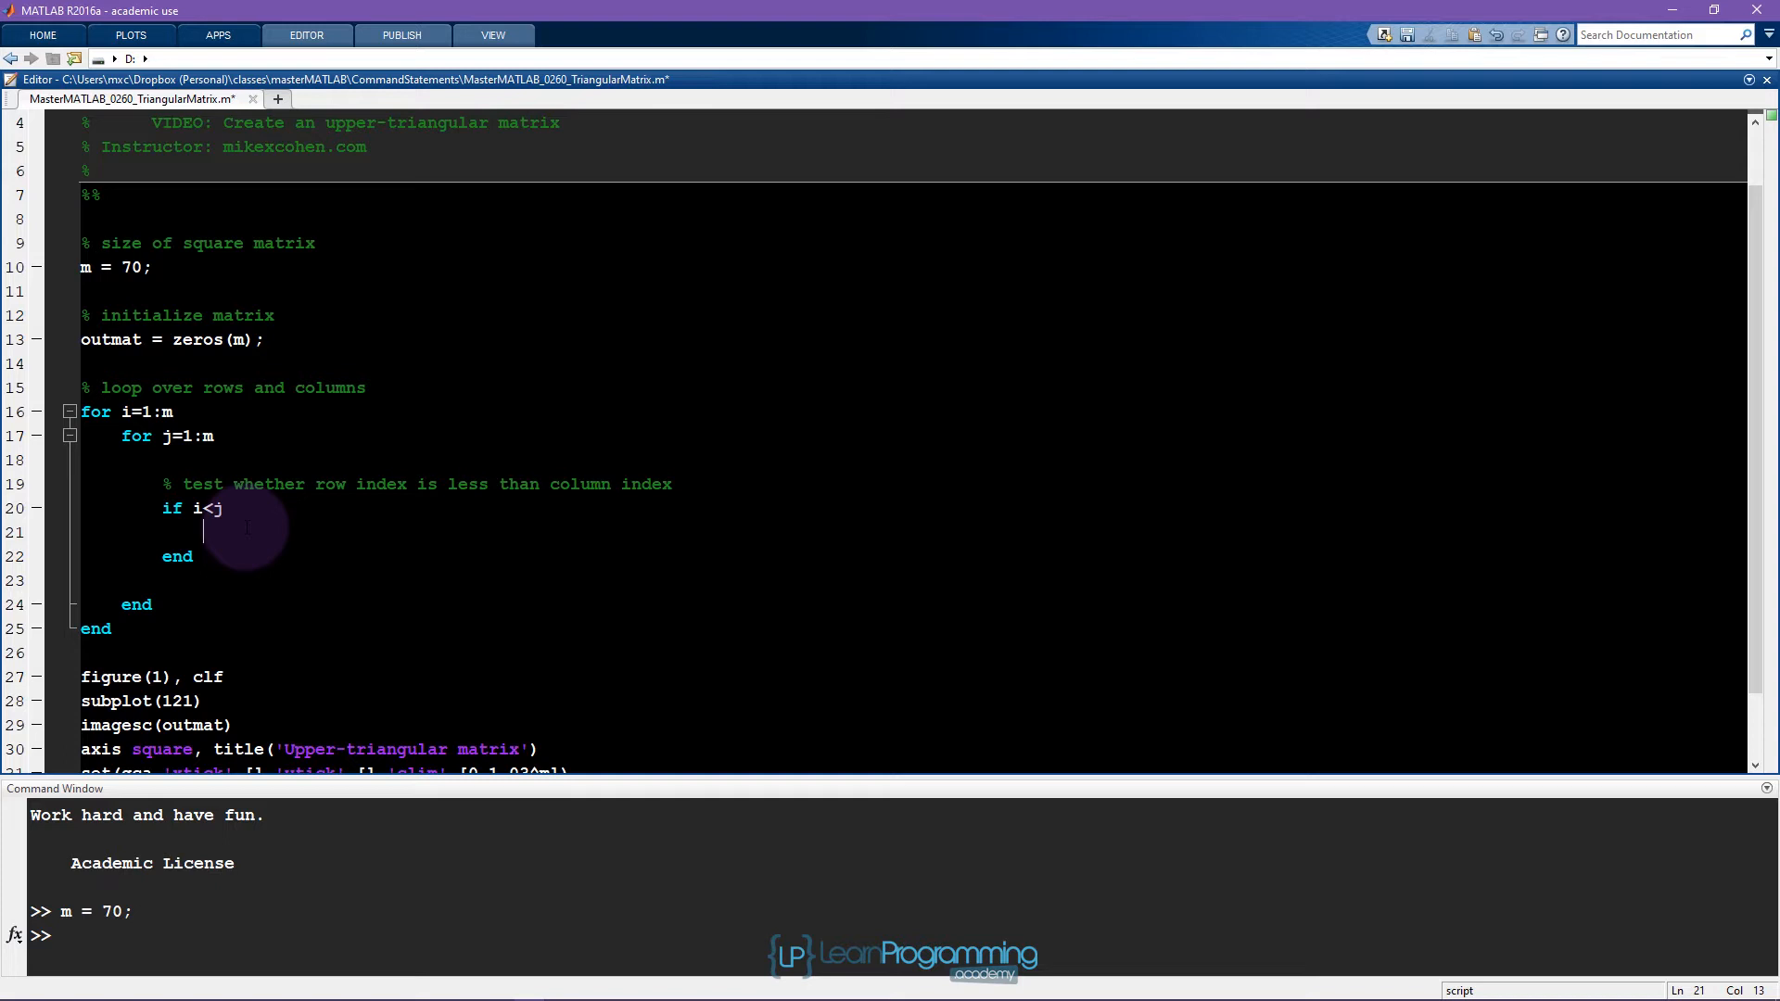
Assign outmat(i,j) = 1.03^sqrt(i*j) inside the if i<j block.
type("1.")
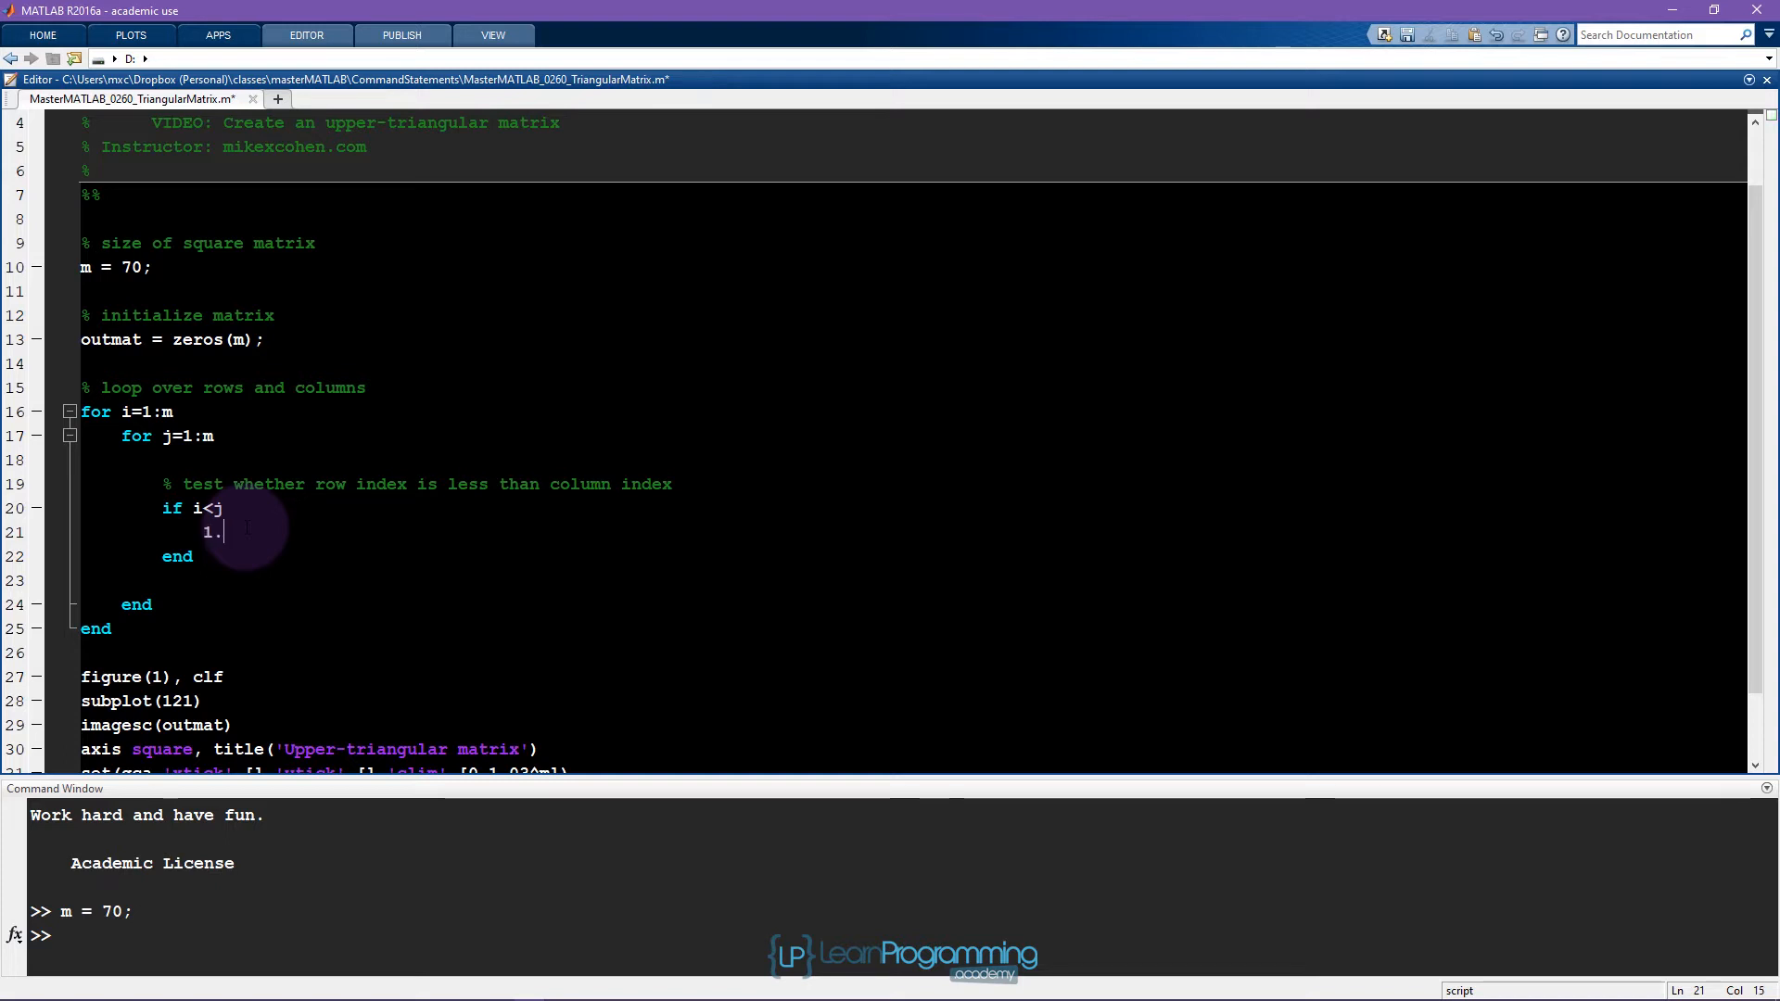
type("0")
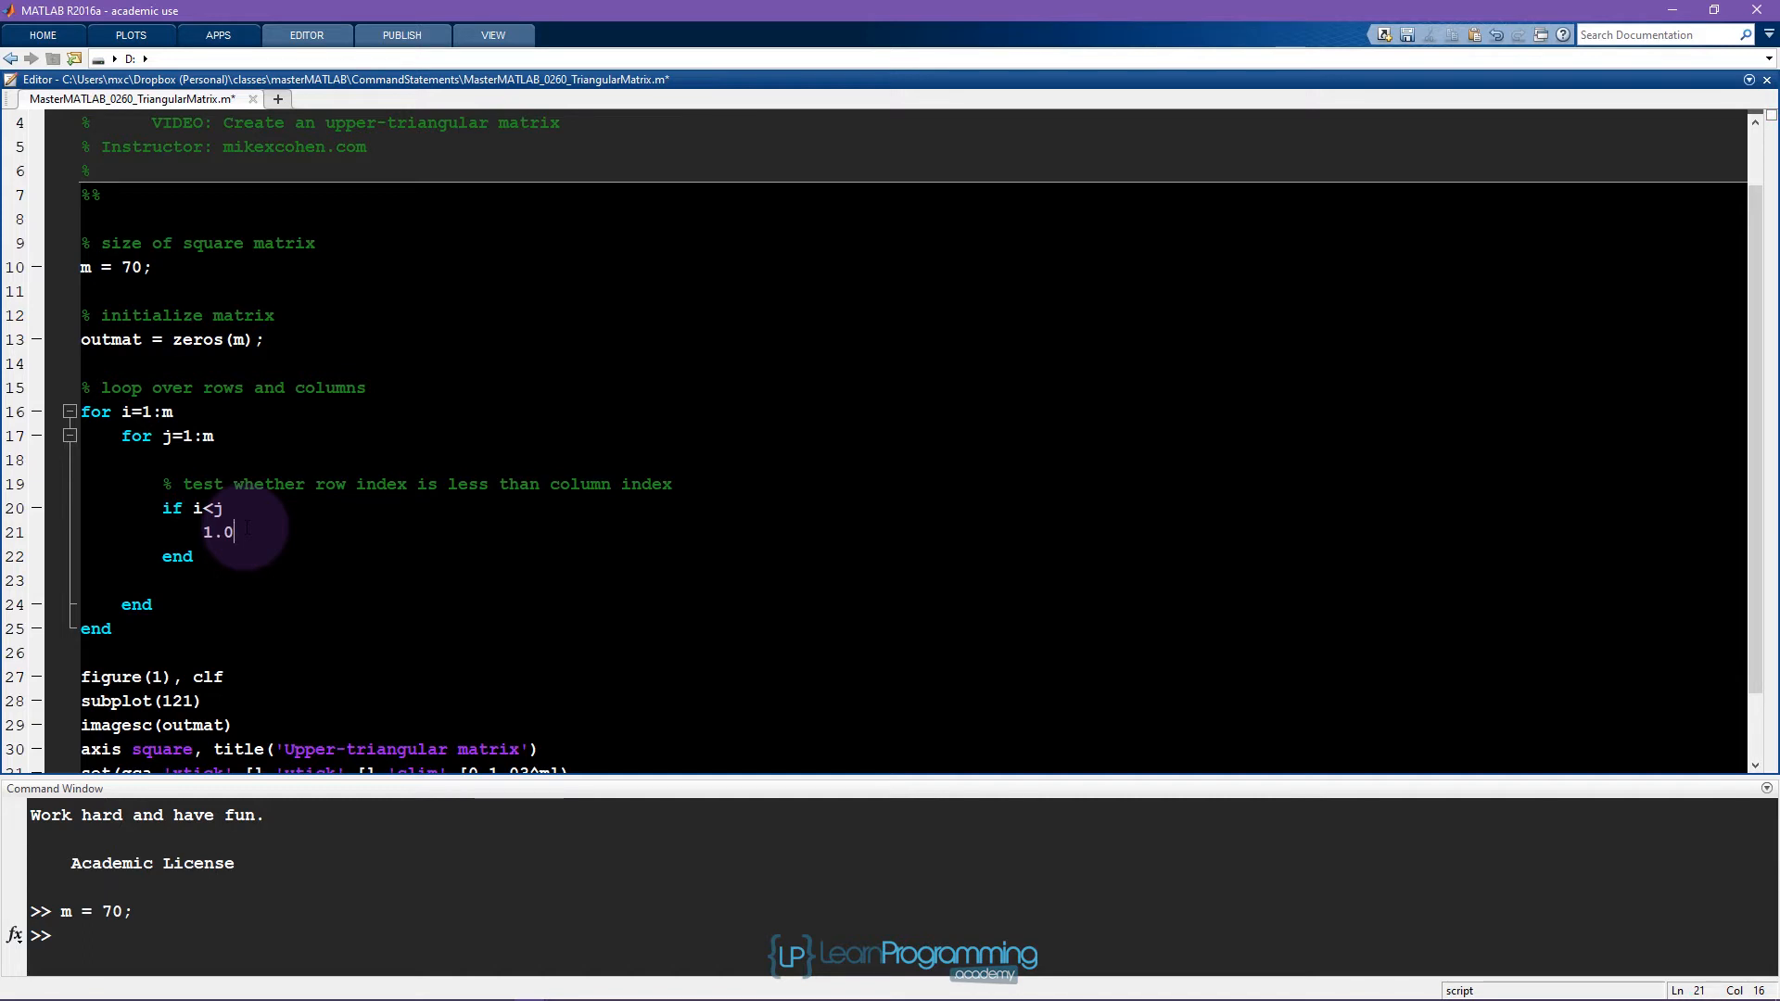
type("3^")
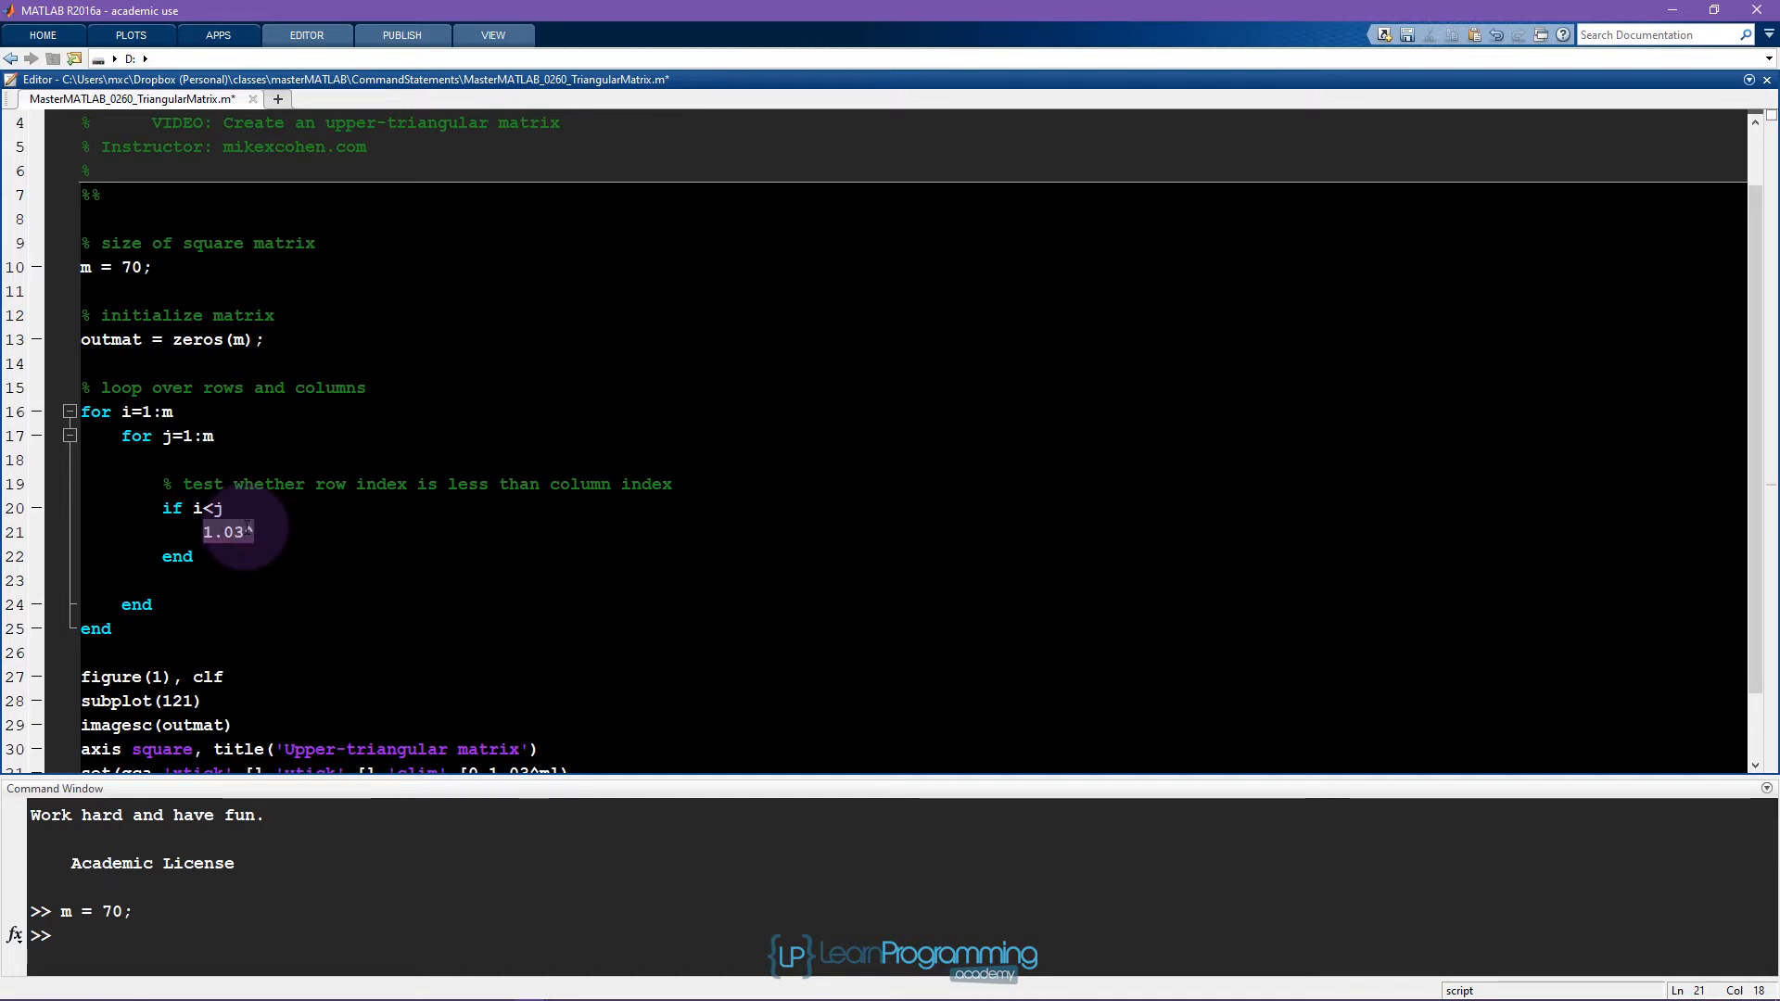
type("sqrt(")
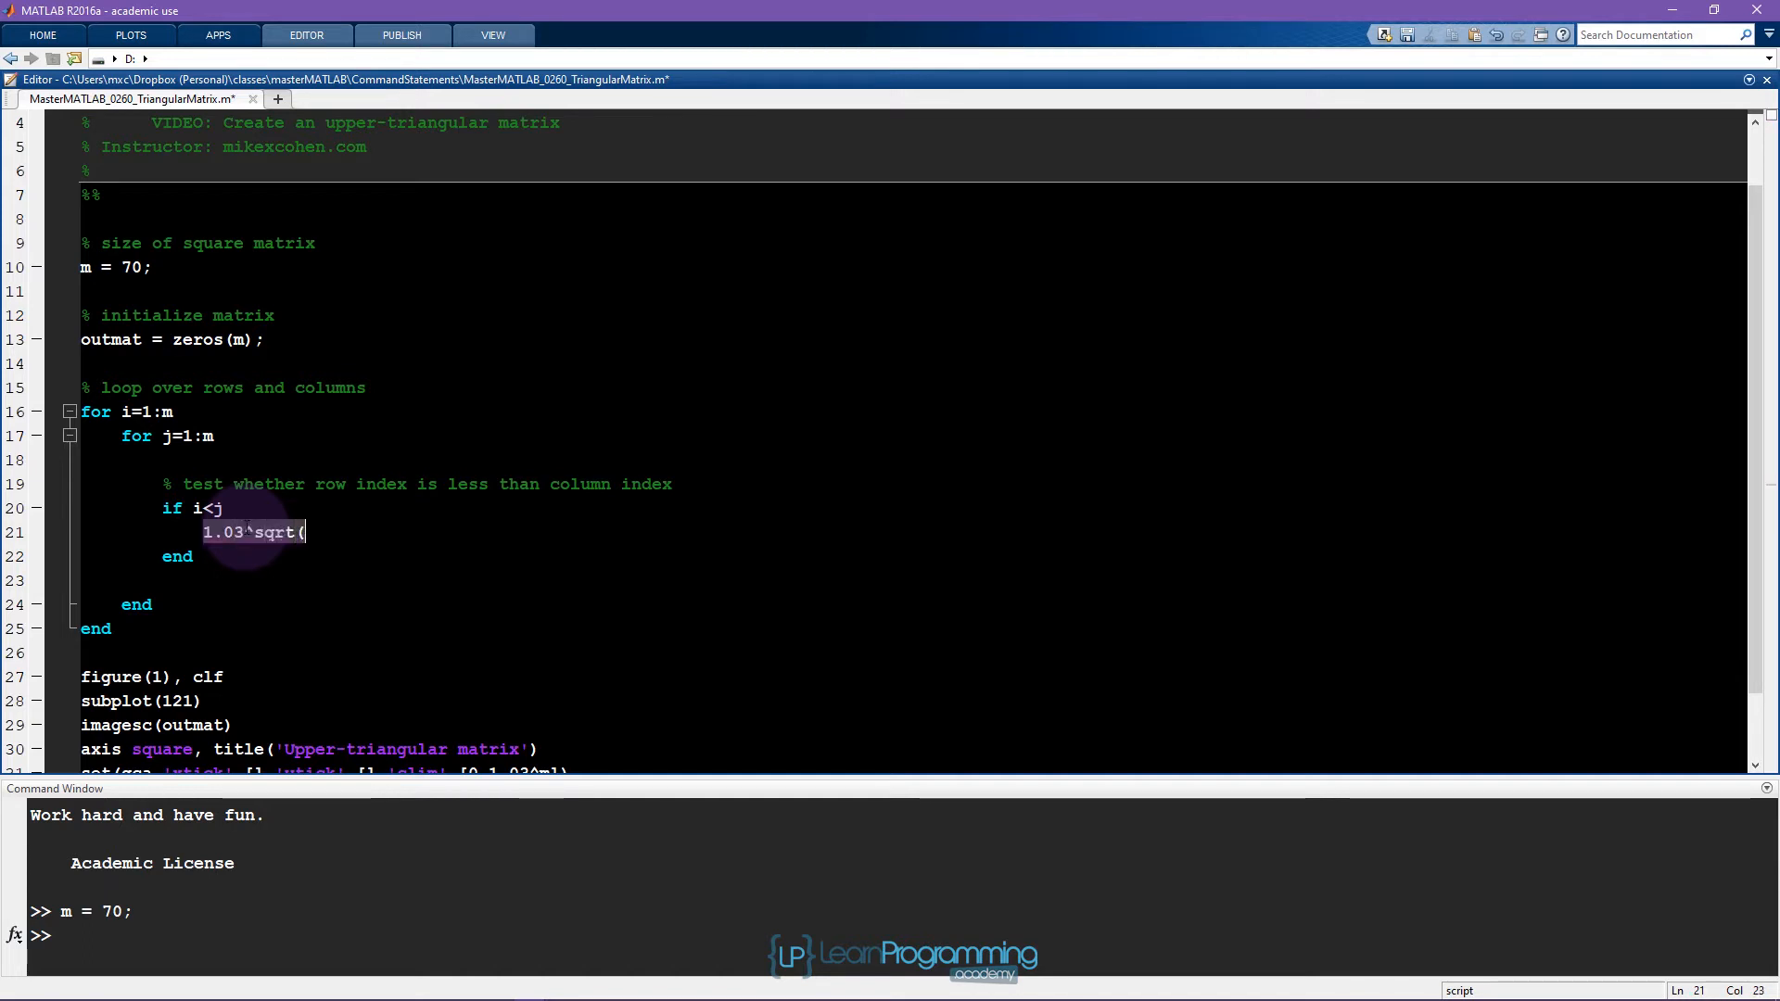
type("i*")
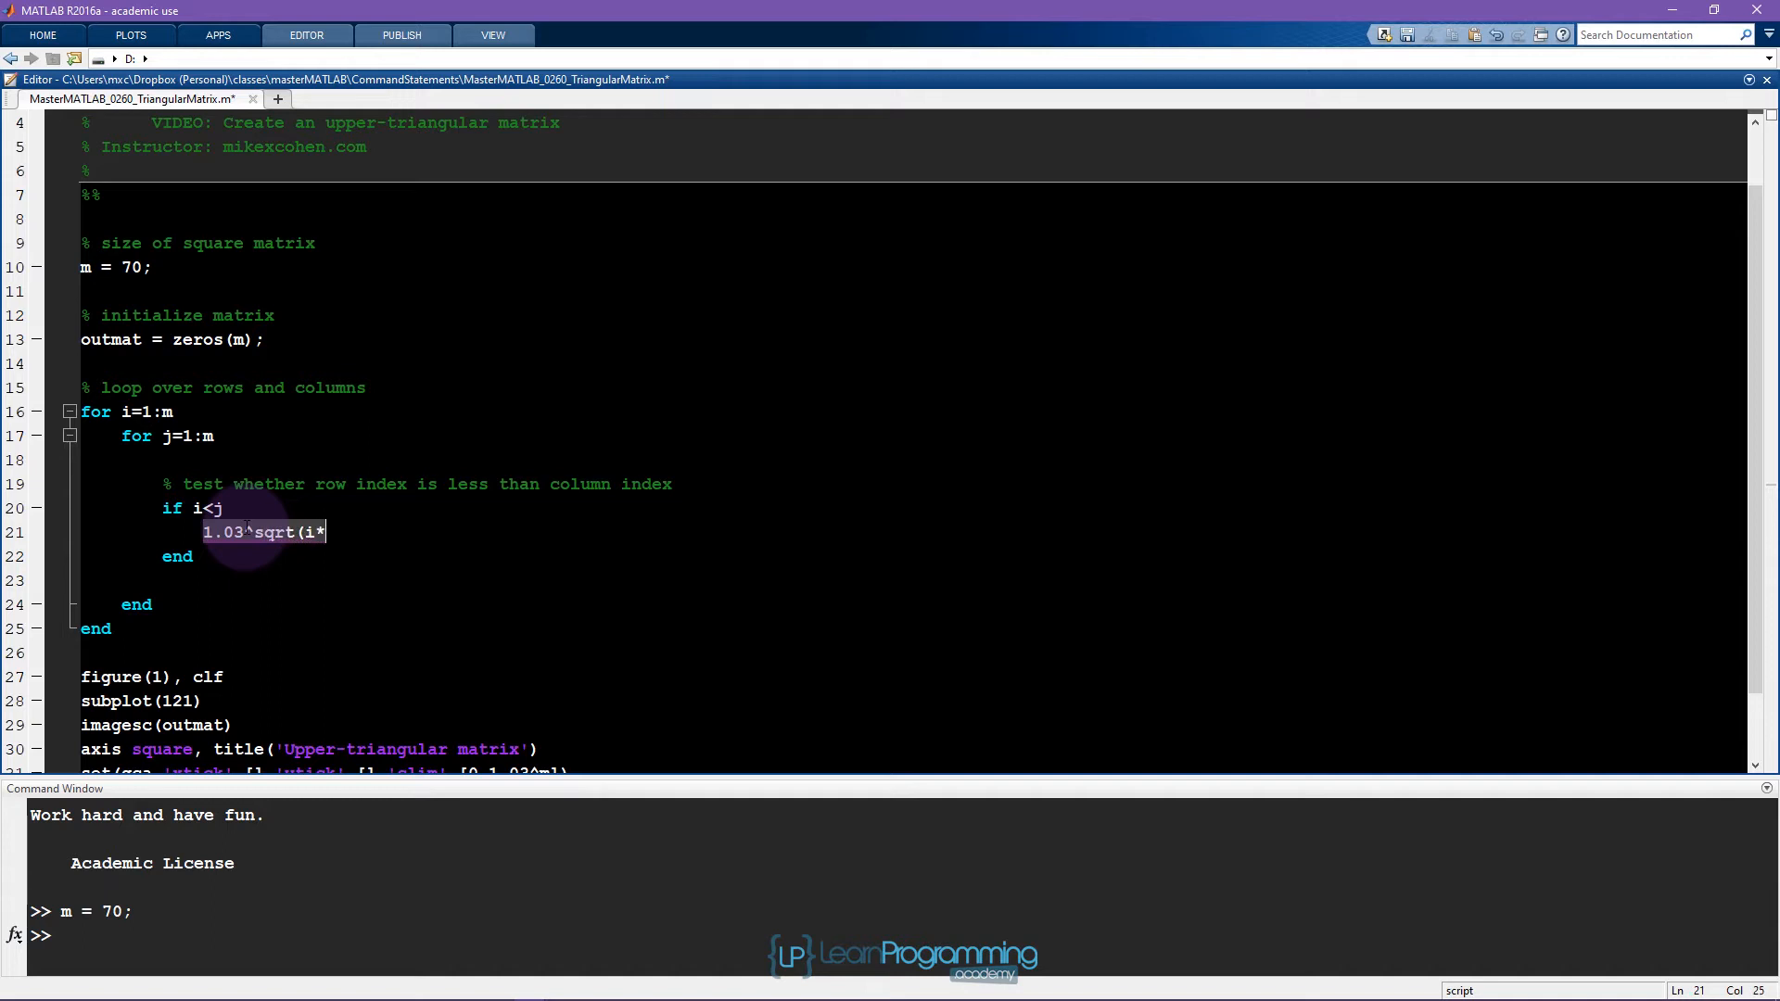
type("j);")
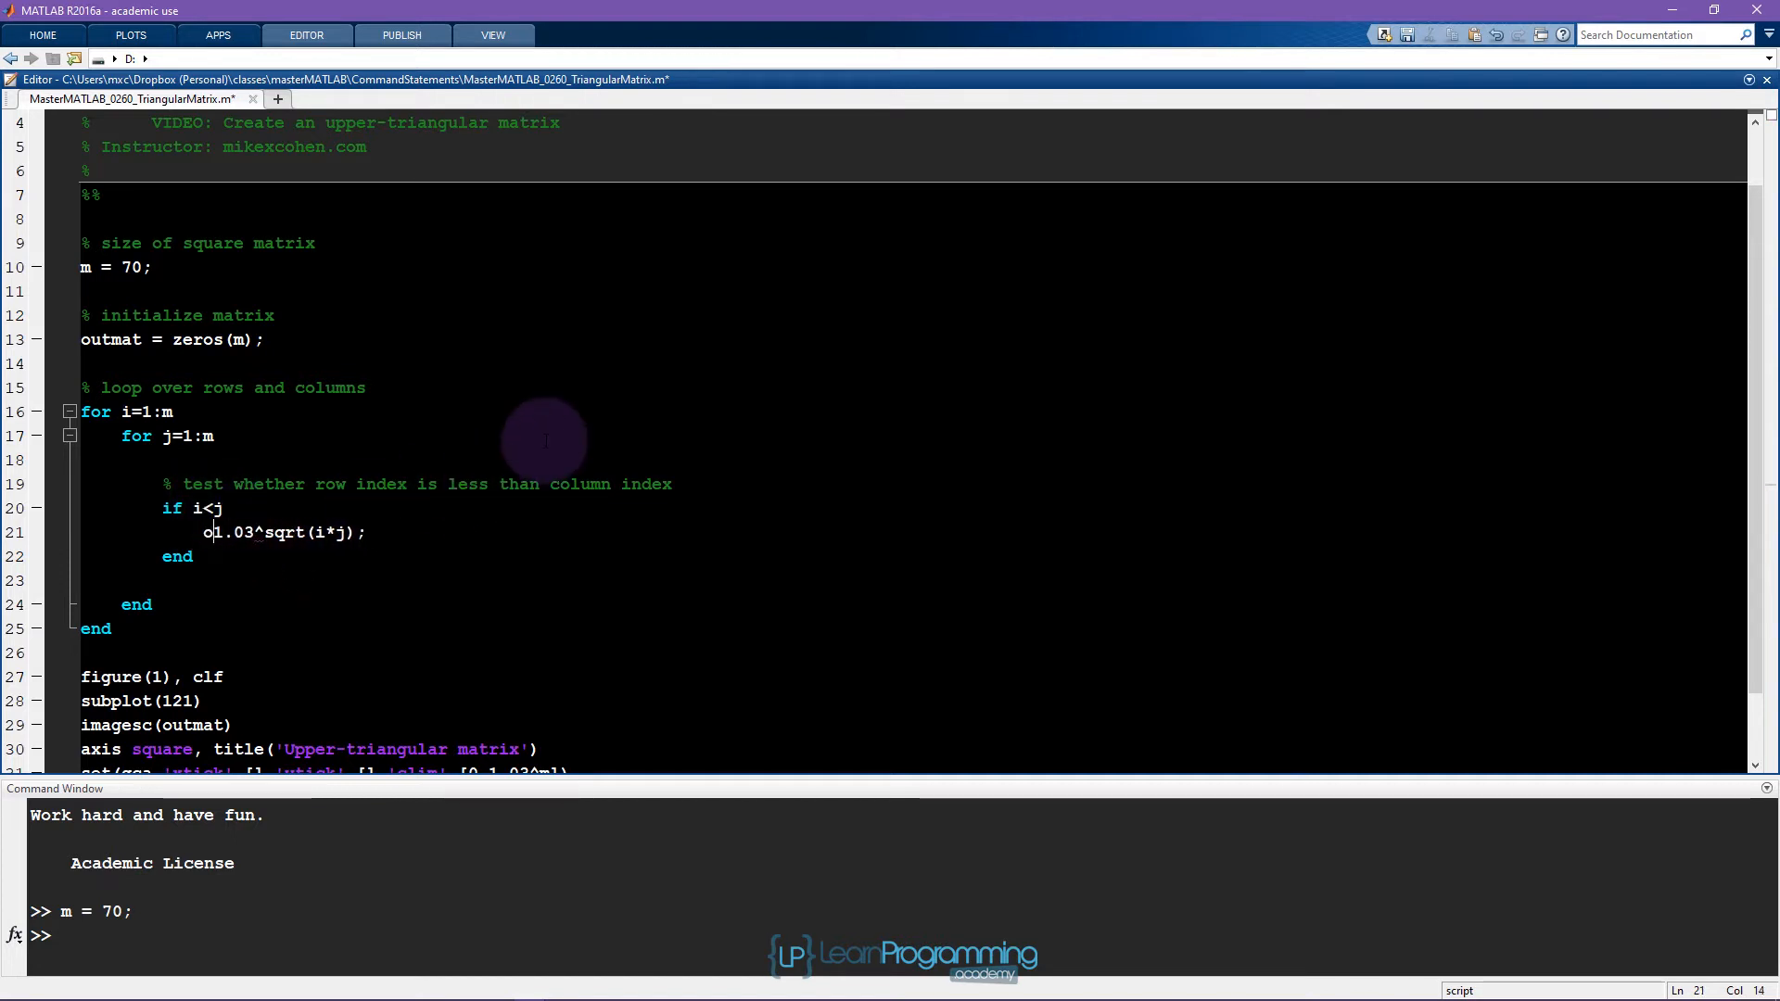
type("utmat(i,j)")
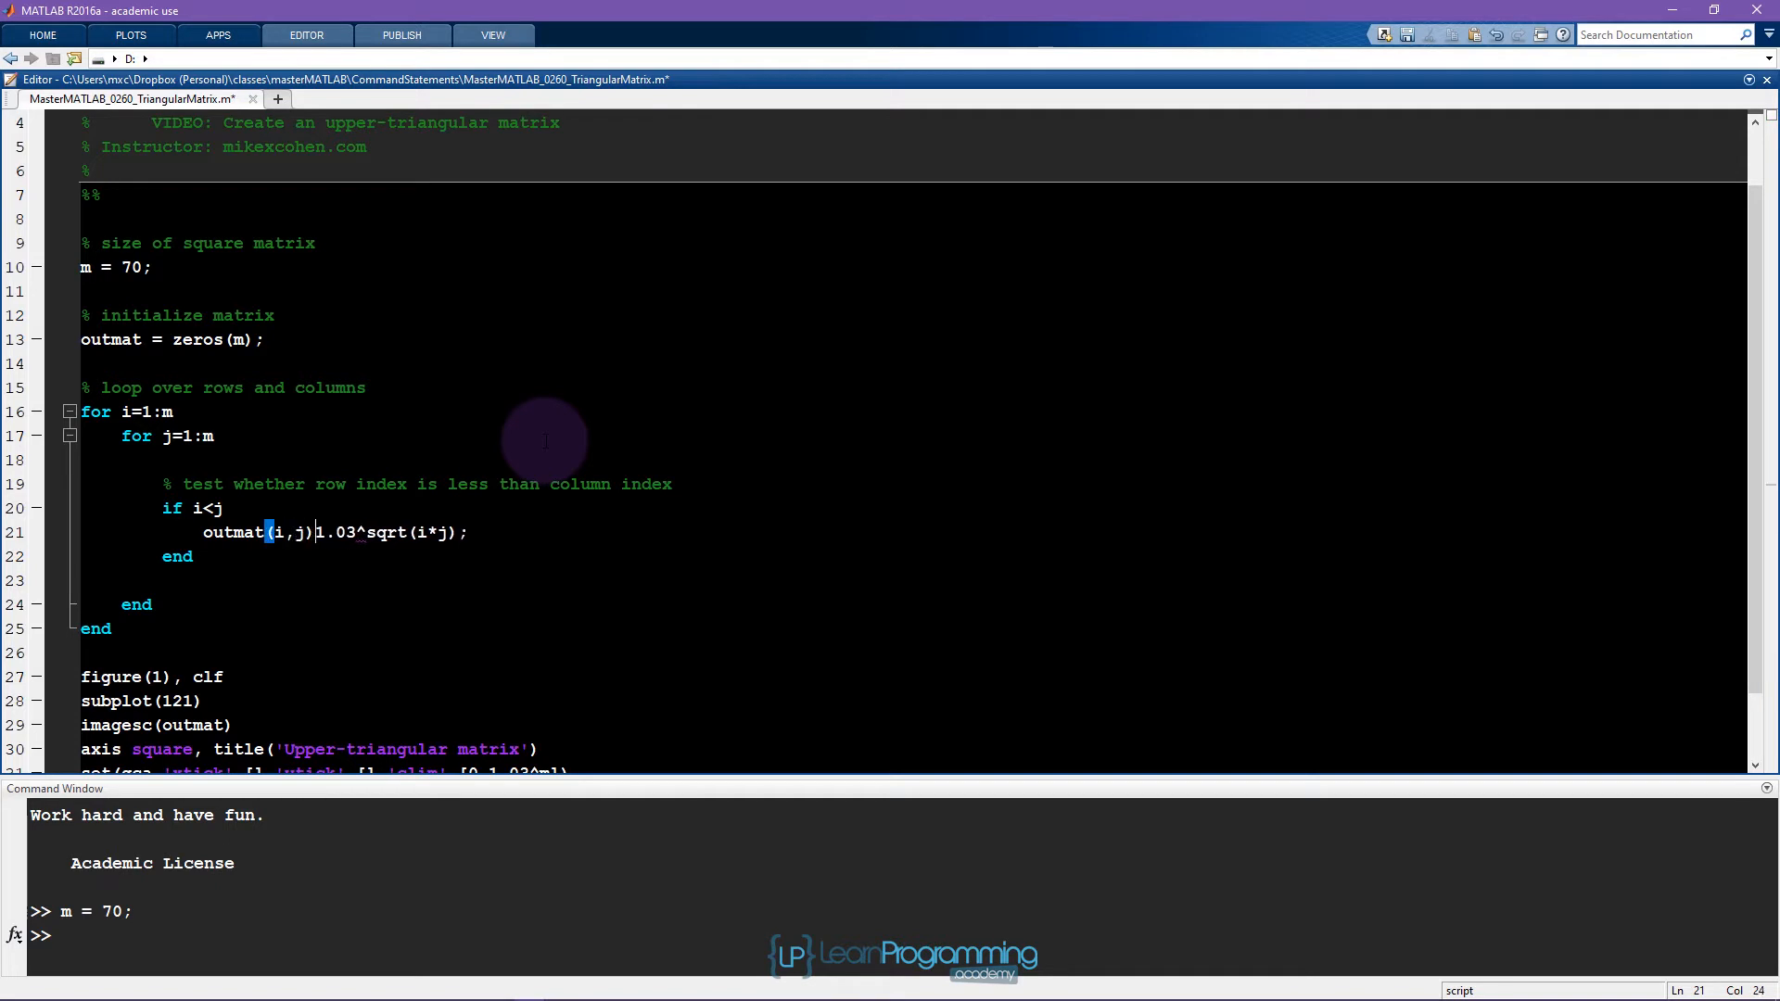
type("=")
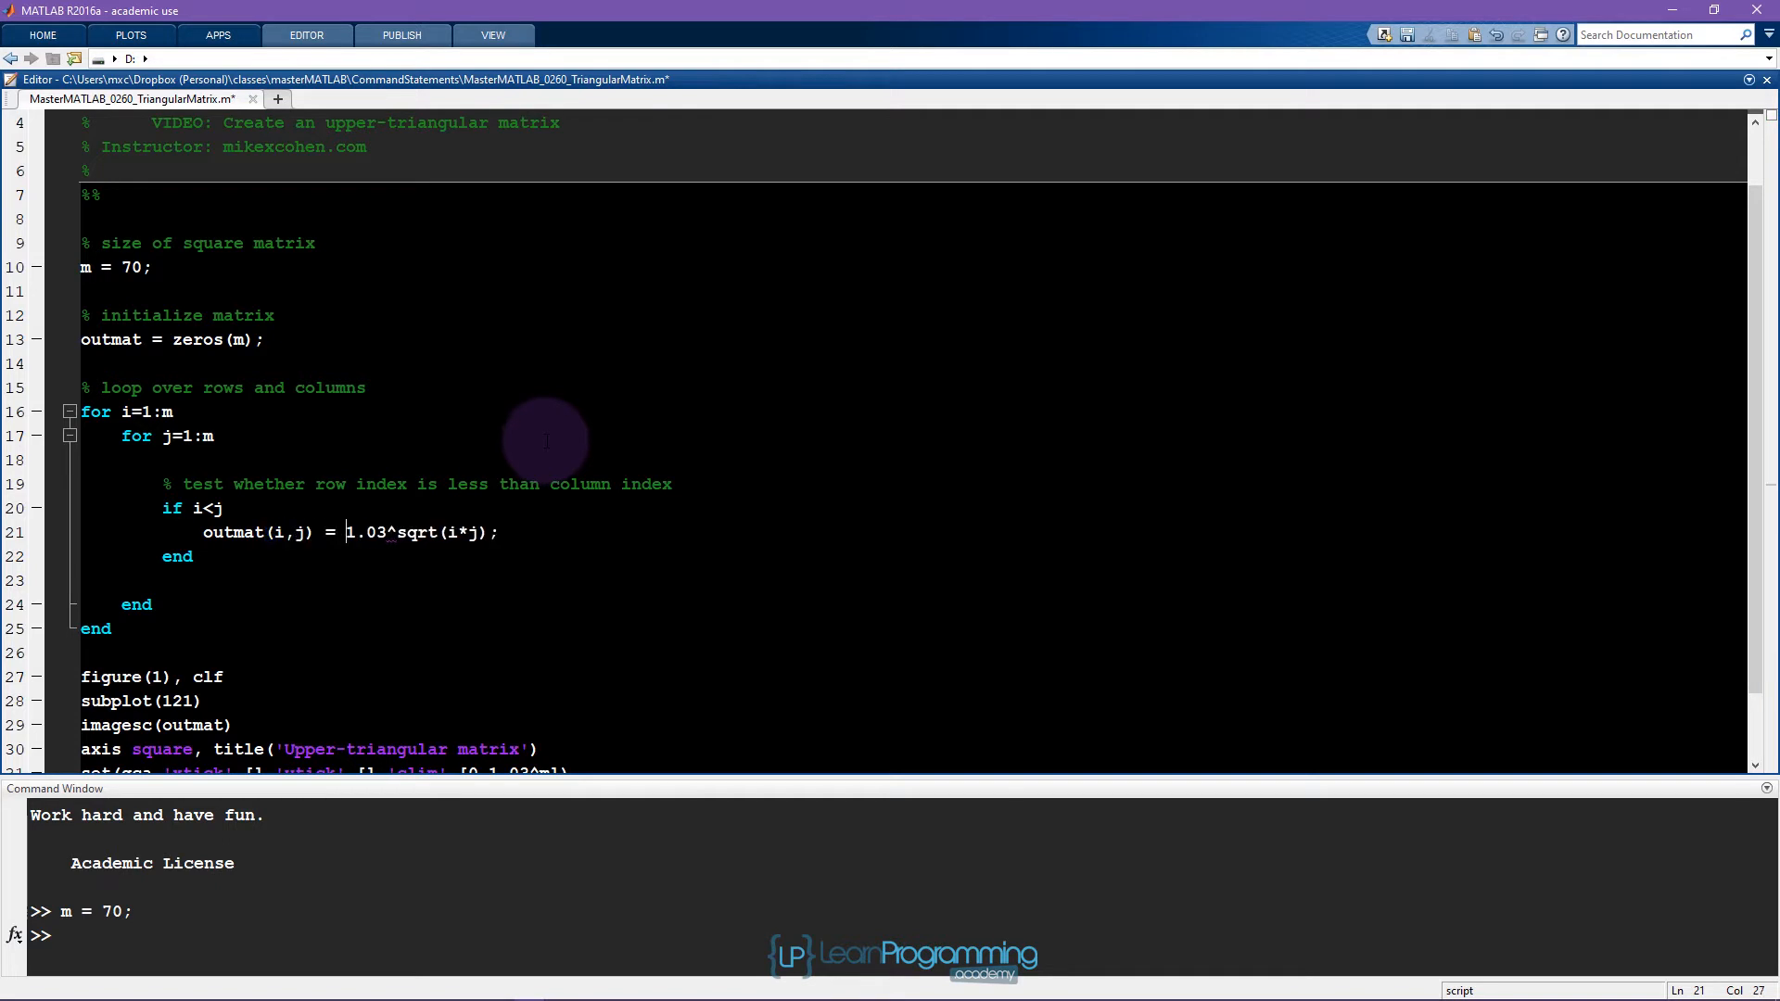
scroll("down", 3)
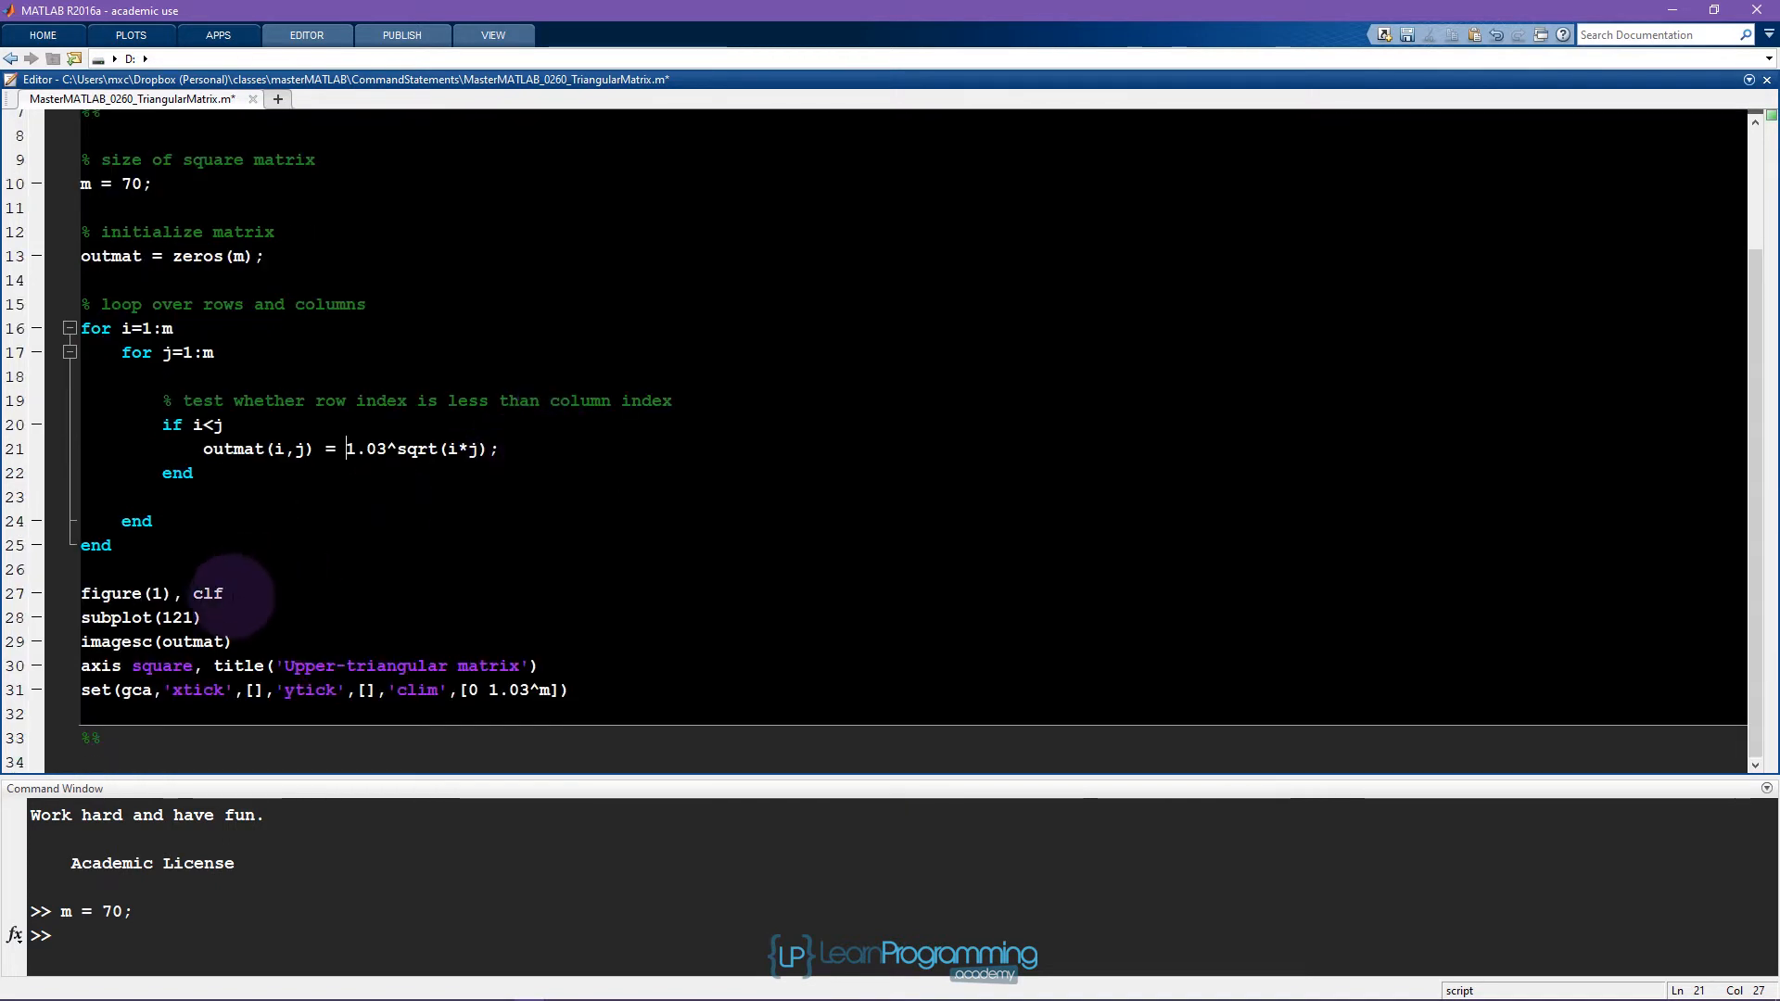
mouse_move(284, 704)
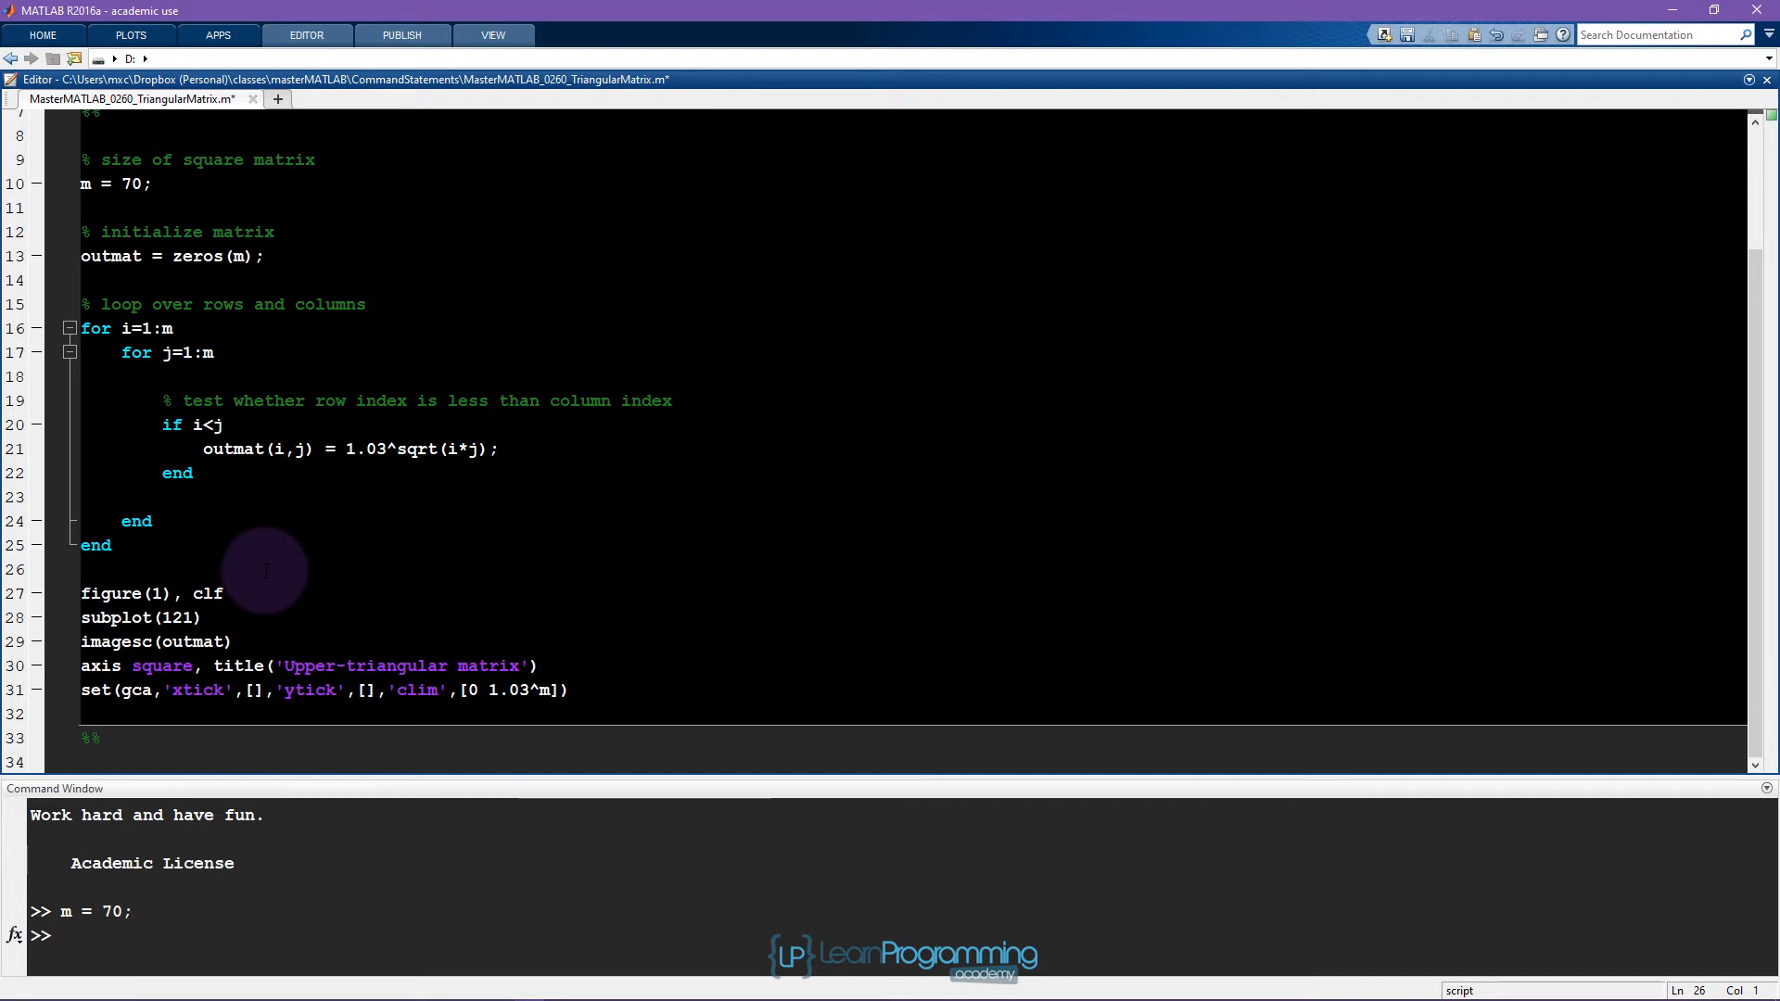
Run the script so Figure 1 shows the upper-triangular matrix image.
key("f5")
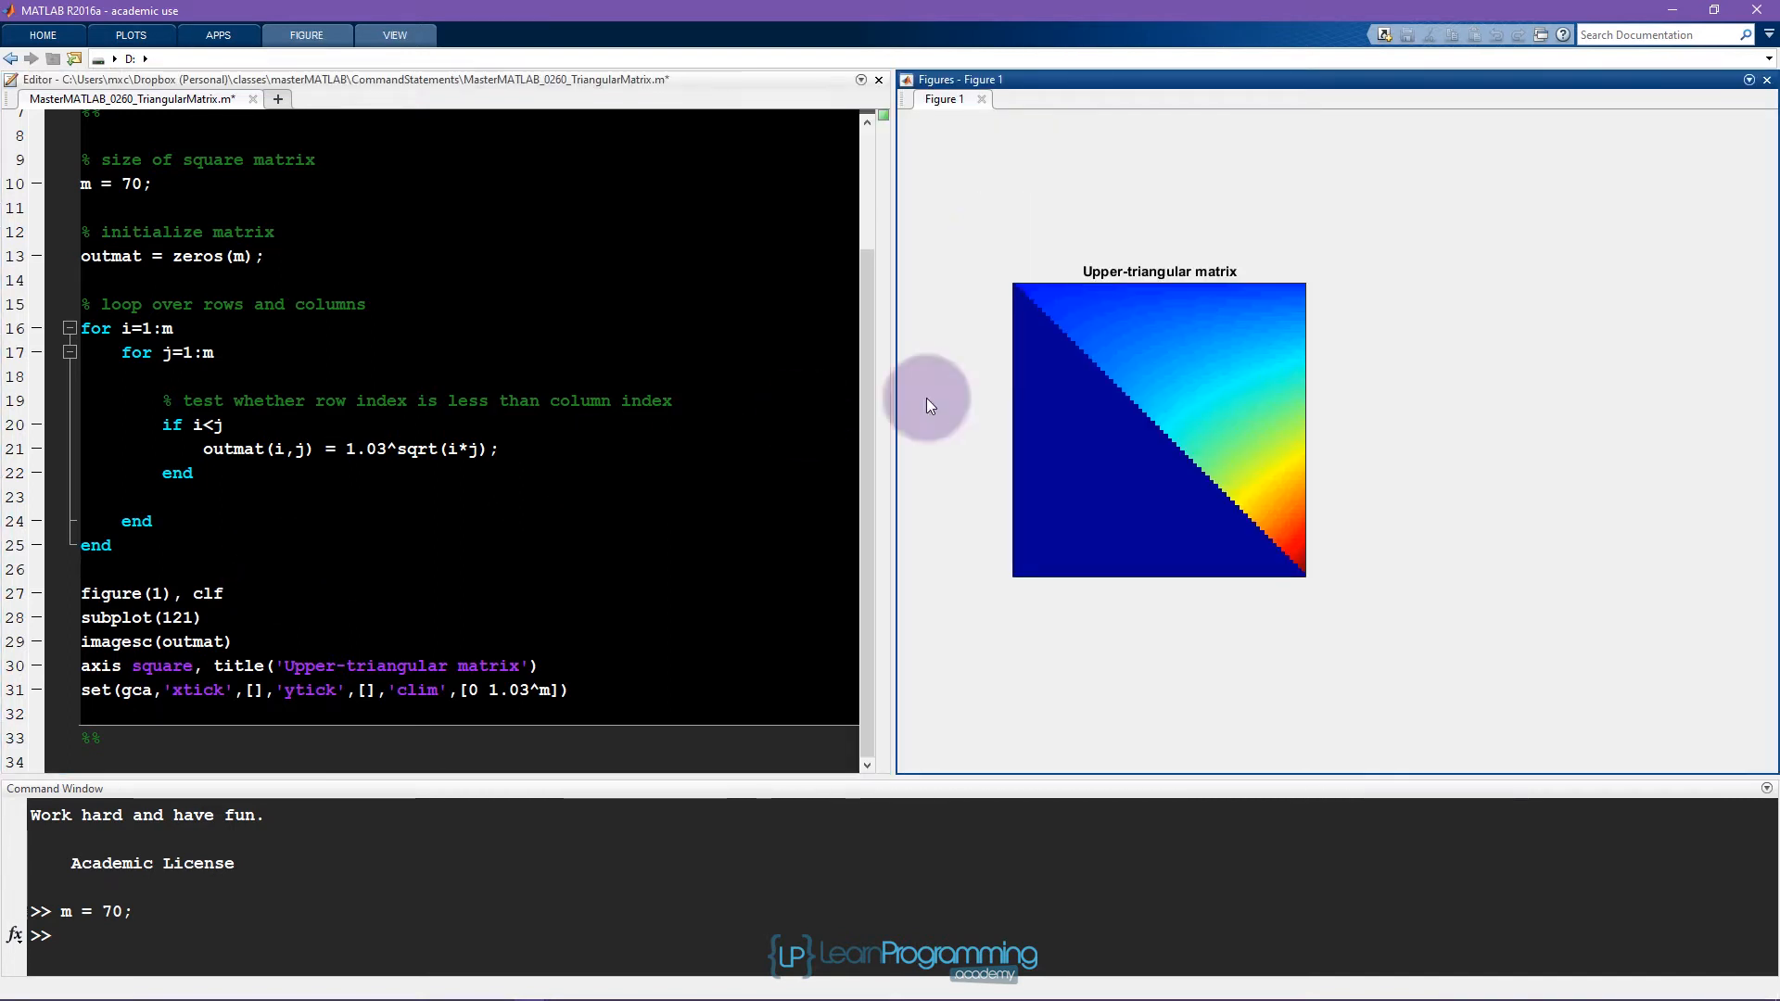
mouse_move(1174, 315)
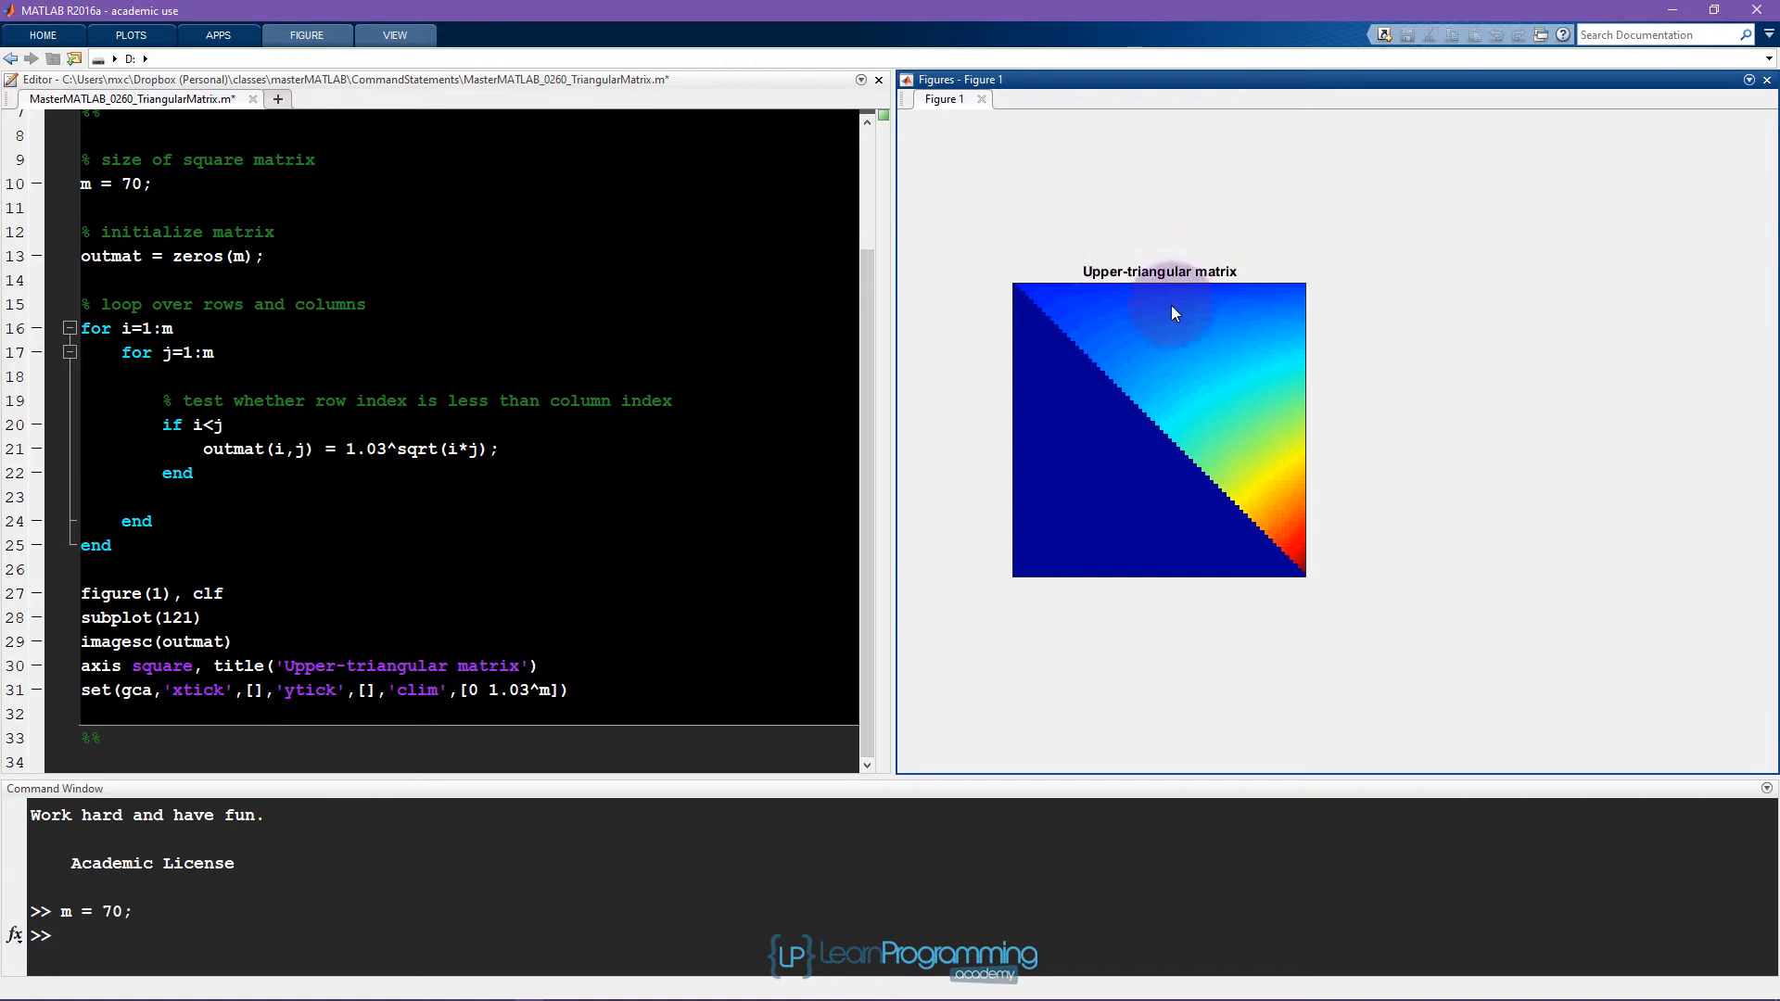
mouse_move(1207, 392)
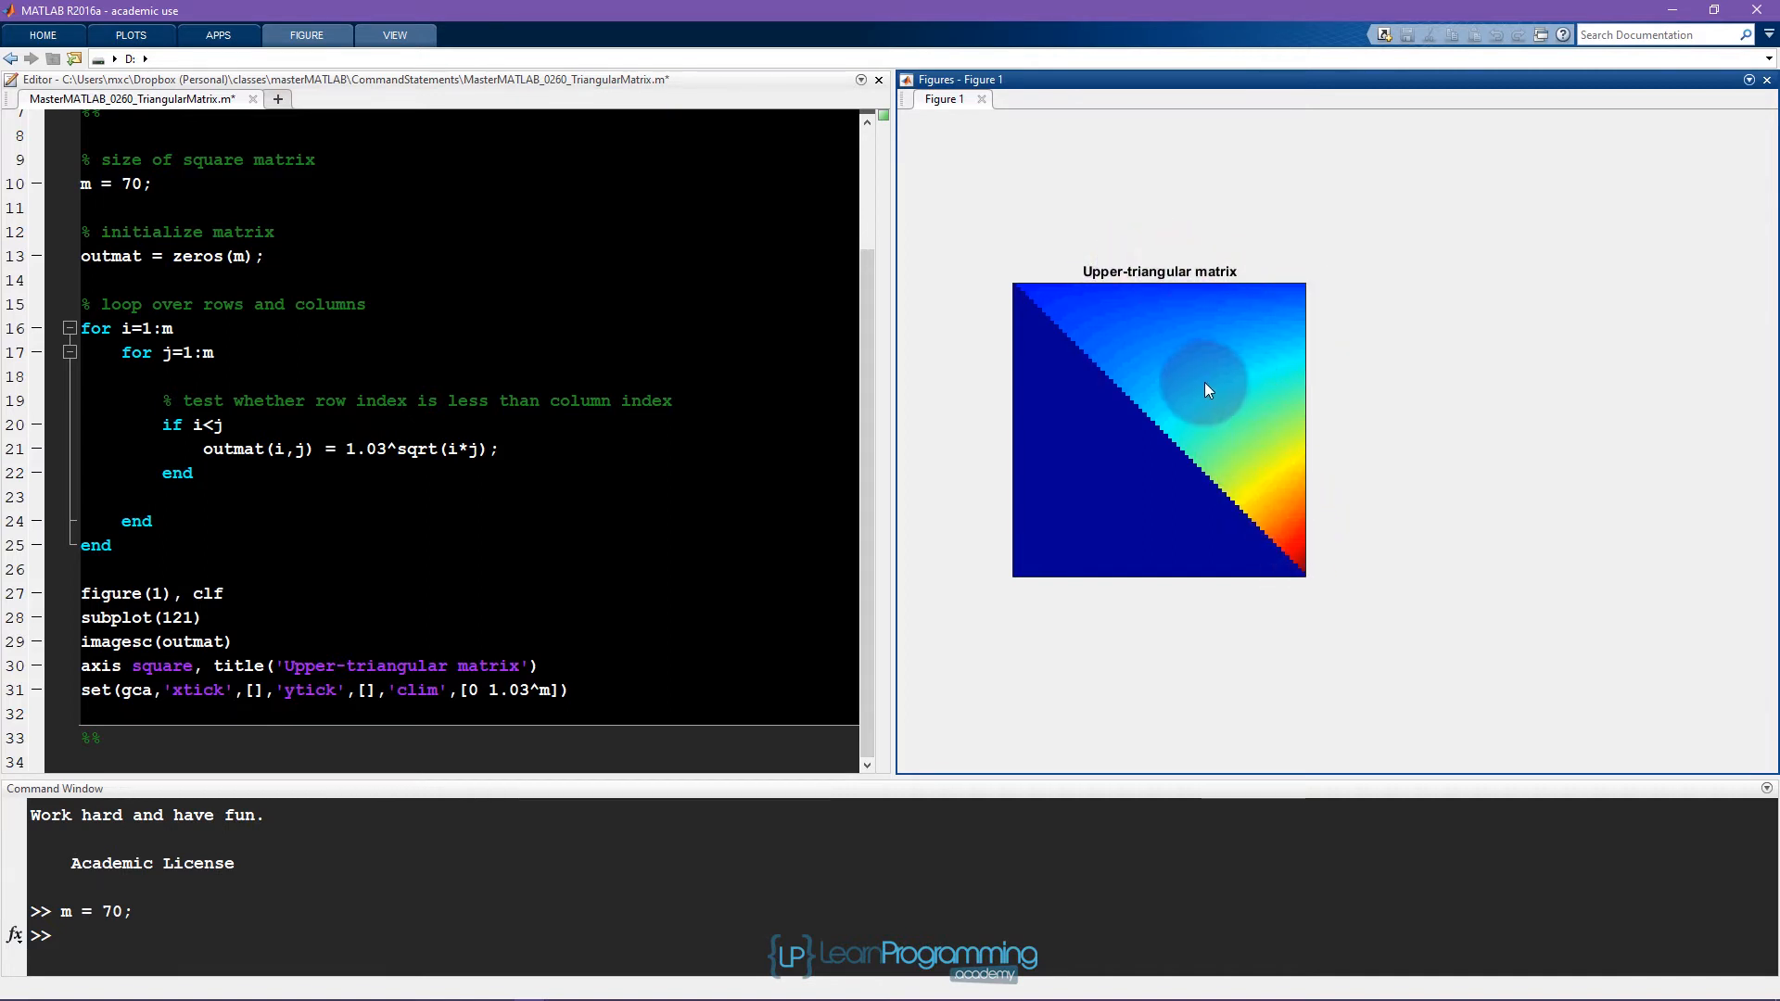
mouse_move(1084, 456)
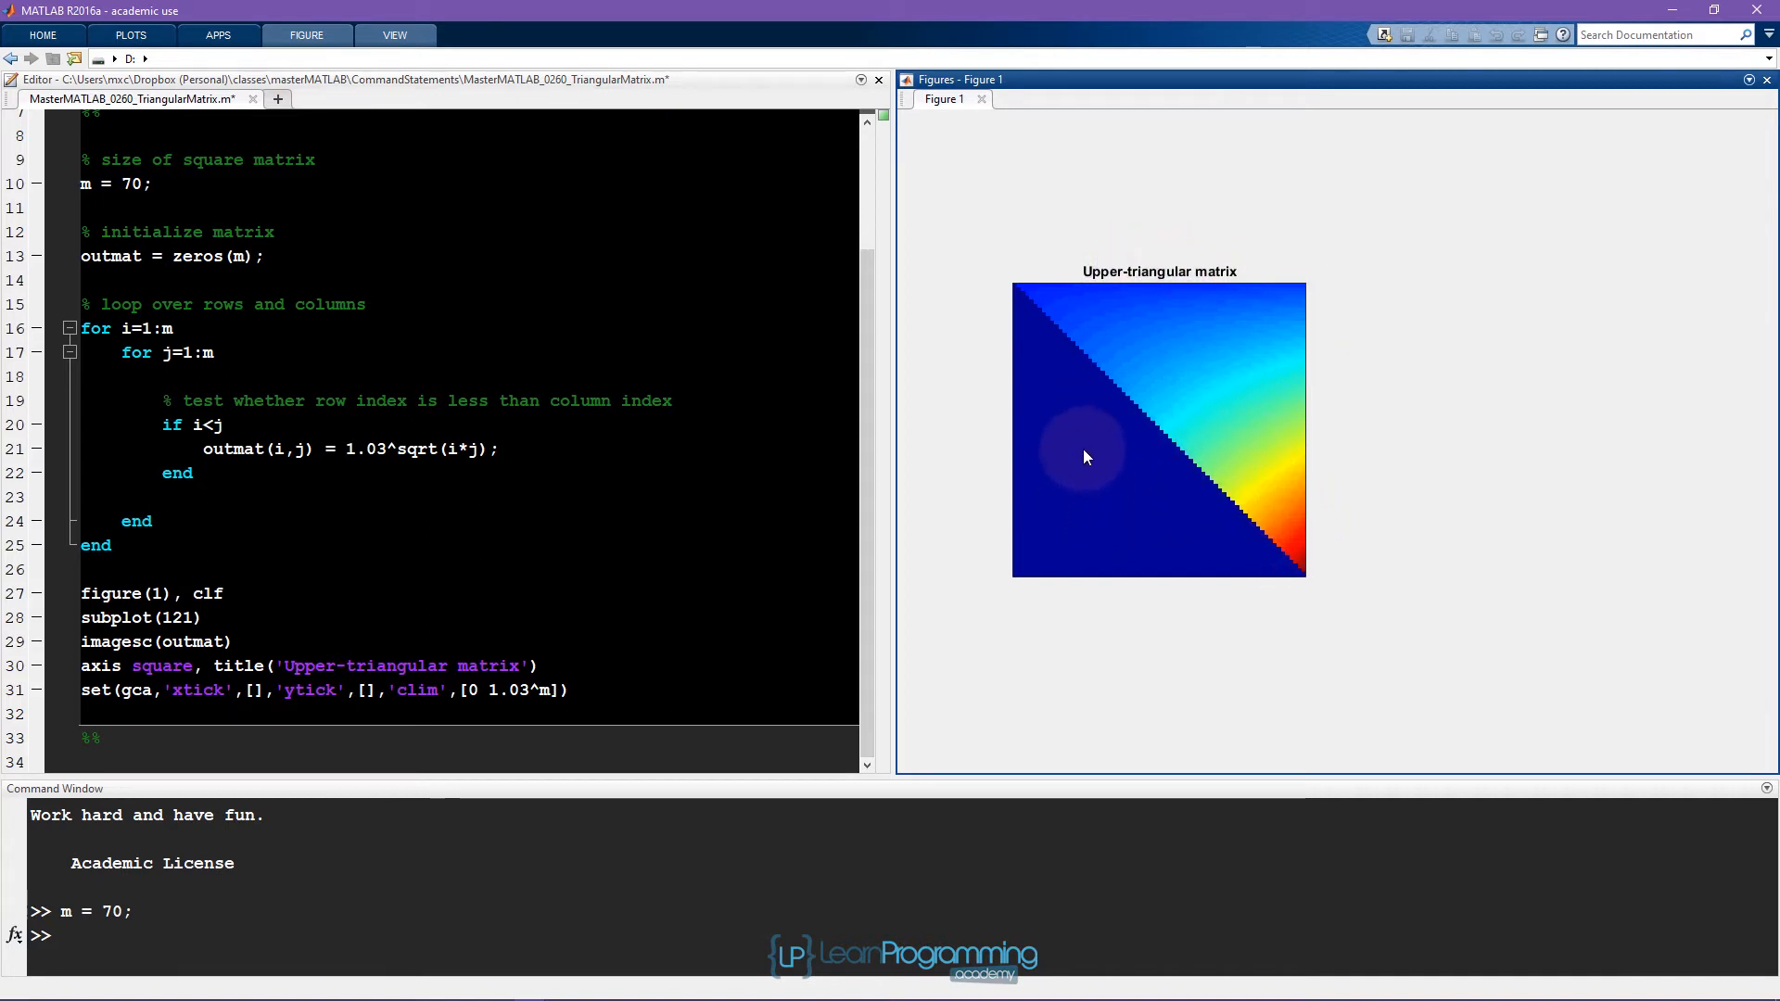
mouse_move(1185, 492)
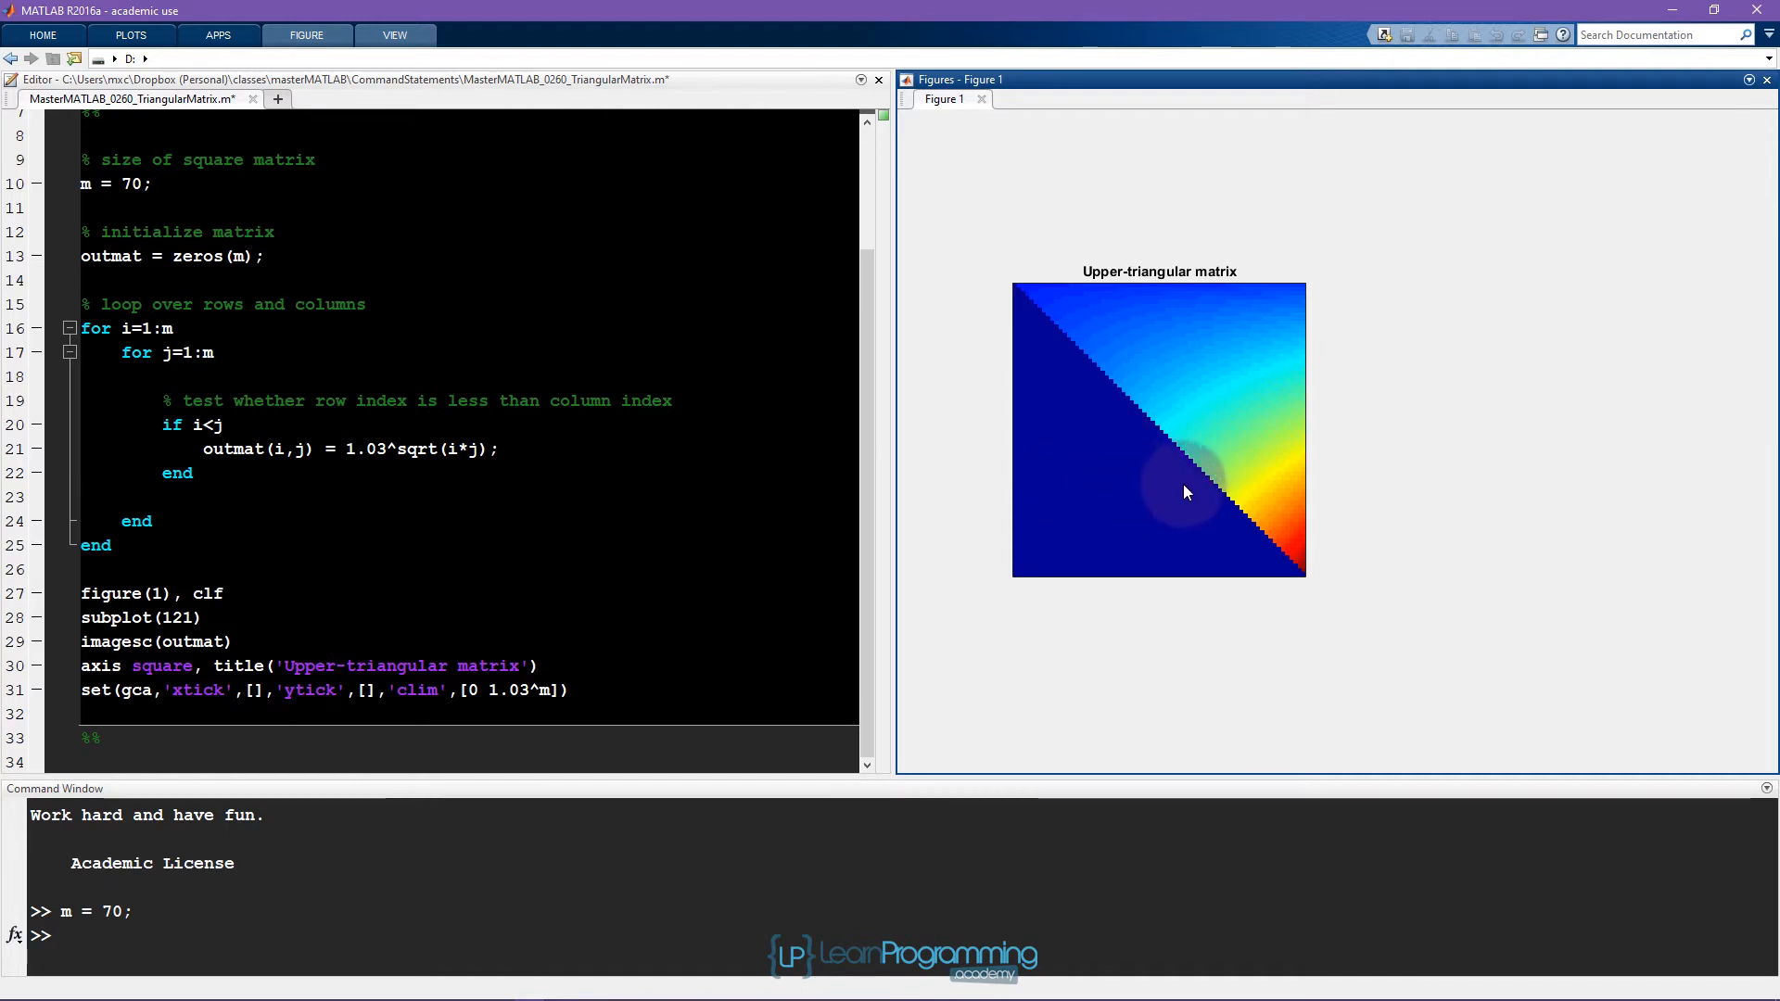
mouse_move(1475, 406)
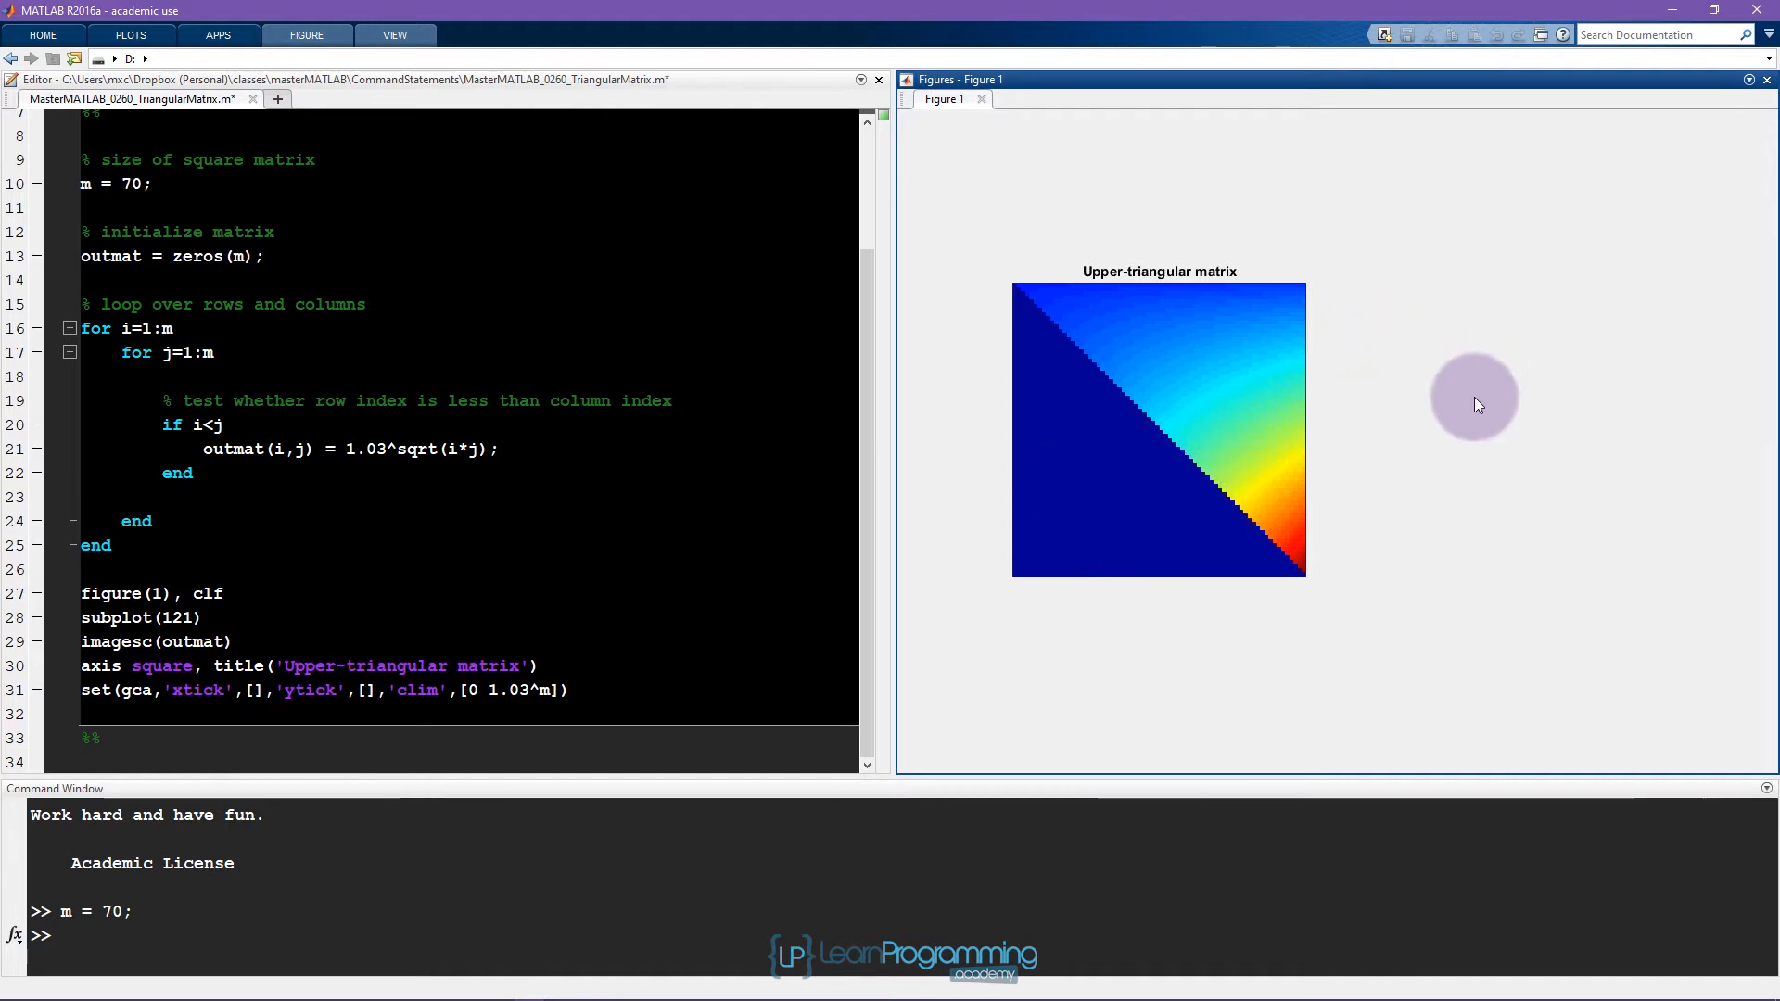
mouse_move(1457, 393)
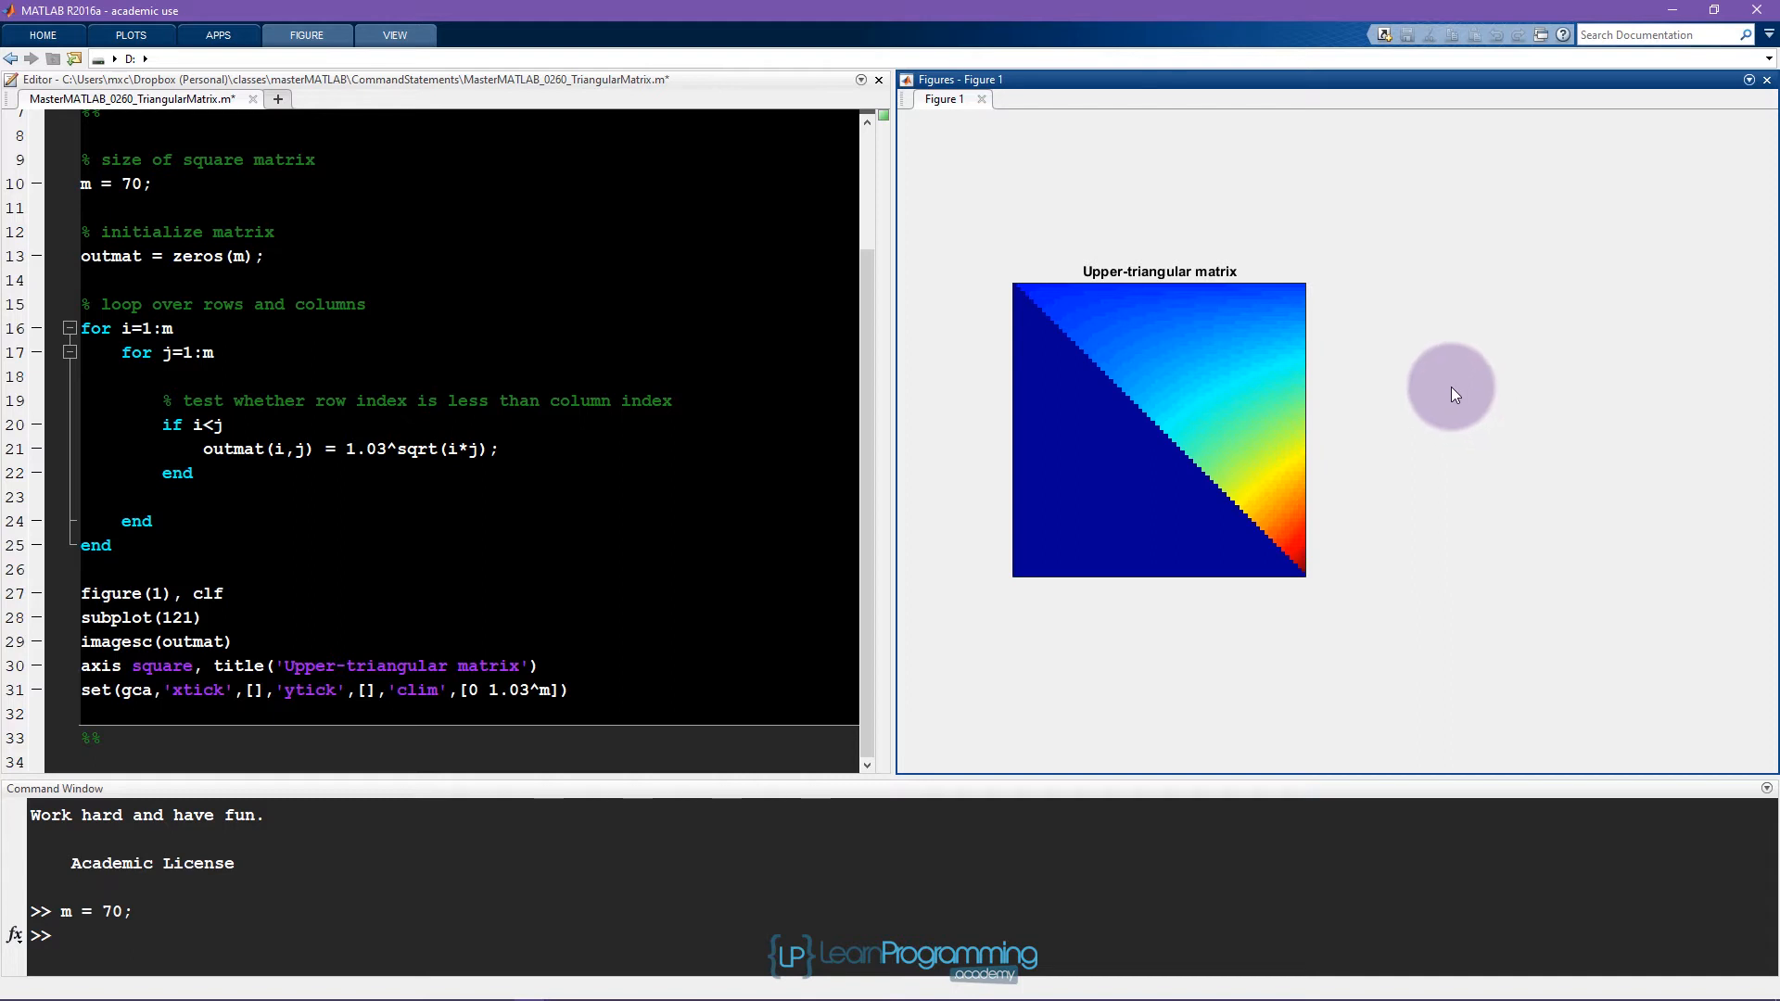
mouse_move(1487, 397)
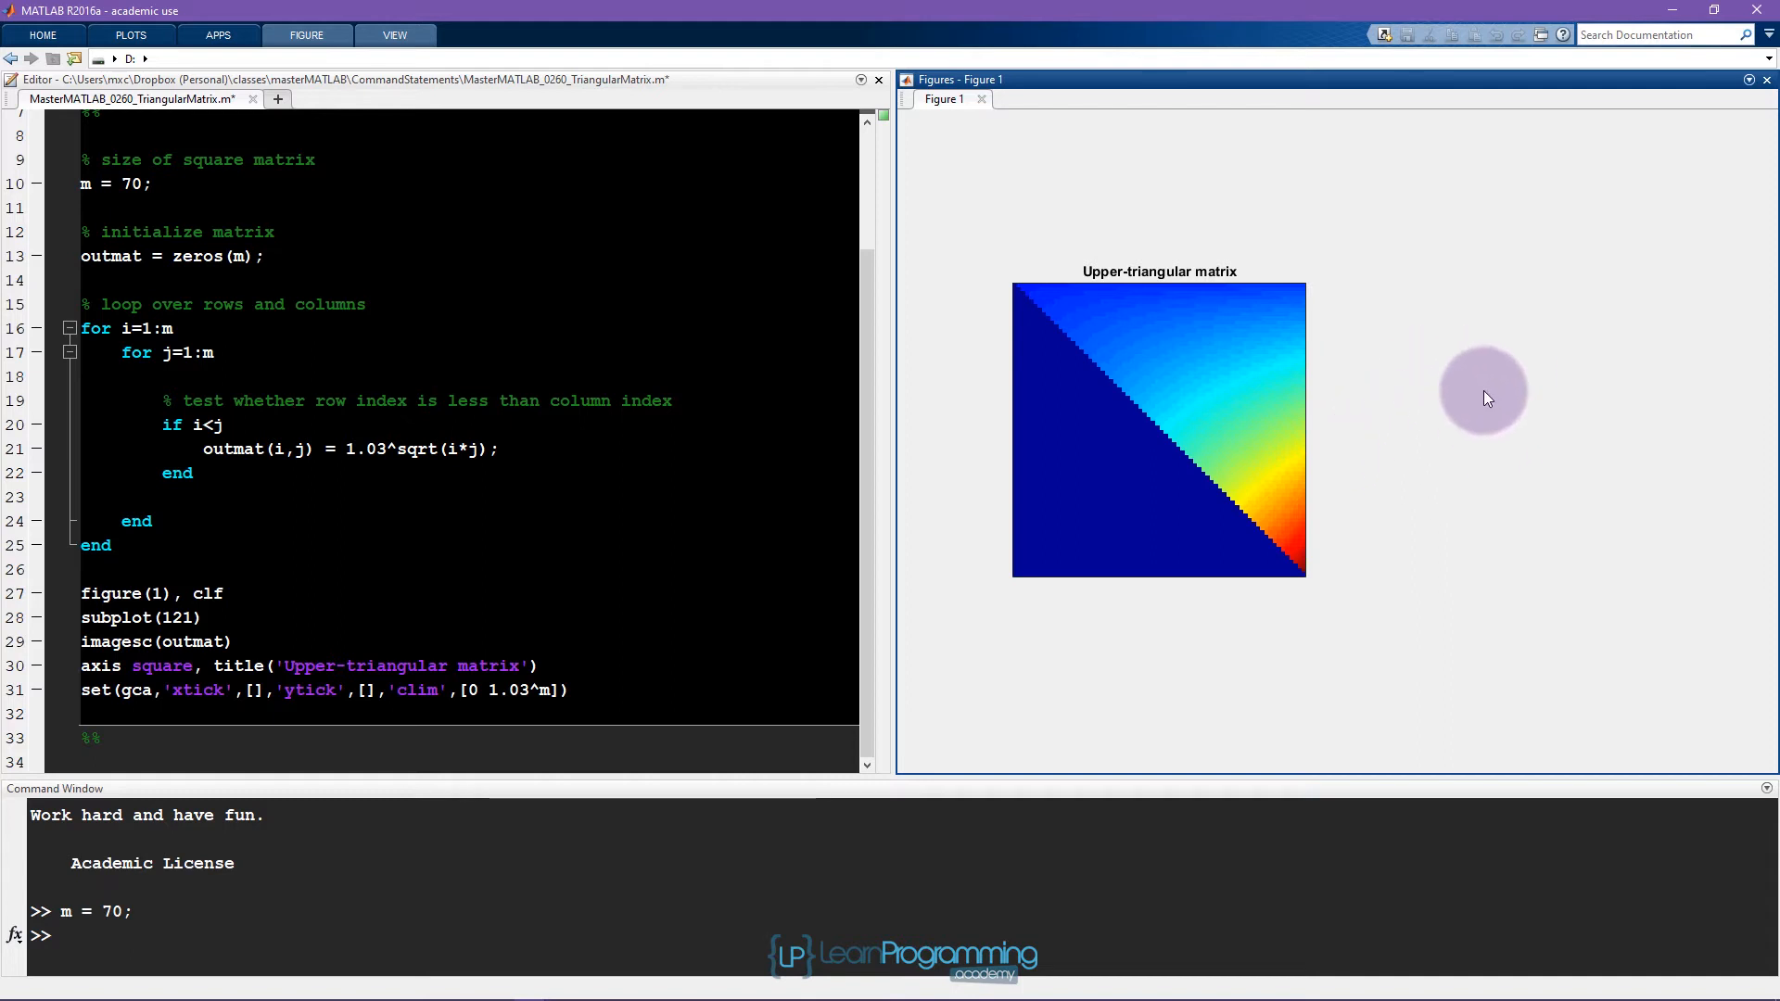
mouse_move(1468, 422)
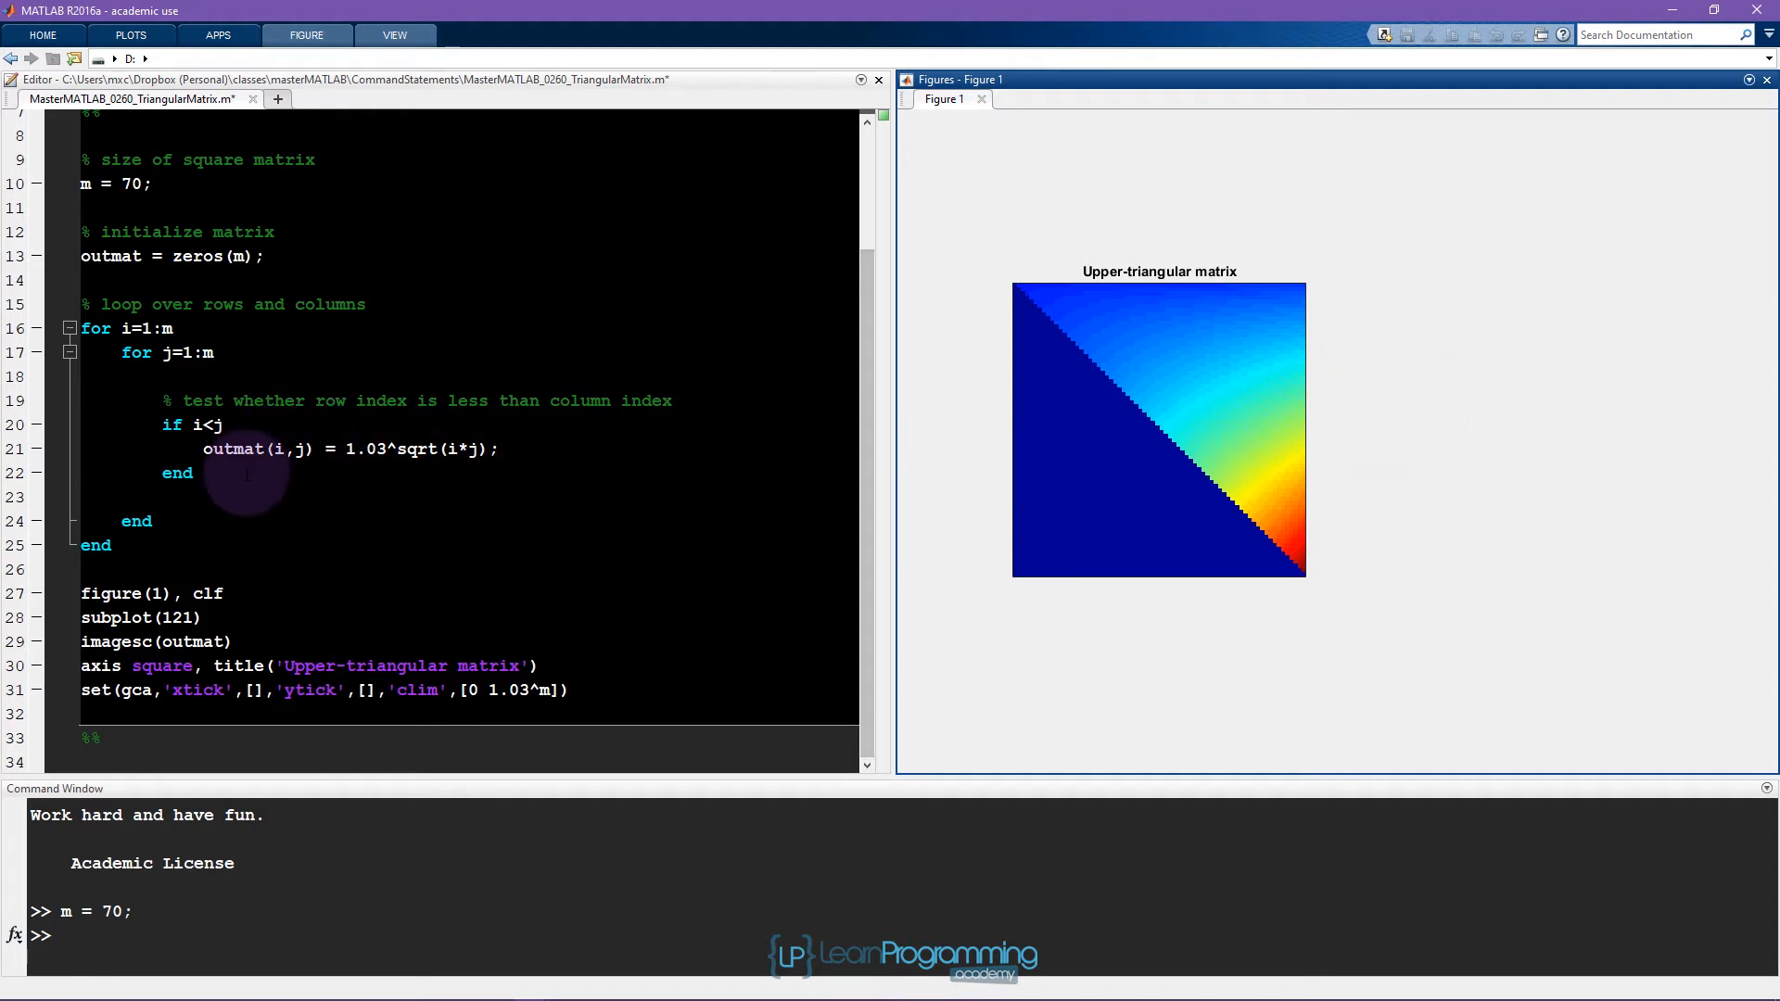
Draft a second if i>j ... end block, then discard it for a blank line inside the first if.
left_click(193, 473)
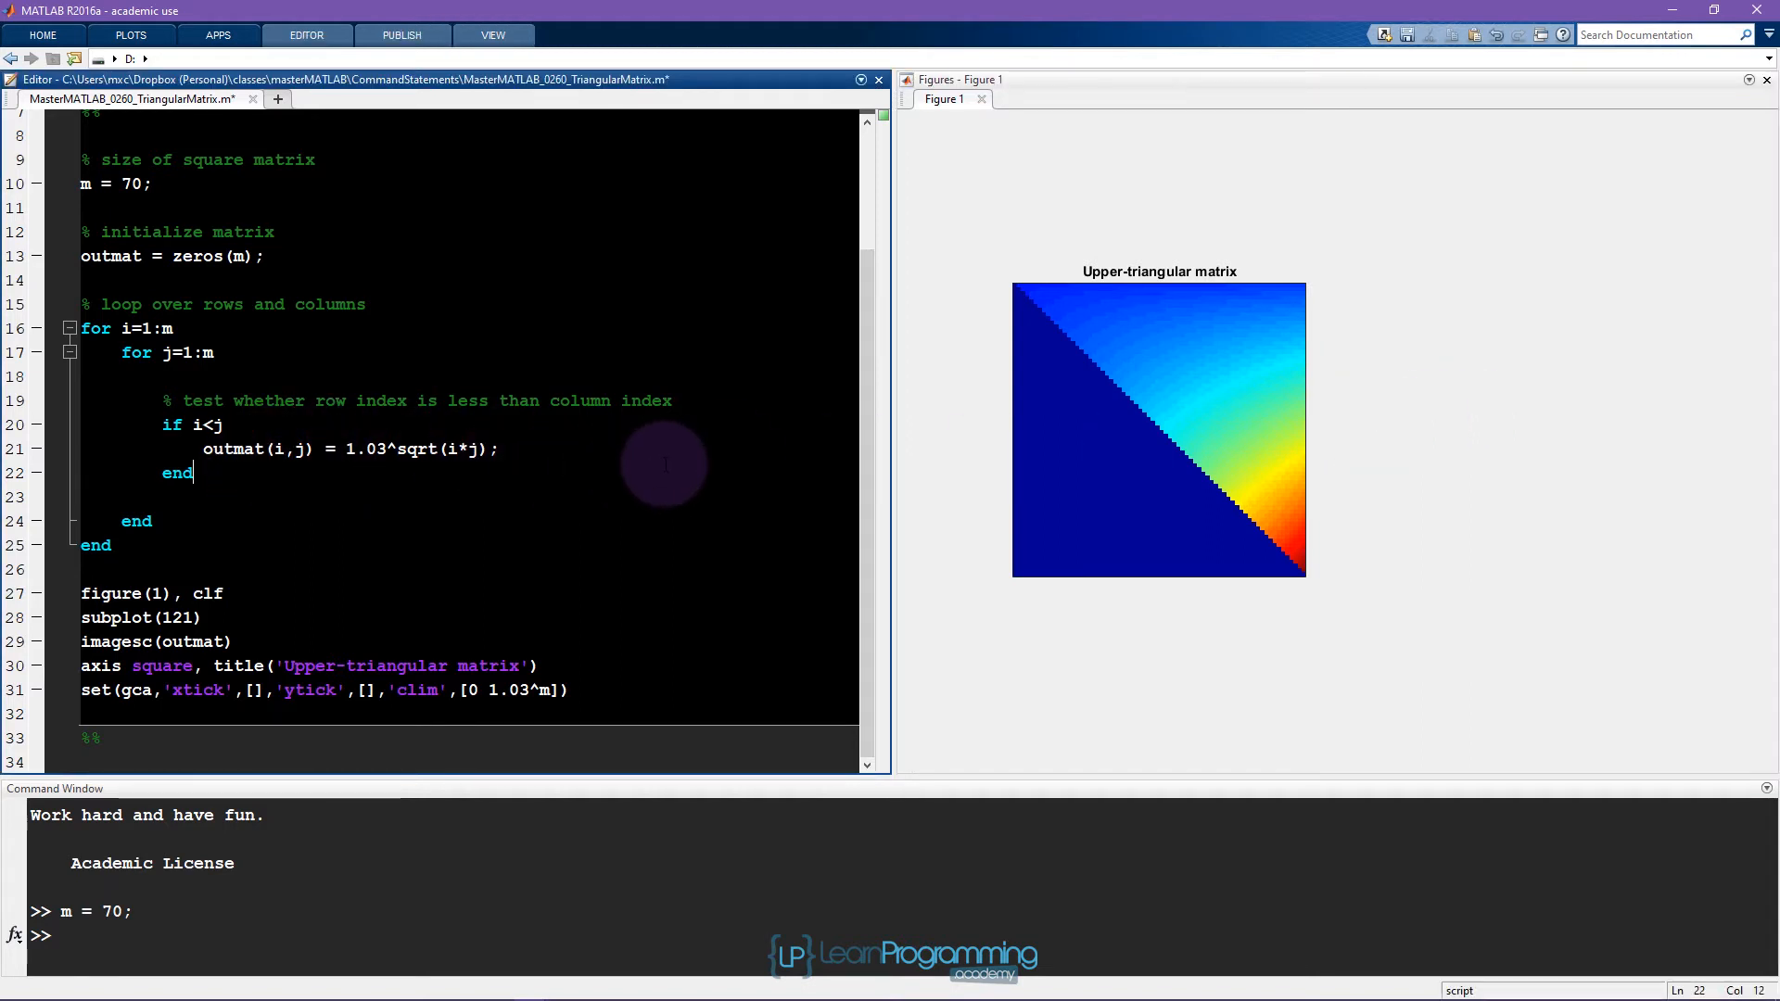
type("if i")
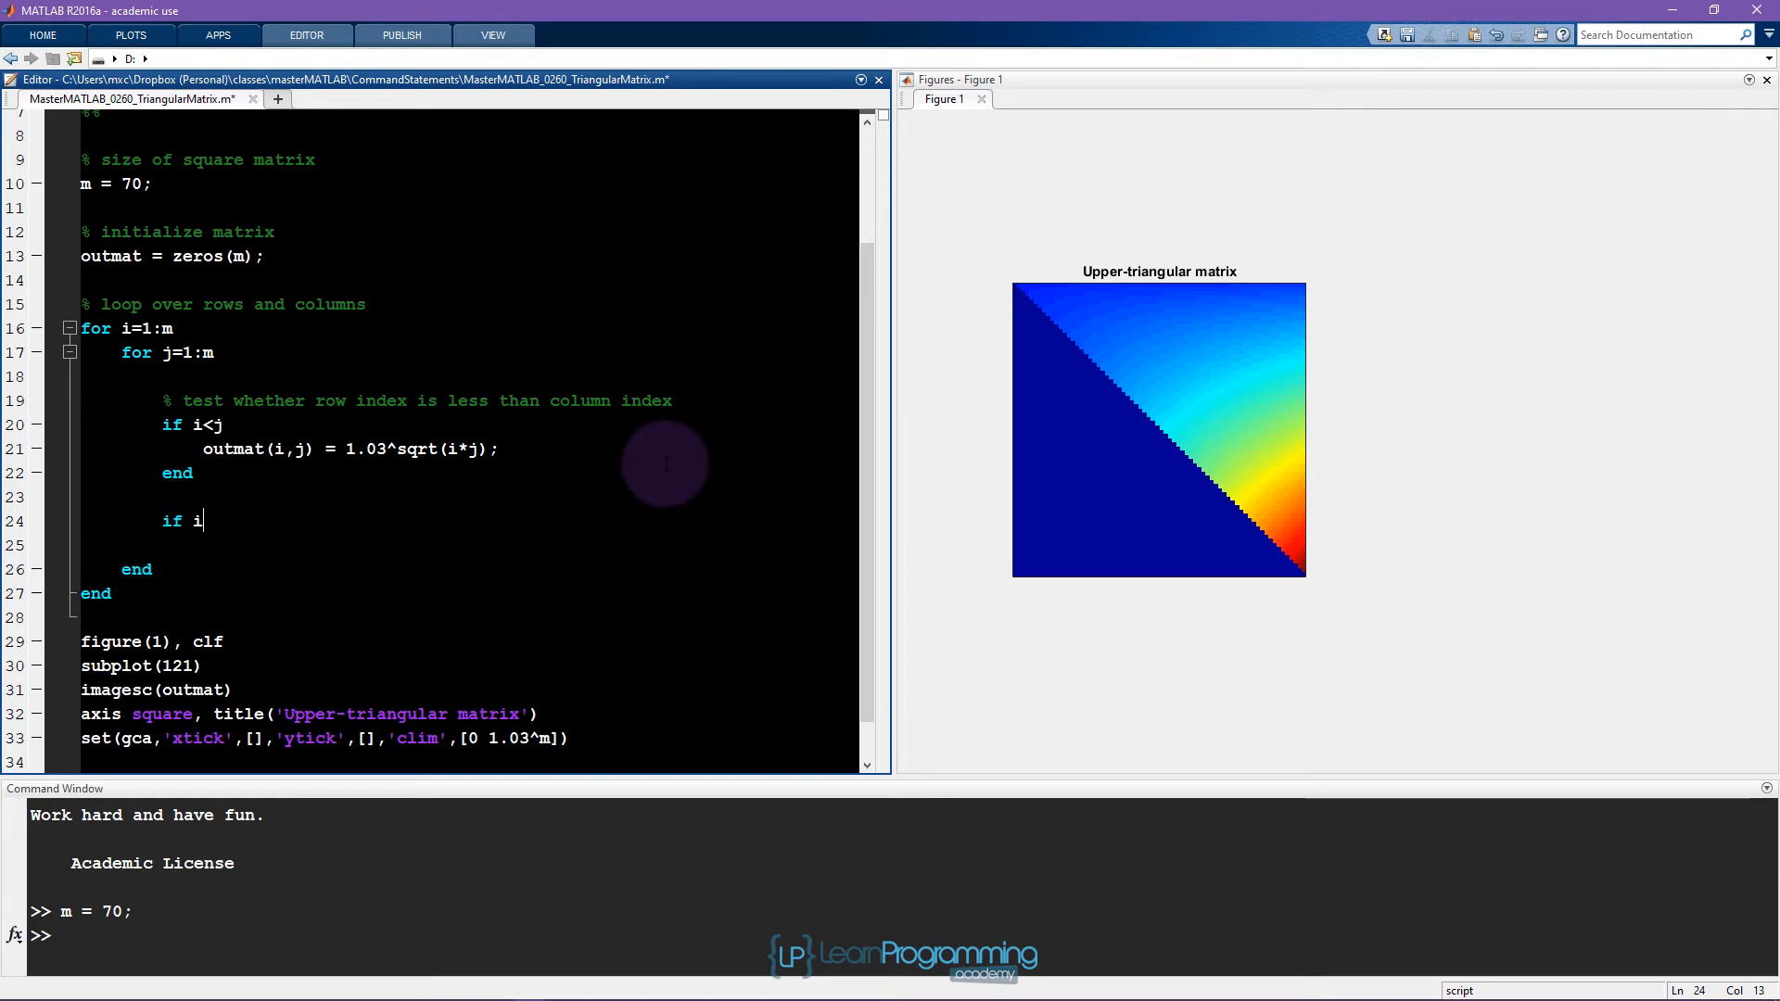
type(">j")
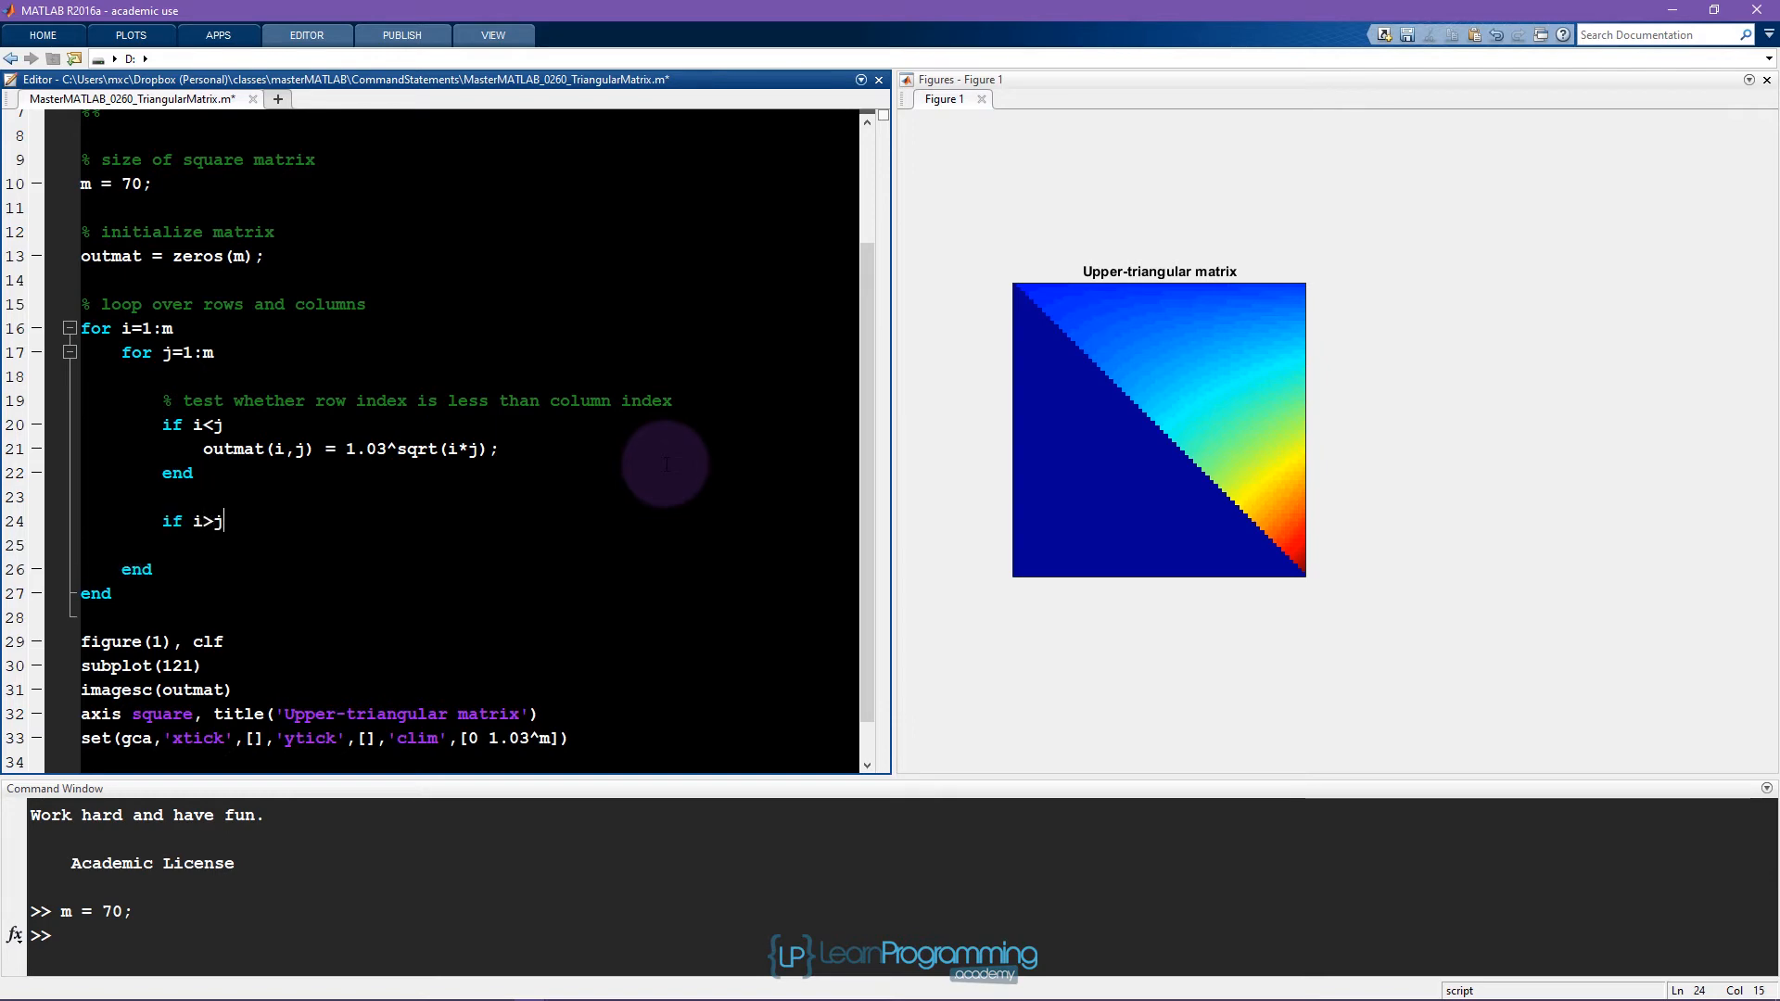
type("end")
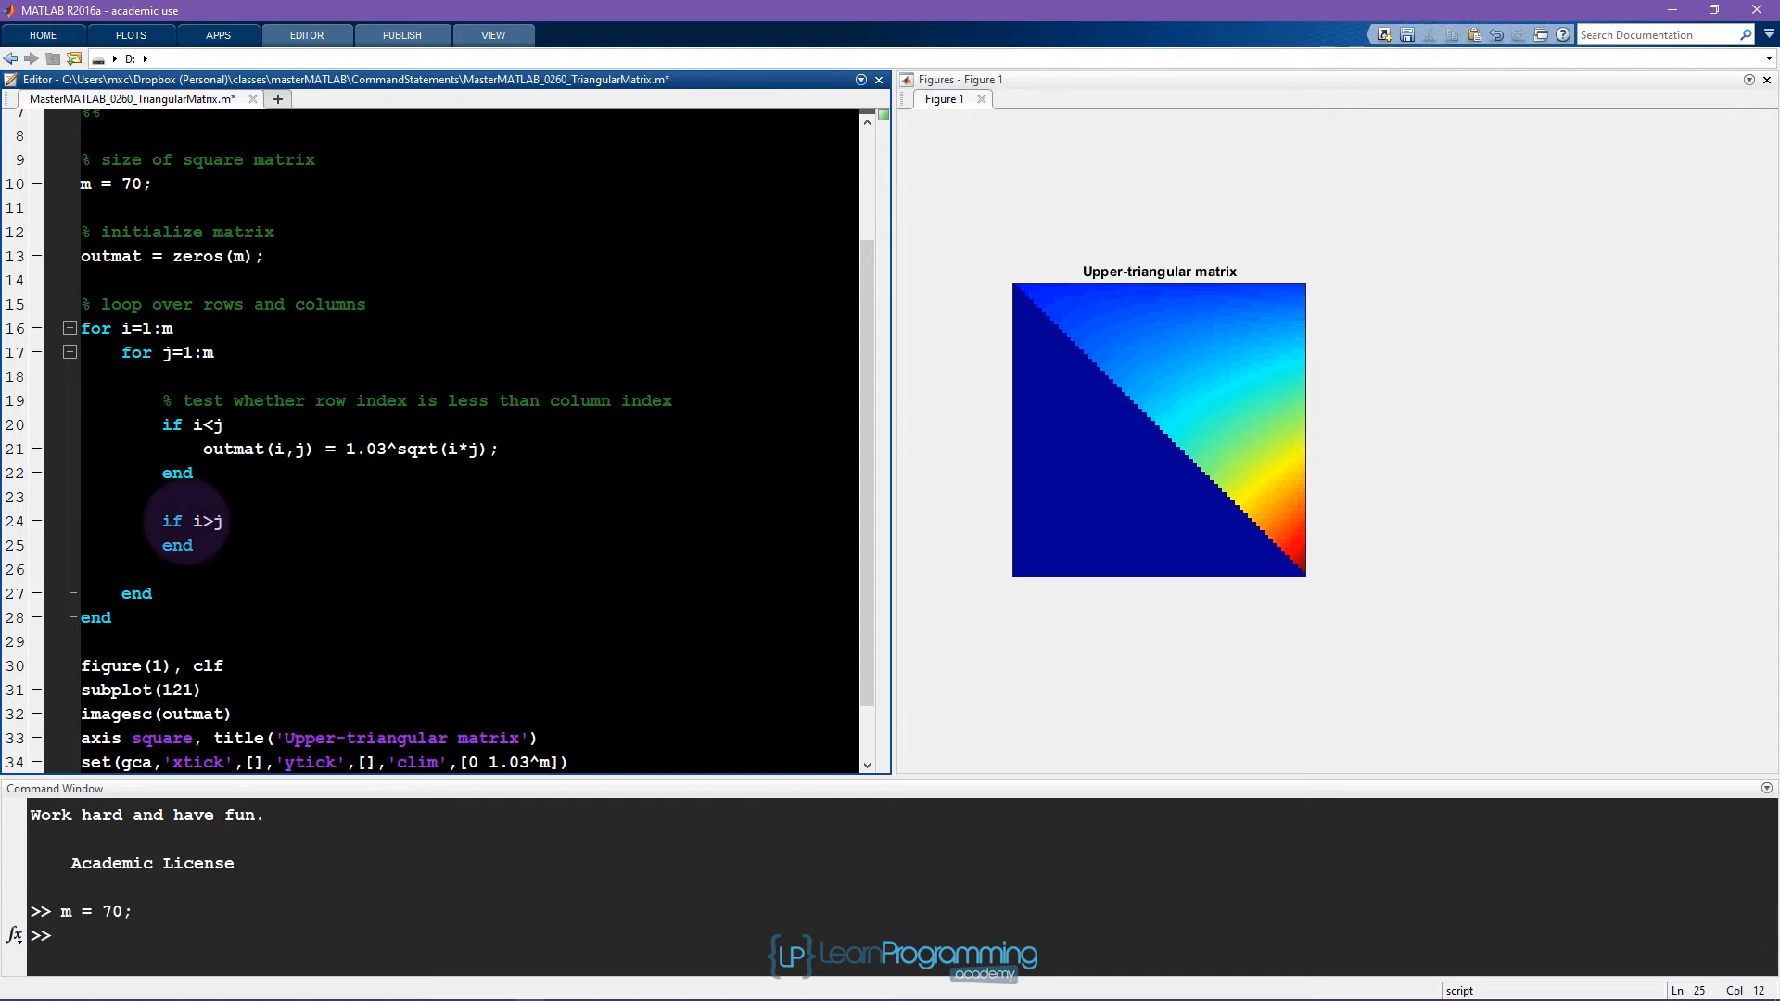
double_click(202, 521)
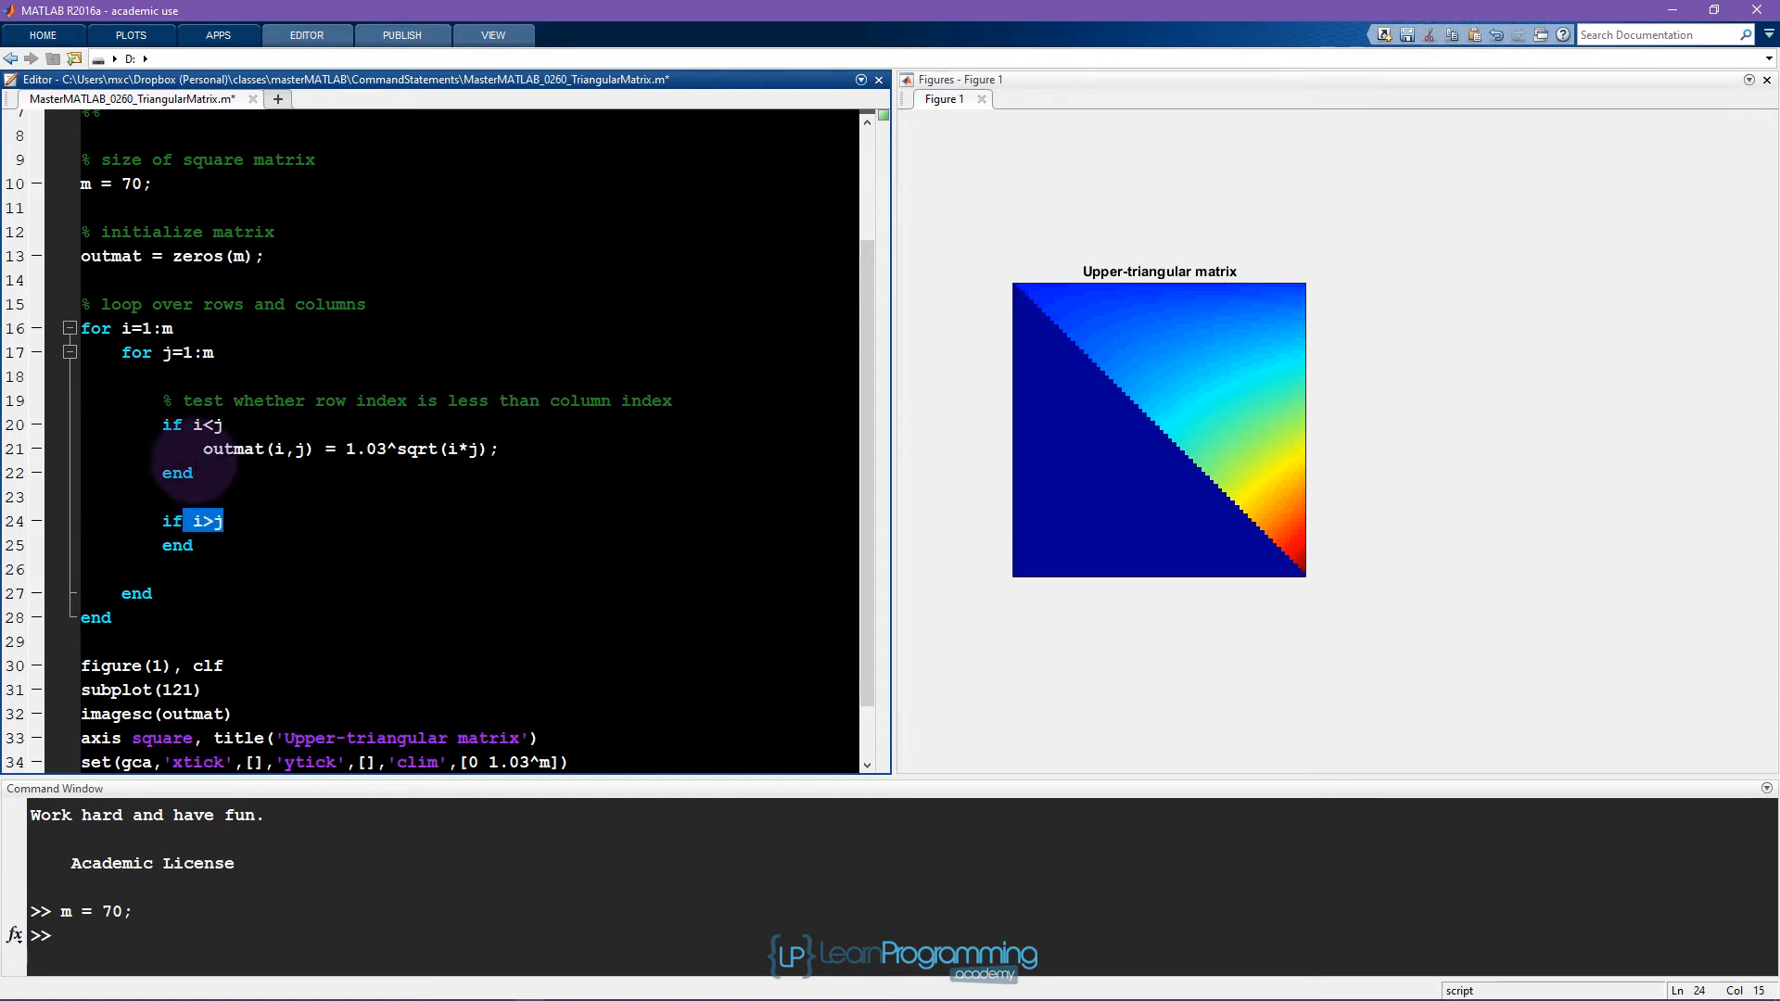
left_click(176, 545)
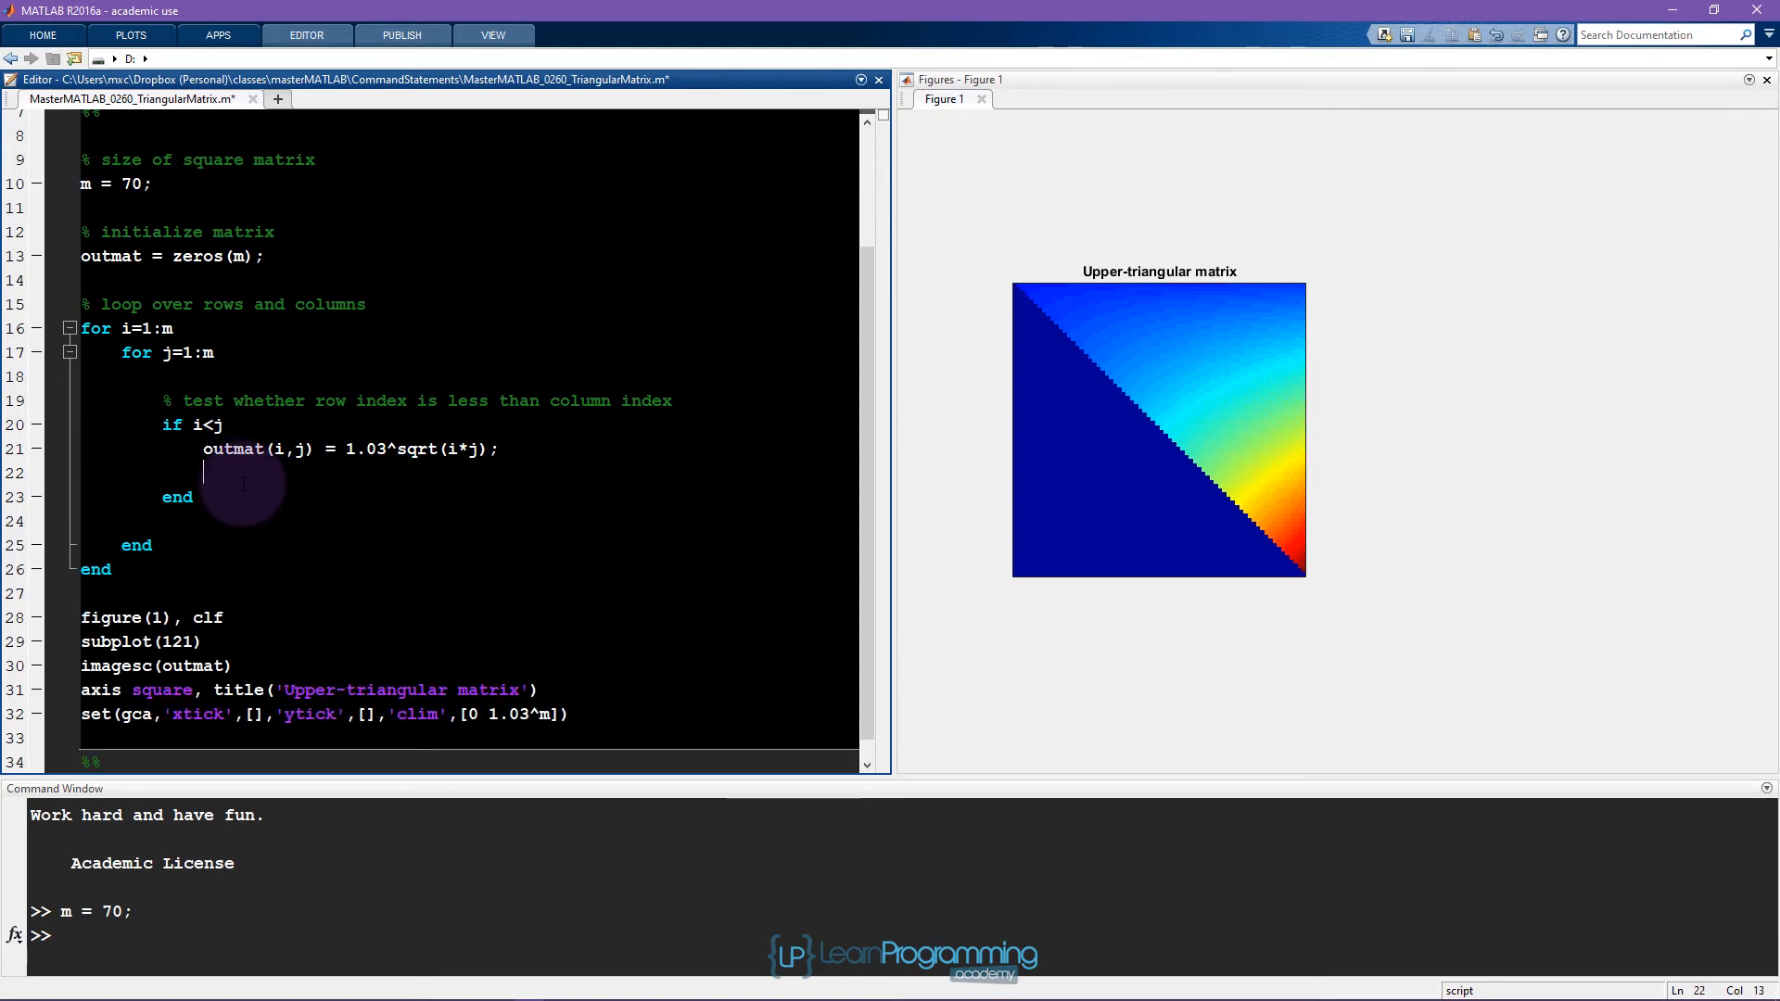
Add an else branch assigning outmat(i,j) = 1.03^sqrt(i*j).
type("else")
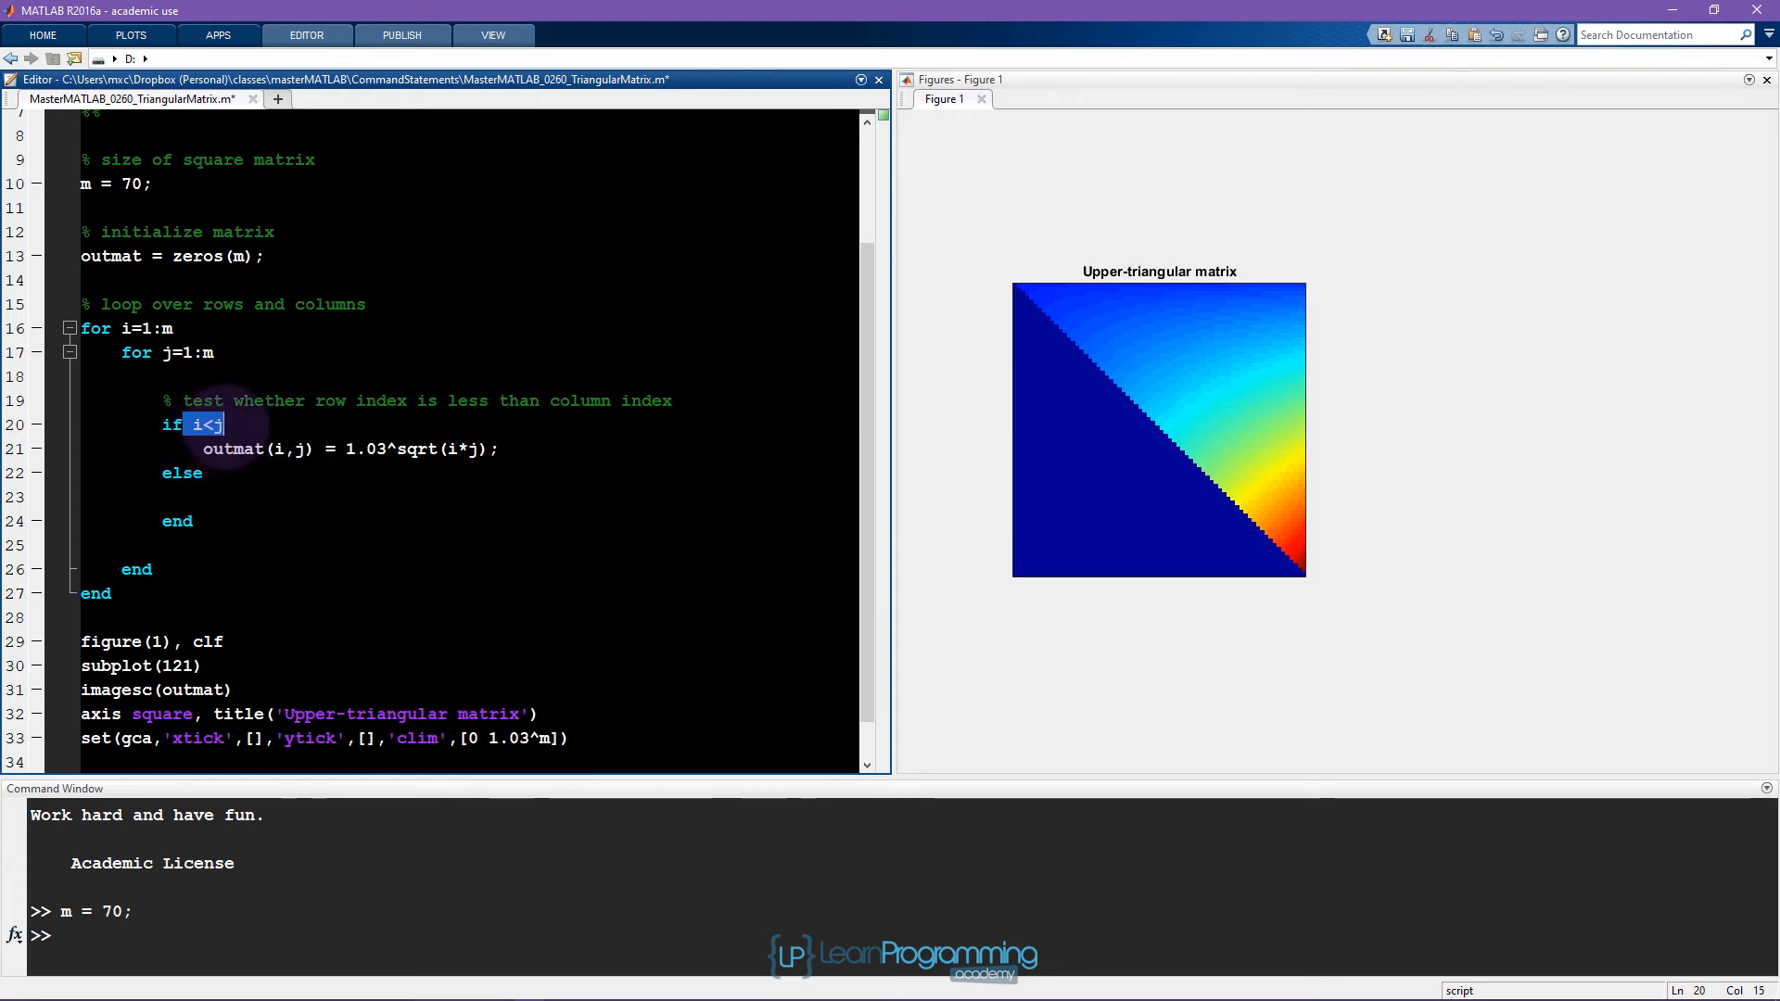
left_click(182, 472)
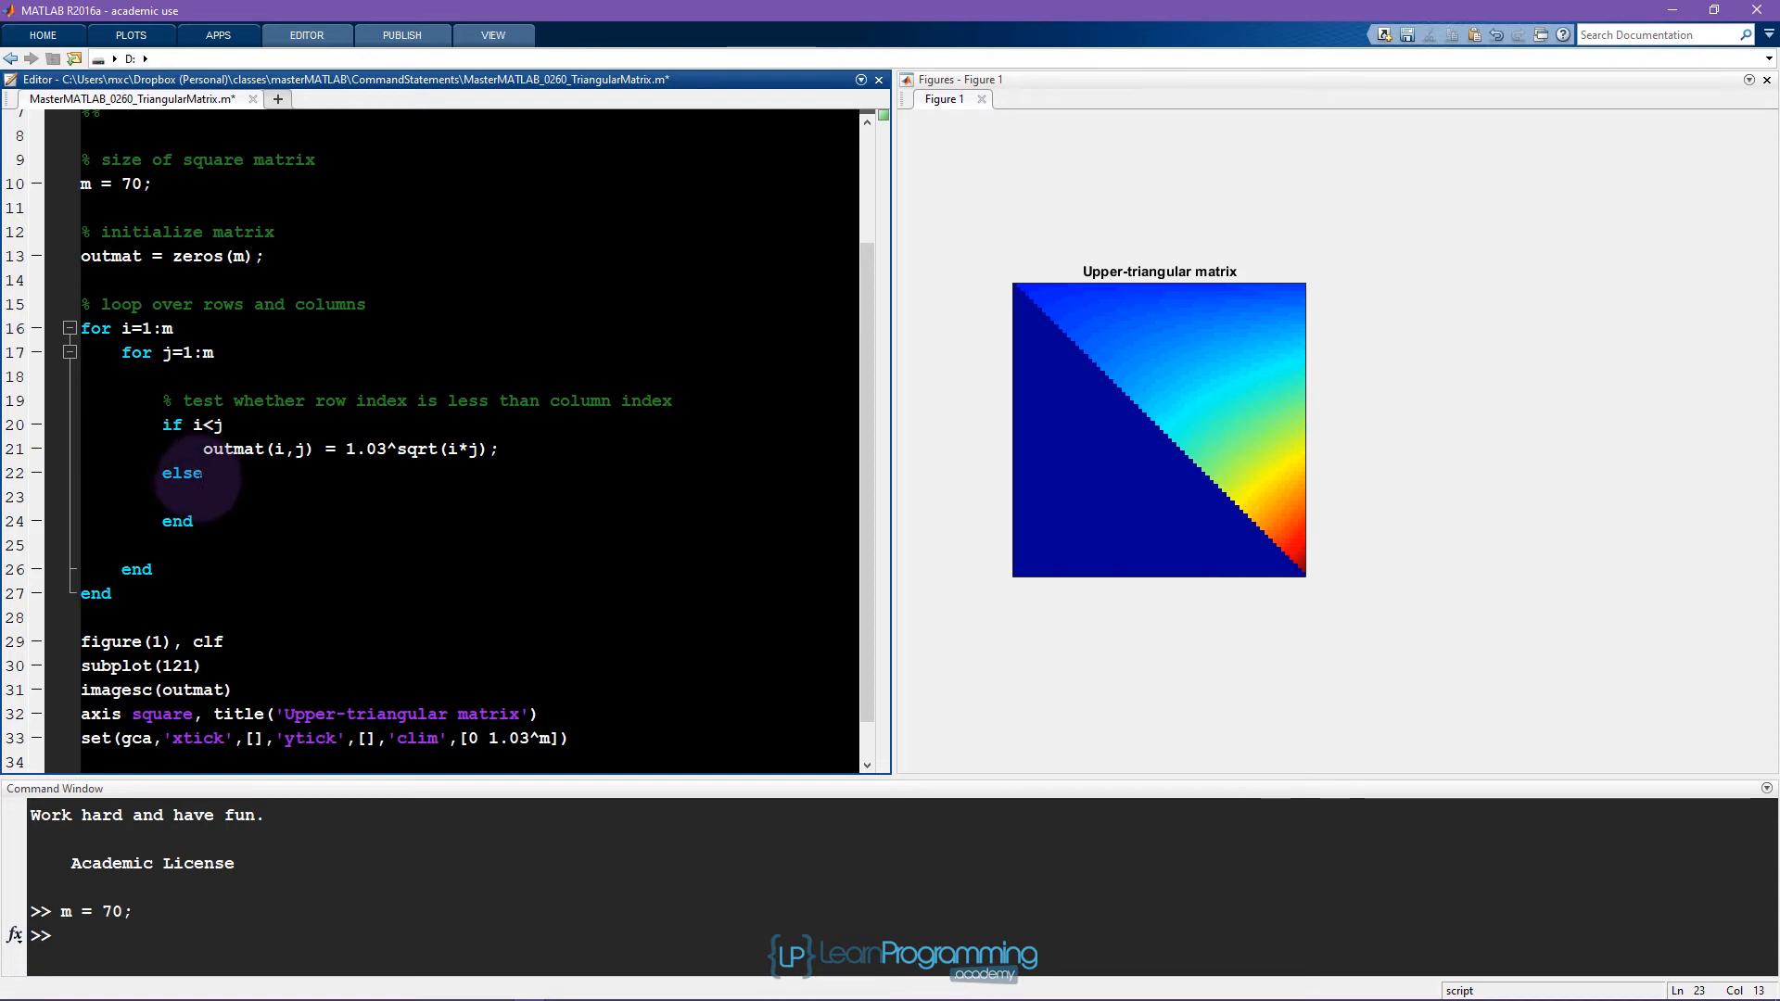
mouse_move(414, 551)
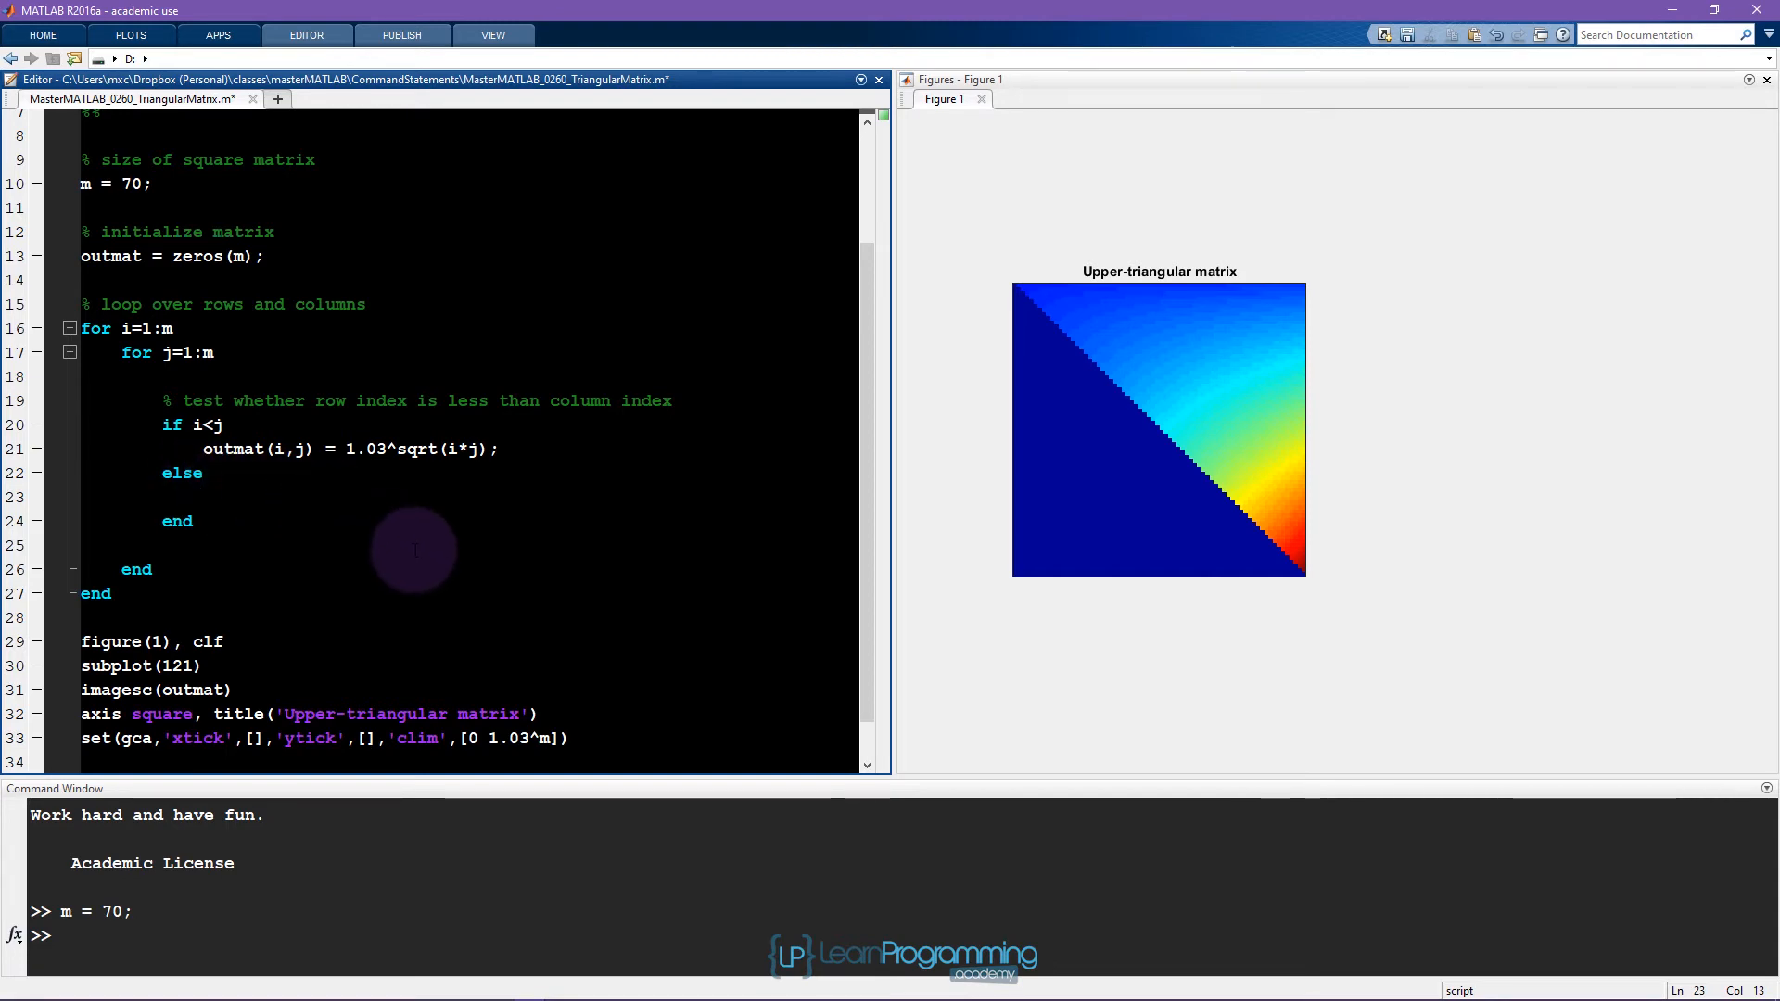
type("outmat(i,j")
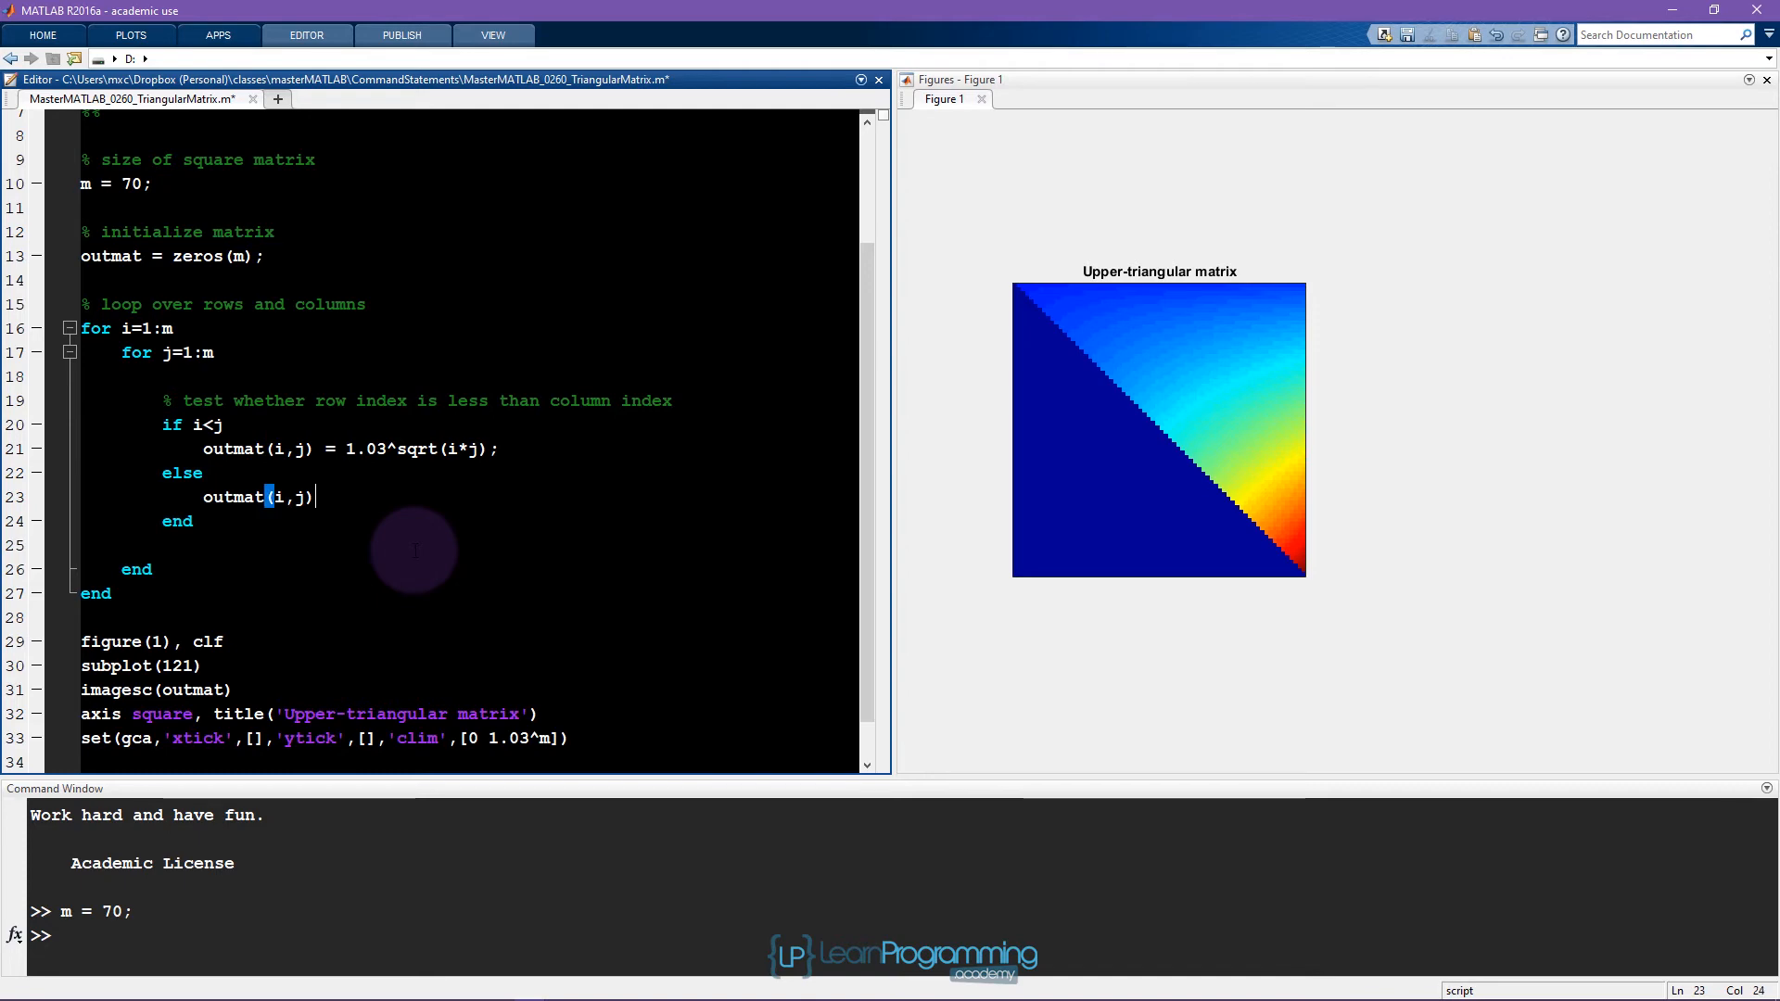
type("= -")
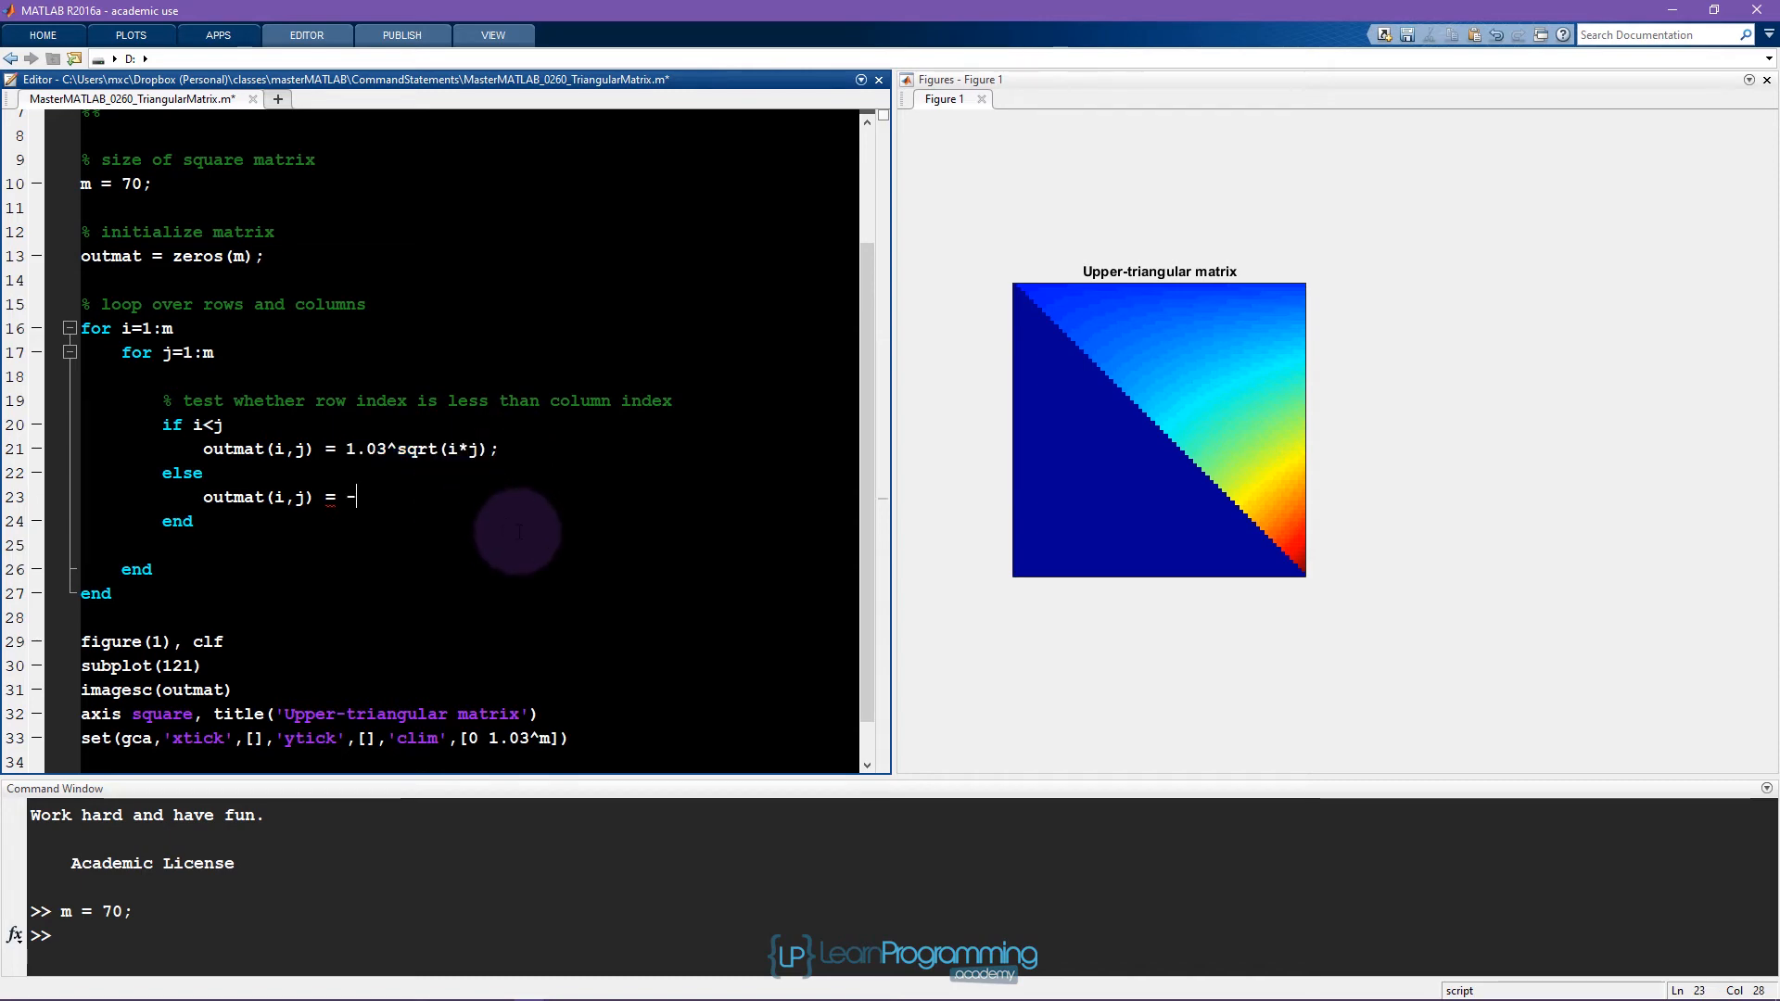
type("1.03^sqrt(i*j);")
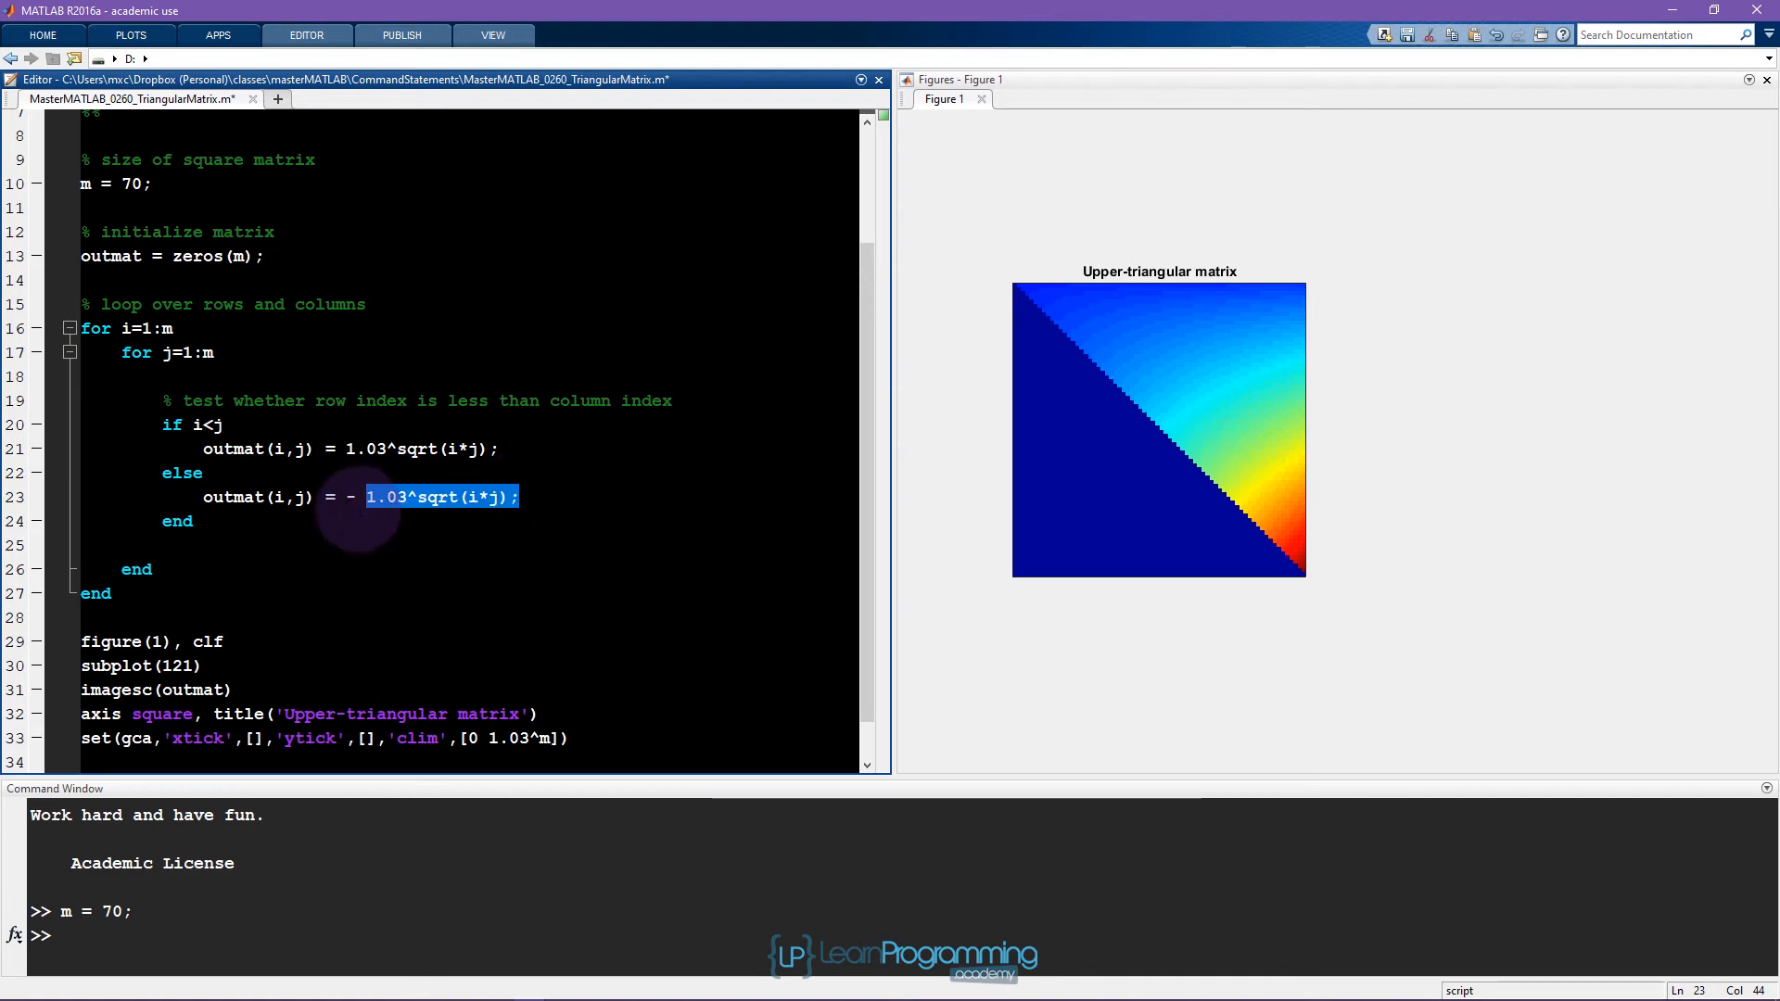
left_click(350, 497)
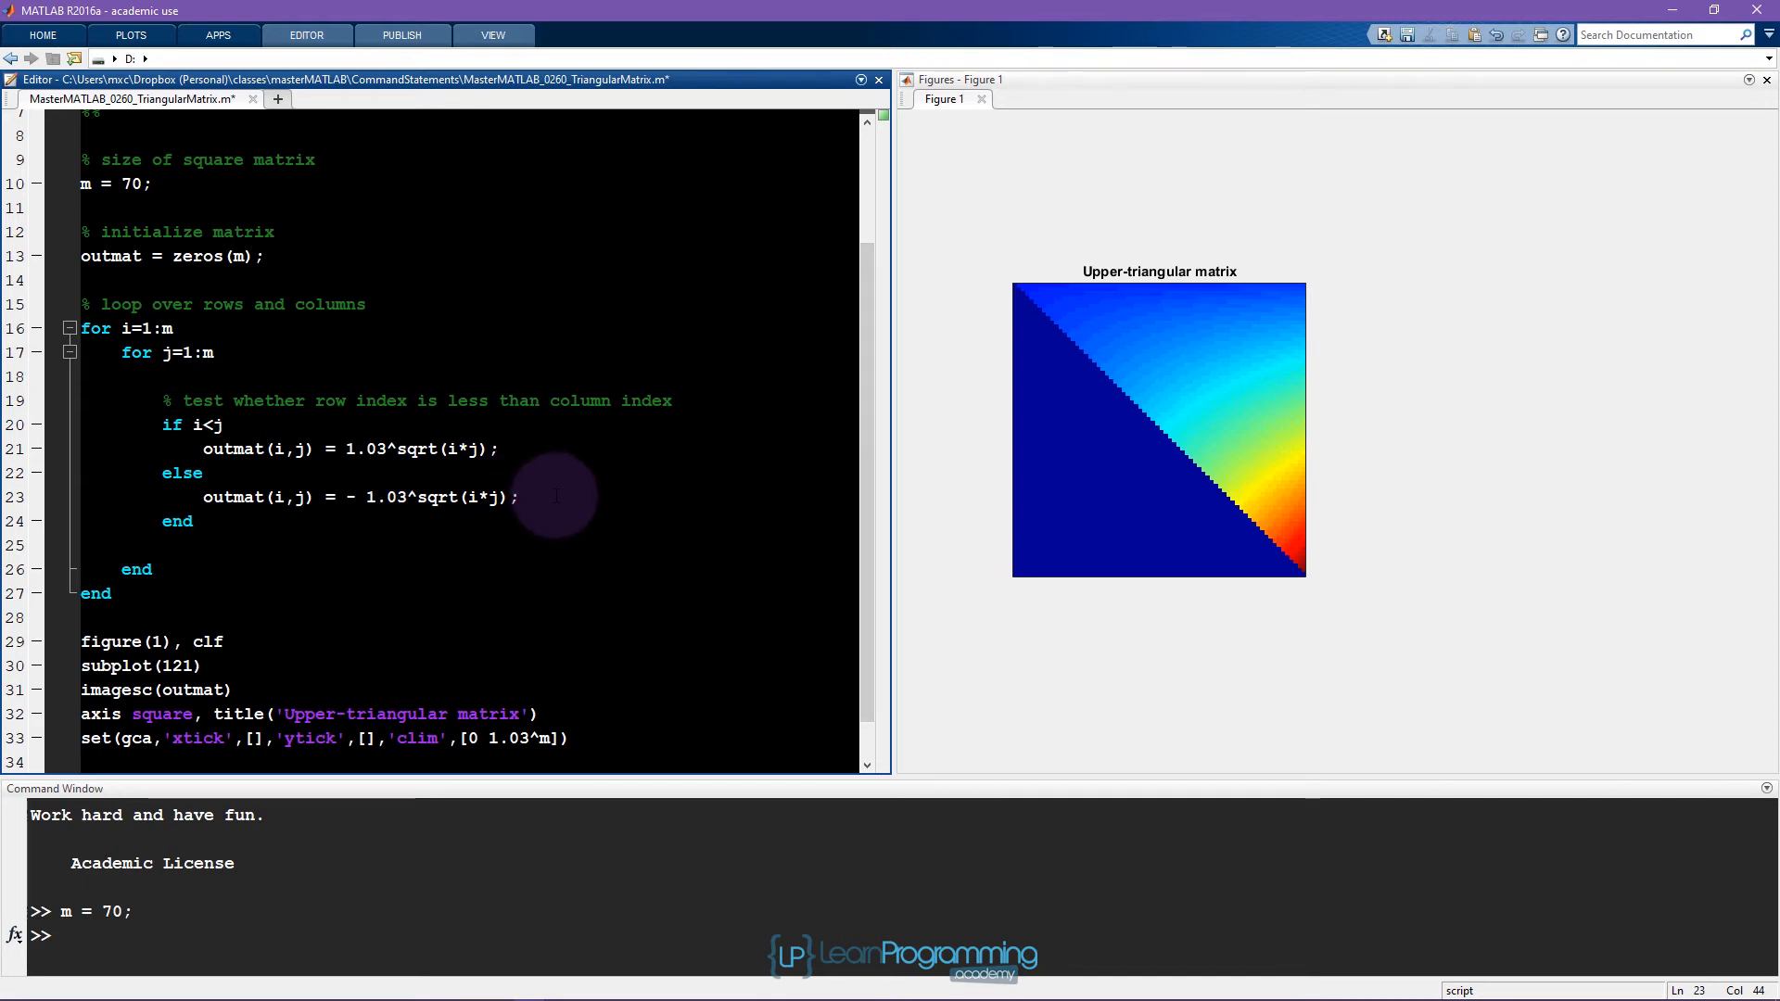
mouse_move(529, 497)
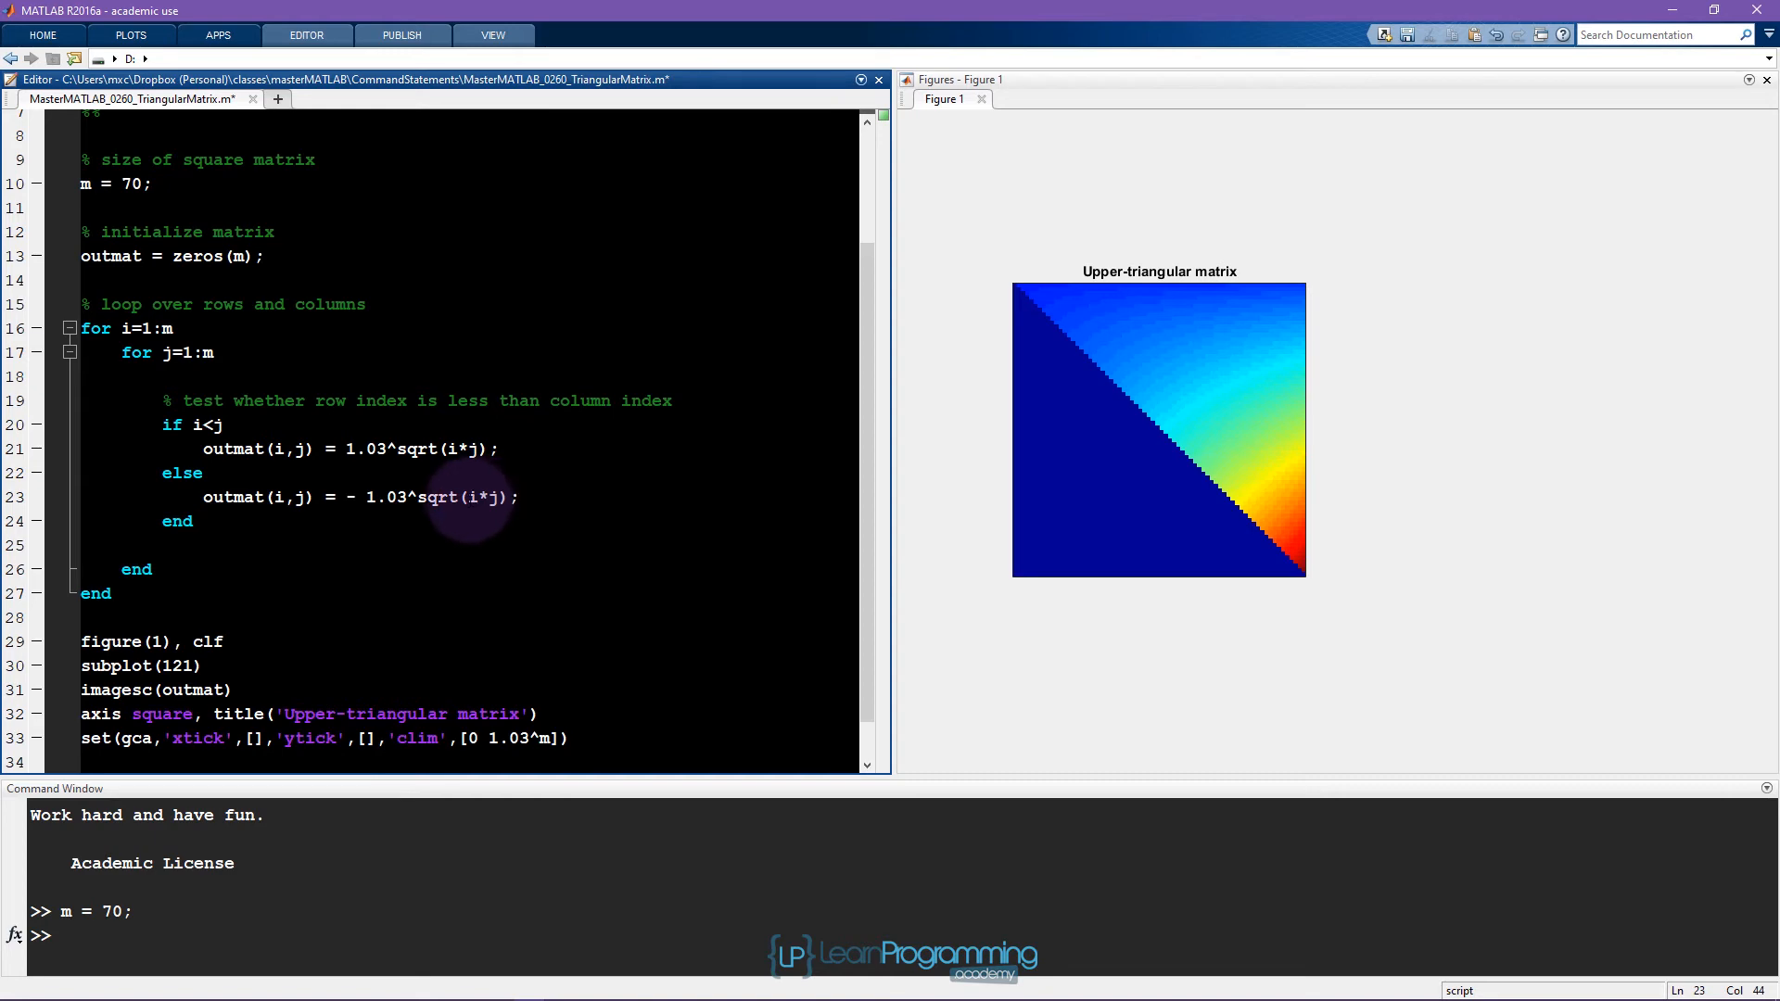
Change the else assignment to 1.03^m - 1.03^sqrt(i*j) and rerun the section.
double_click(482, 497)
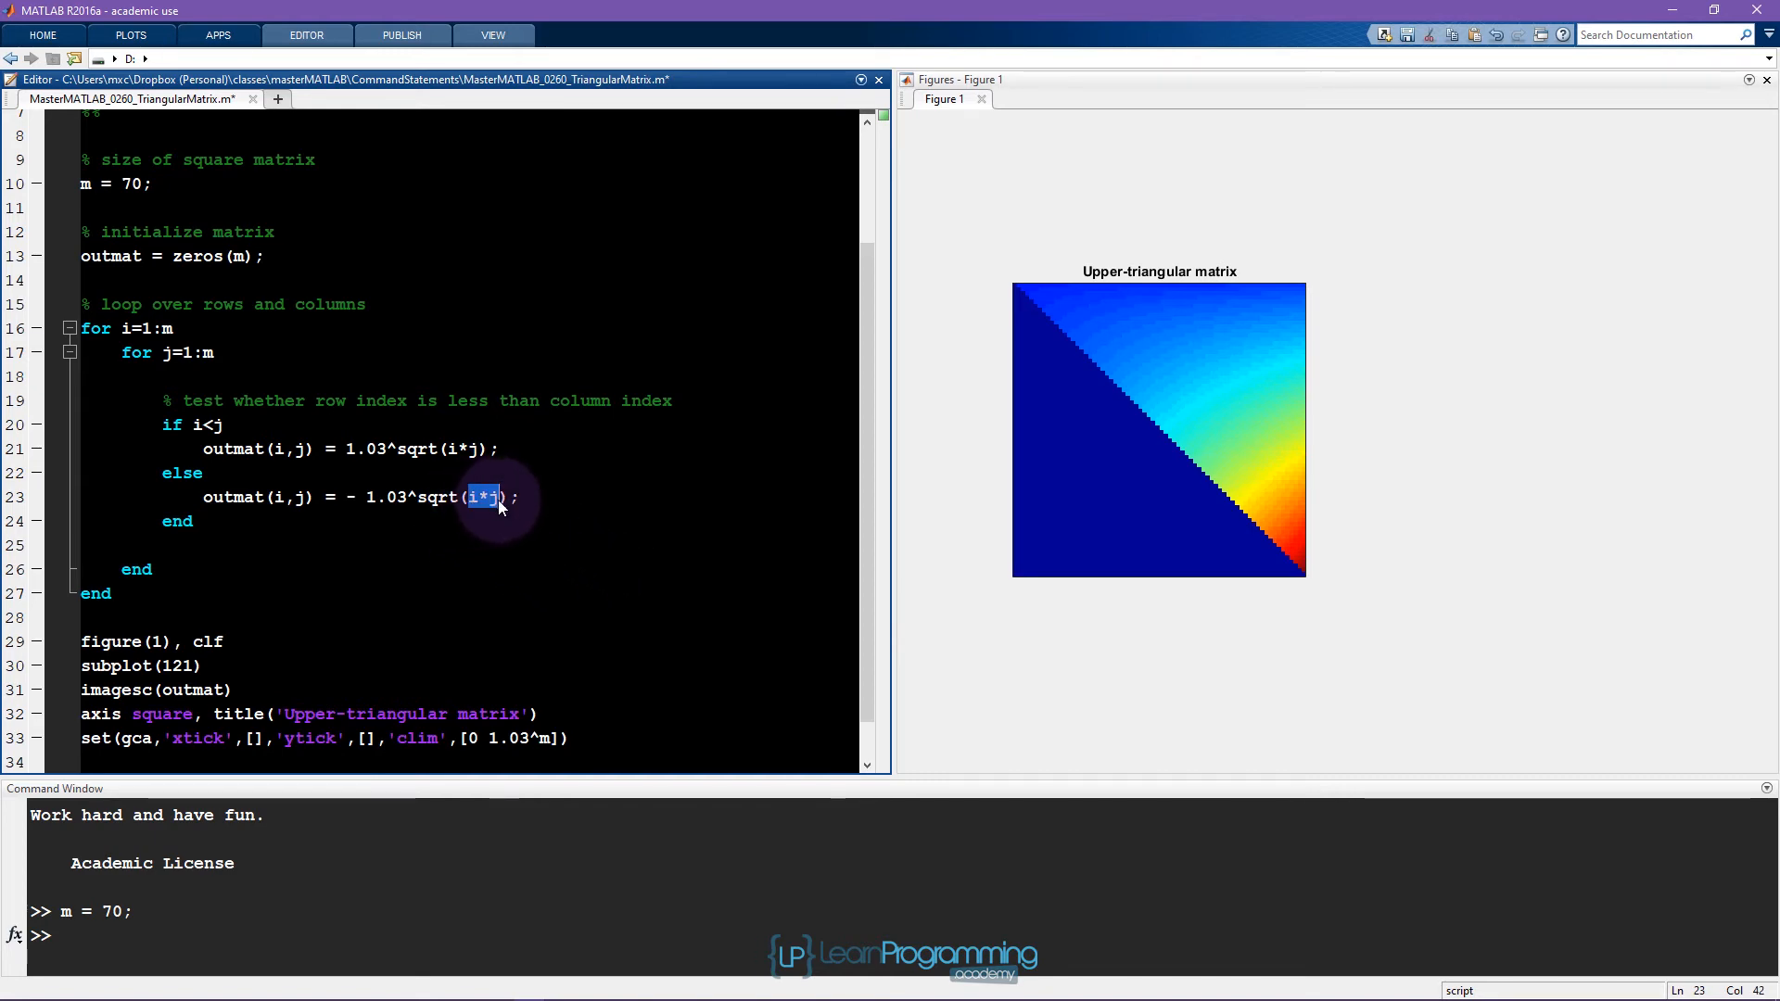
mouse_move(523, 504)
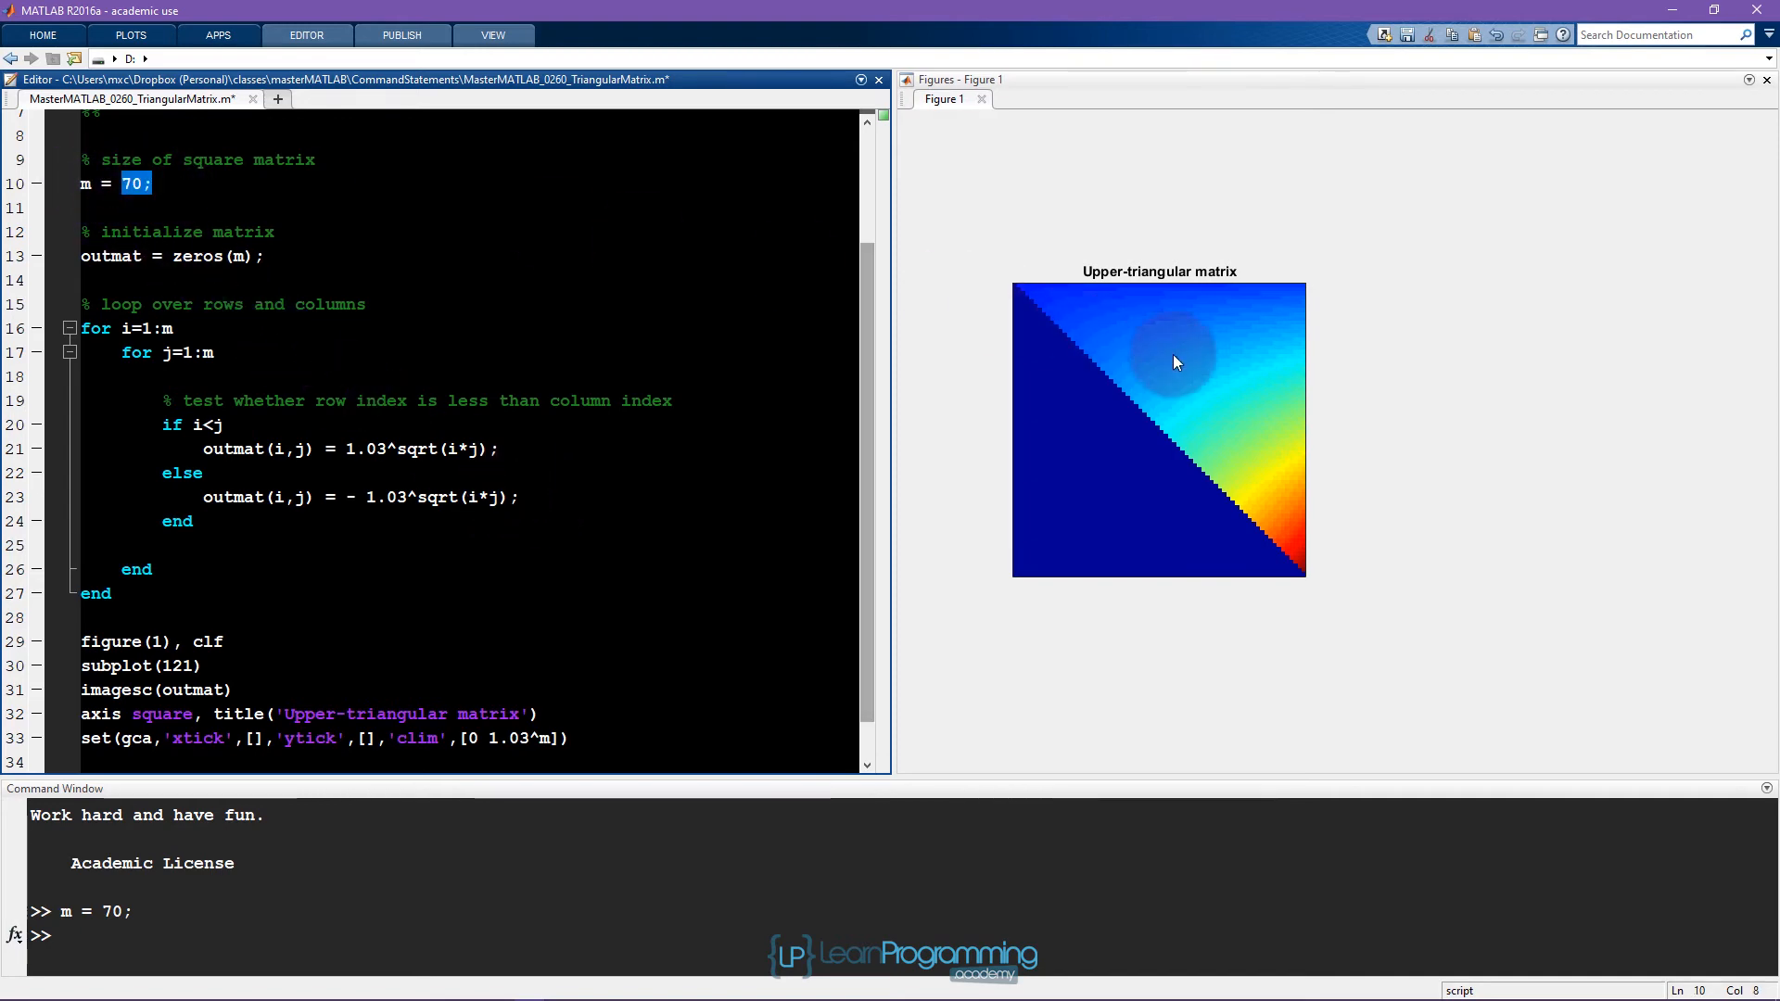
mouse_move(1303, 573)
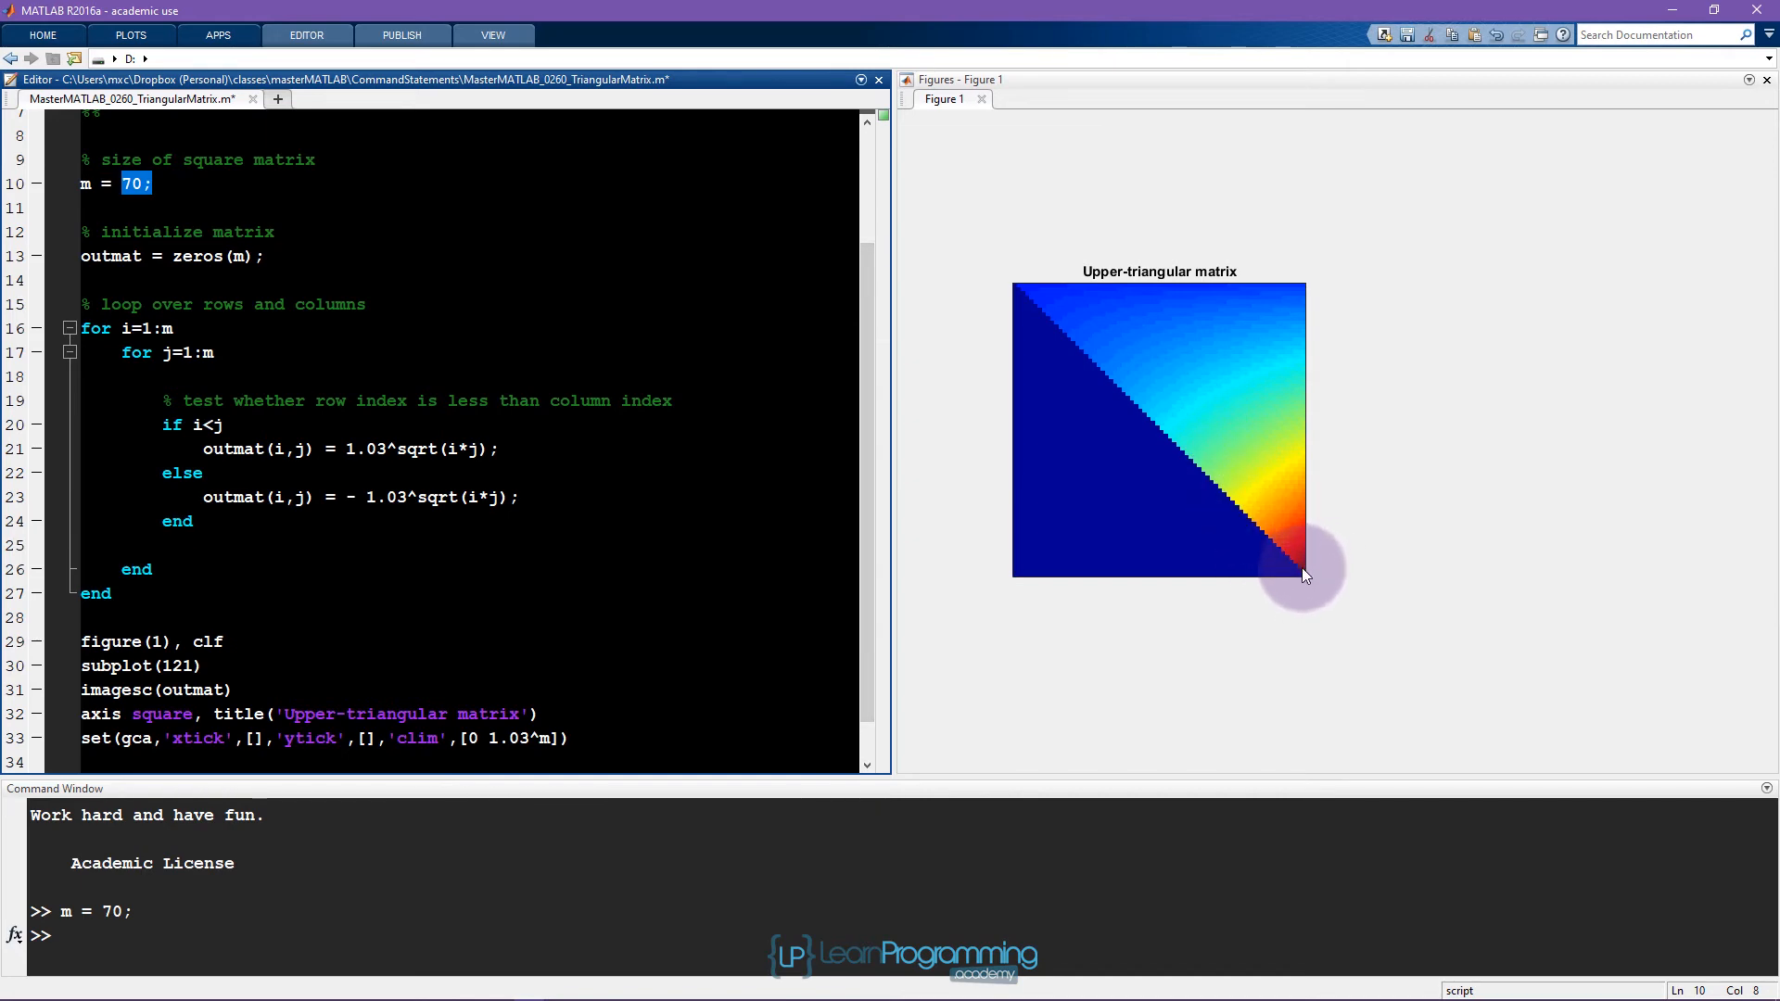
mouse_move(557, 517)
type(" 1.")
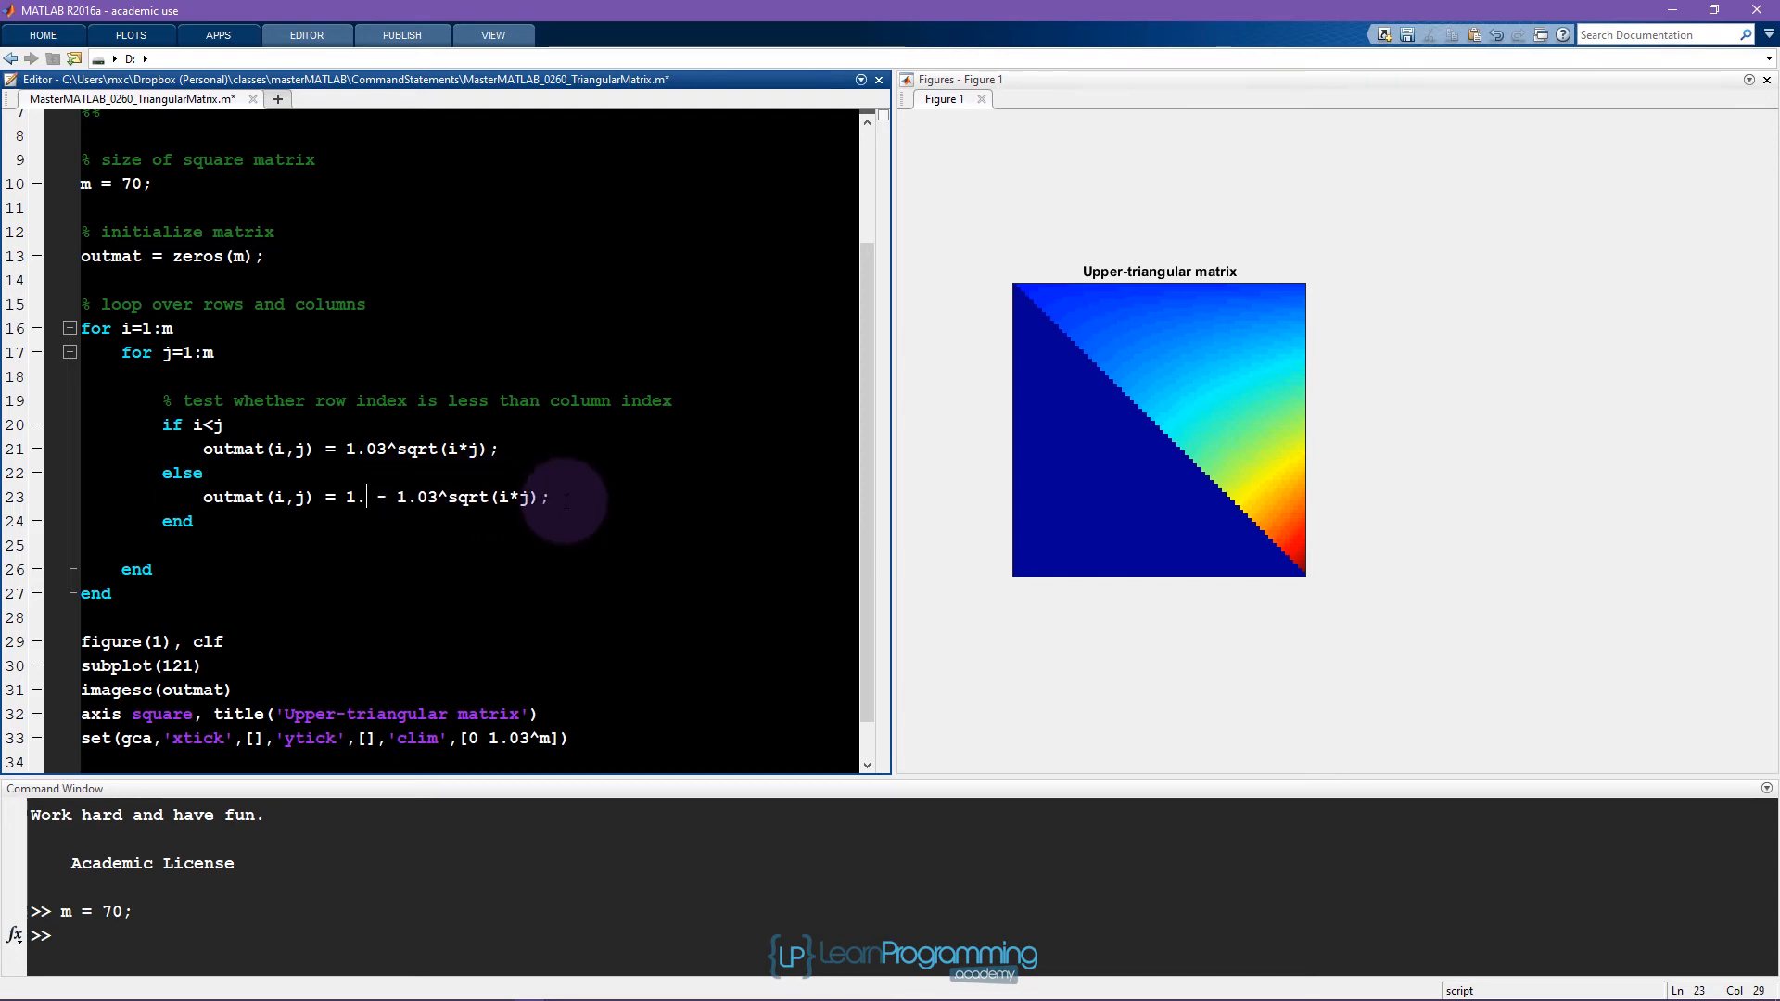
type("03^")
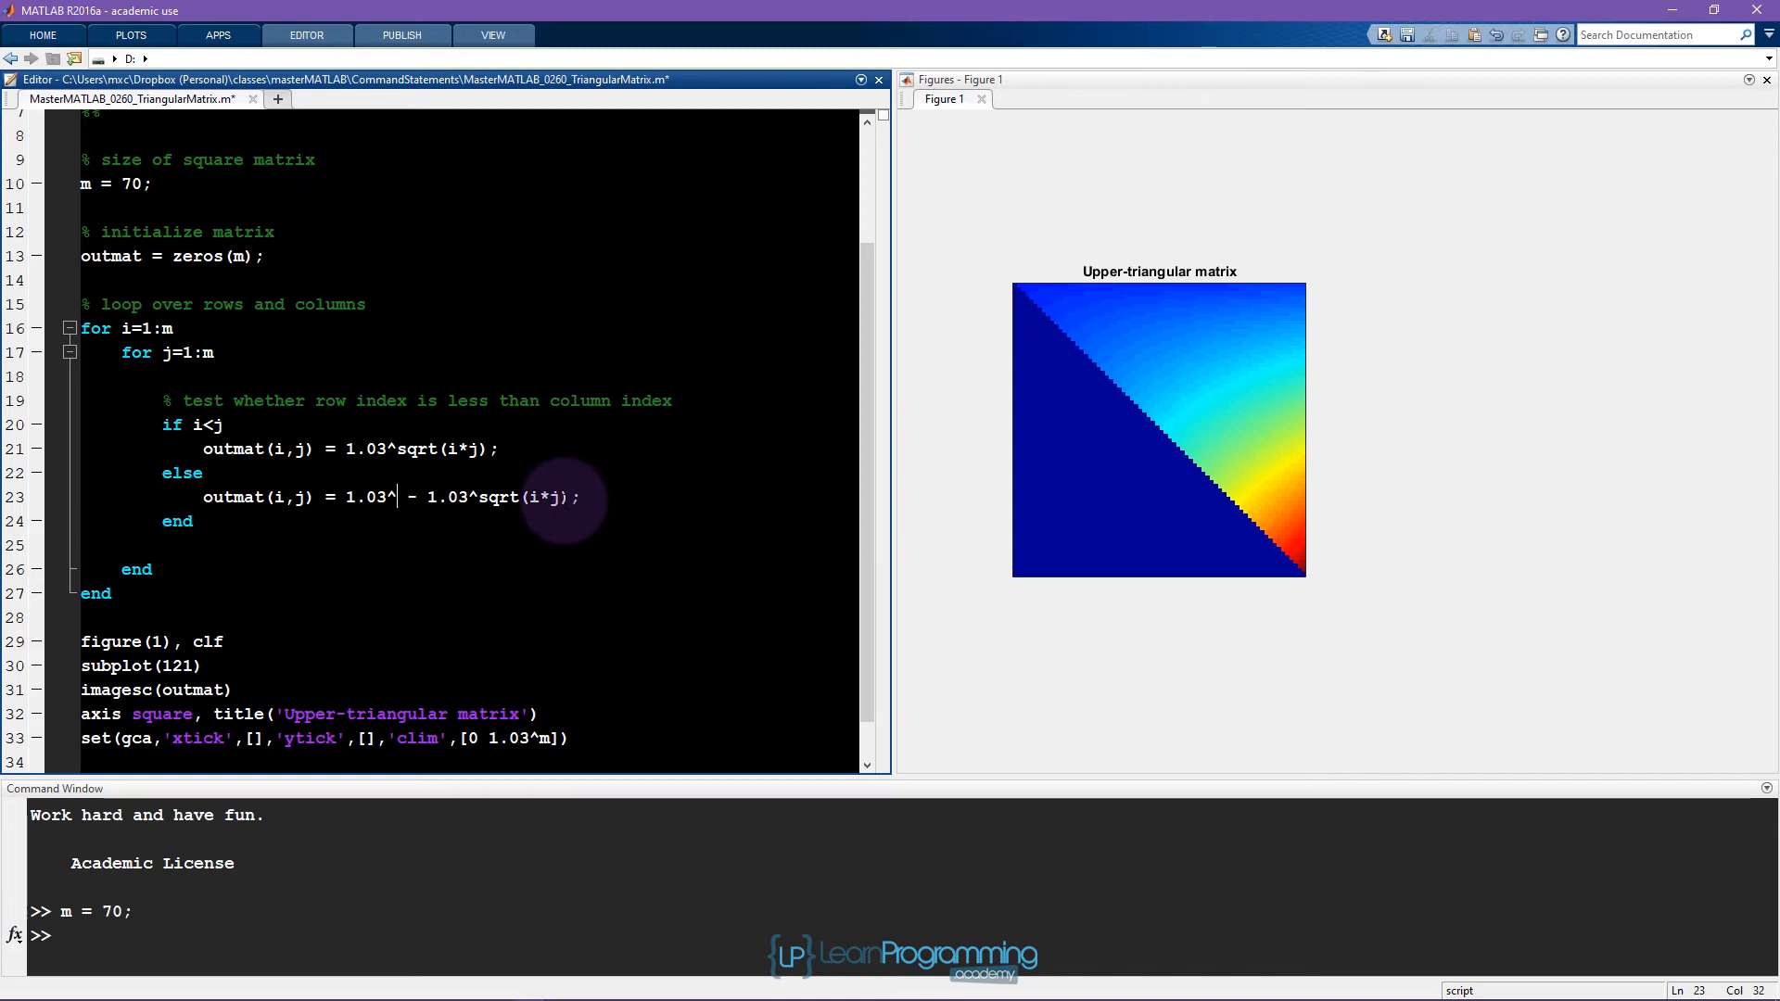
type("m")
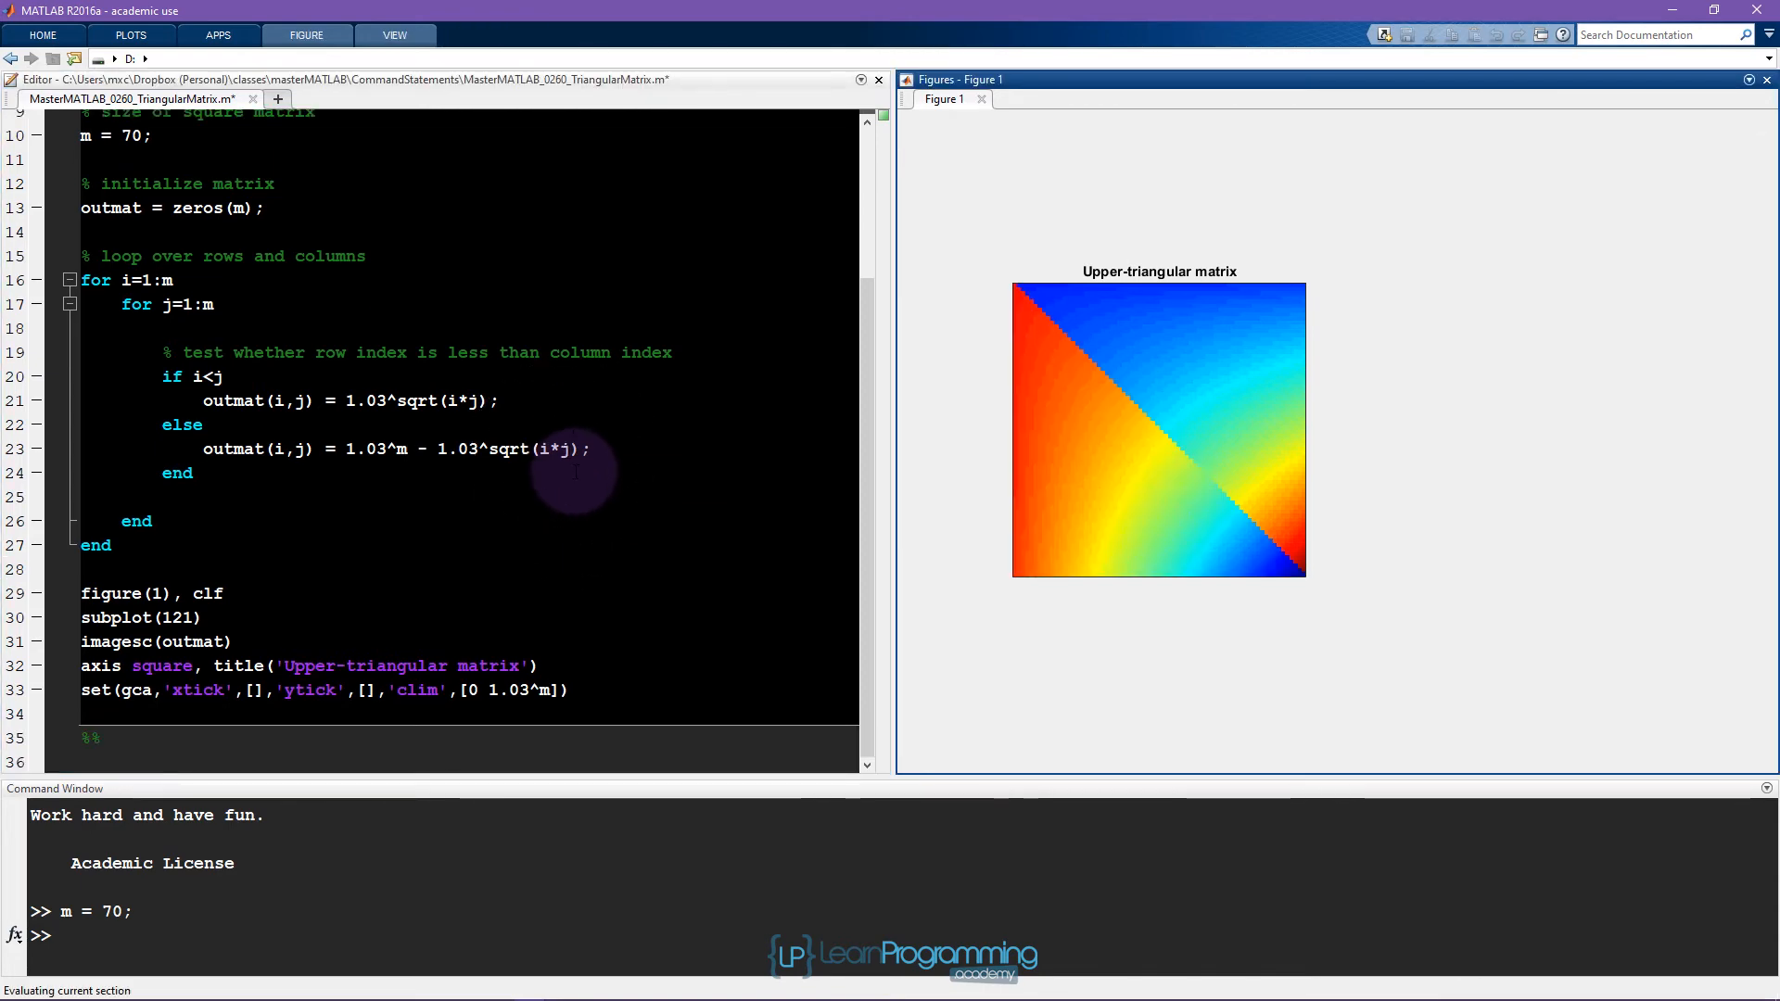
mouse_move(1084, 464)
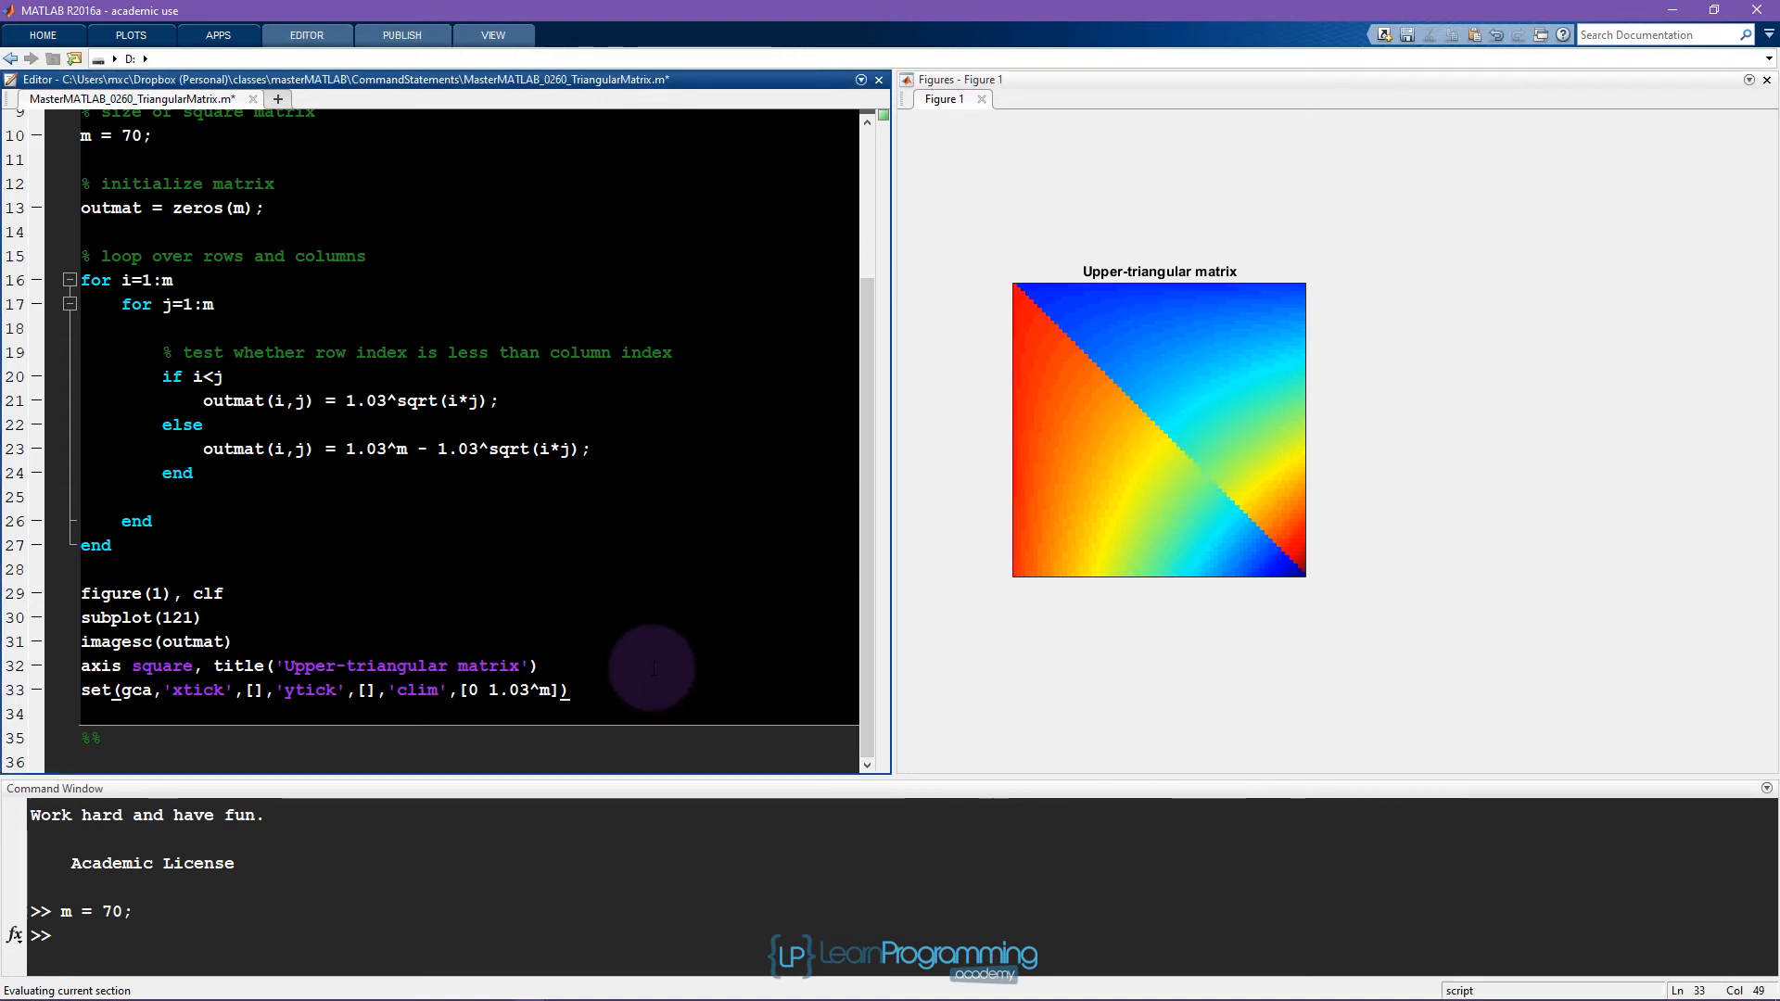
type("subplot")
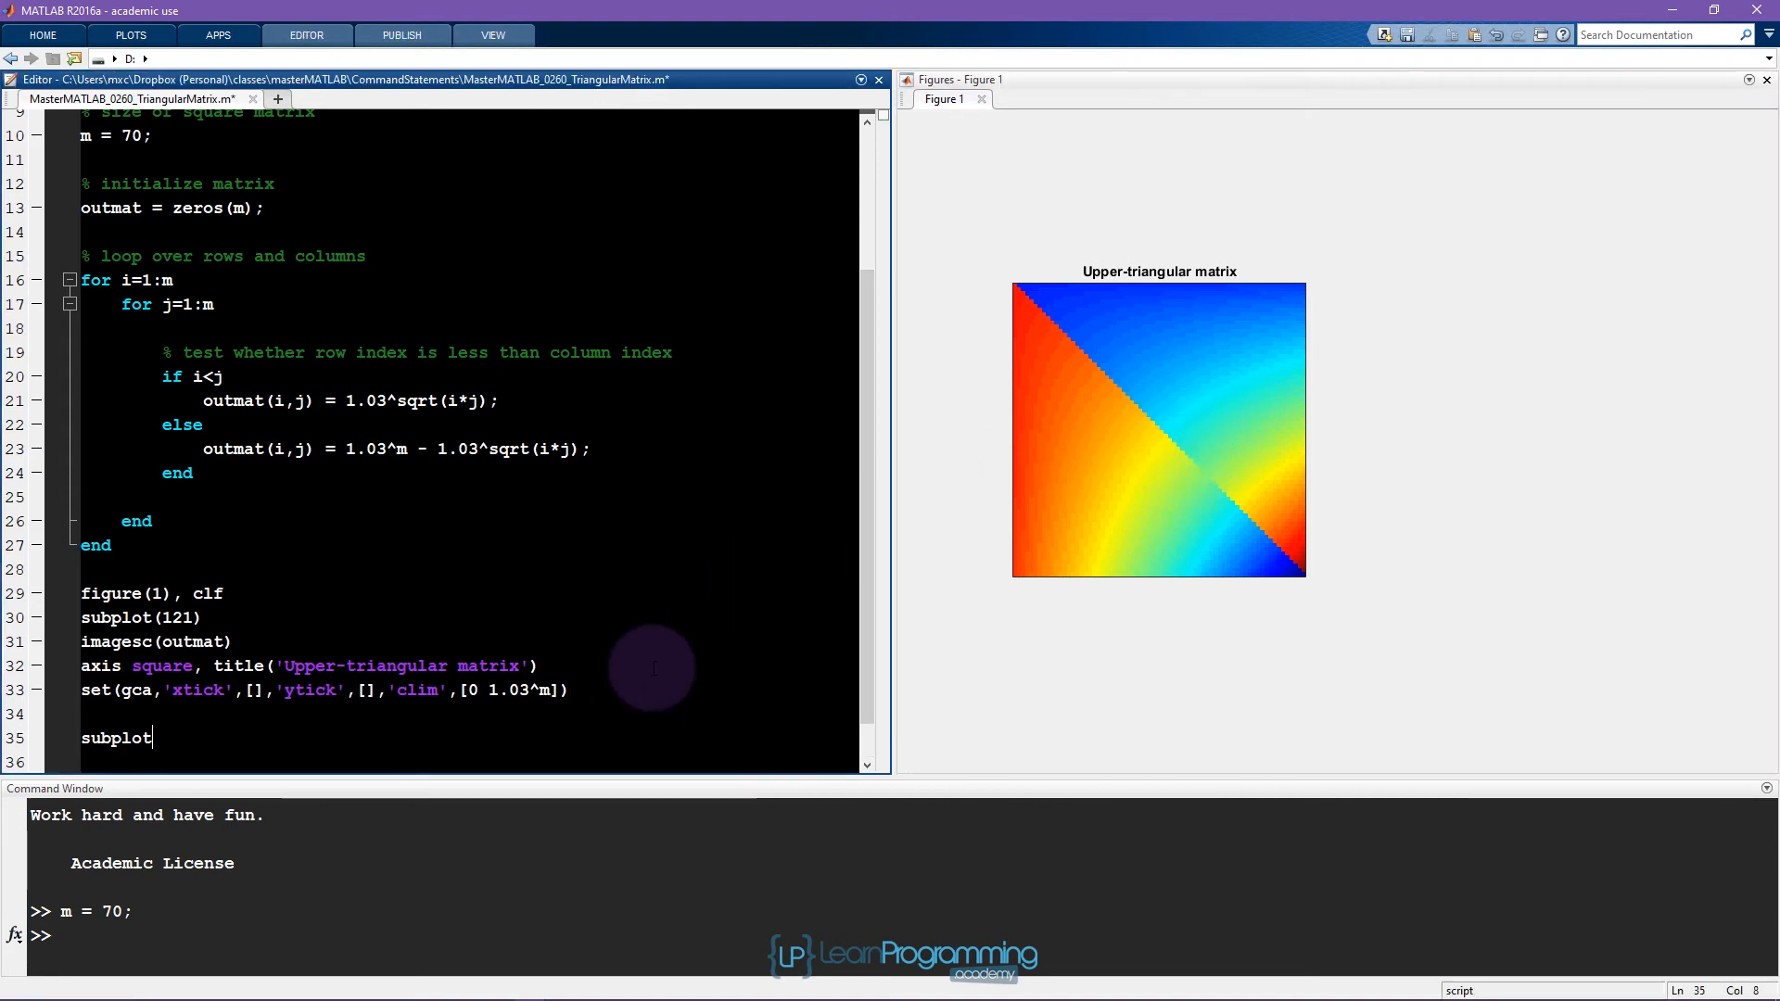
type("(12")
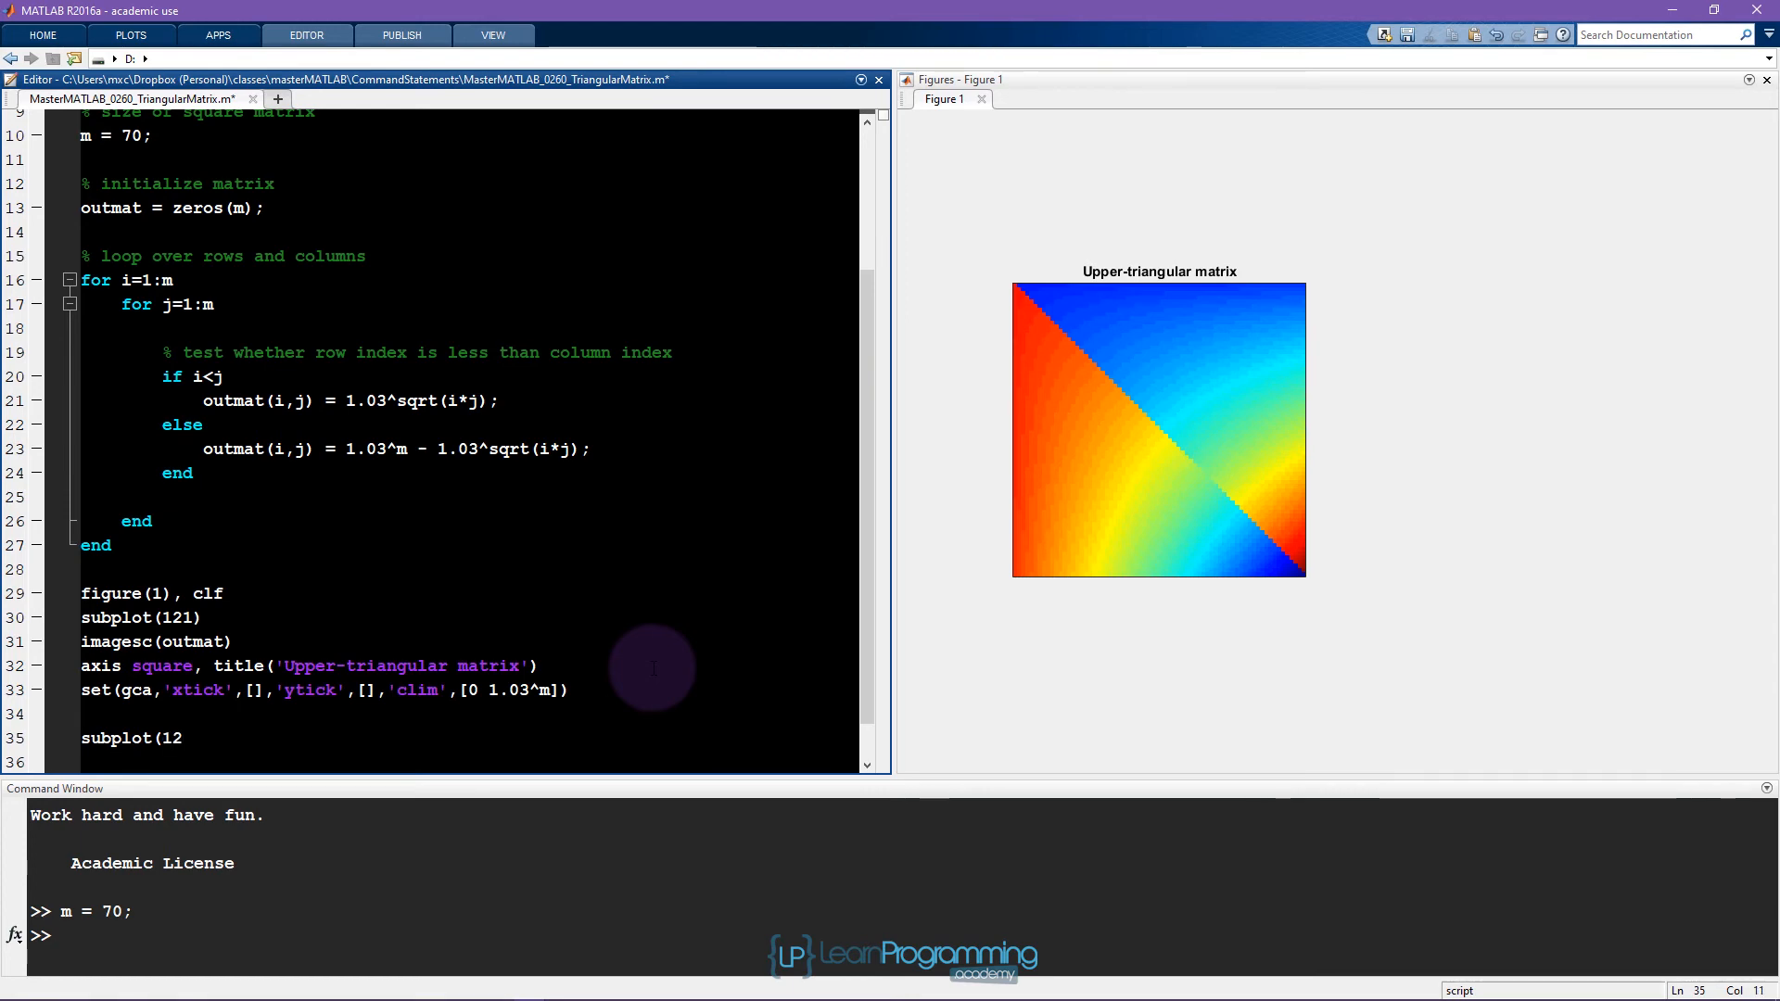
type("2)")
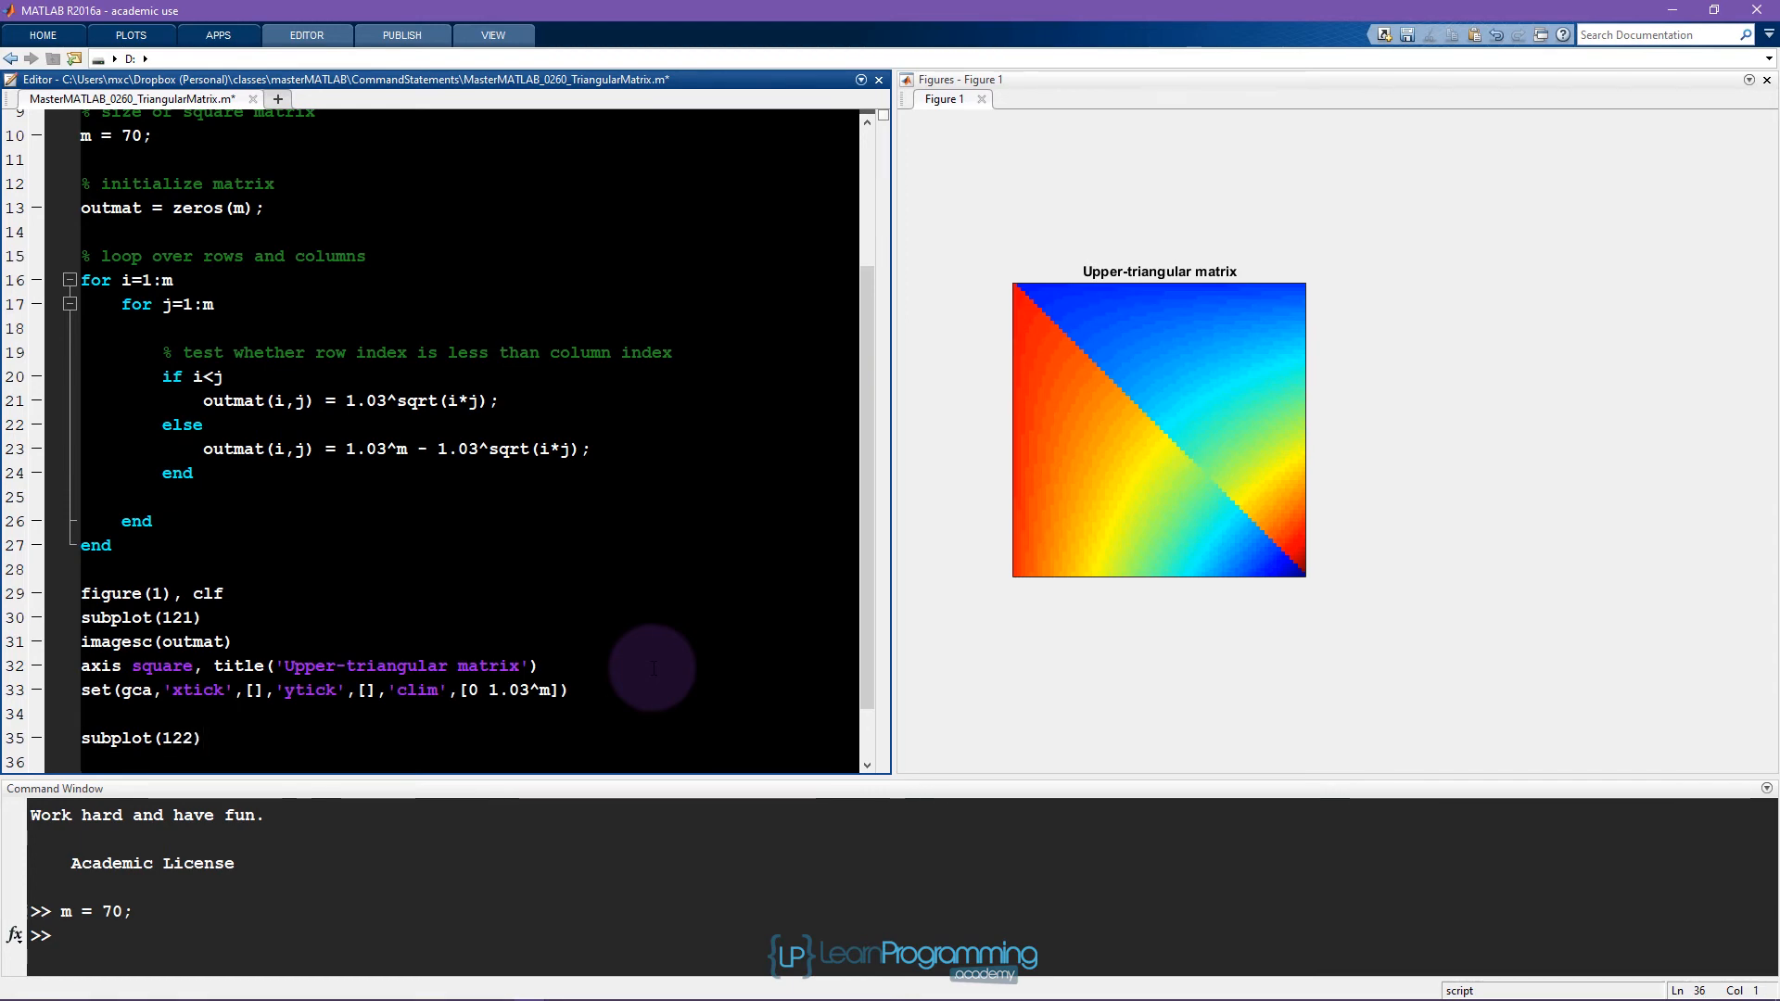
mouse_move(499, 476)
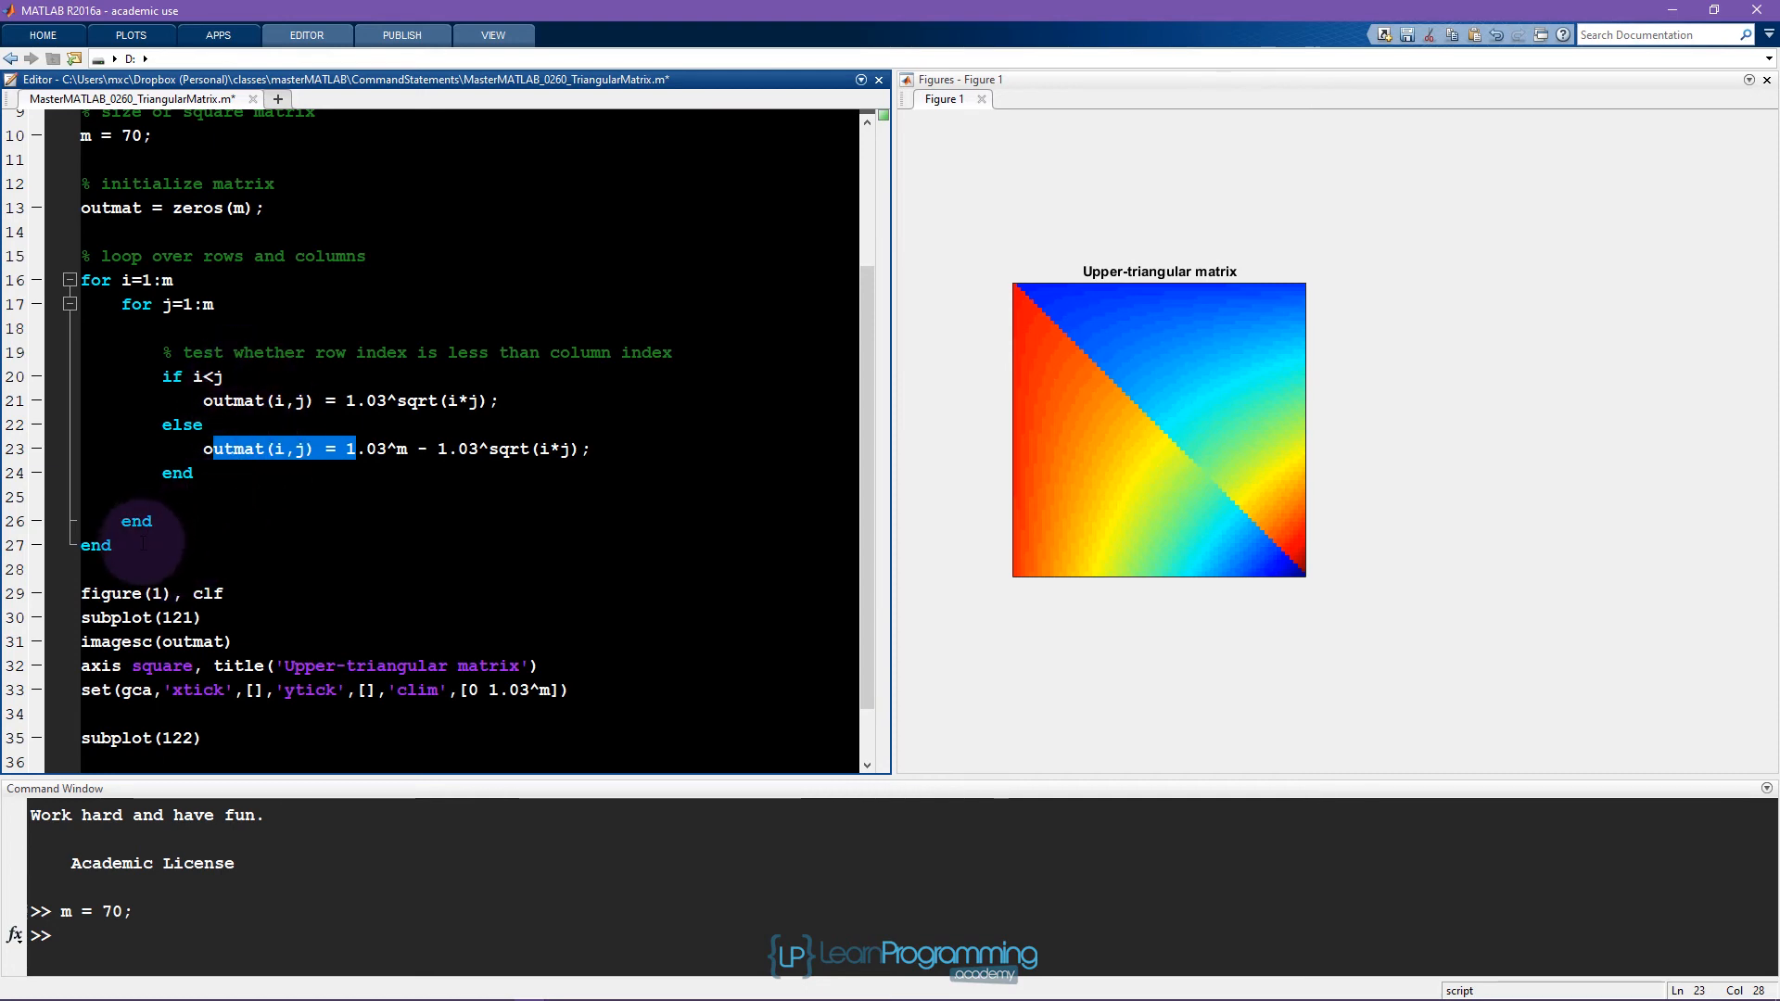
mouse_move(276, 449)
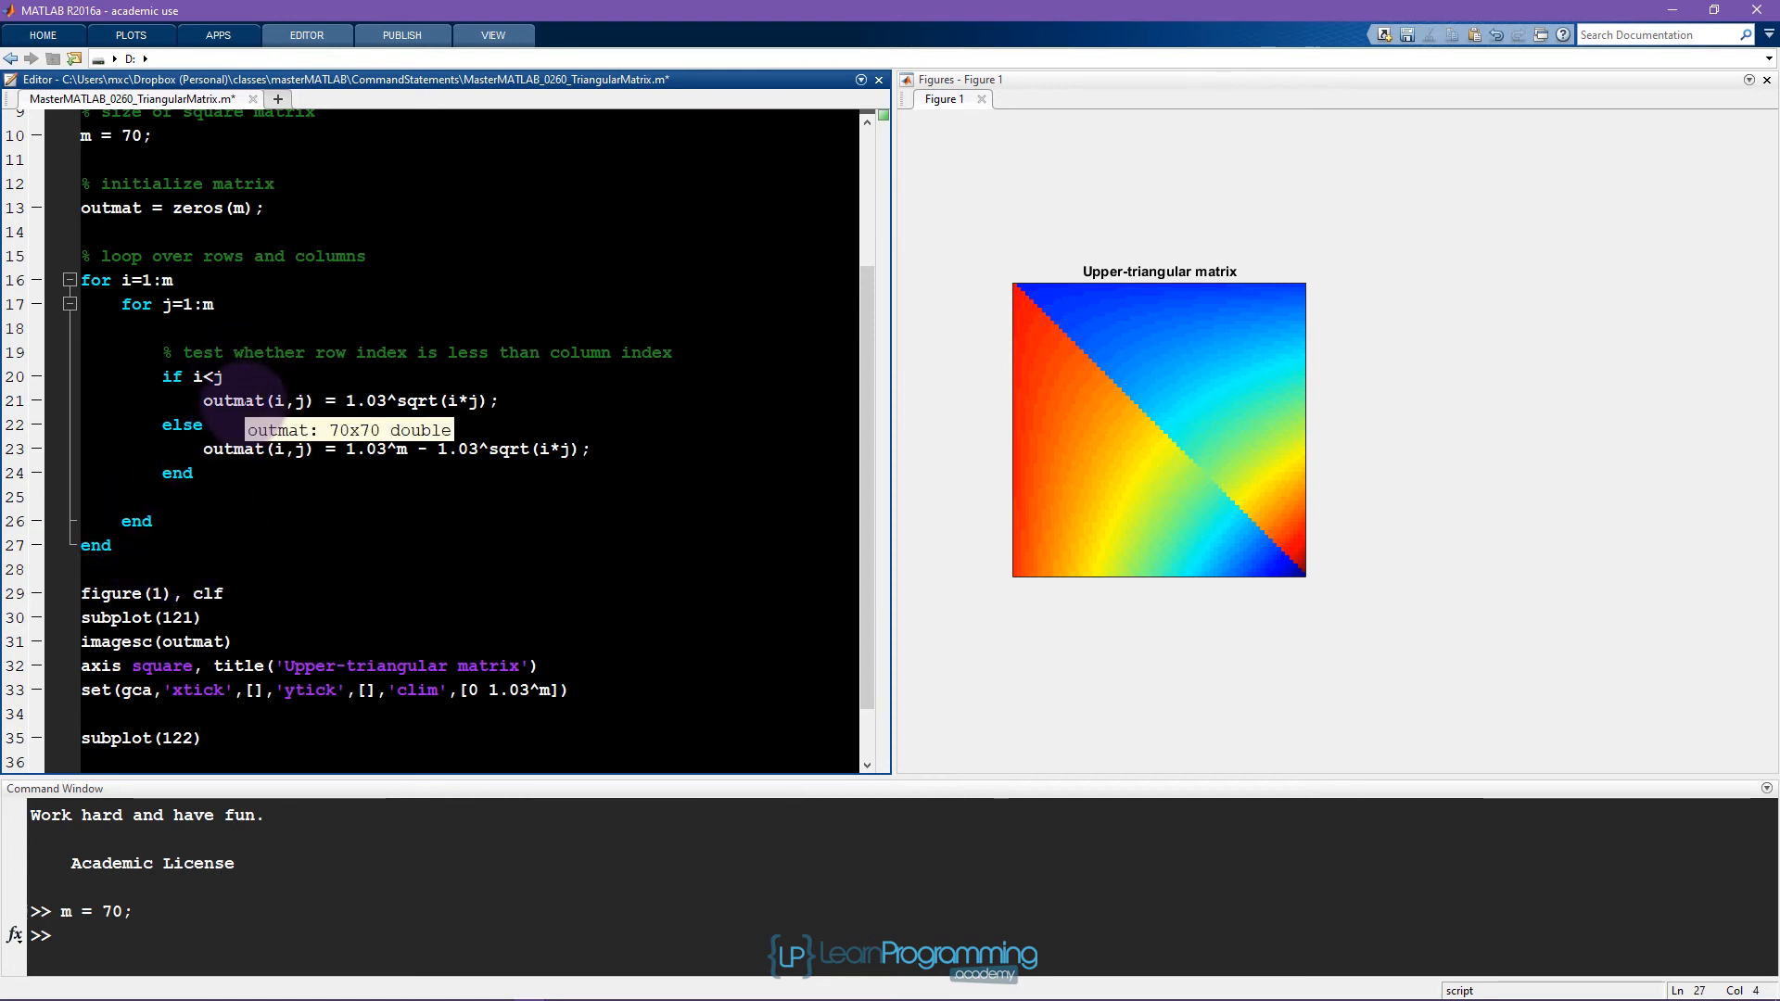
mouse_move(273, 471)
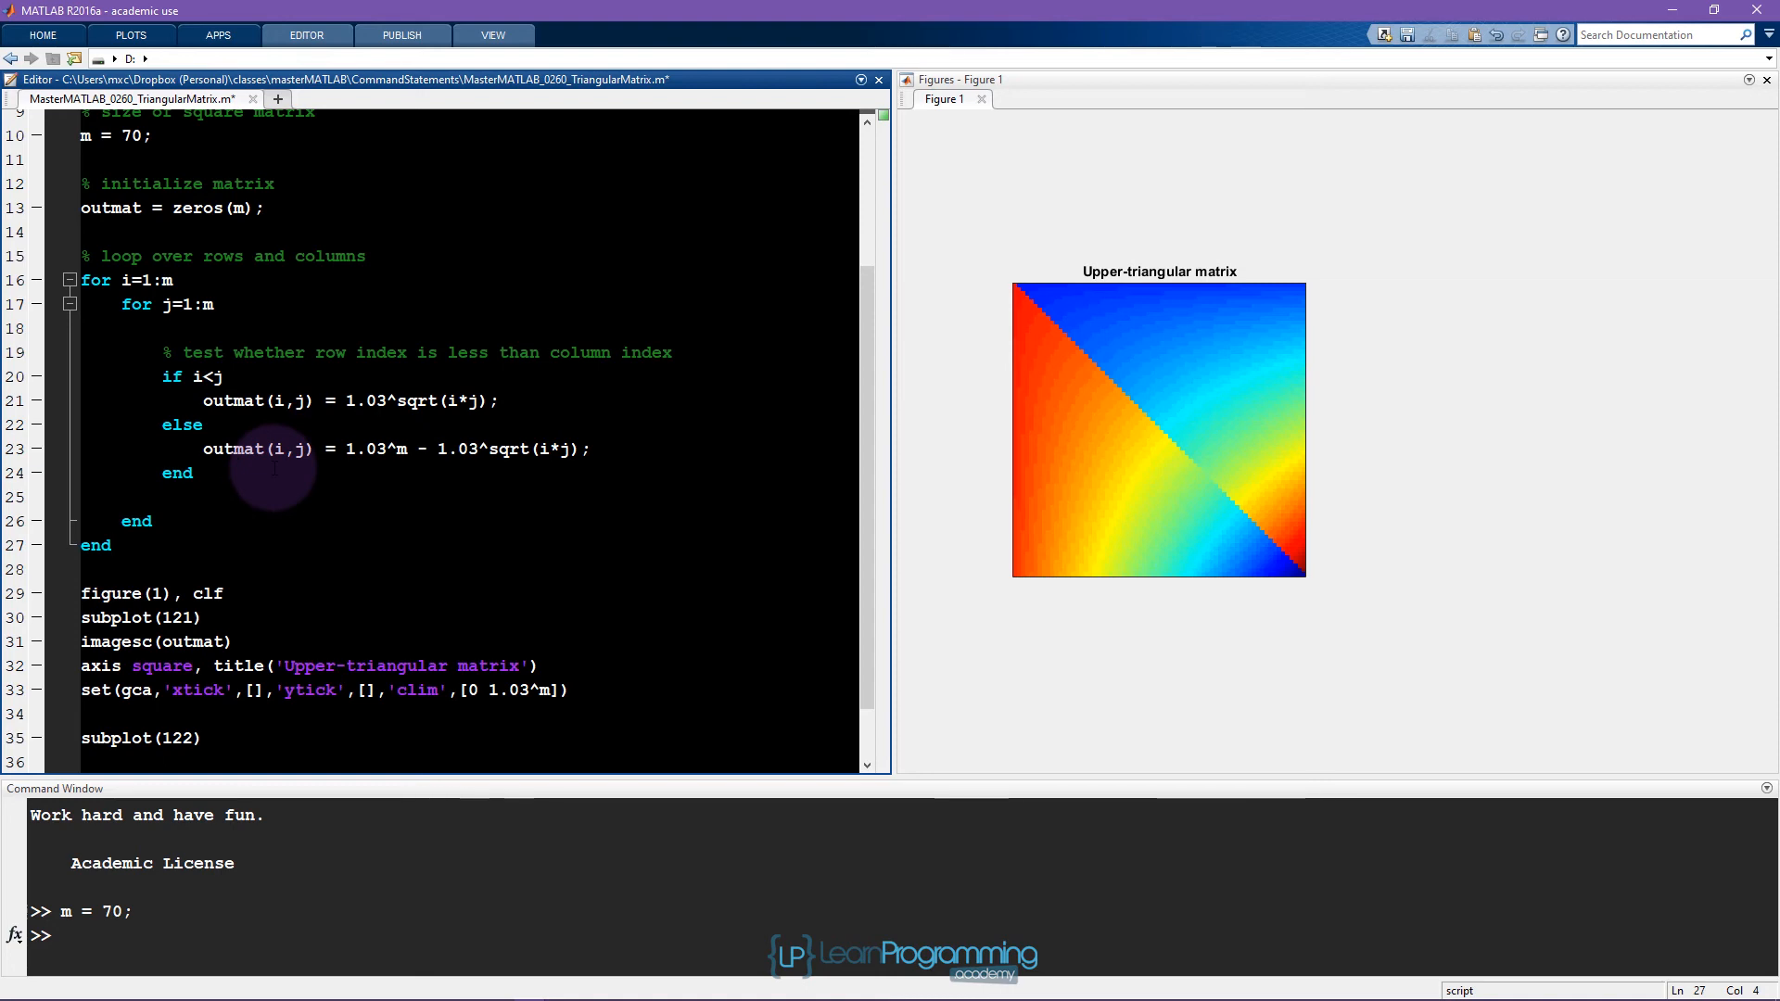
mouse_move(326, 569)
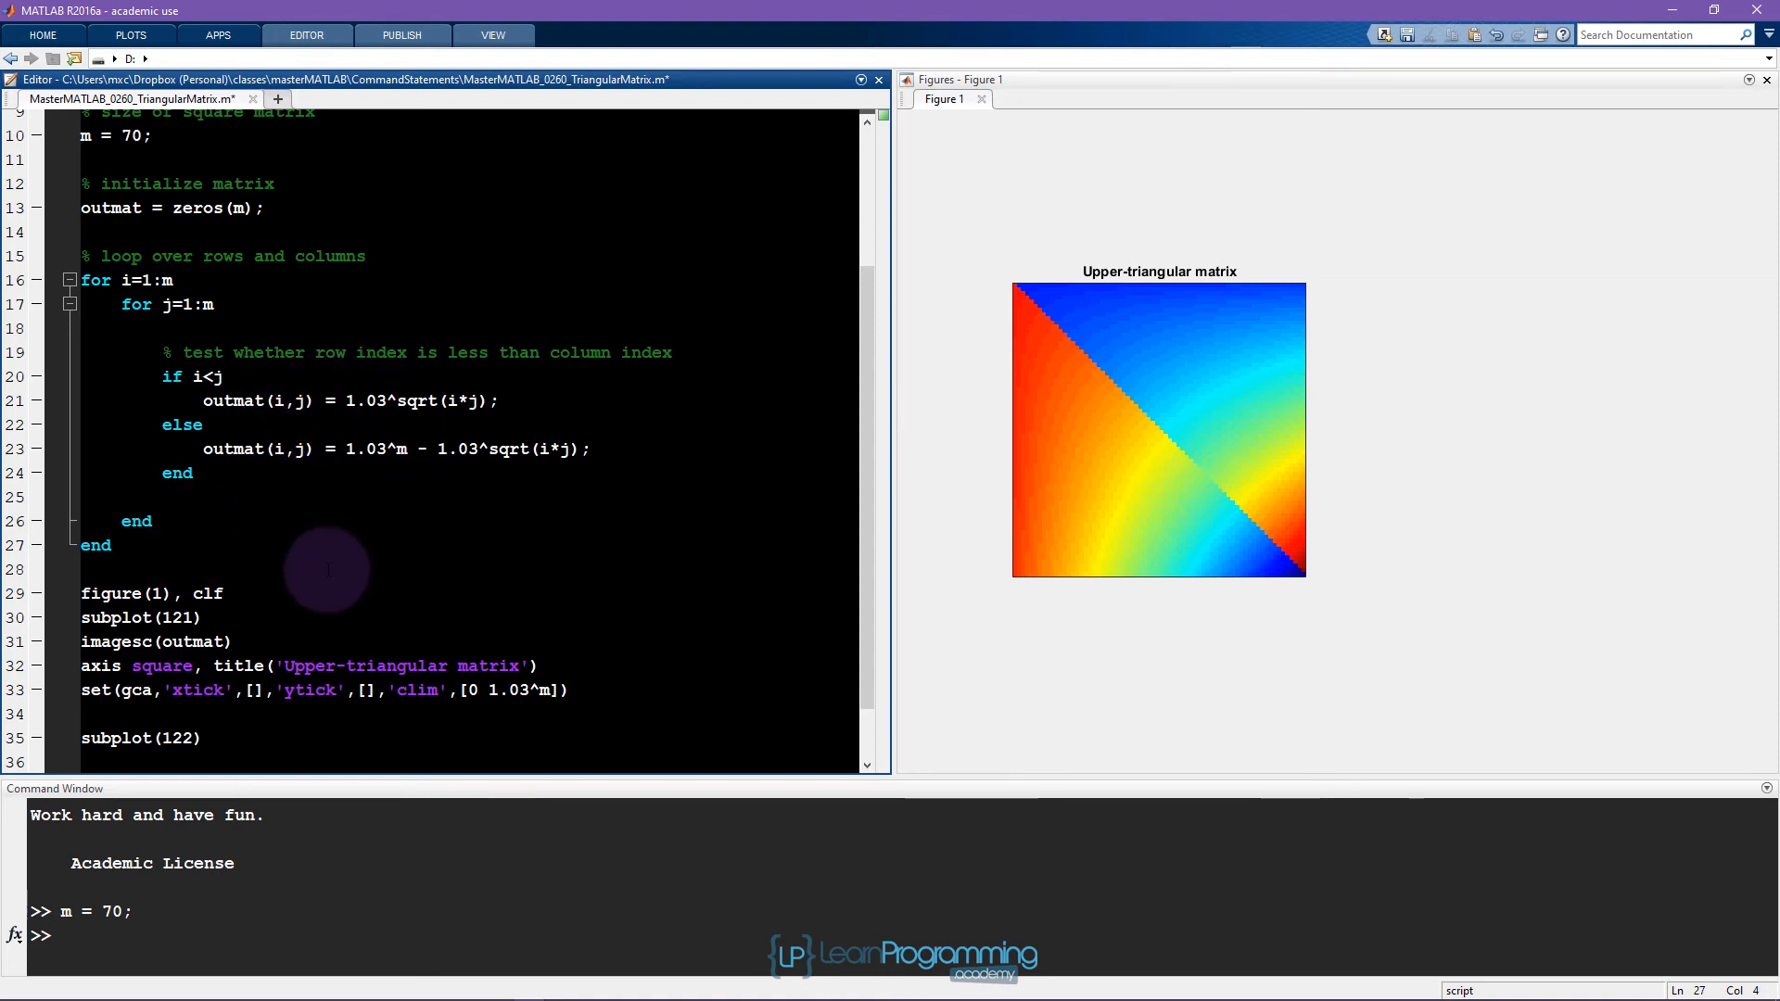
mouse_move(1182, 480)
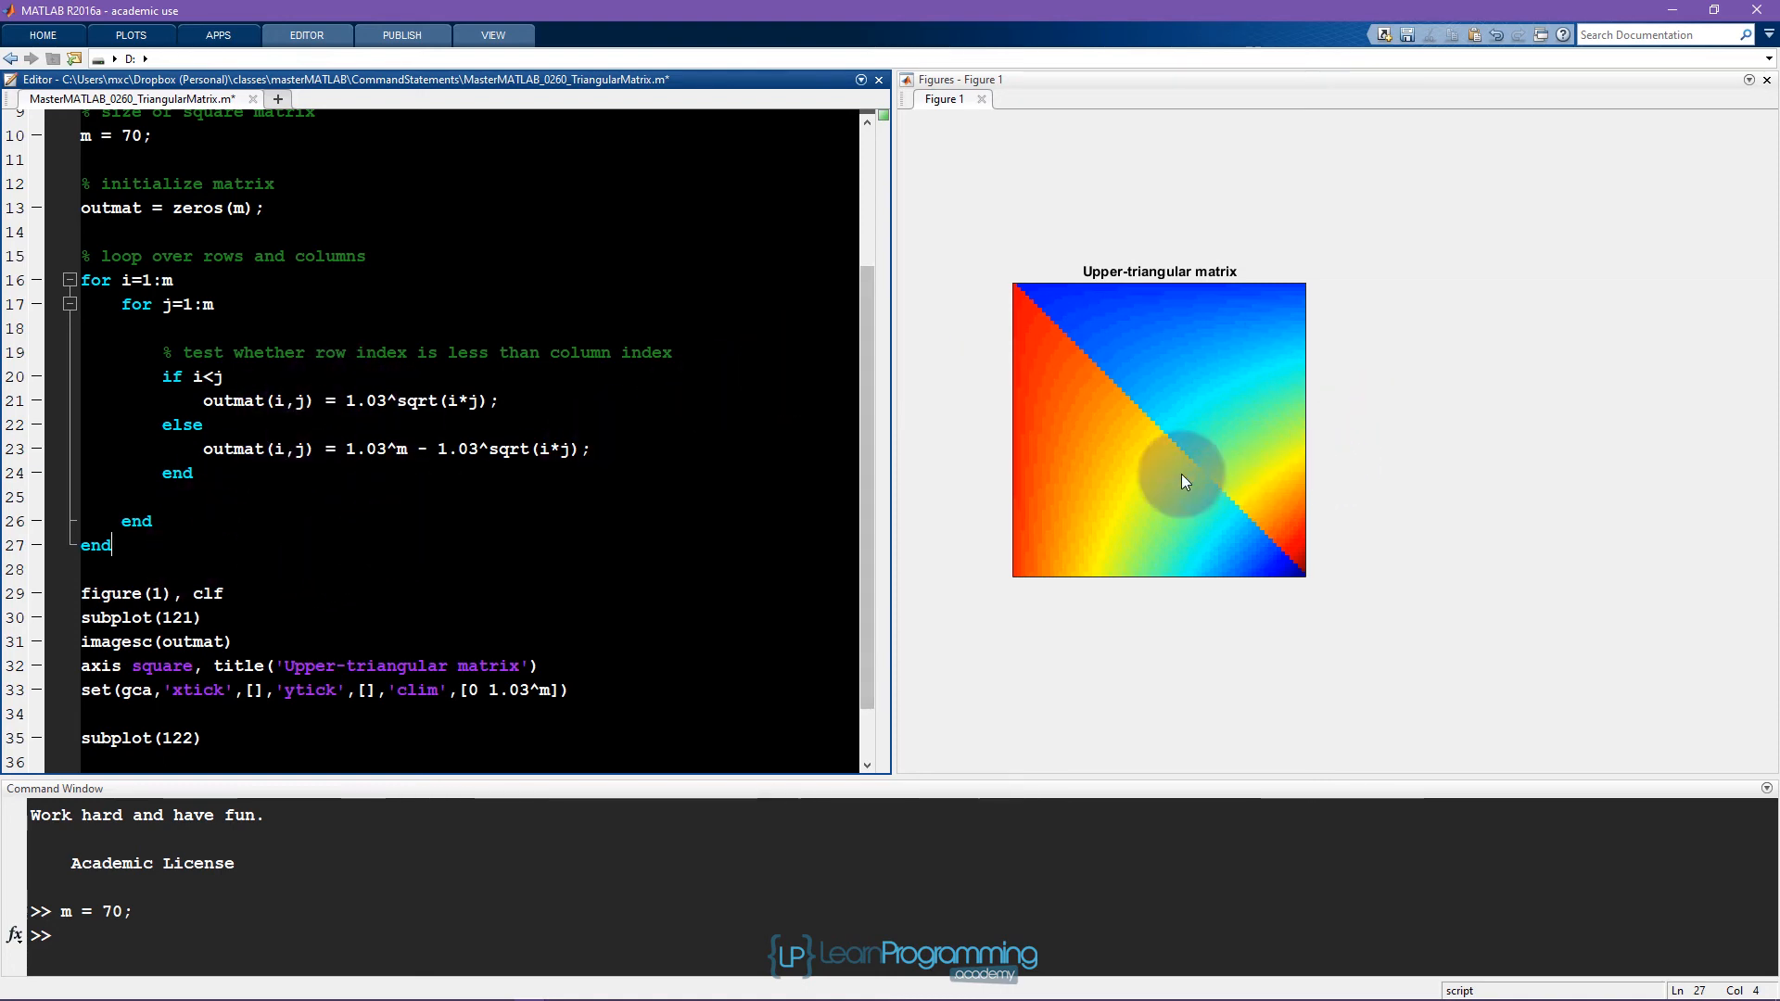
mouse_move(1539, 442)
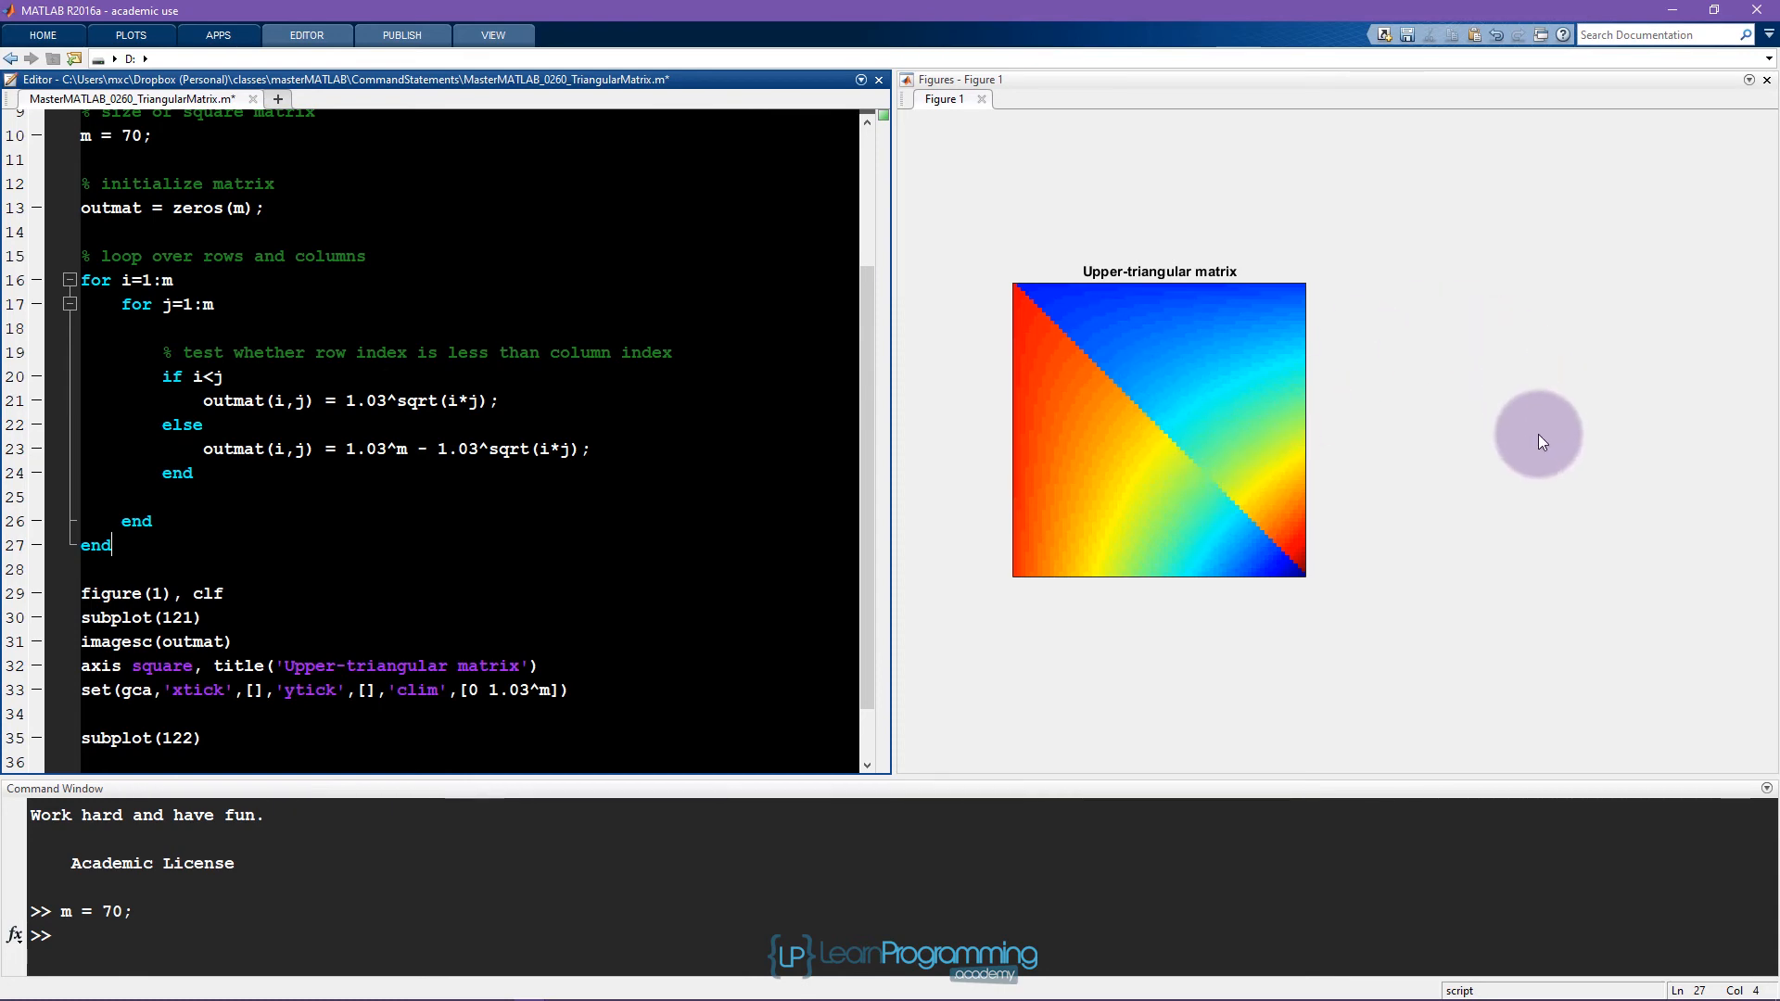
mouse_move(1428, 478)
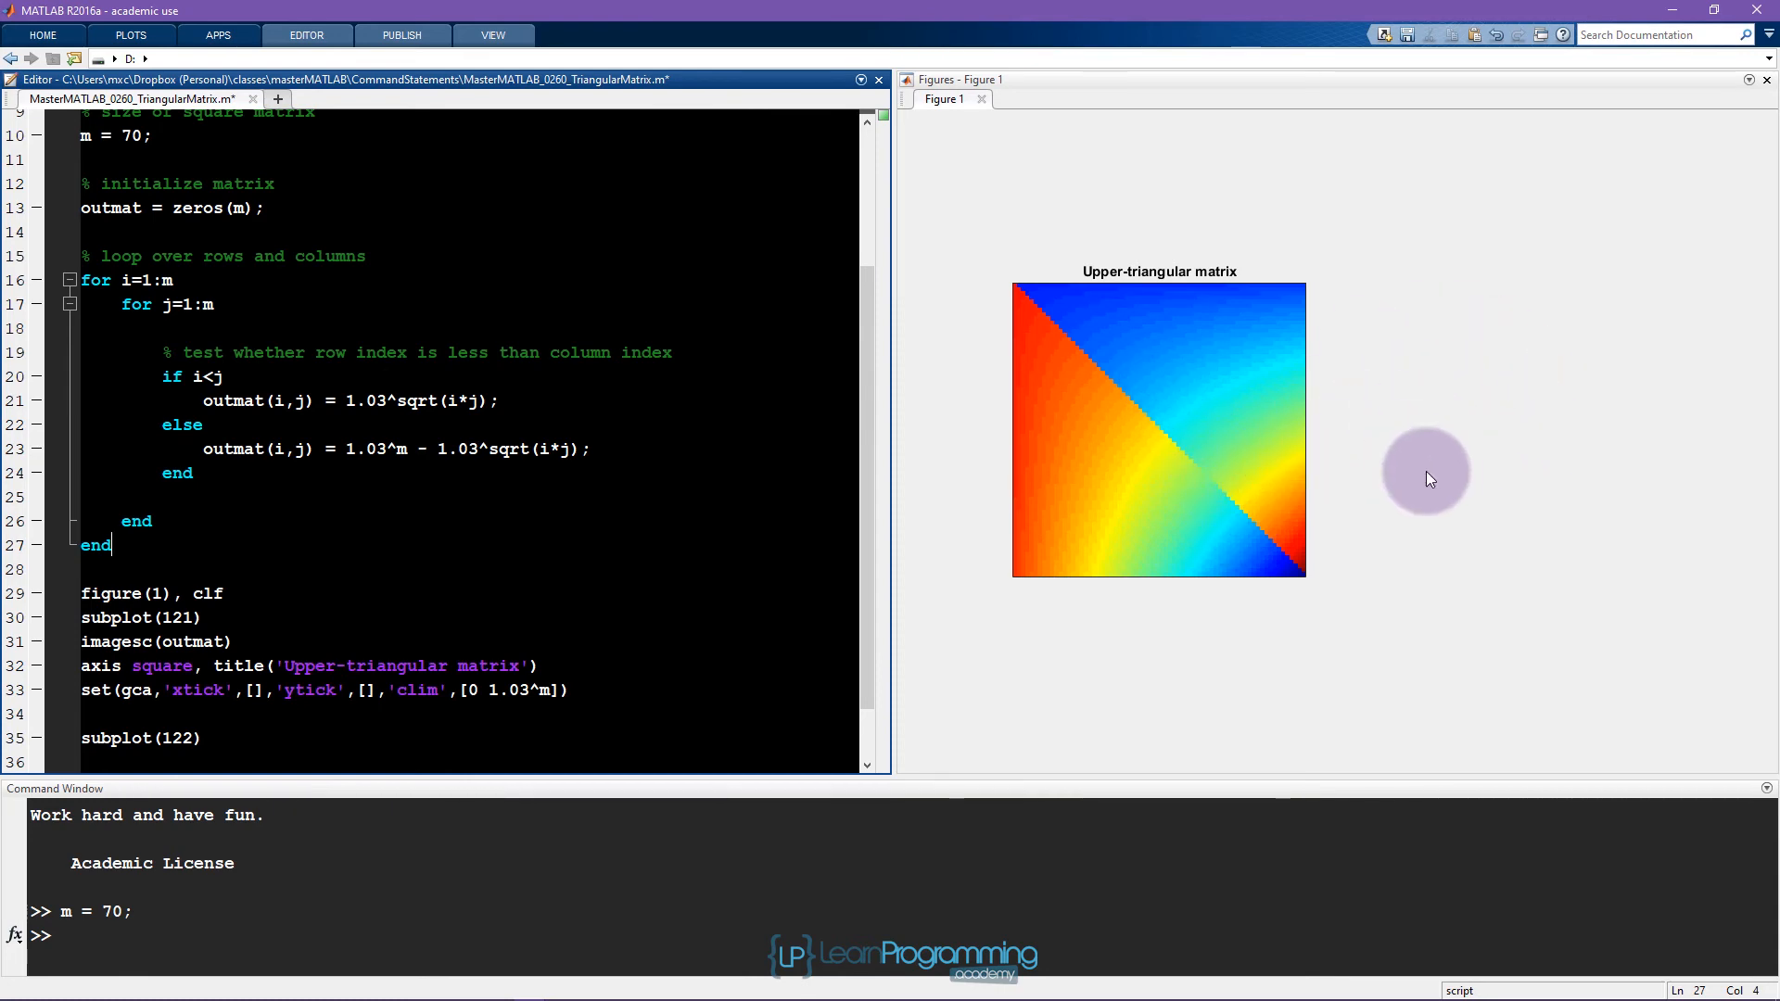
mouse_move(568, 219)
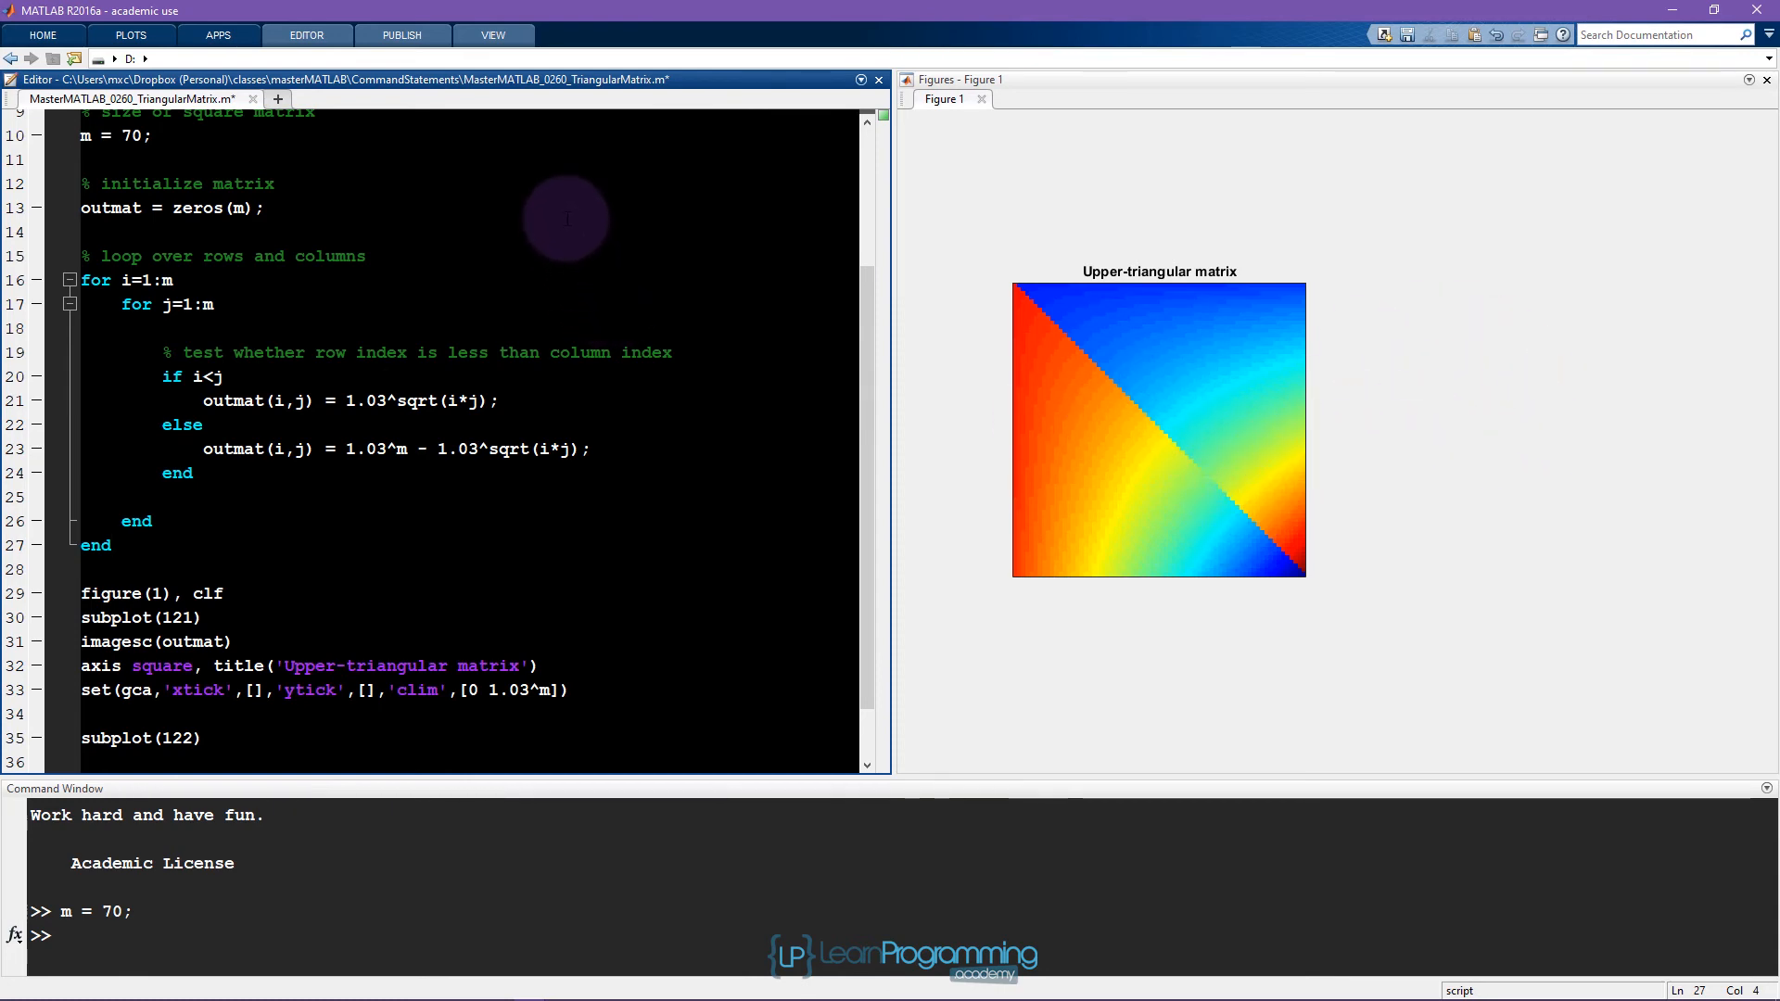
Add outmat2 = zeros(m) and draw it in subplot(122) titled 'Full matrix'.
type("outmat2 = z")
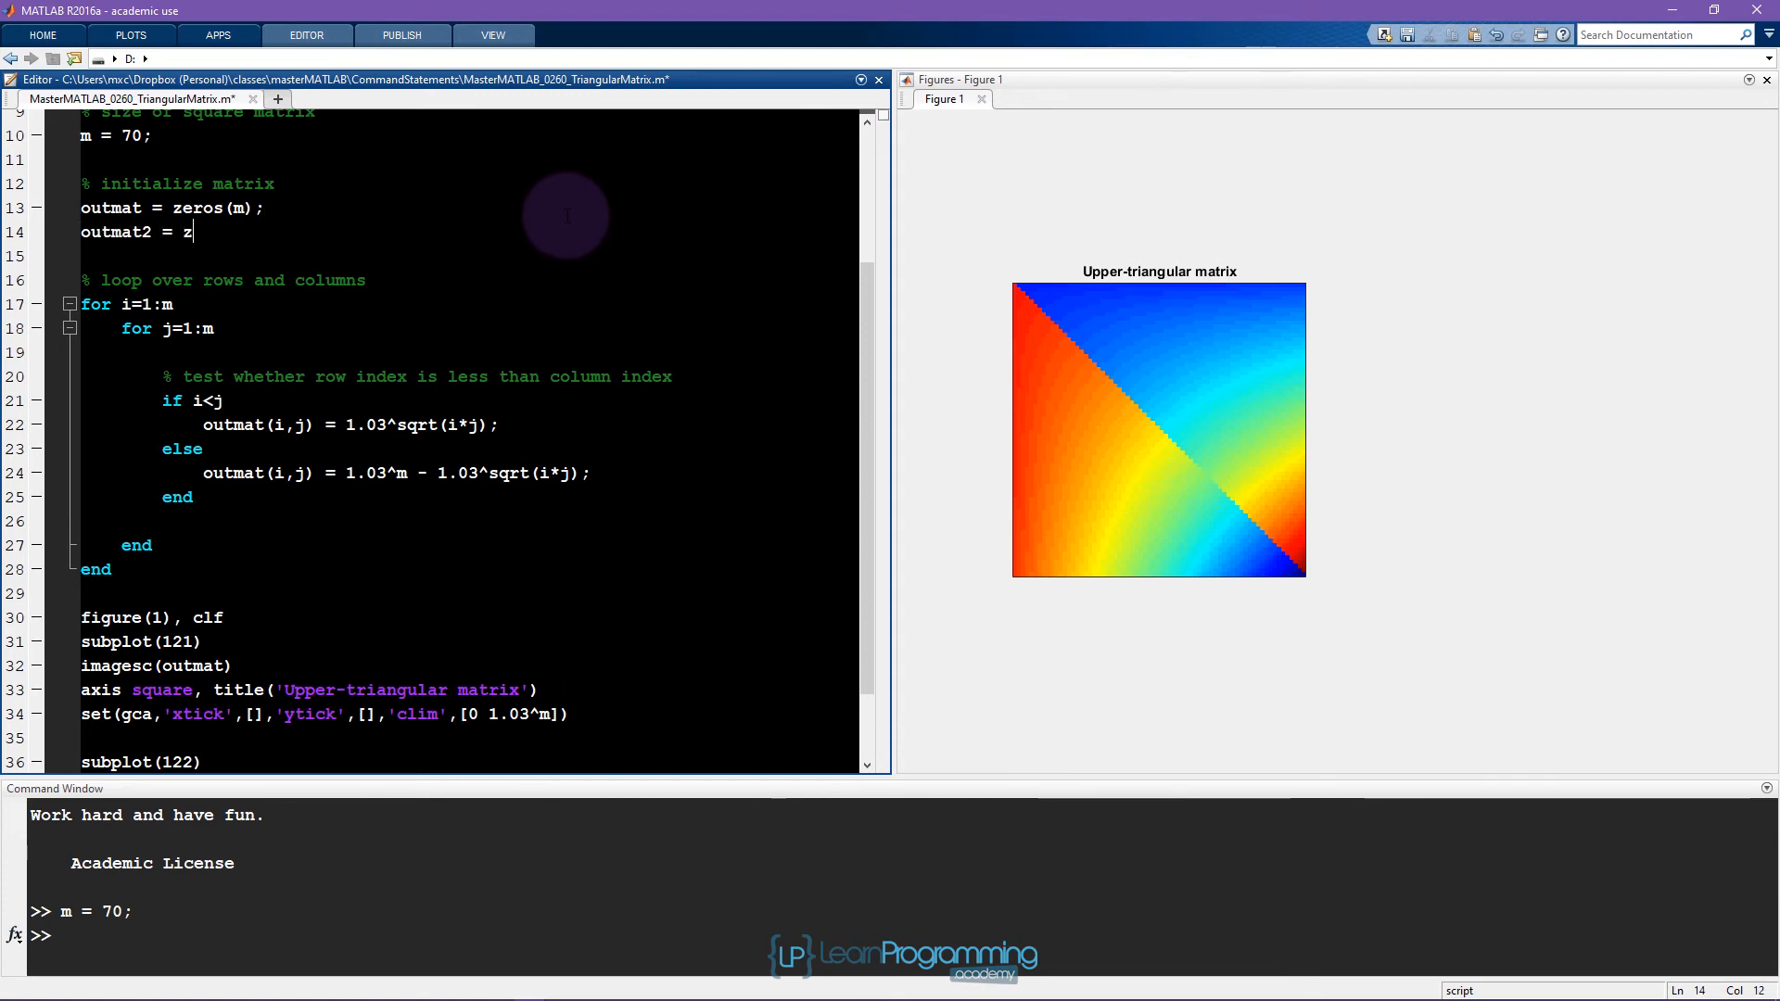
type("eros(m);")
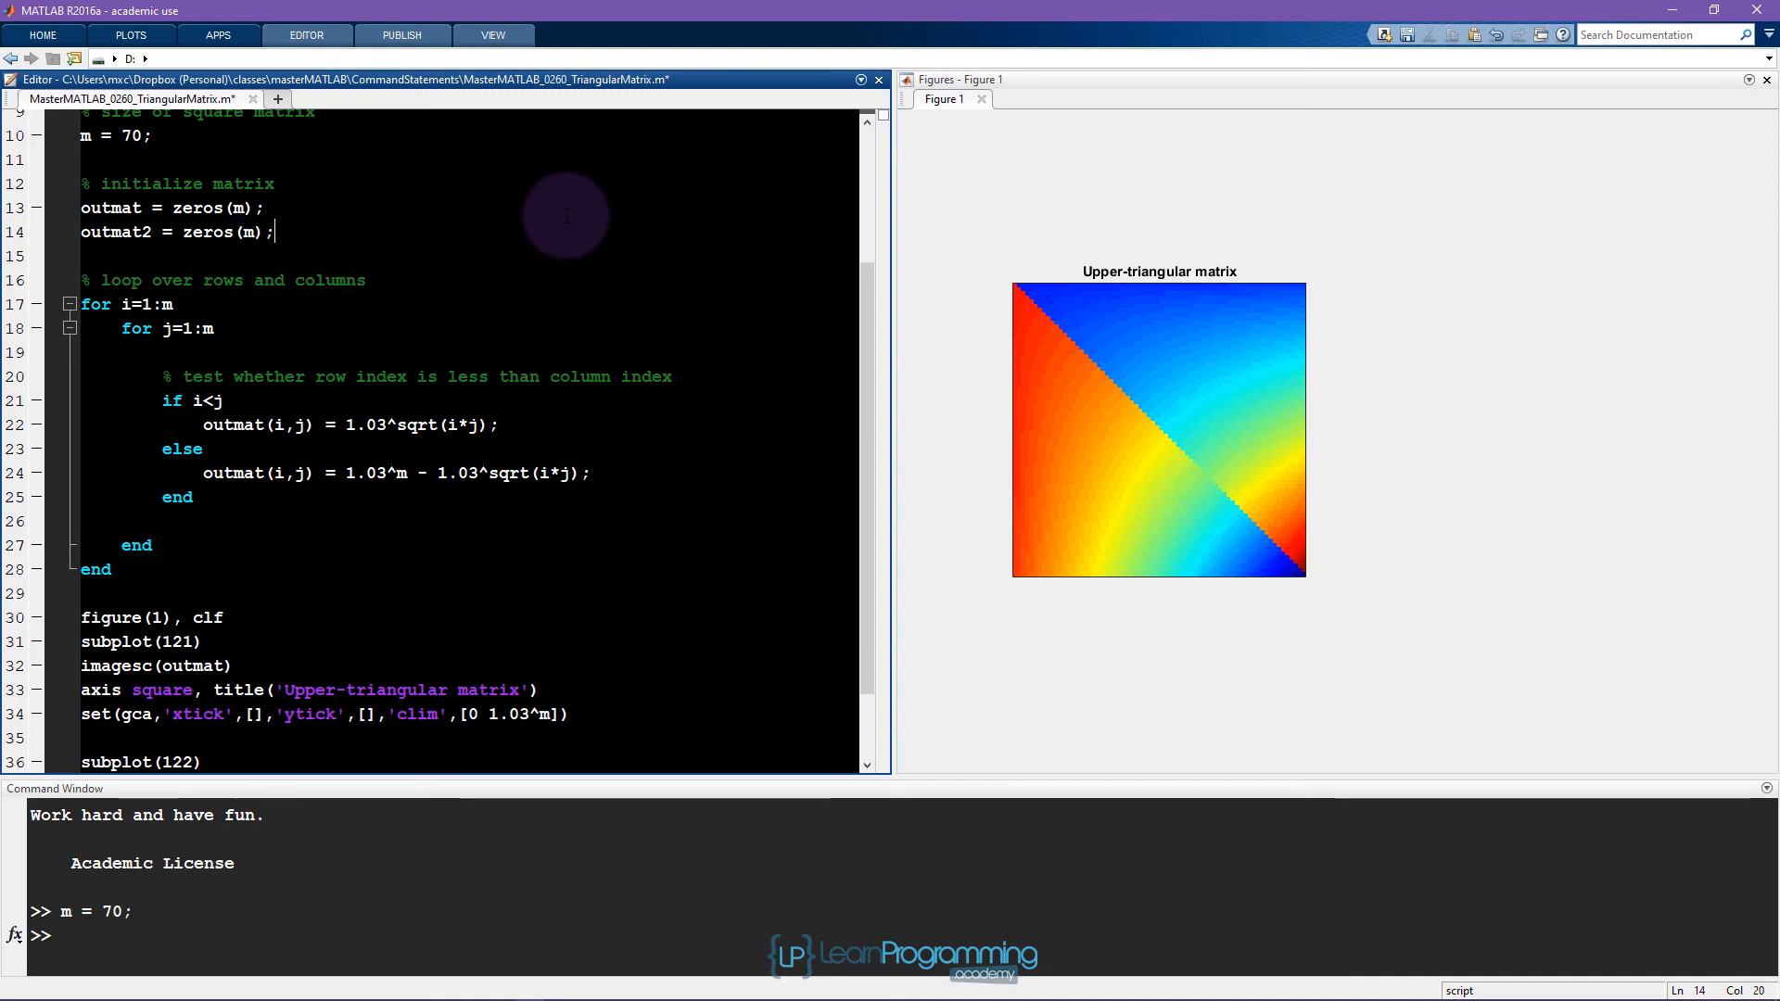
scroll("down", 3)
type("2")
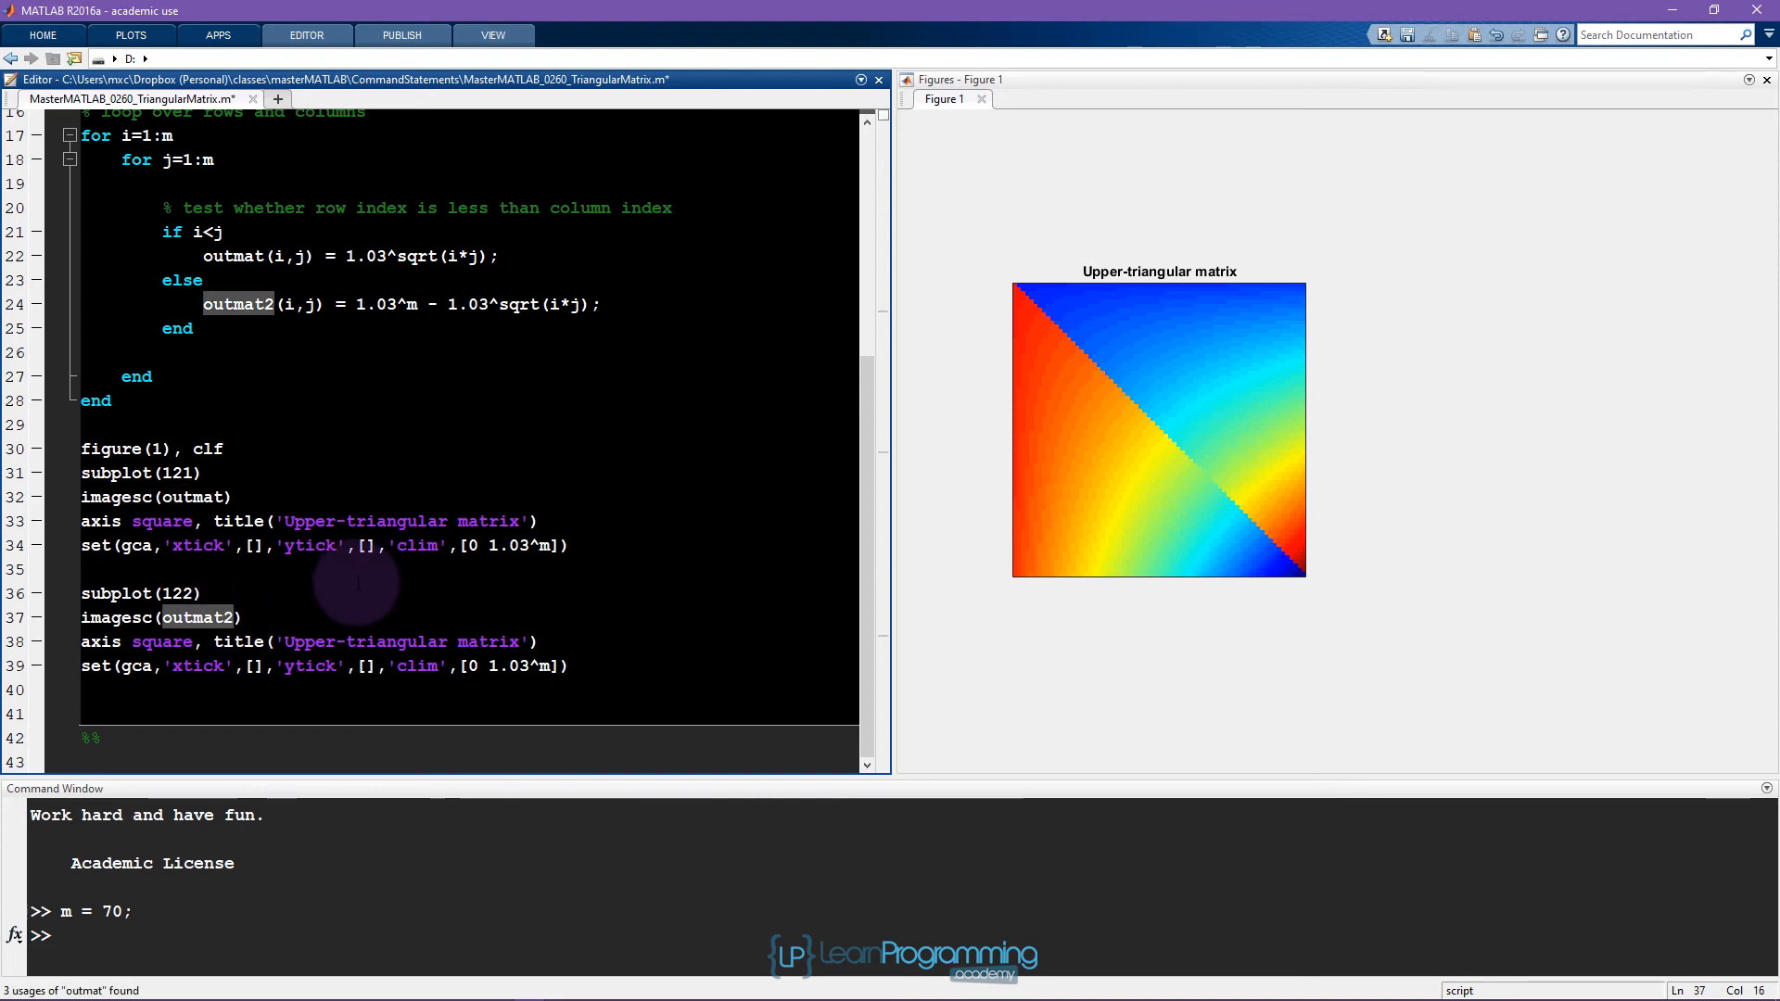
scroll("up", 3)
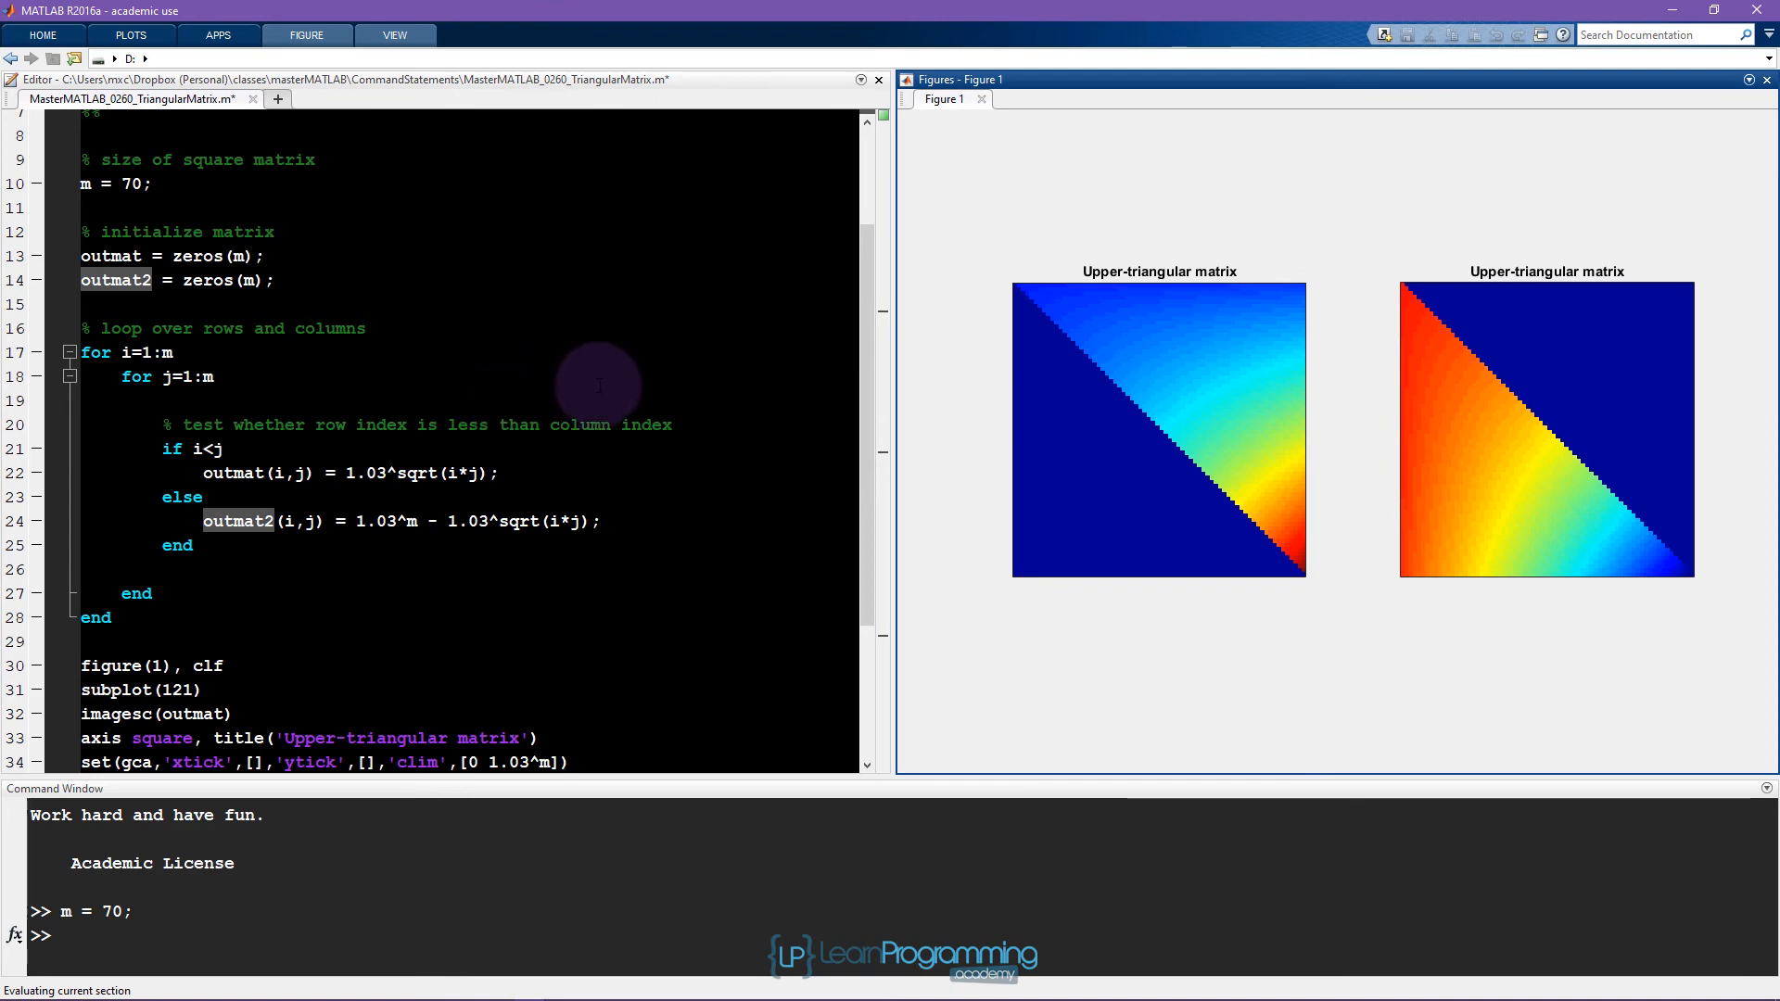
mouse_move(1479, 307)
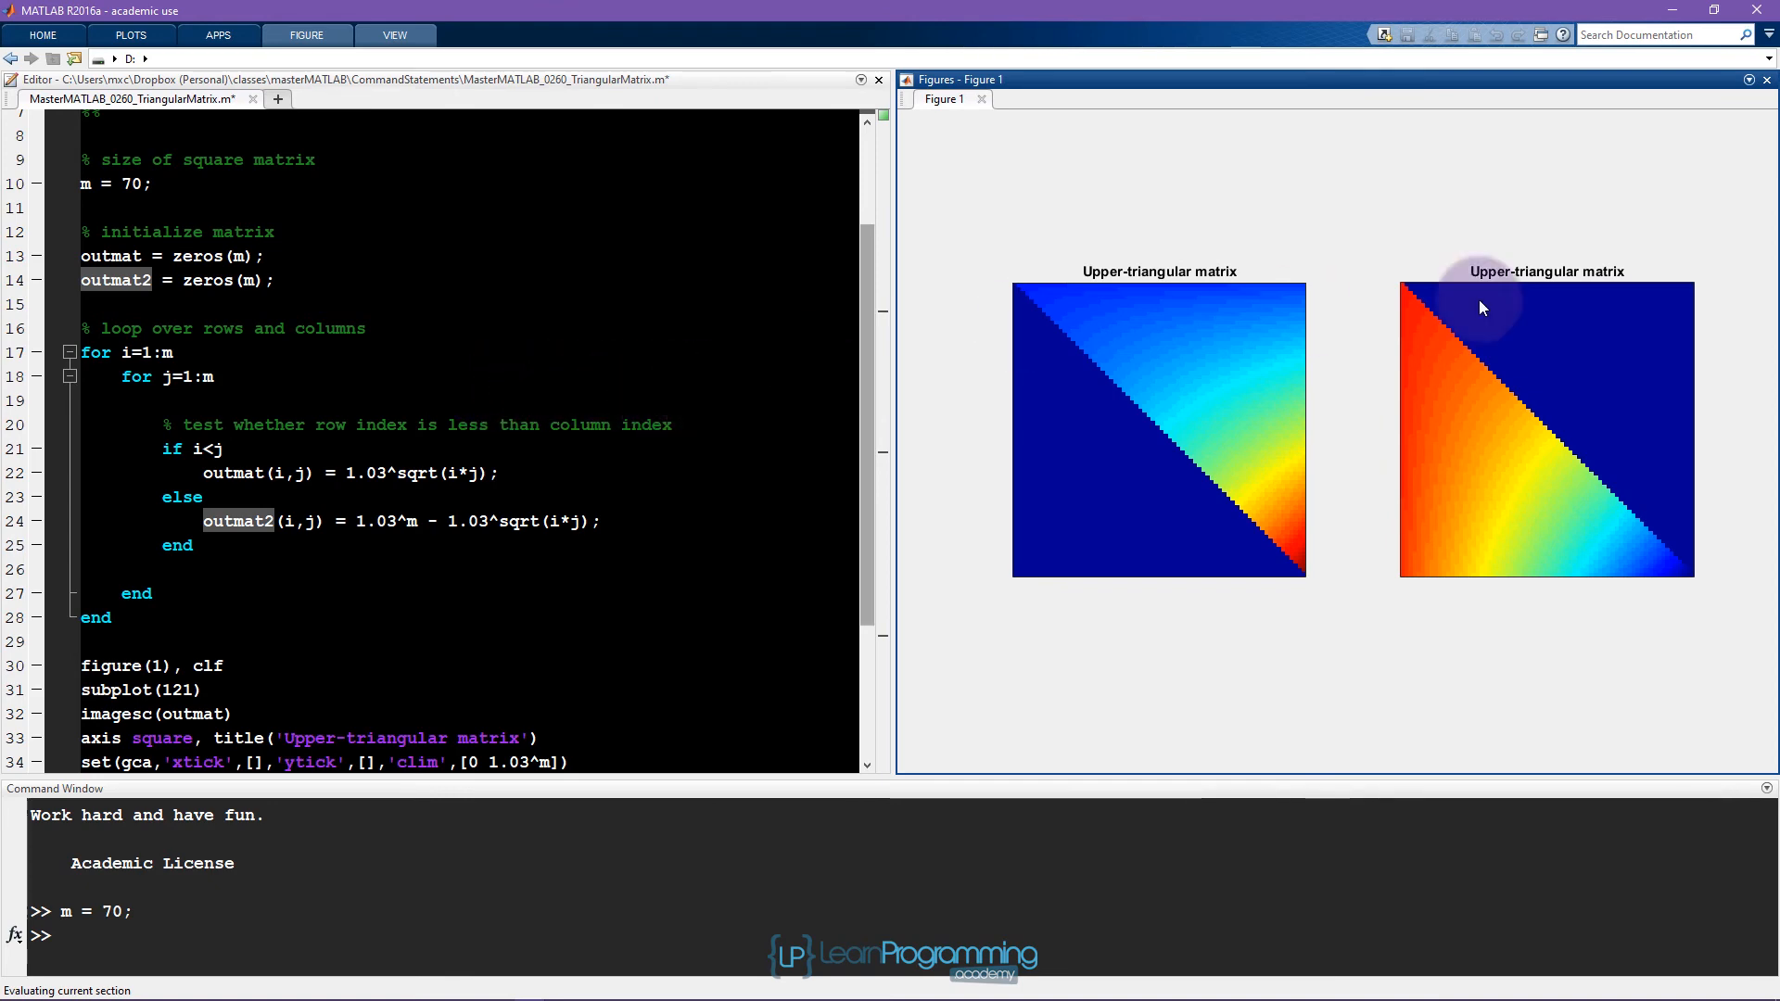
mouse_move(1493, 488)
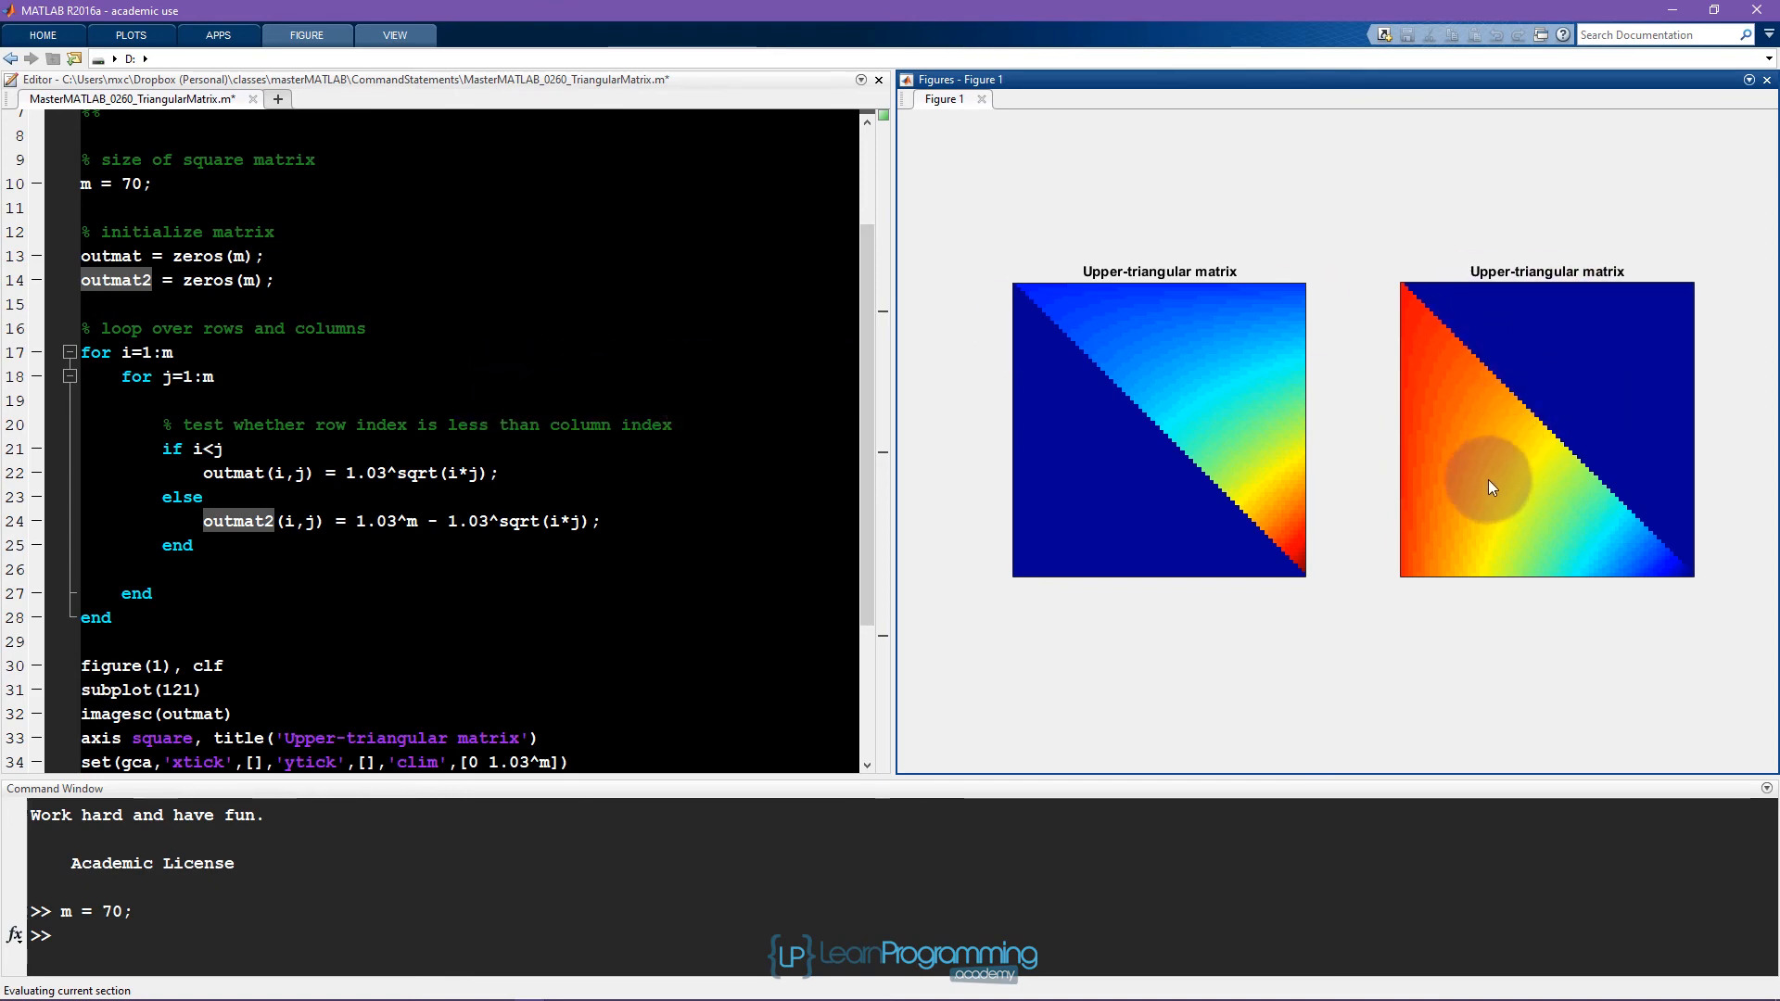
mouse_move(1526, 471)
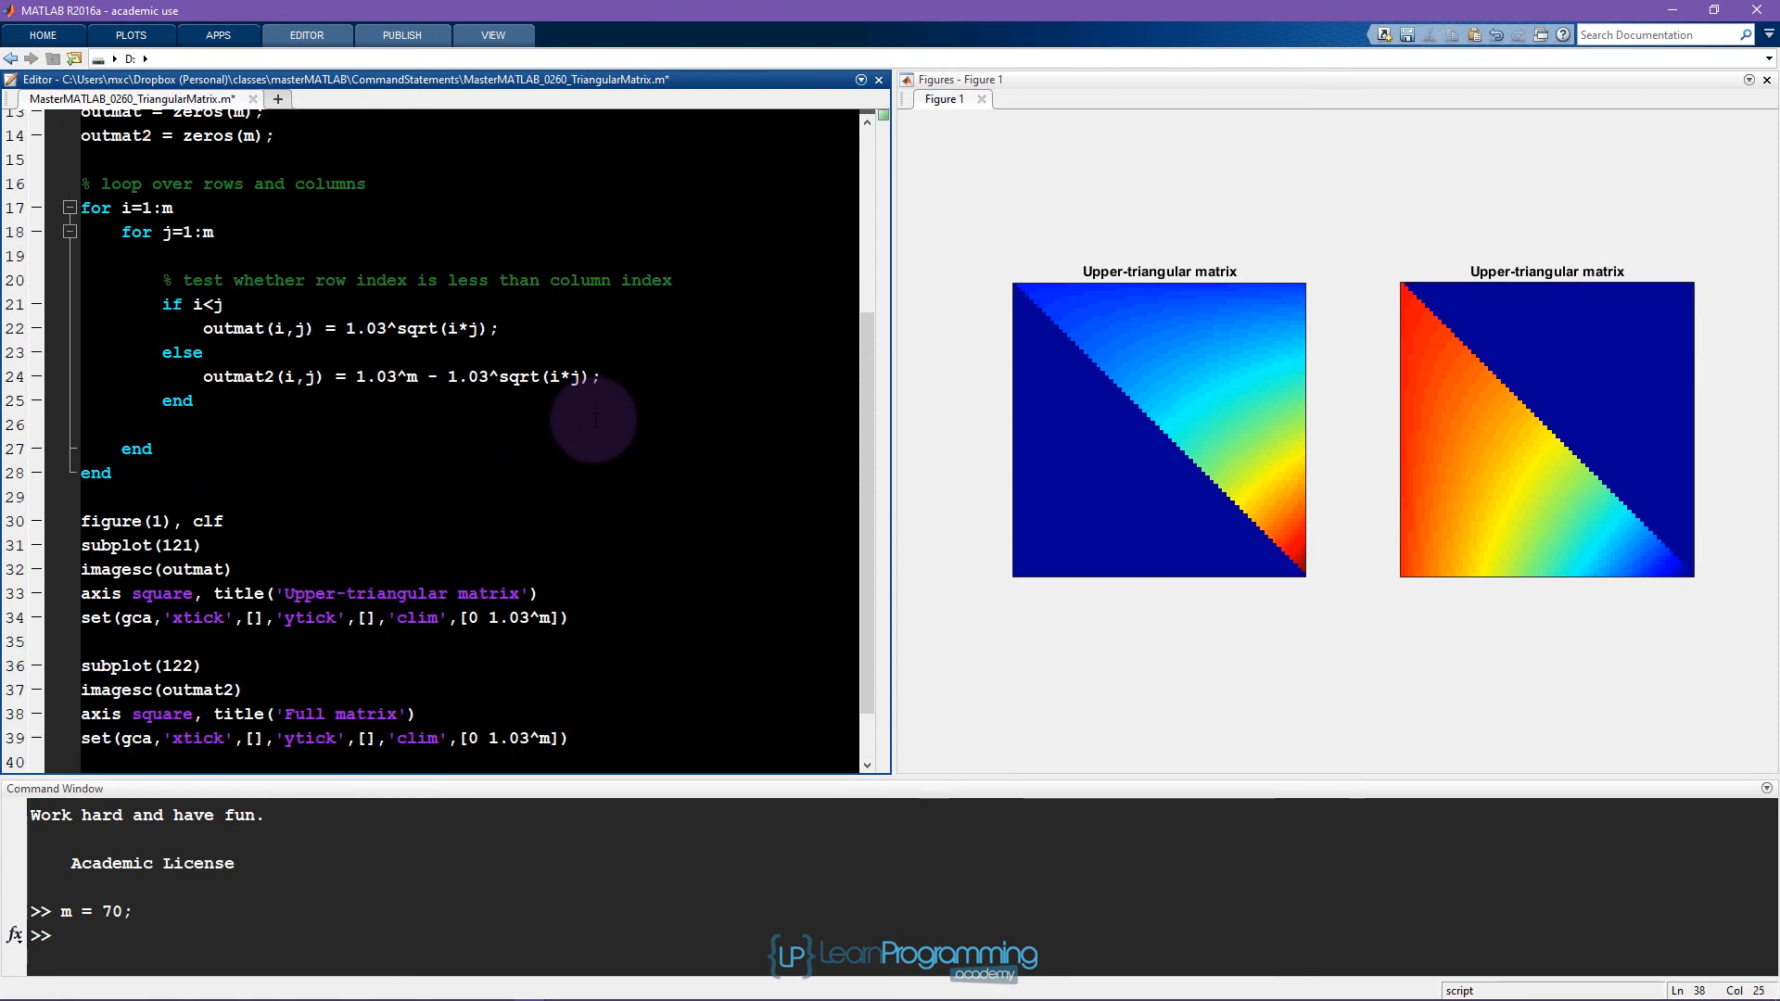
Keep a single outmat assignment in the if branch and add blank lines after the loop.
scroll("up", 3)
type("outmat2(i,j) = 1.03^sqrt(i*j);")
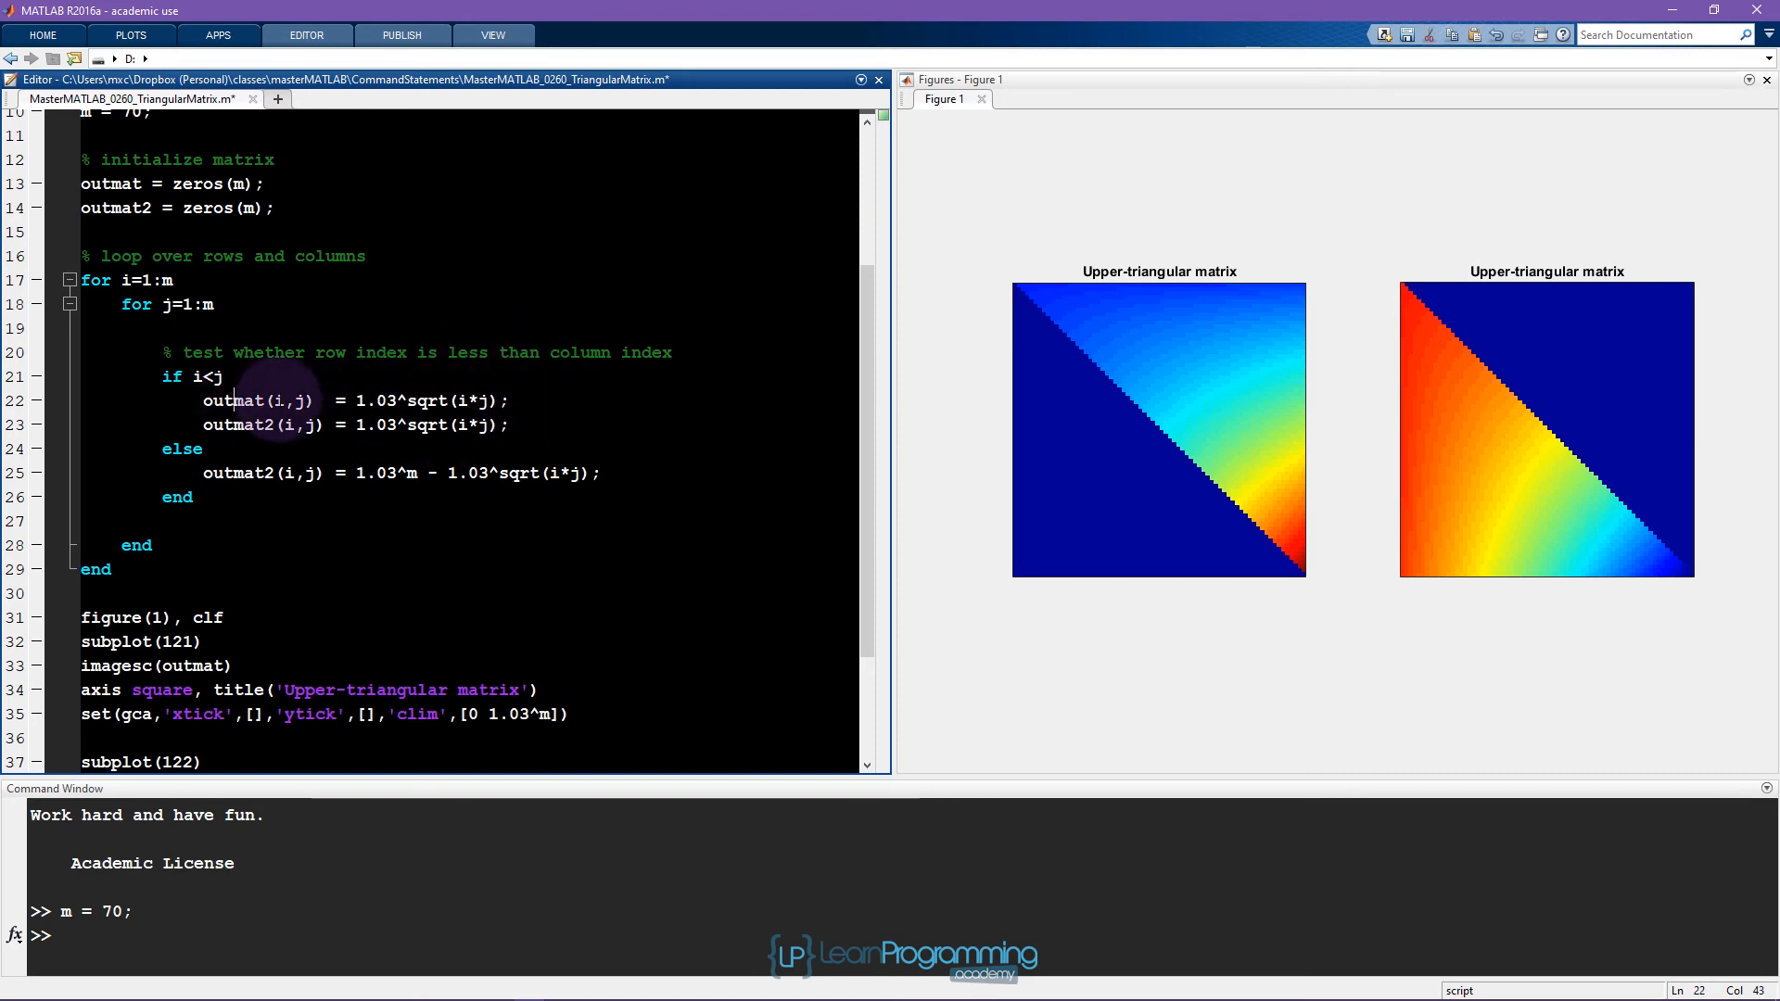
left_click(512, 424)
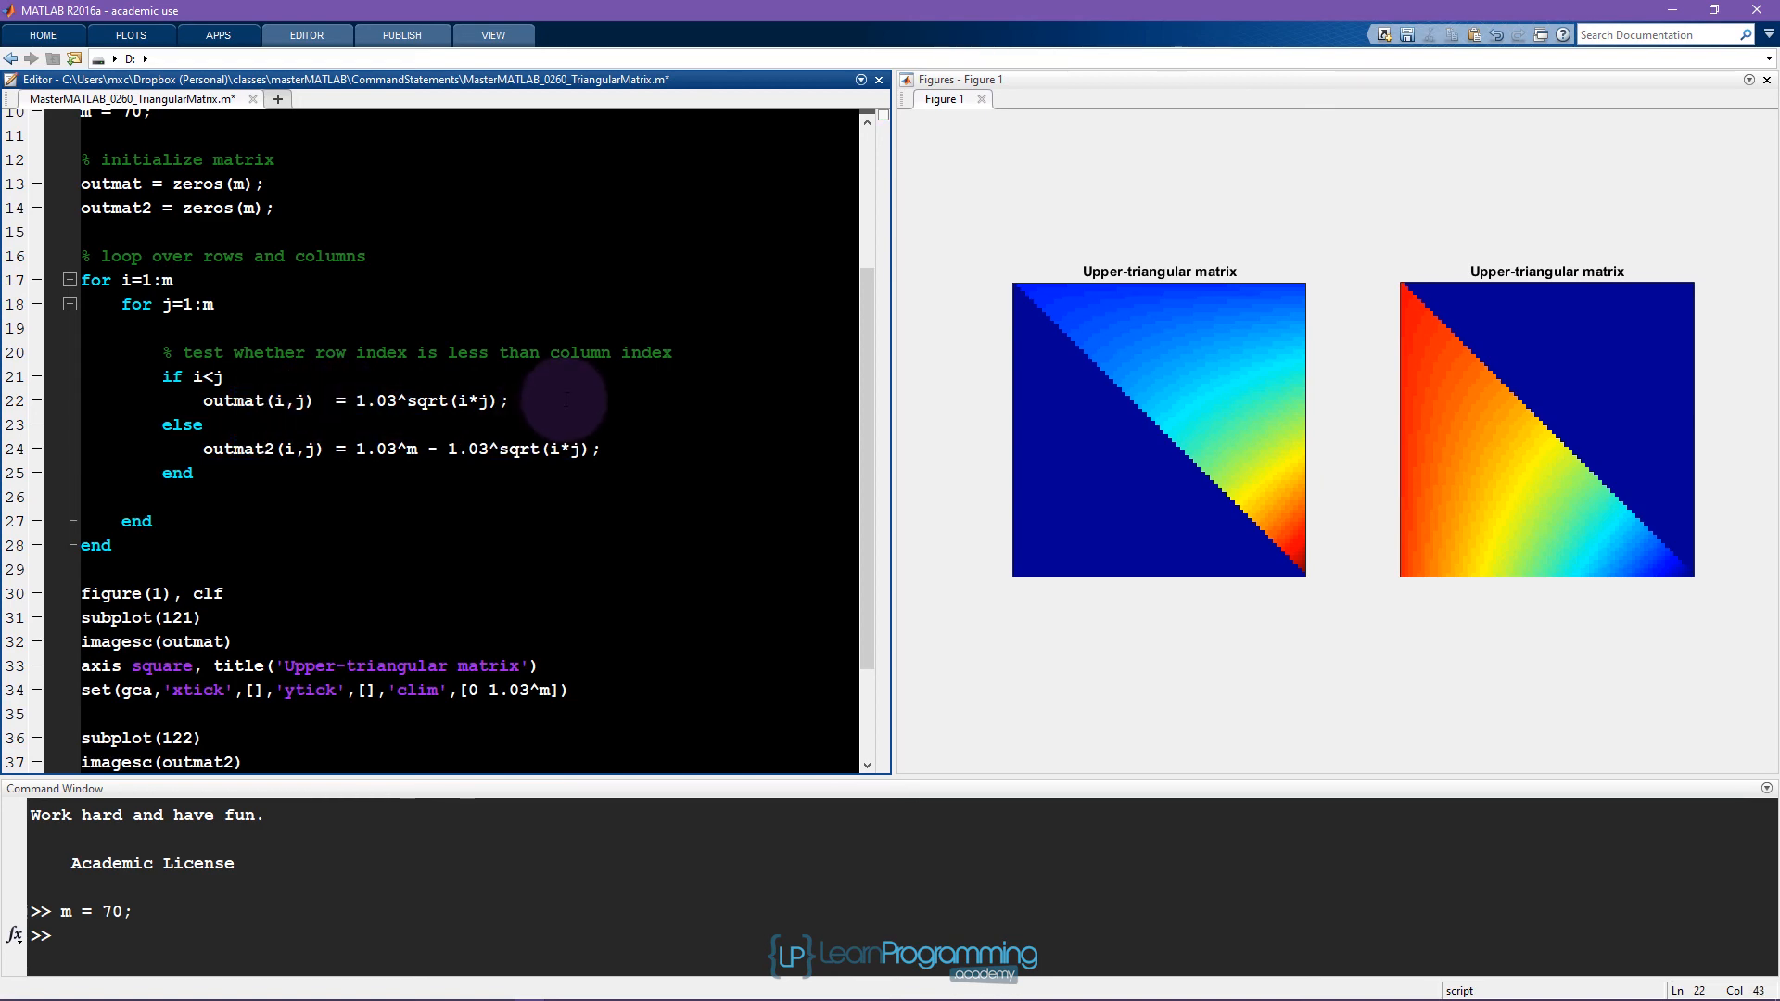
mouse_move(1094, 397)
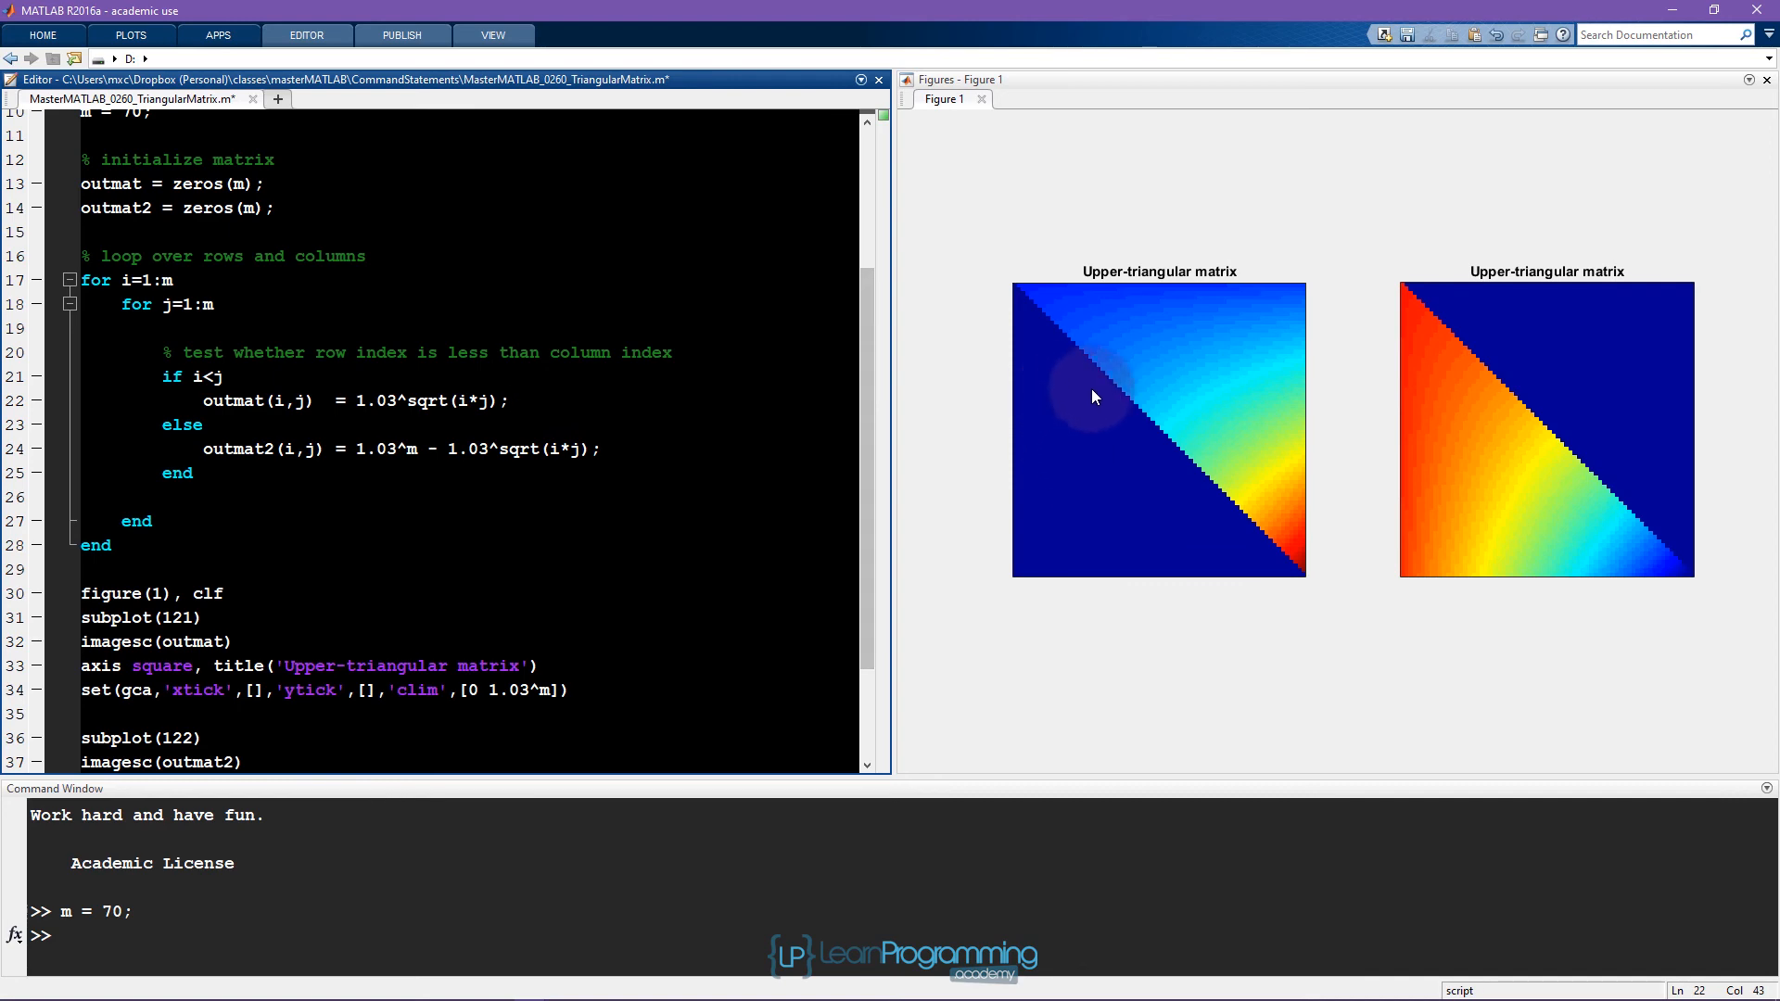
mouse_move(1113, 545)
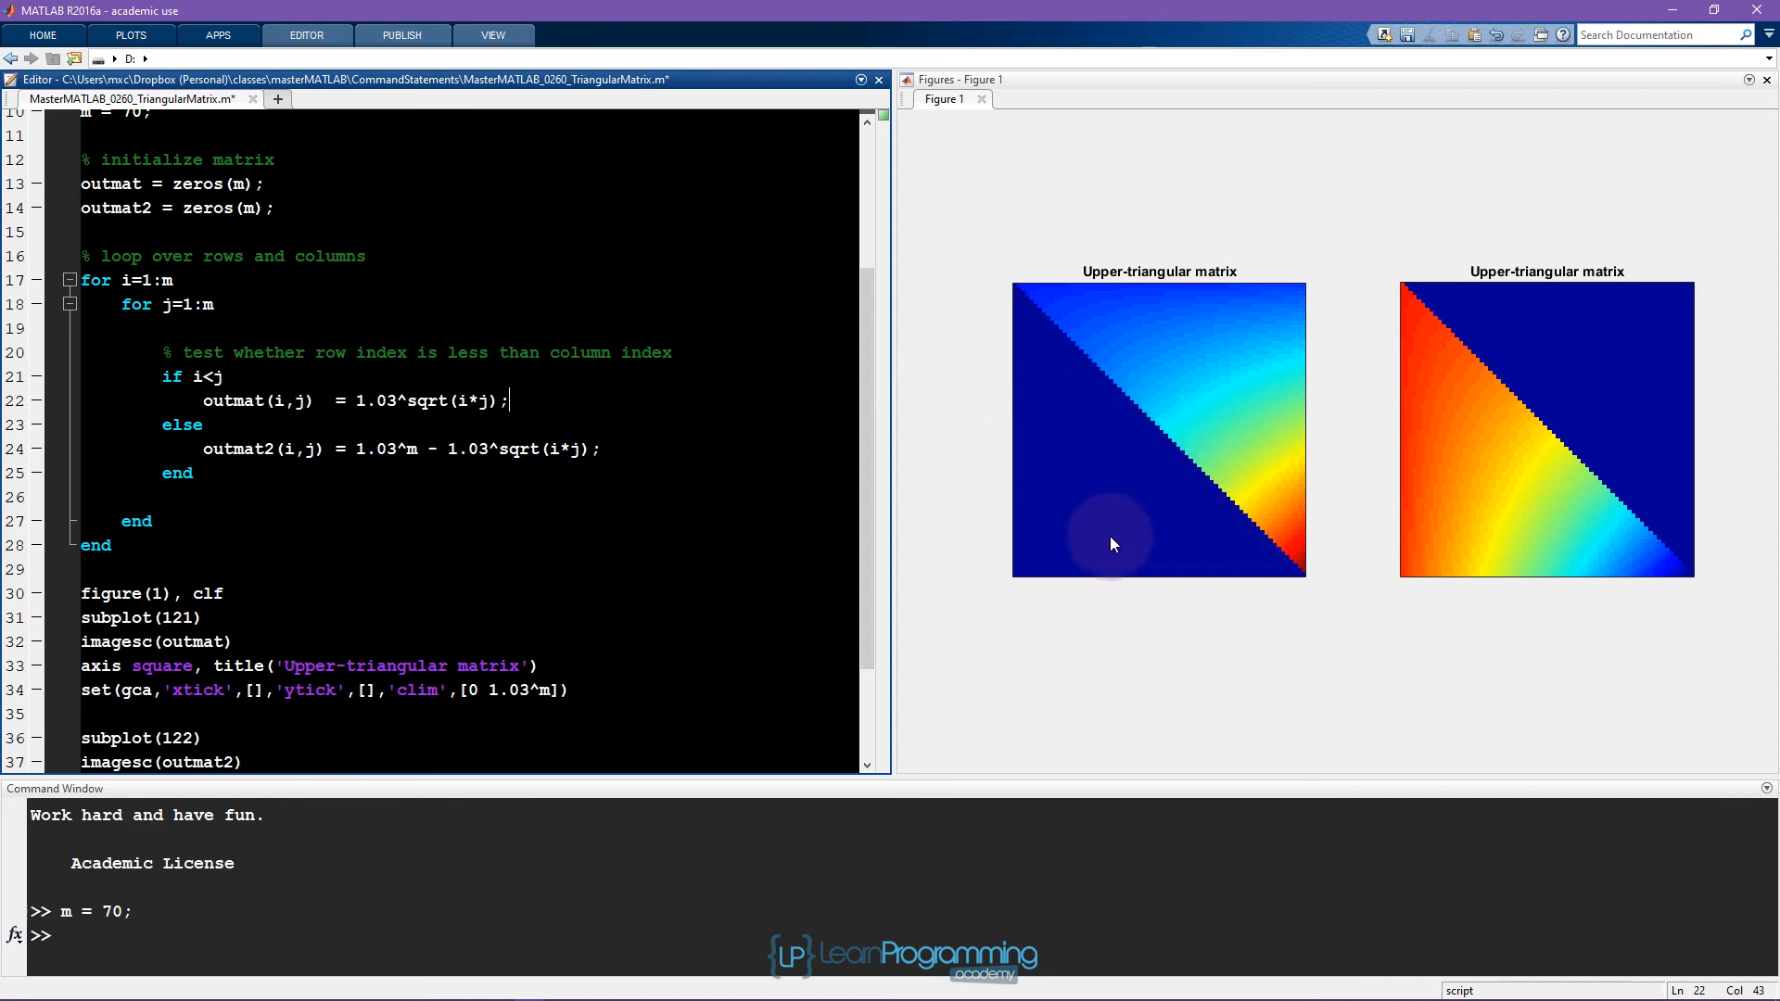
mouse_move(1209, 406)
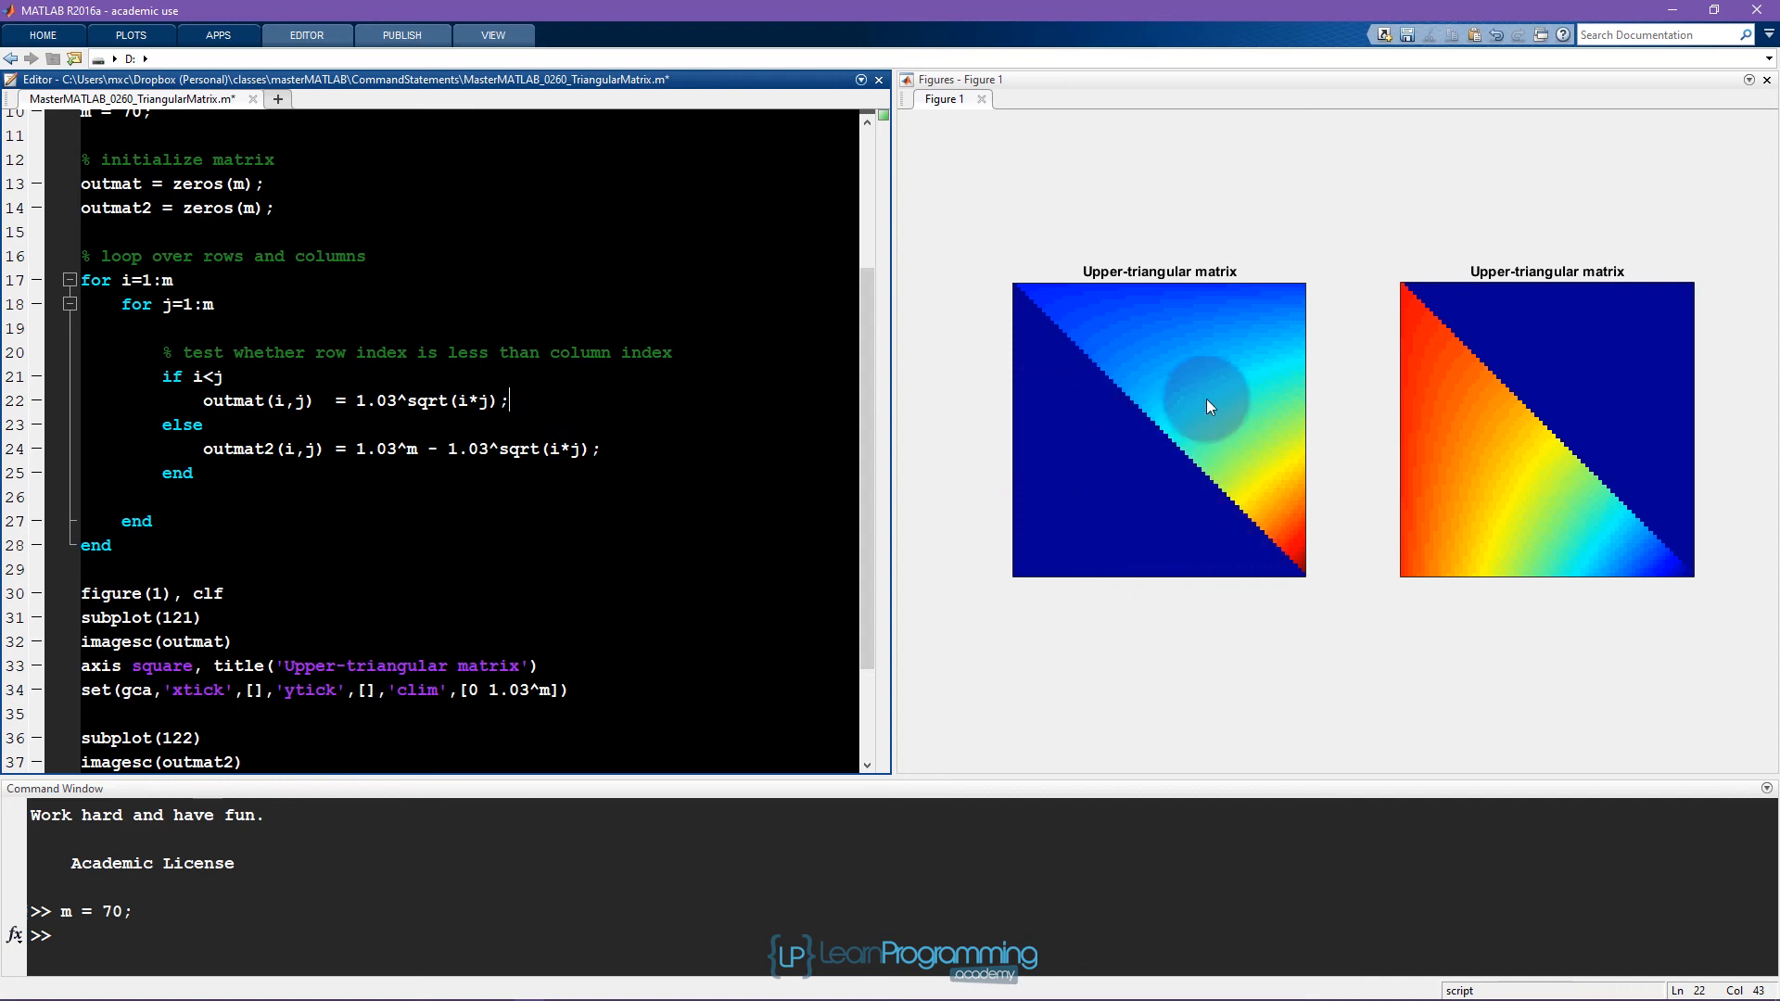
mouse_move(1509, 443)
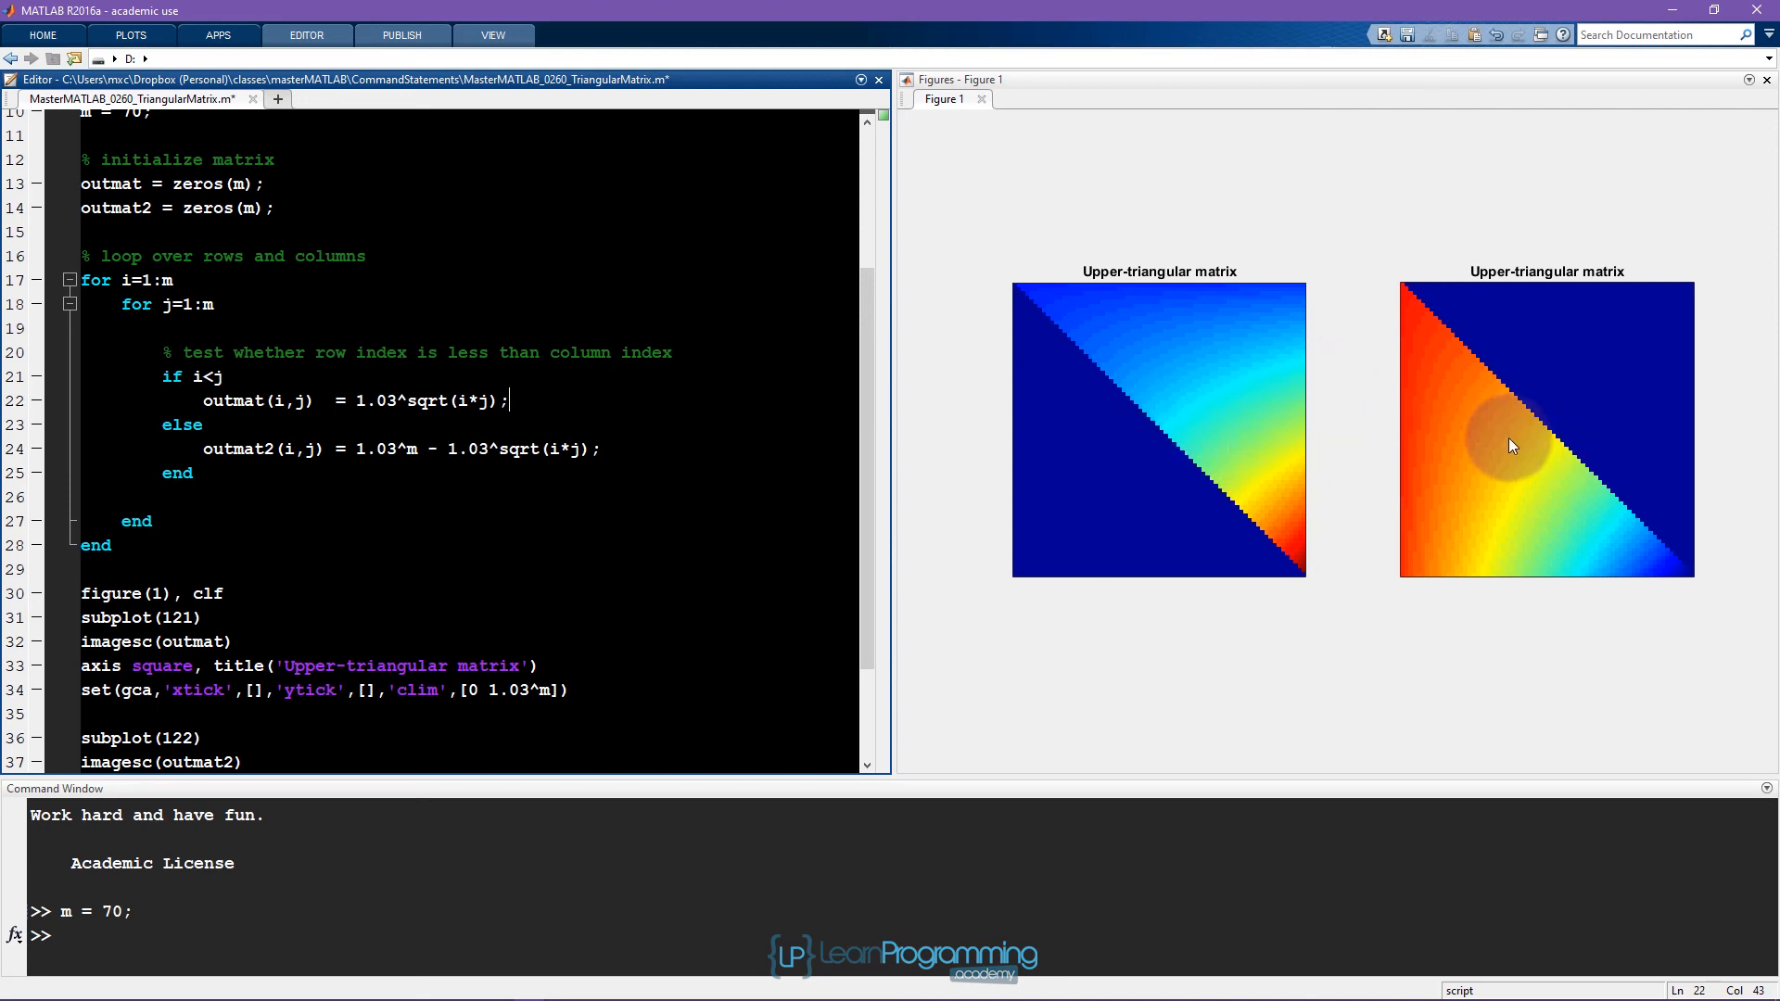
mouse_move(1540, 564)
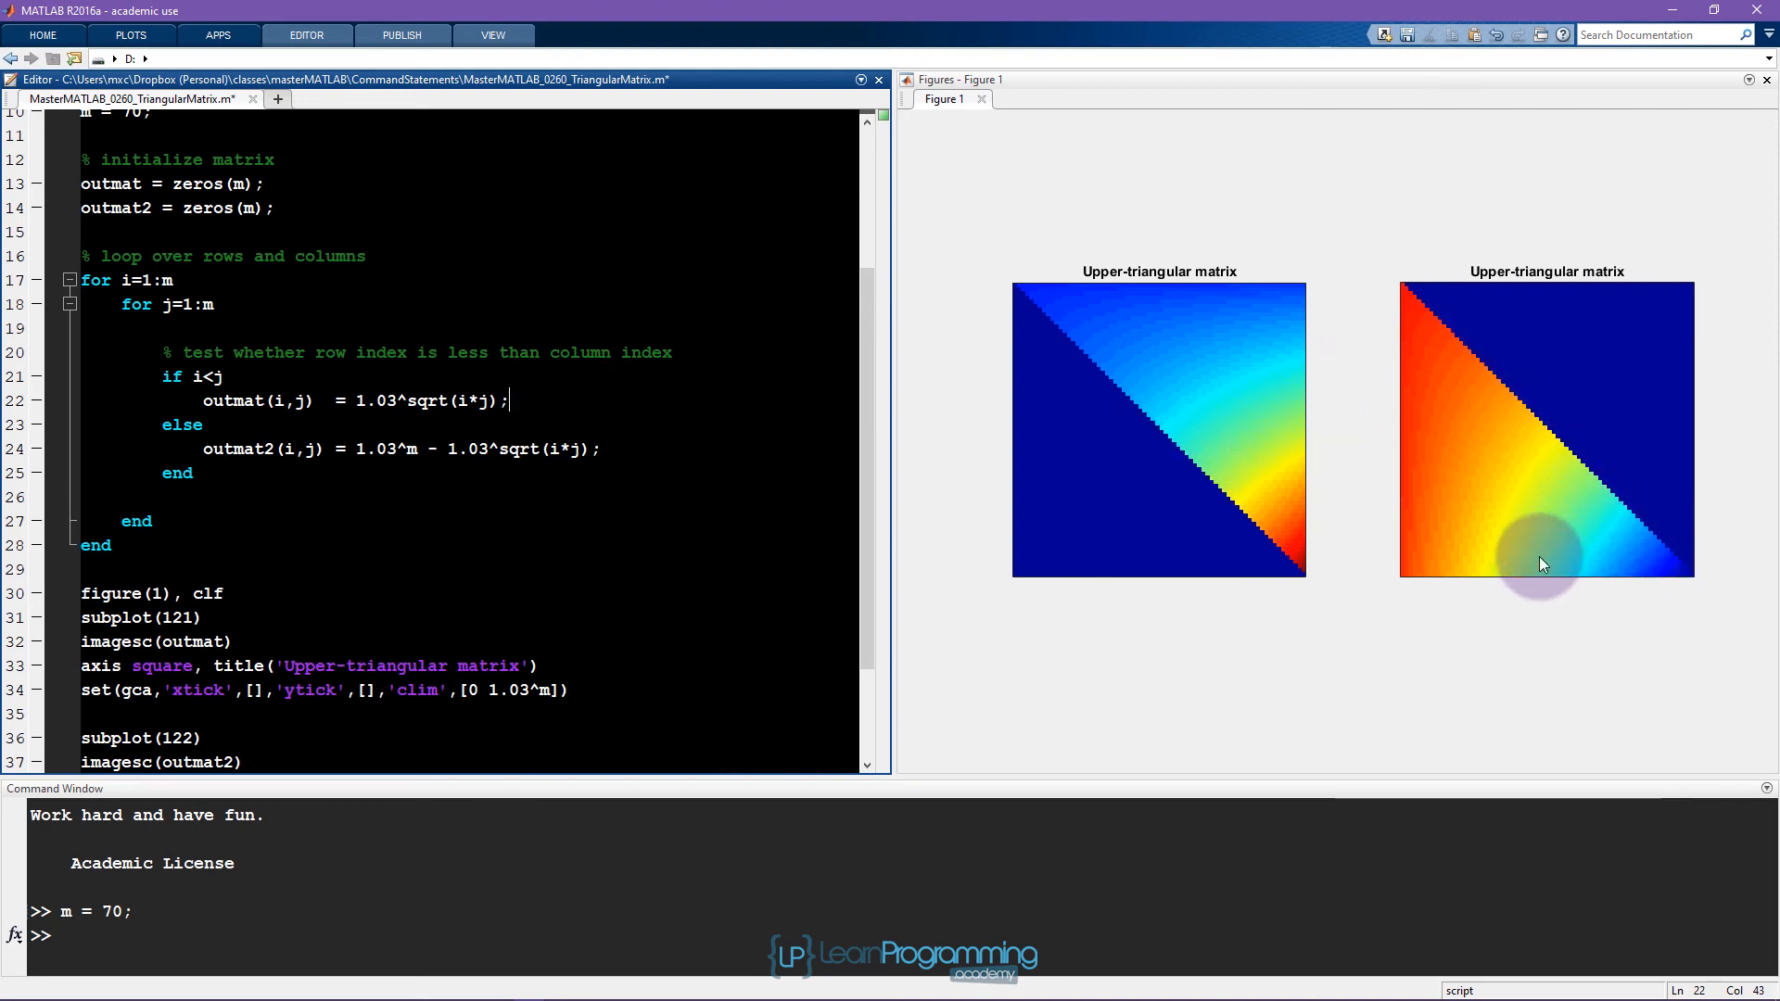
mouse_move(1497, 469)
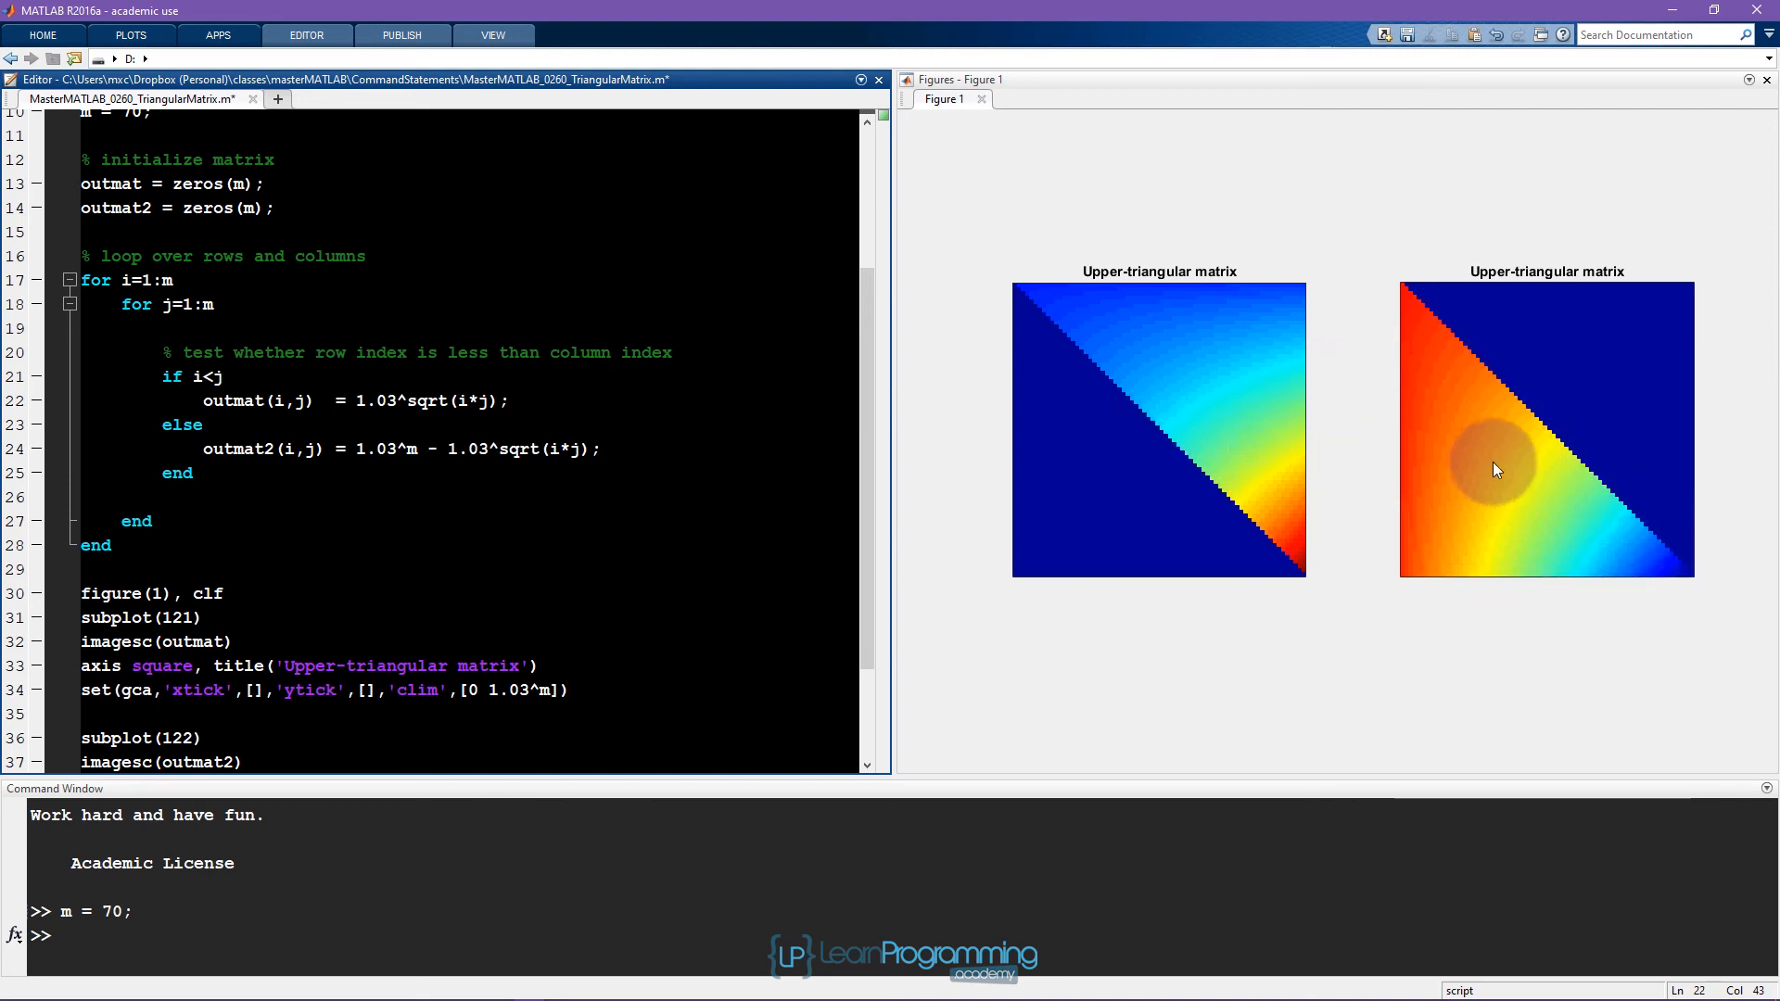
mouse_move(1129, 484)
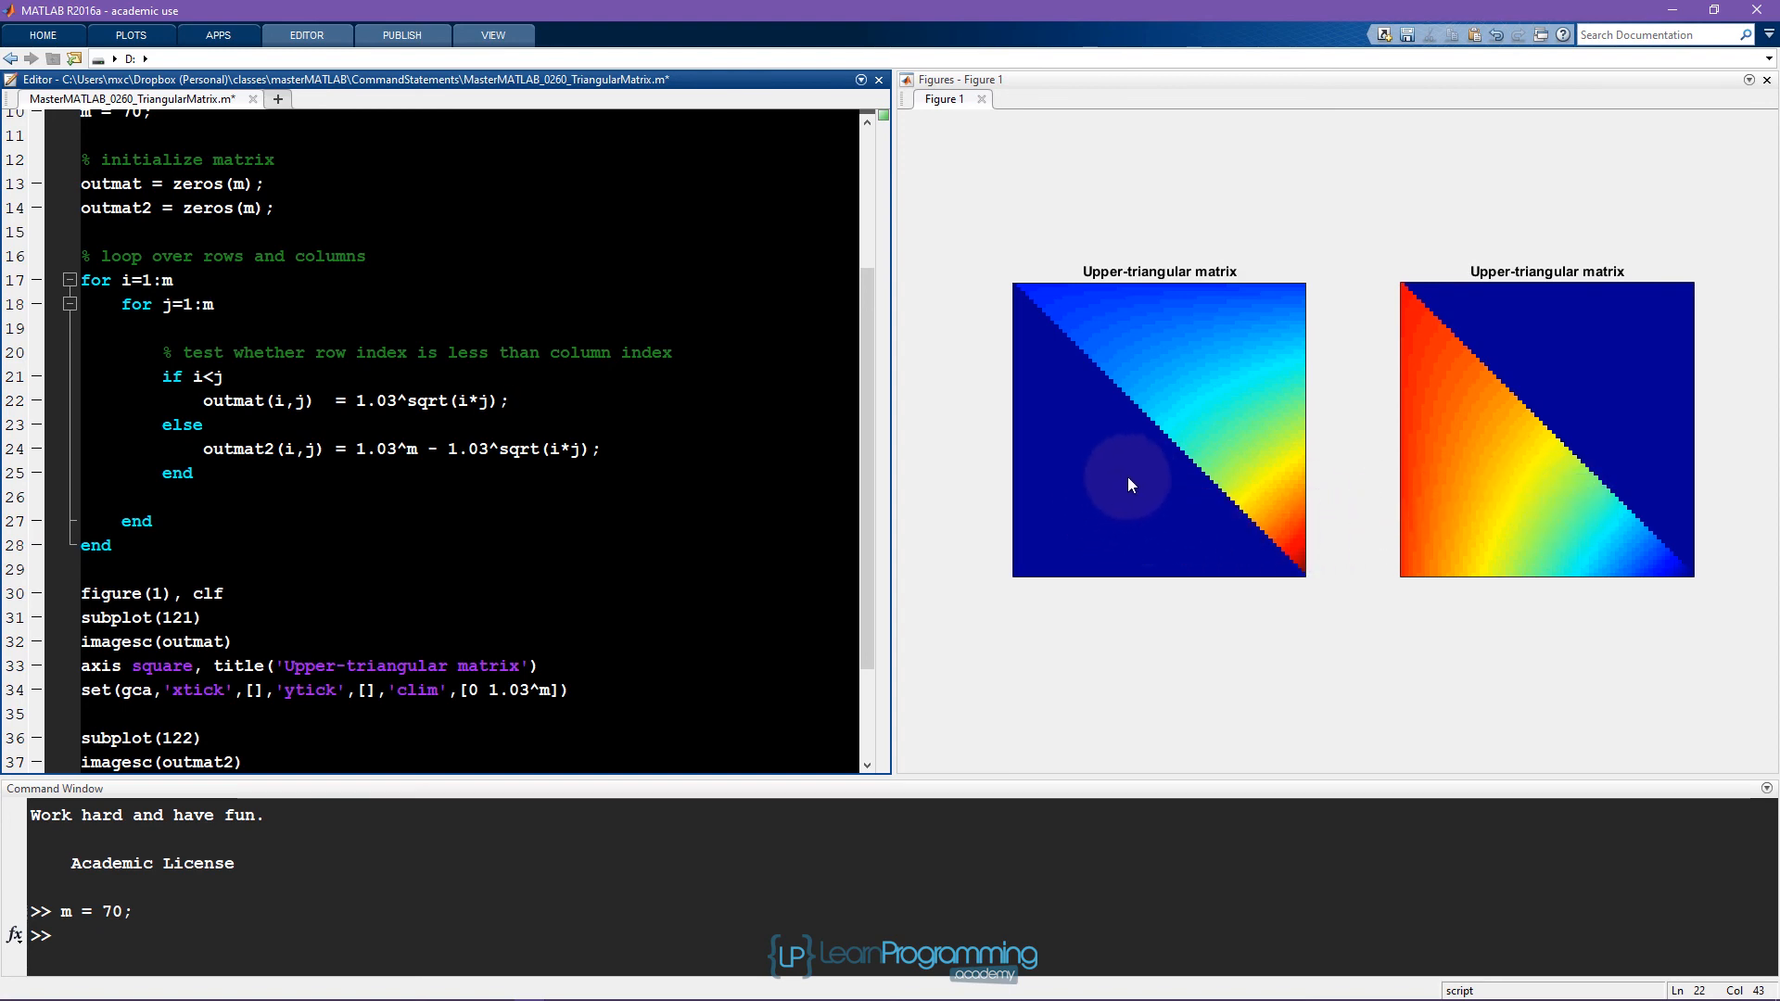
mouse_move(1608, 352)
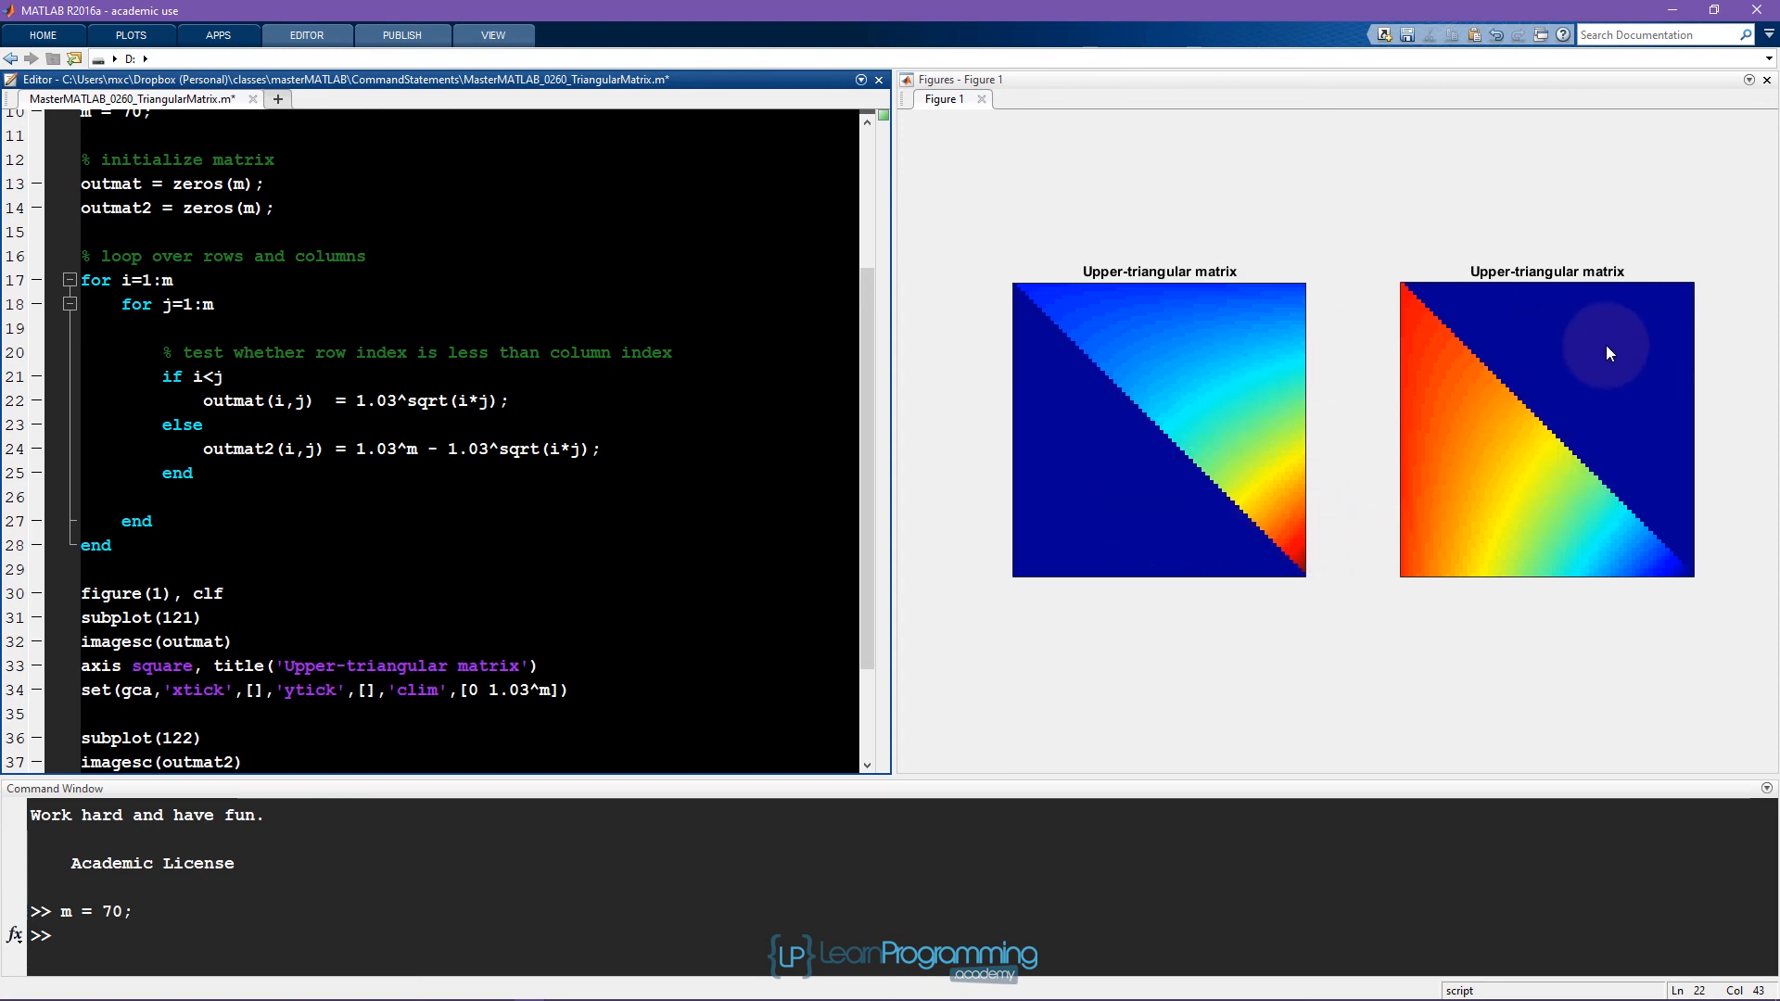
mouse_move(1272, 395)
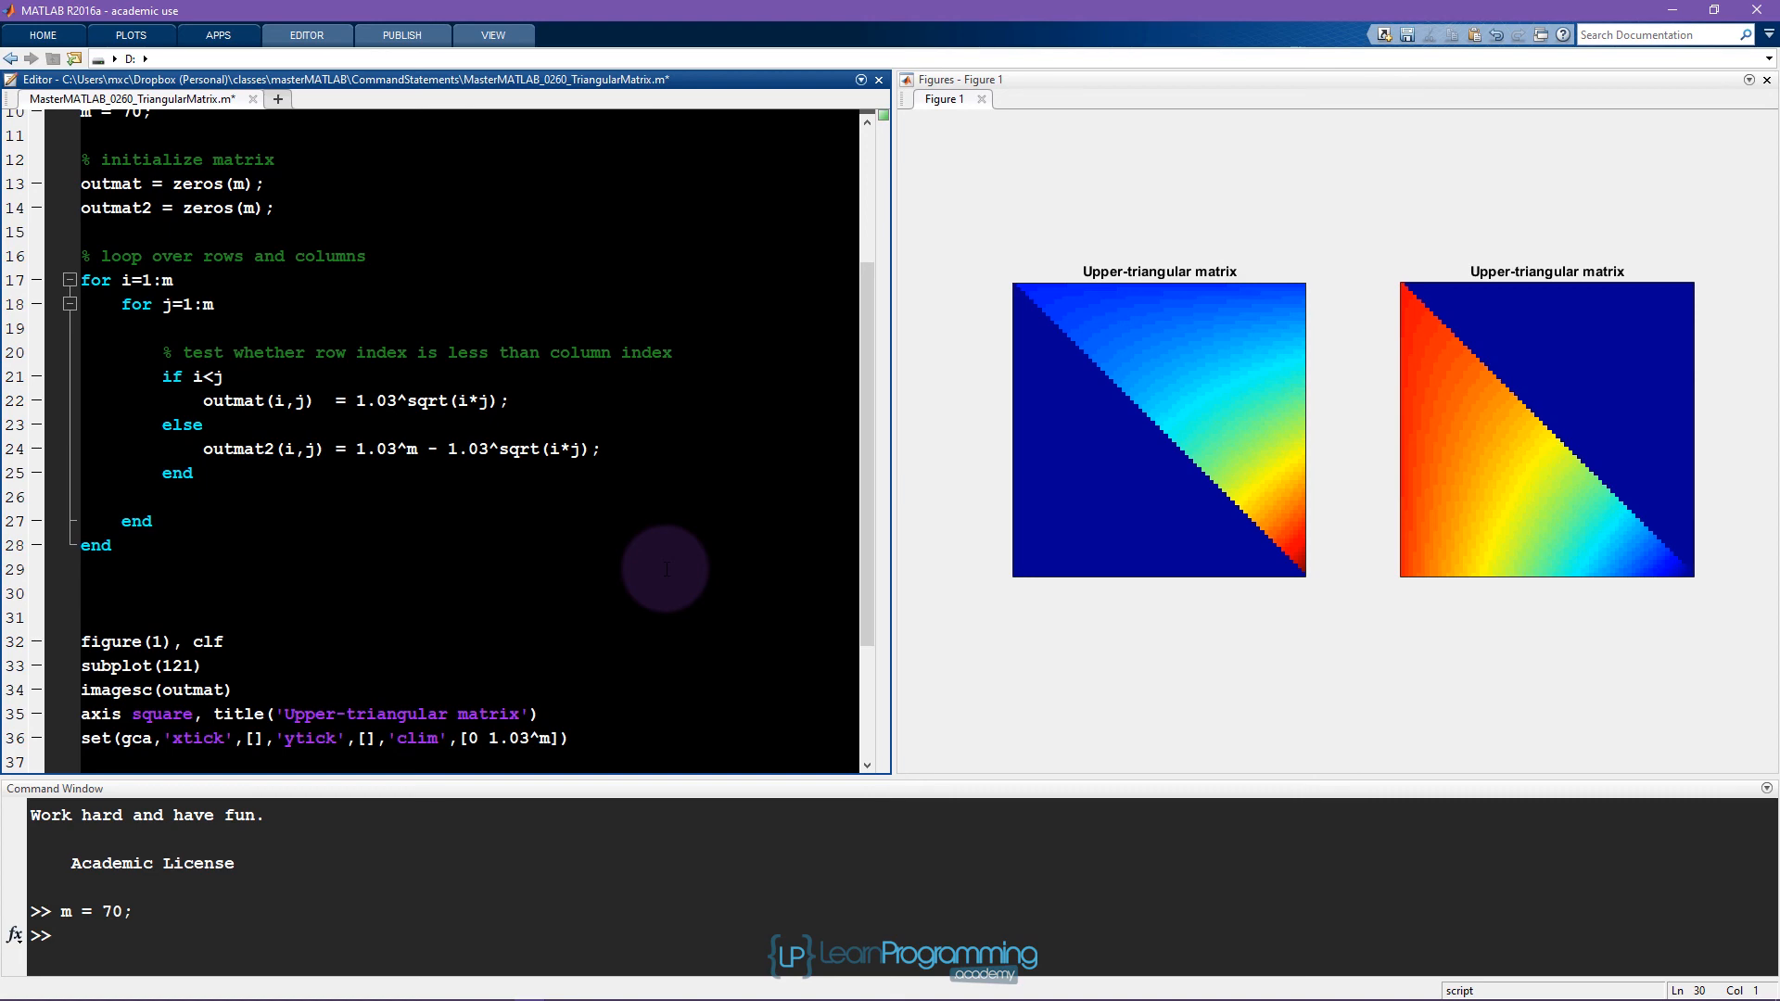
Set outmat2 = outmat + outmat2 after the loop and rerun to show the full matrix.
type("outmat2")
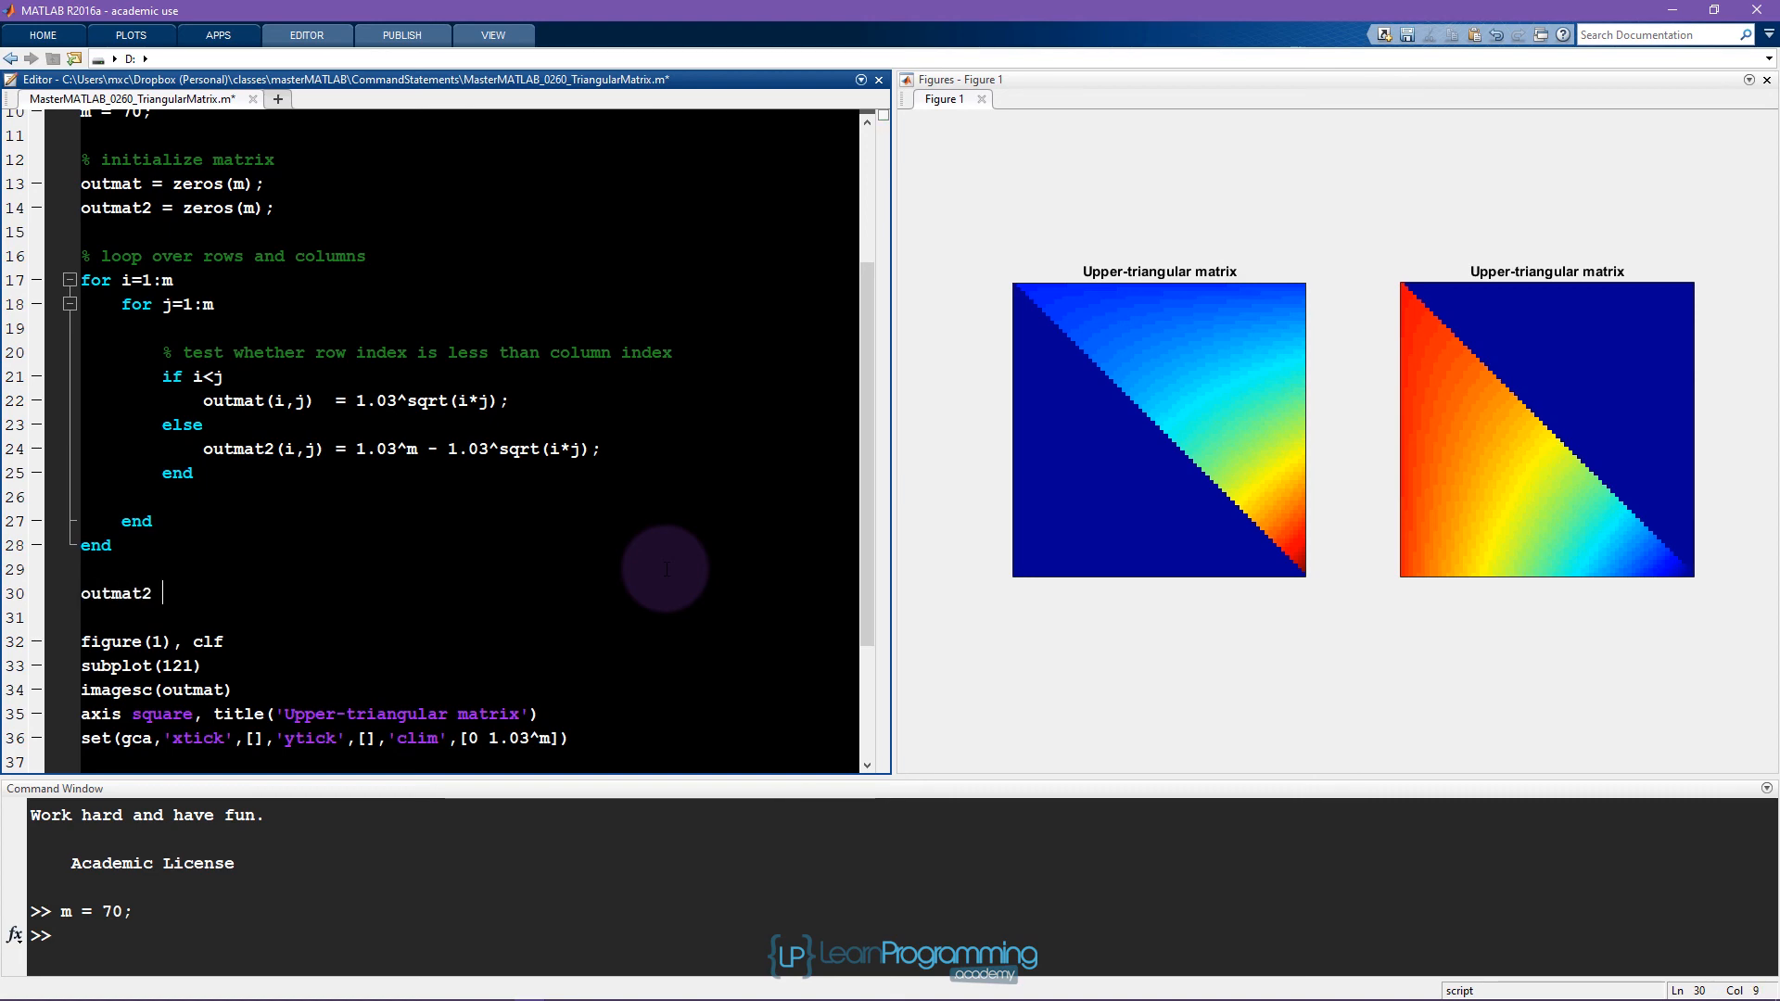
type("= outmat +")
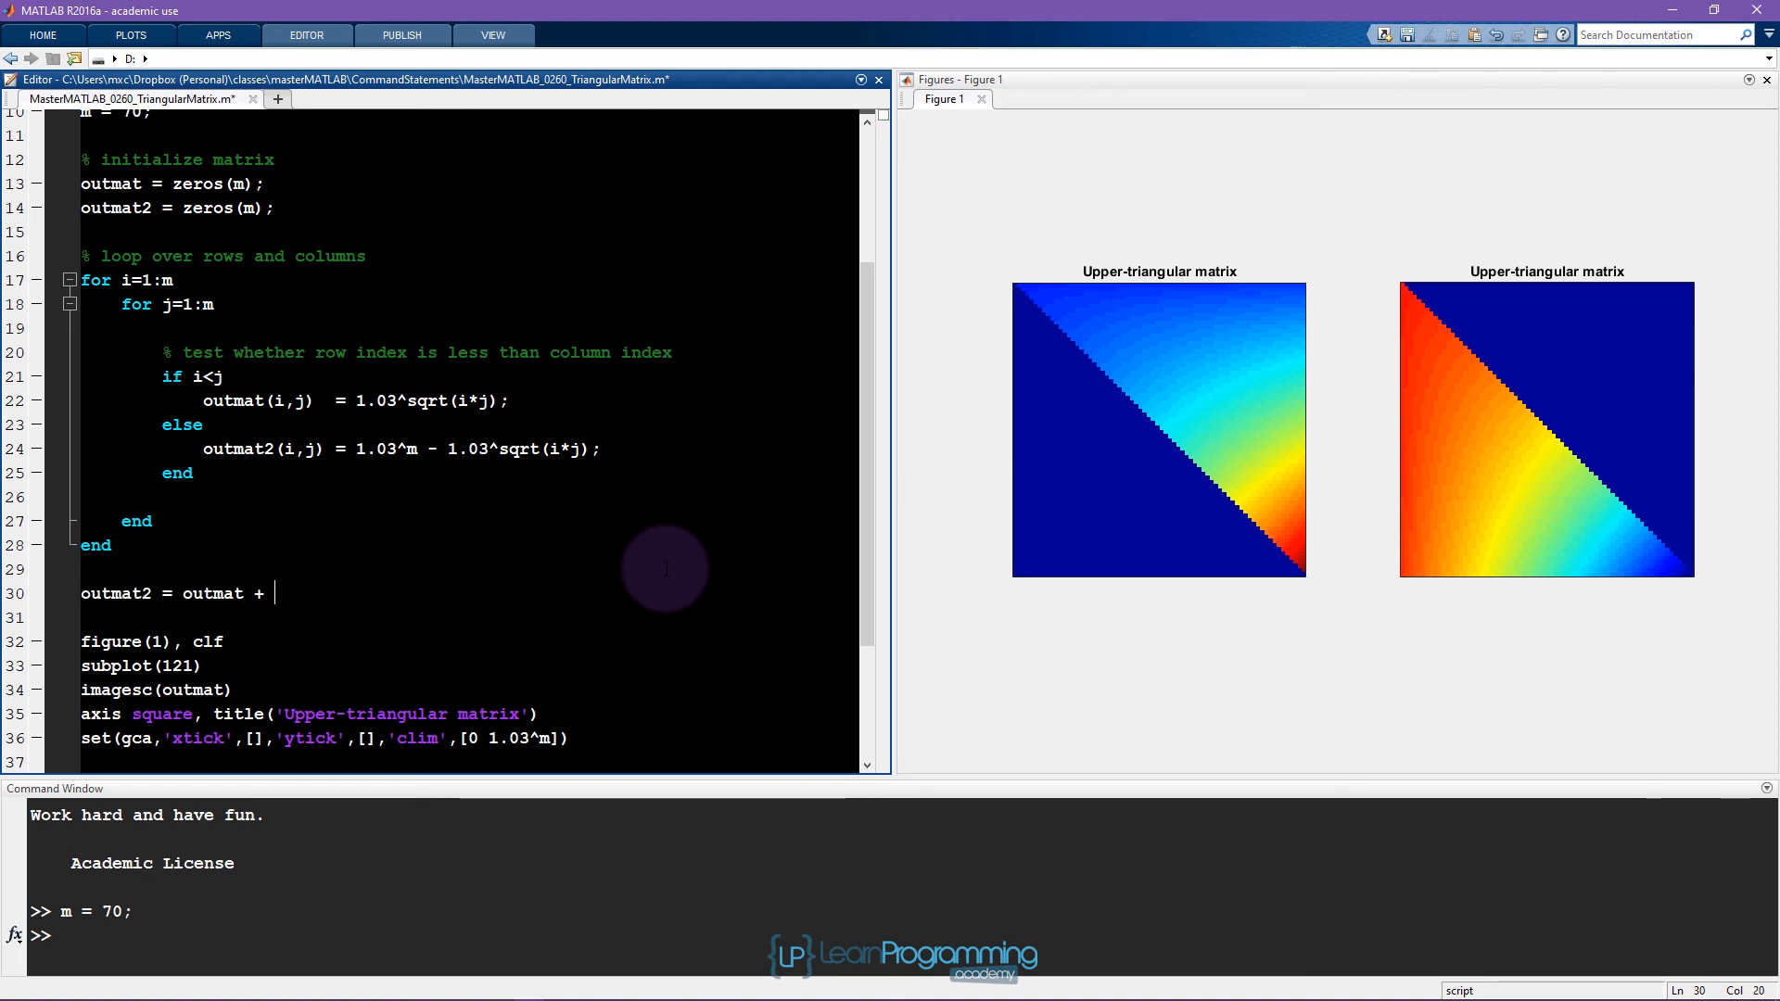
type("outmat2;")
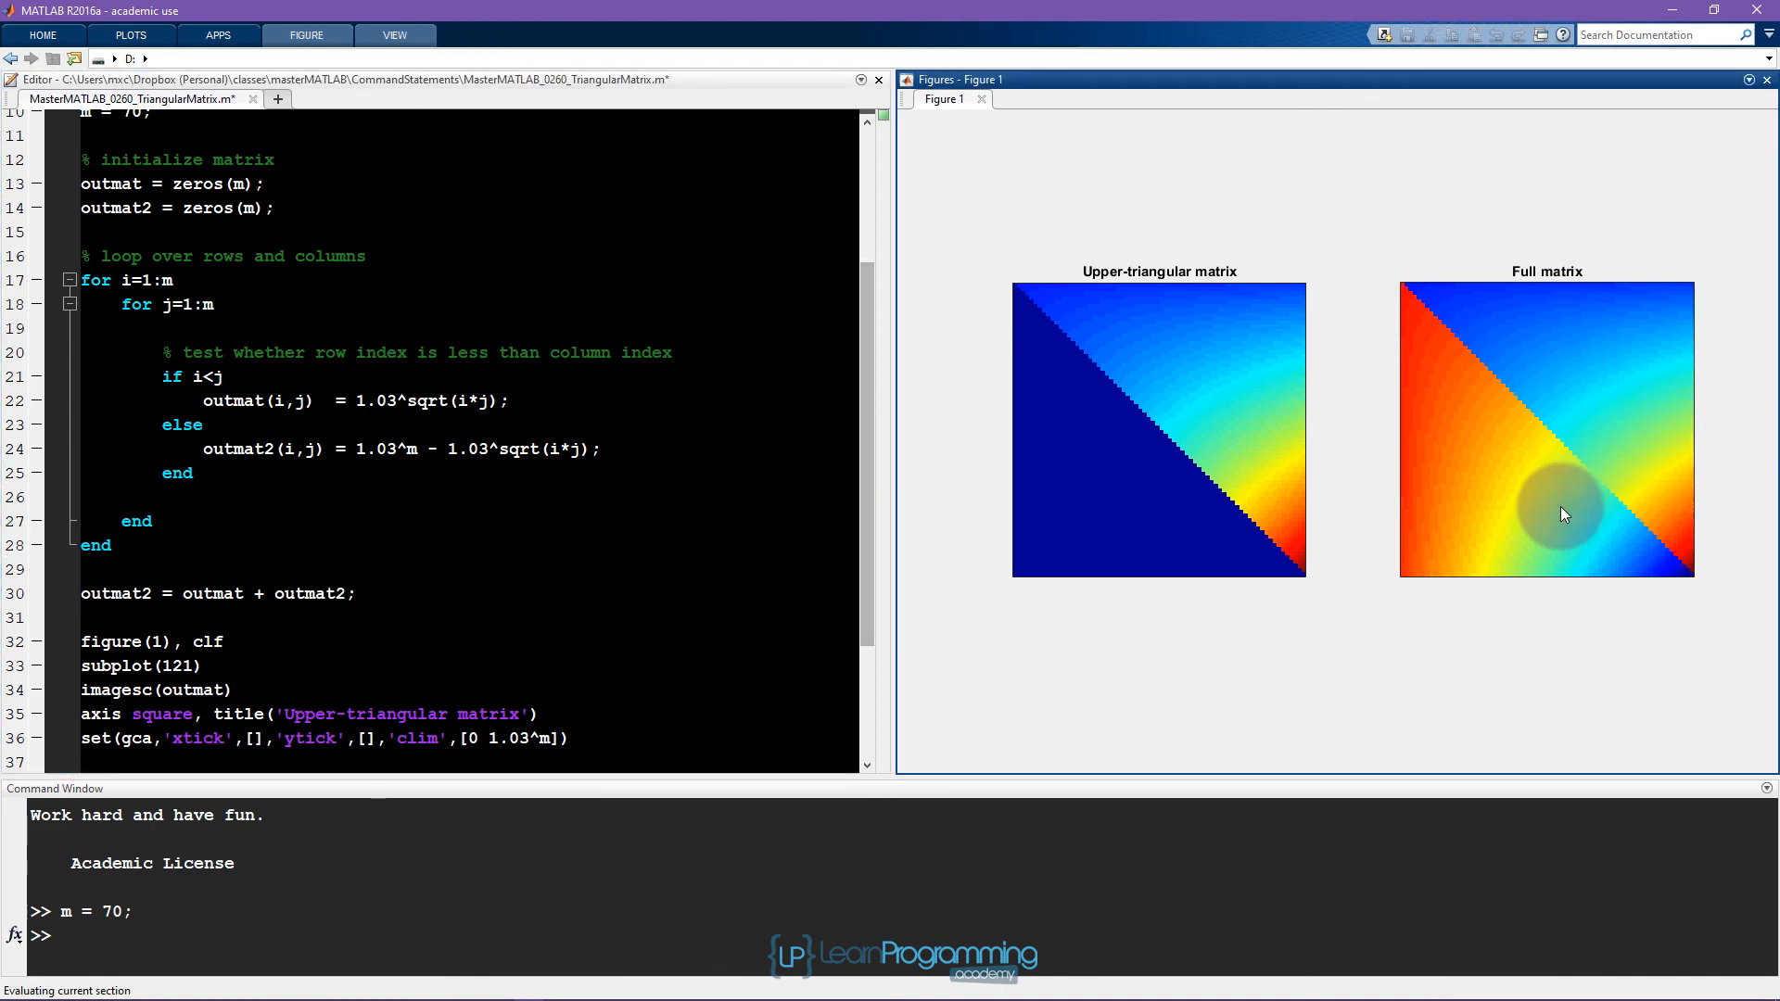
mouse_move(1164, 508)
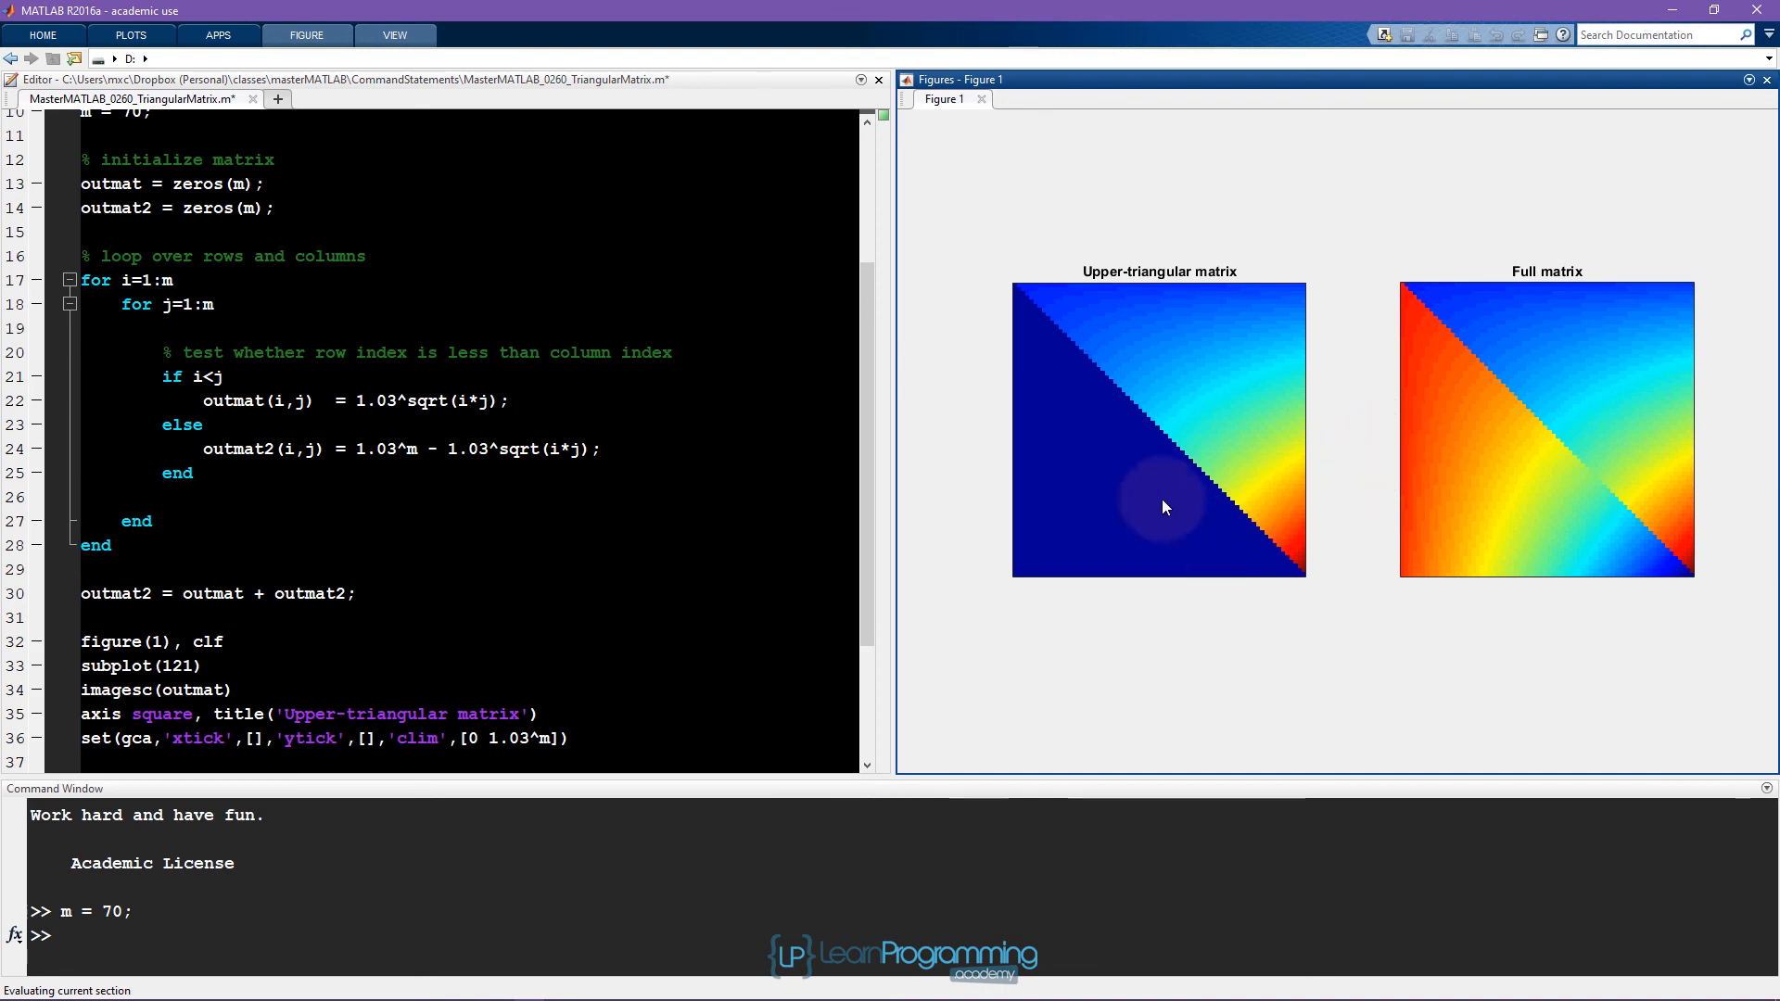
mouse_move(1544, 469)
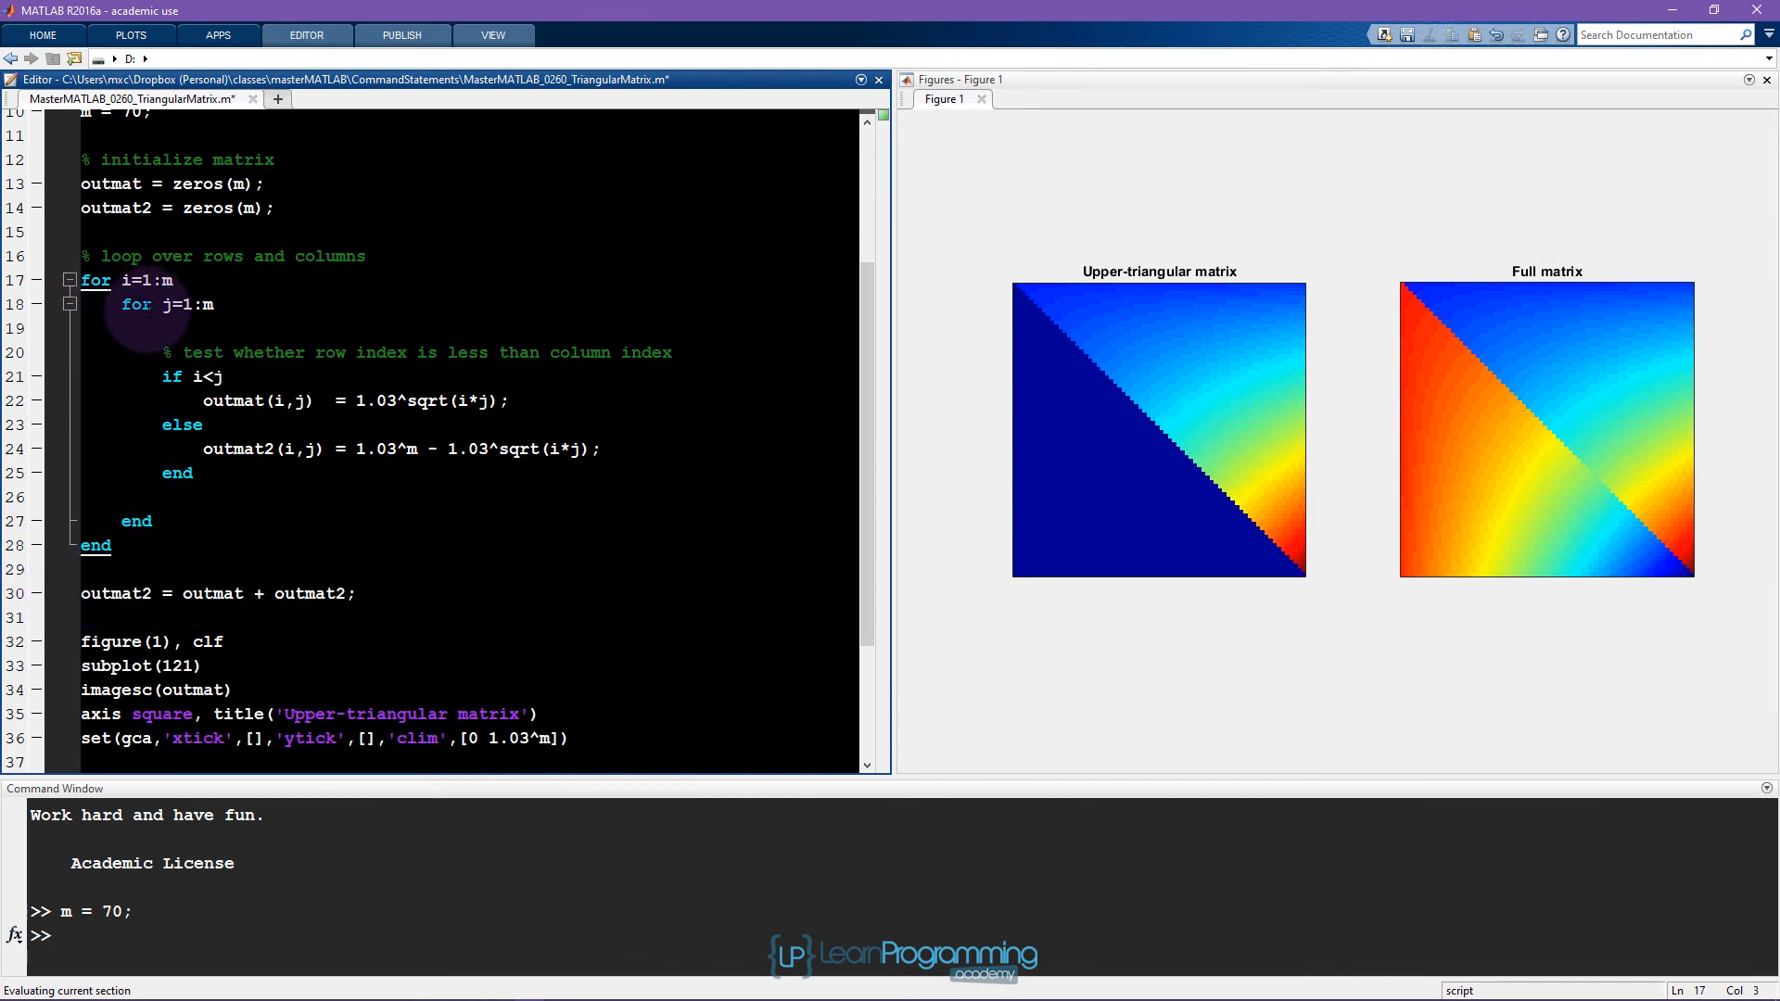
Insert a blank line below the outmat assignment inside the if branch.
left_click(173, 376)
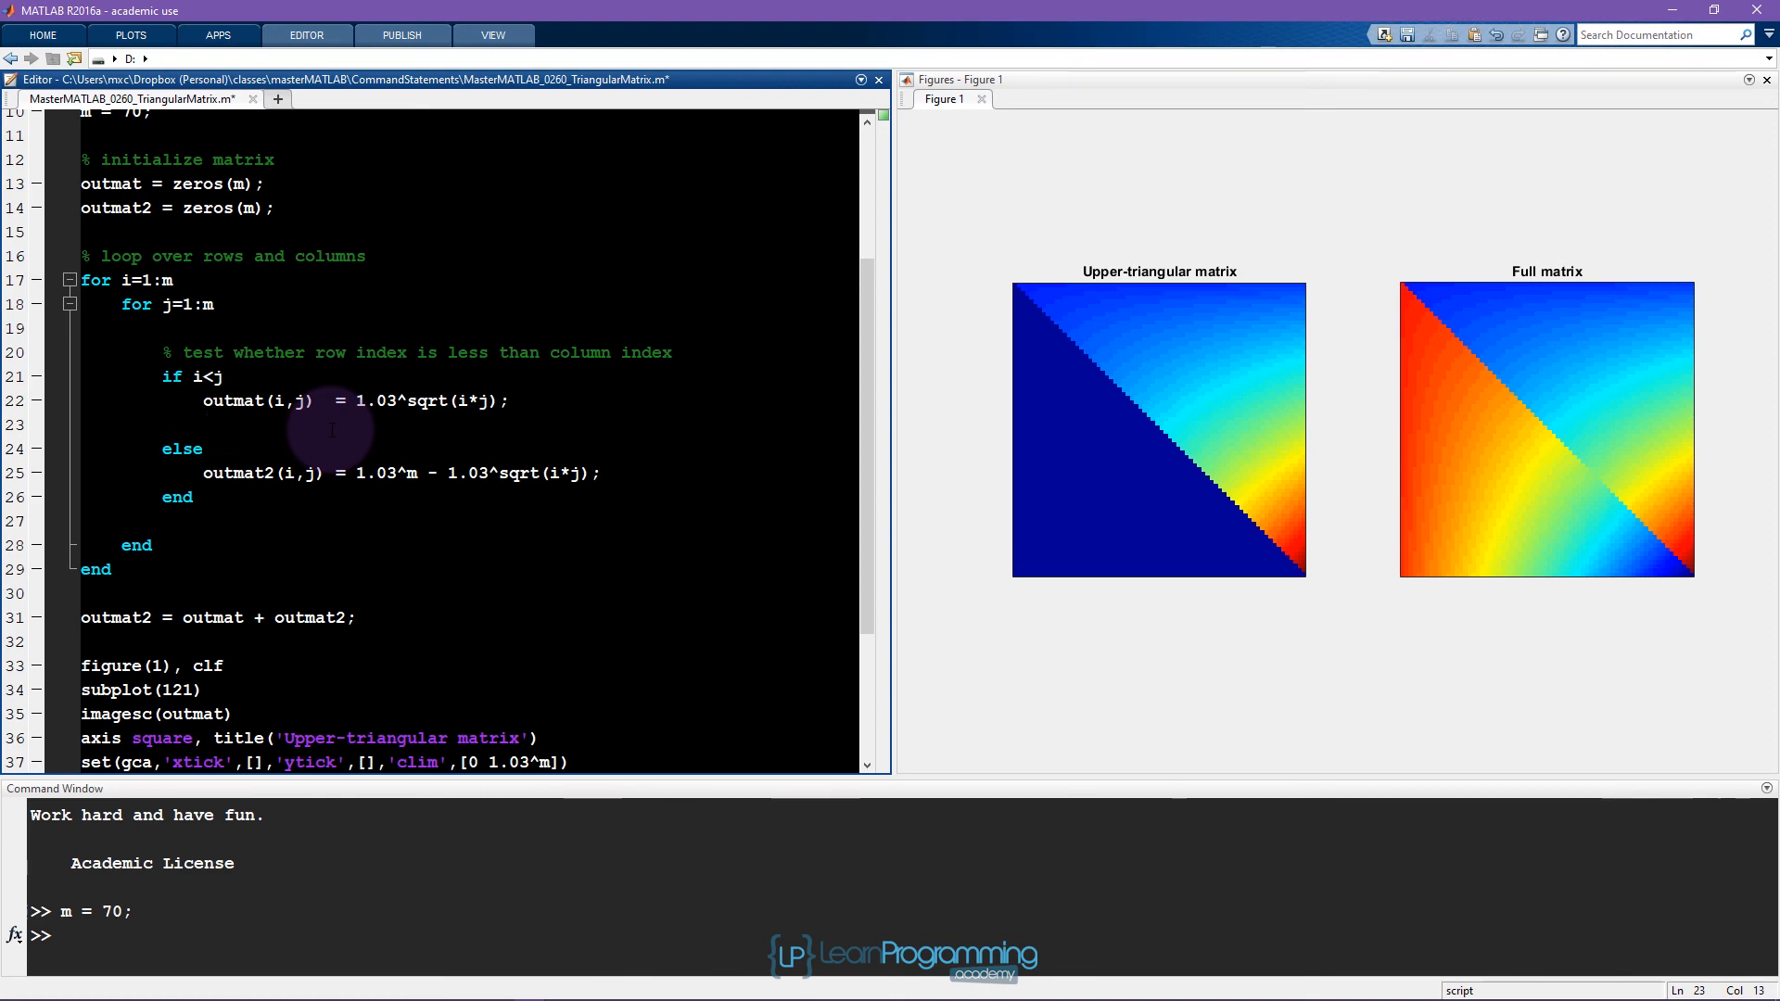
left_click(204, 422)
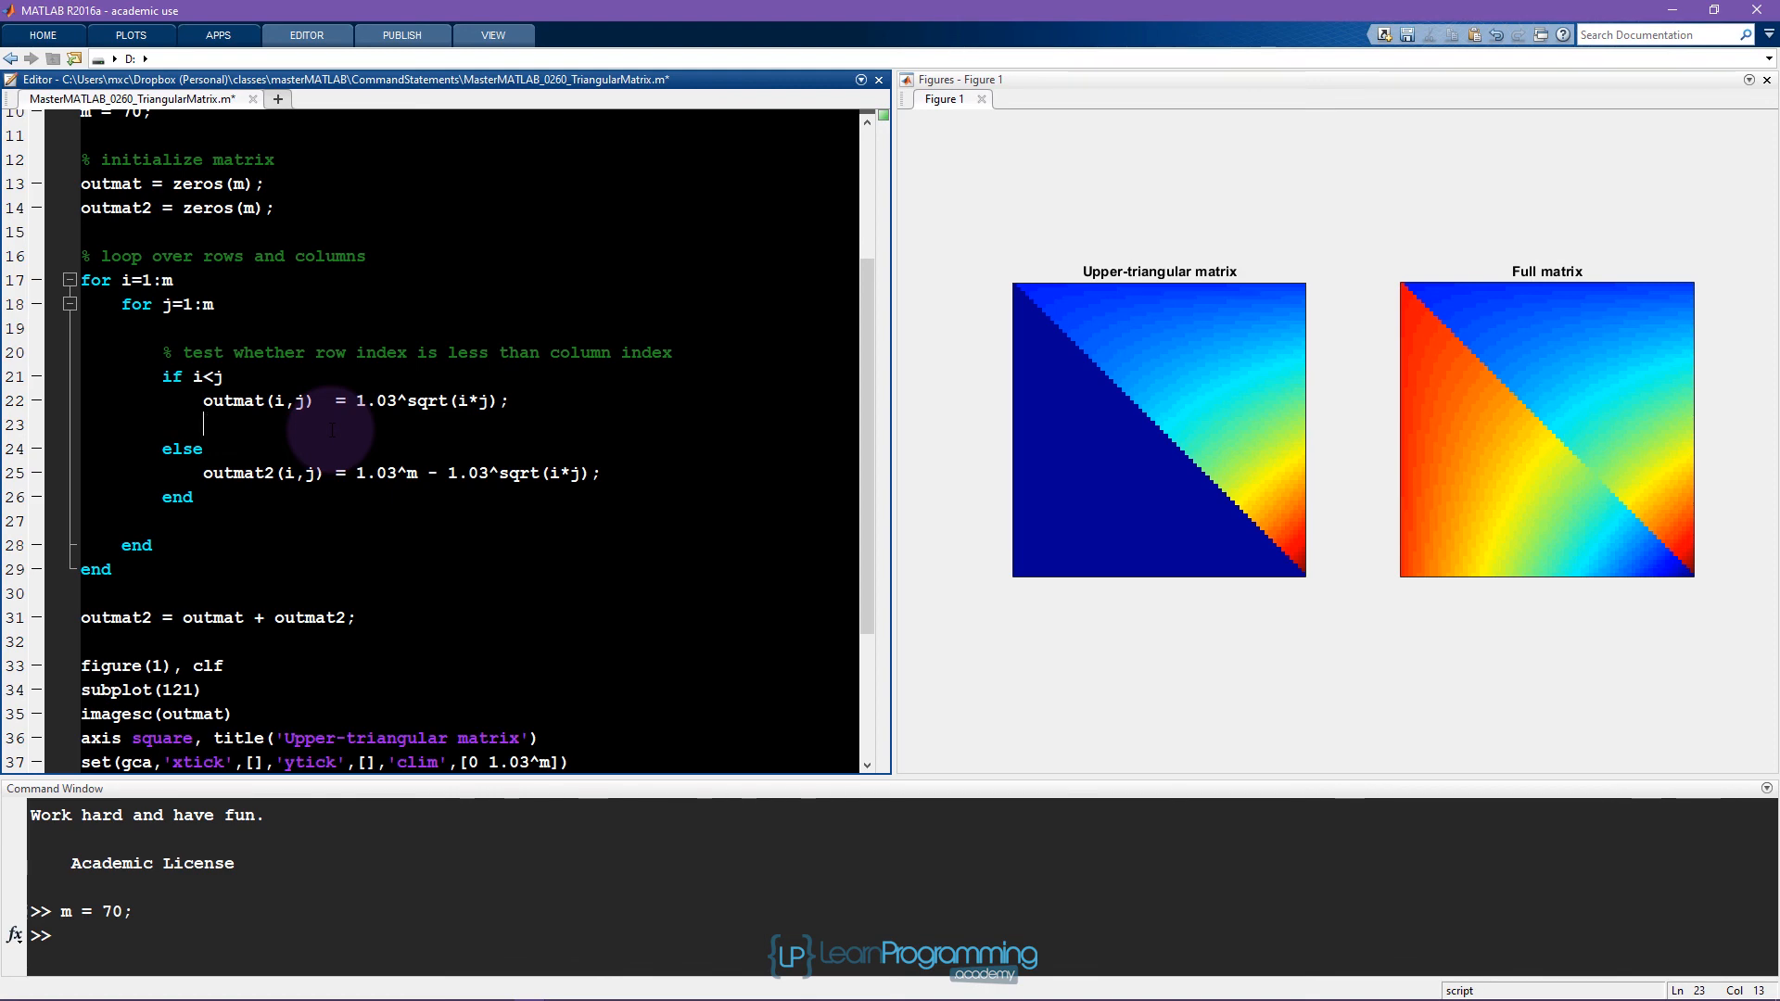